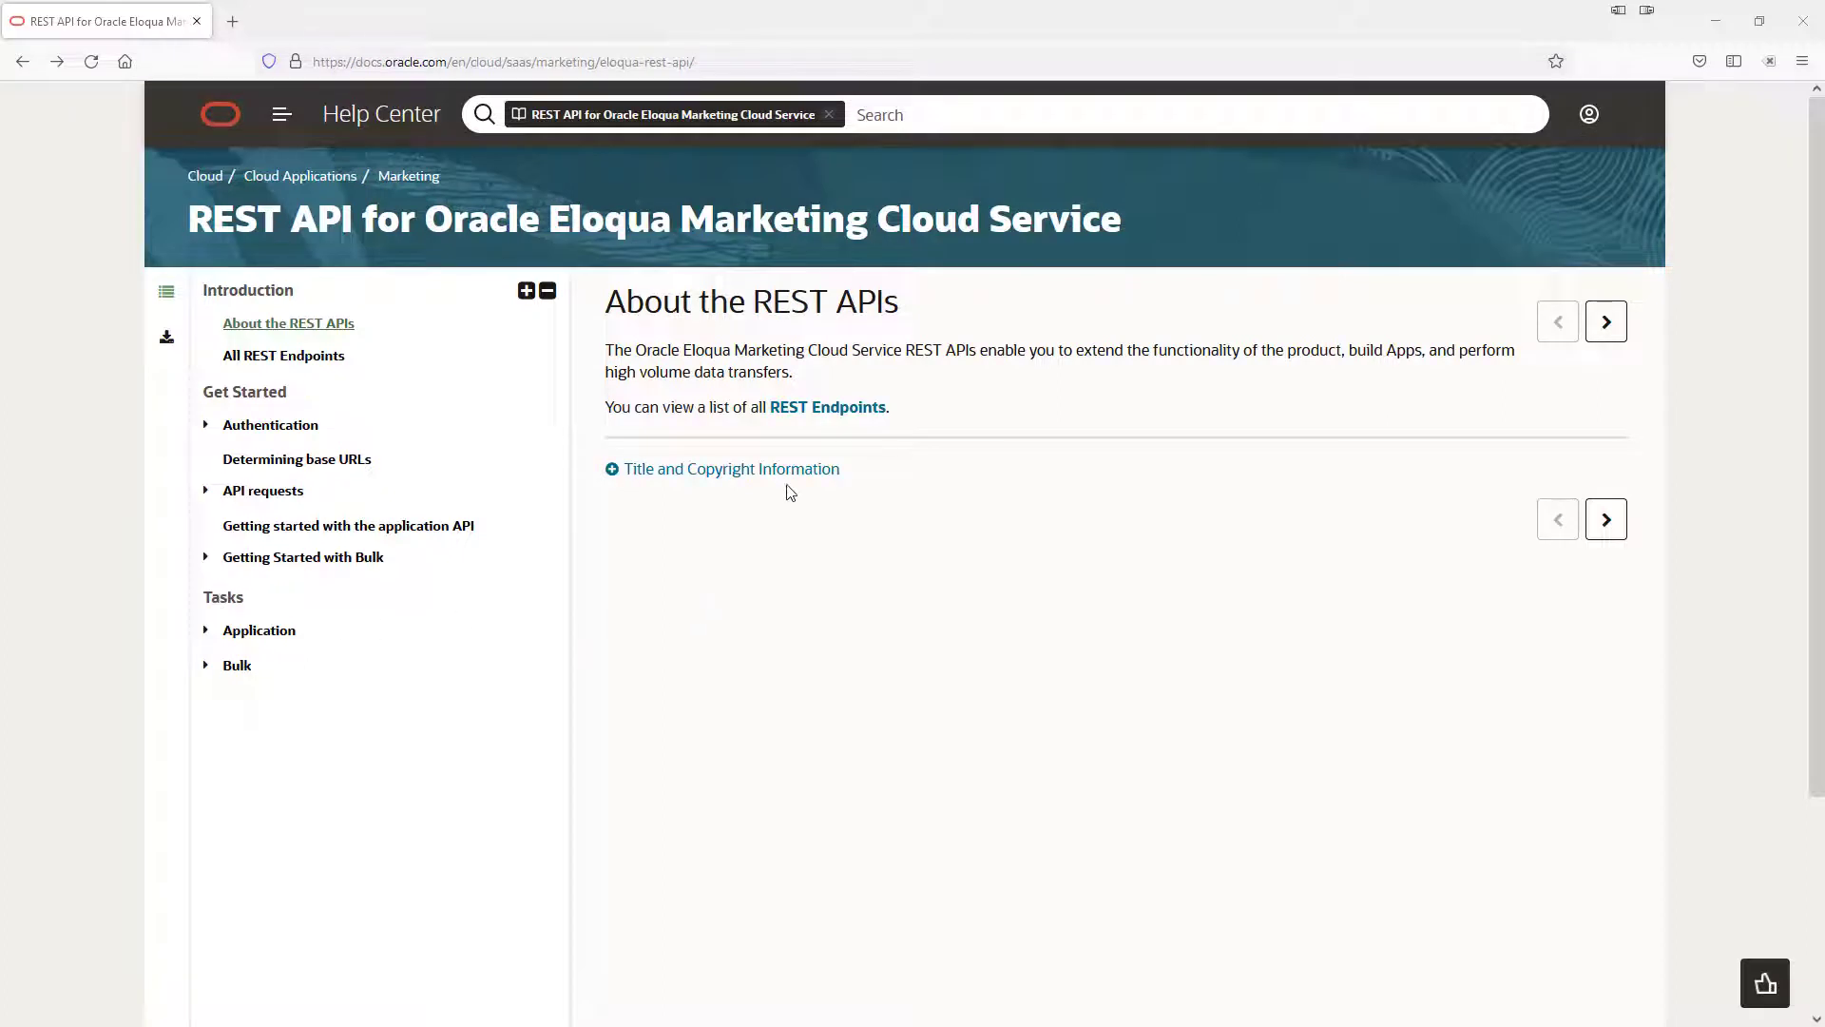
mouse_move(213, 642)
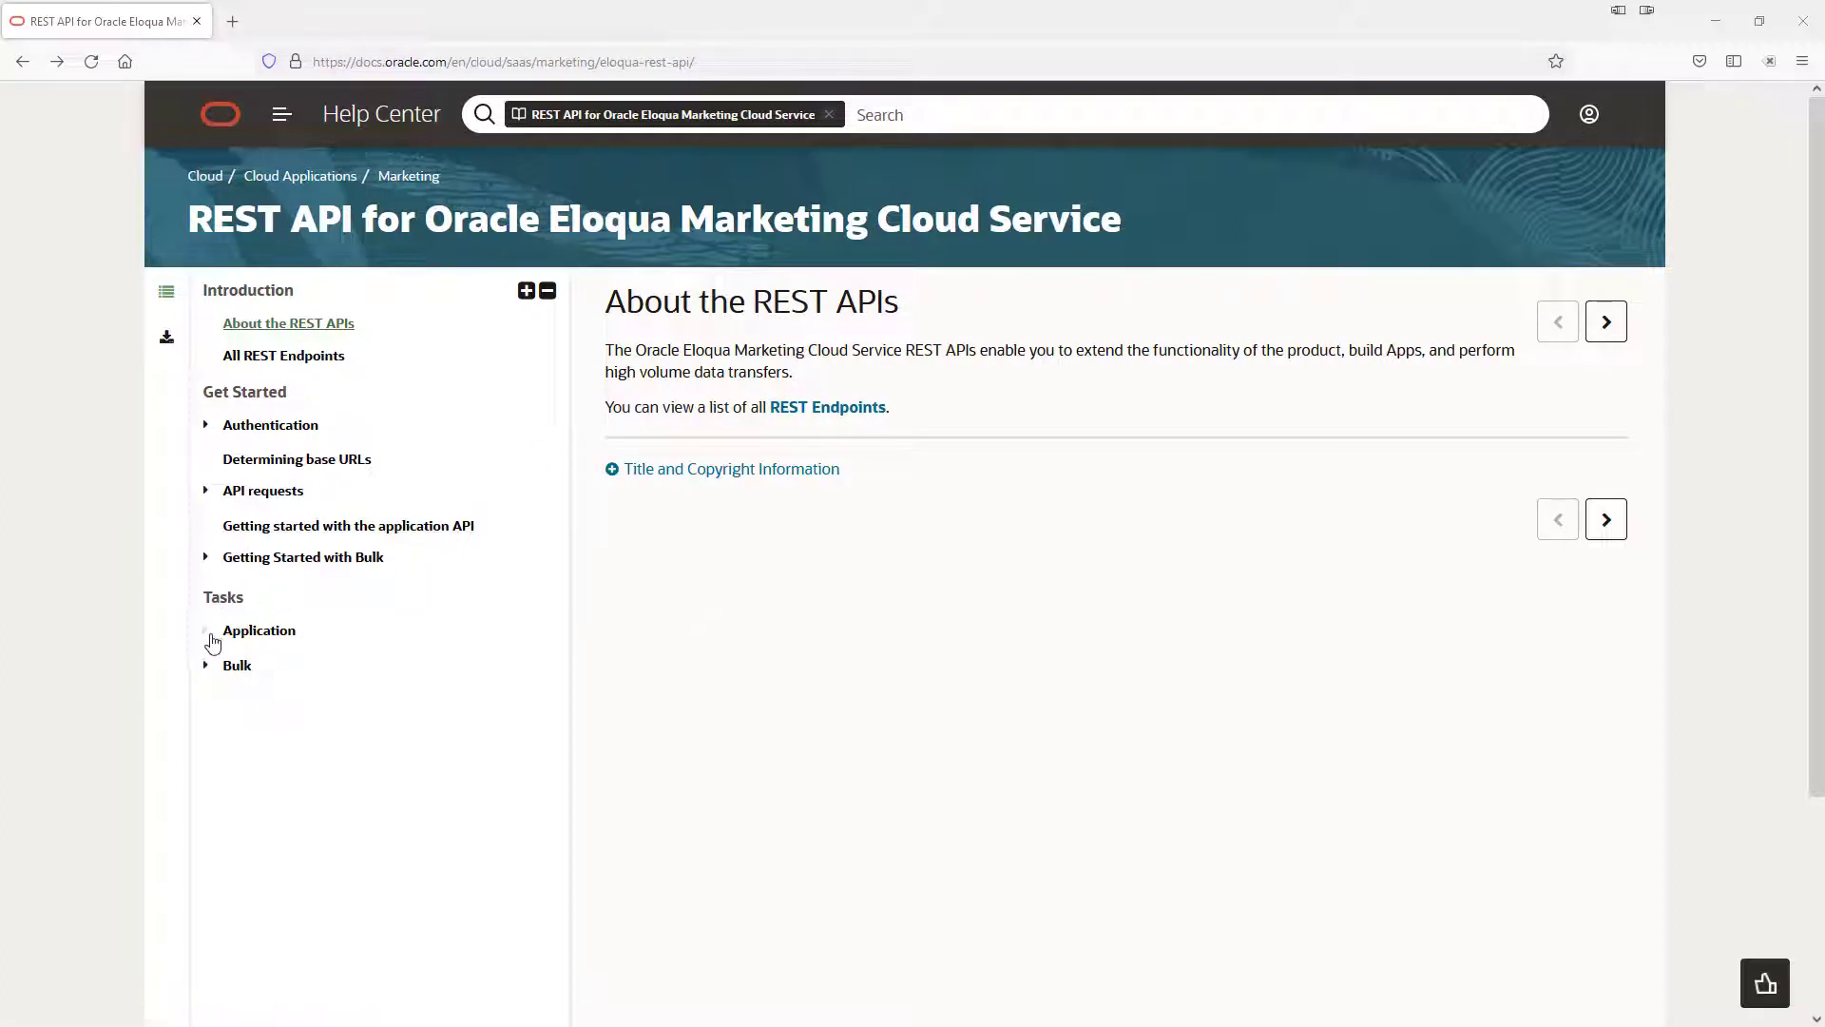
- Expand Tasks > Application, then Contacts and Custom objects to list their CRUD endpoints
left_click(206, 630)
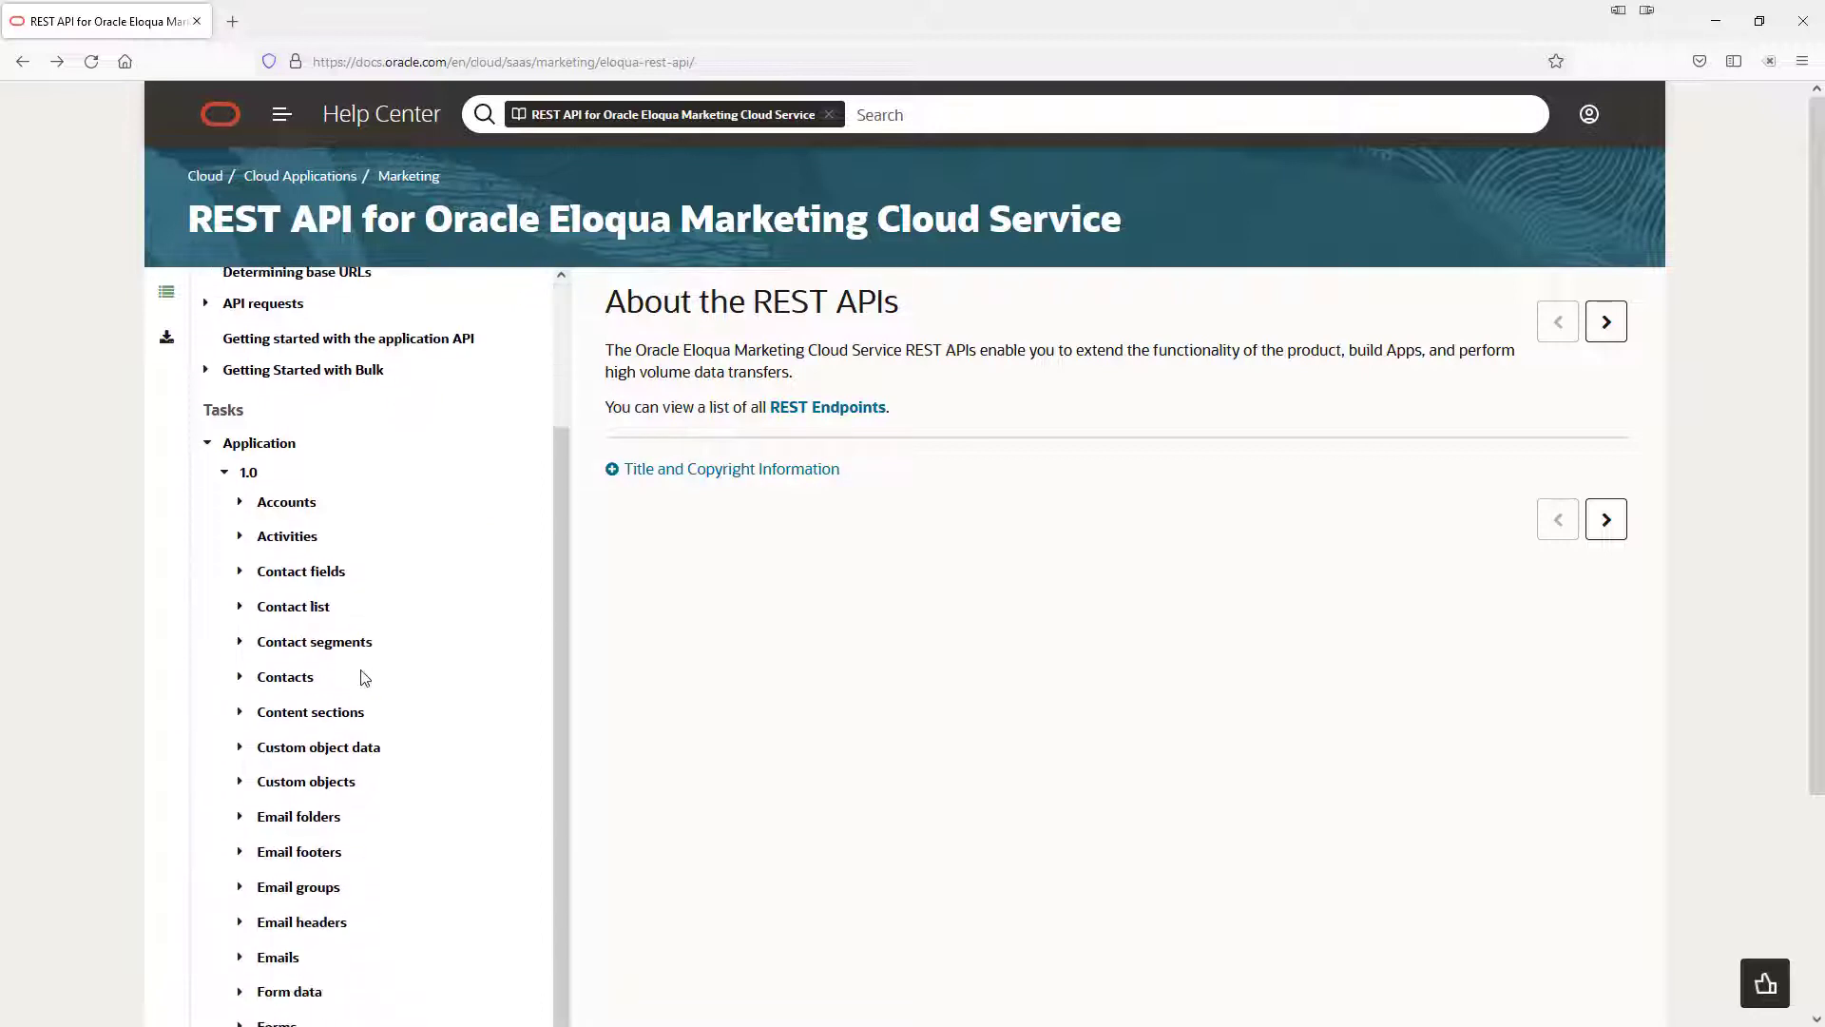
scroll("down", 3)
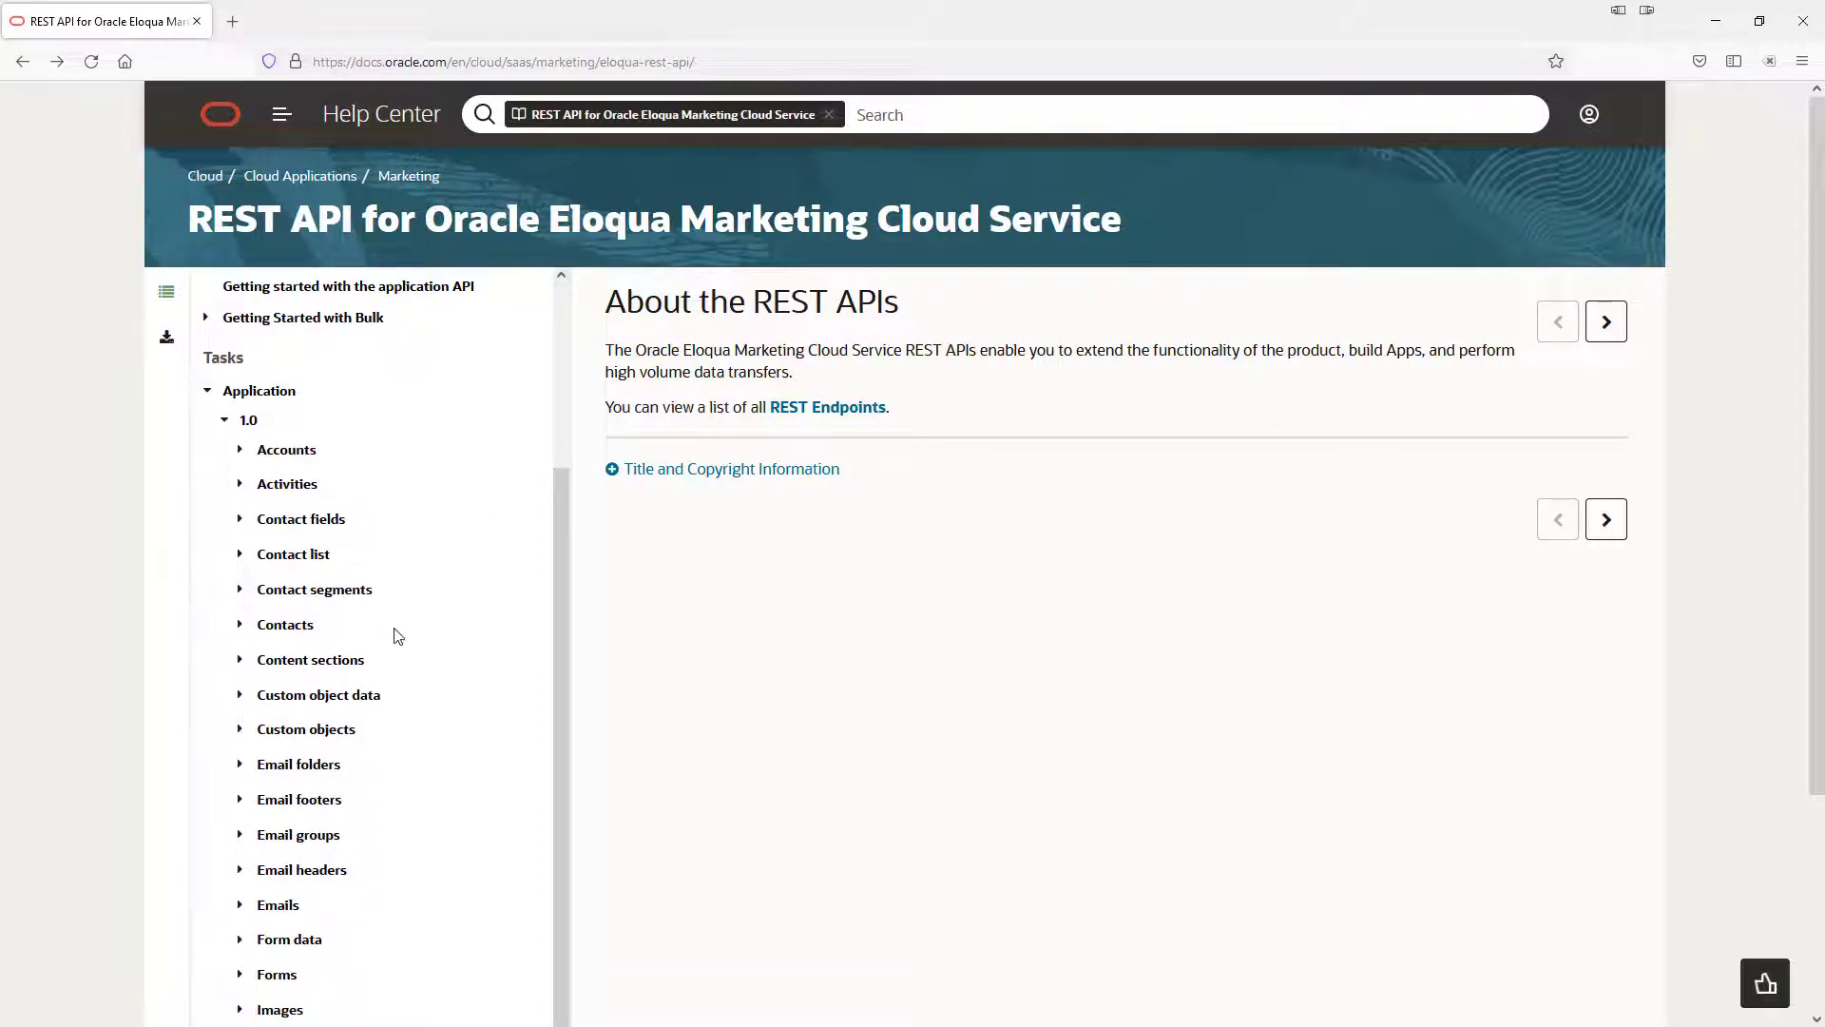
left_click(285, 623)
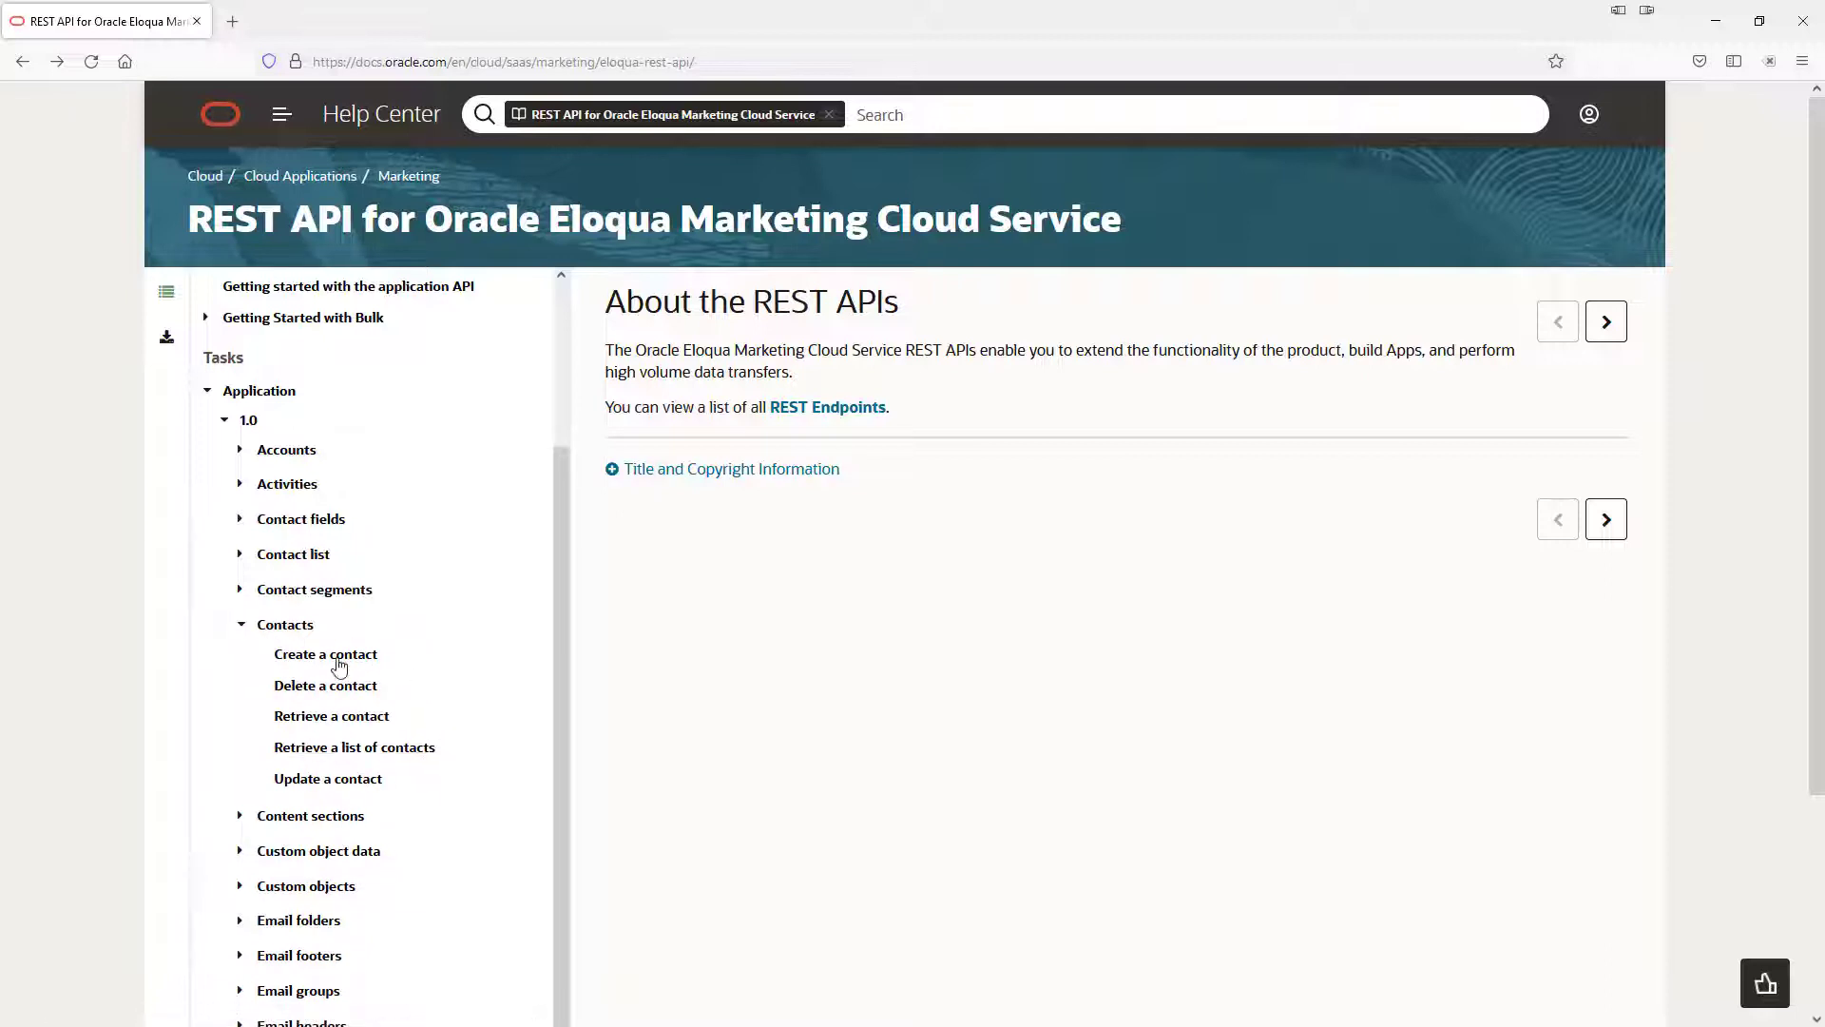
mouse_move(325, 685)
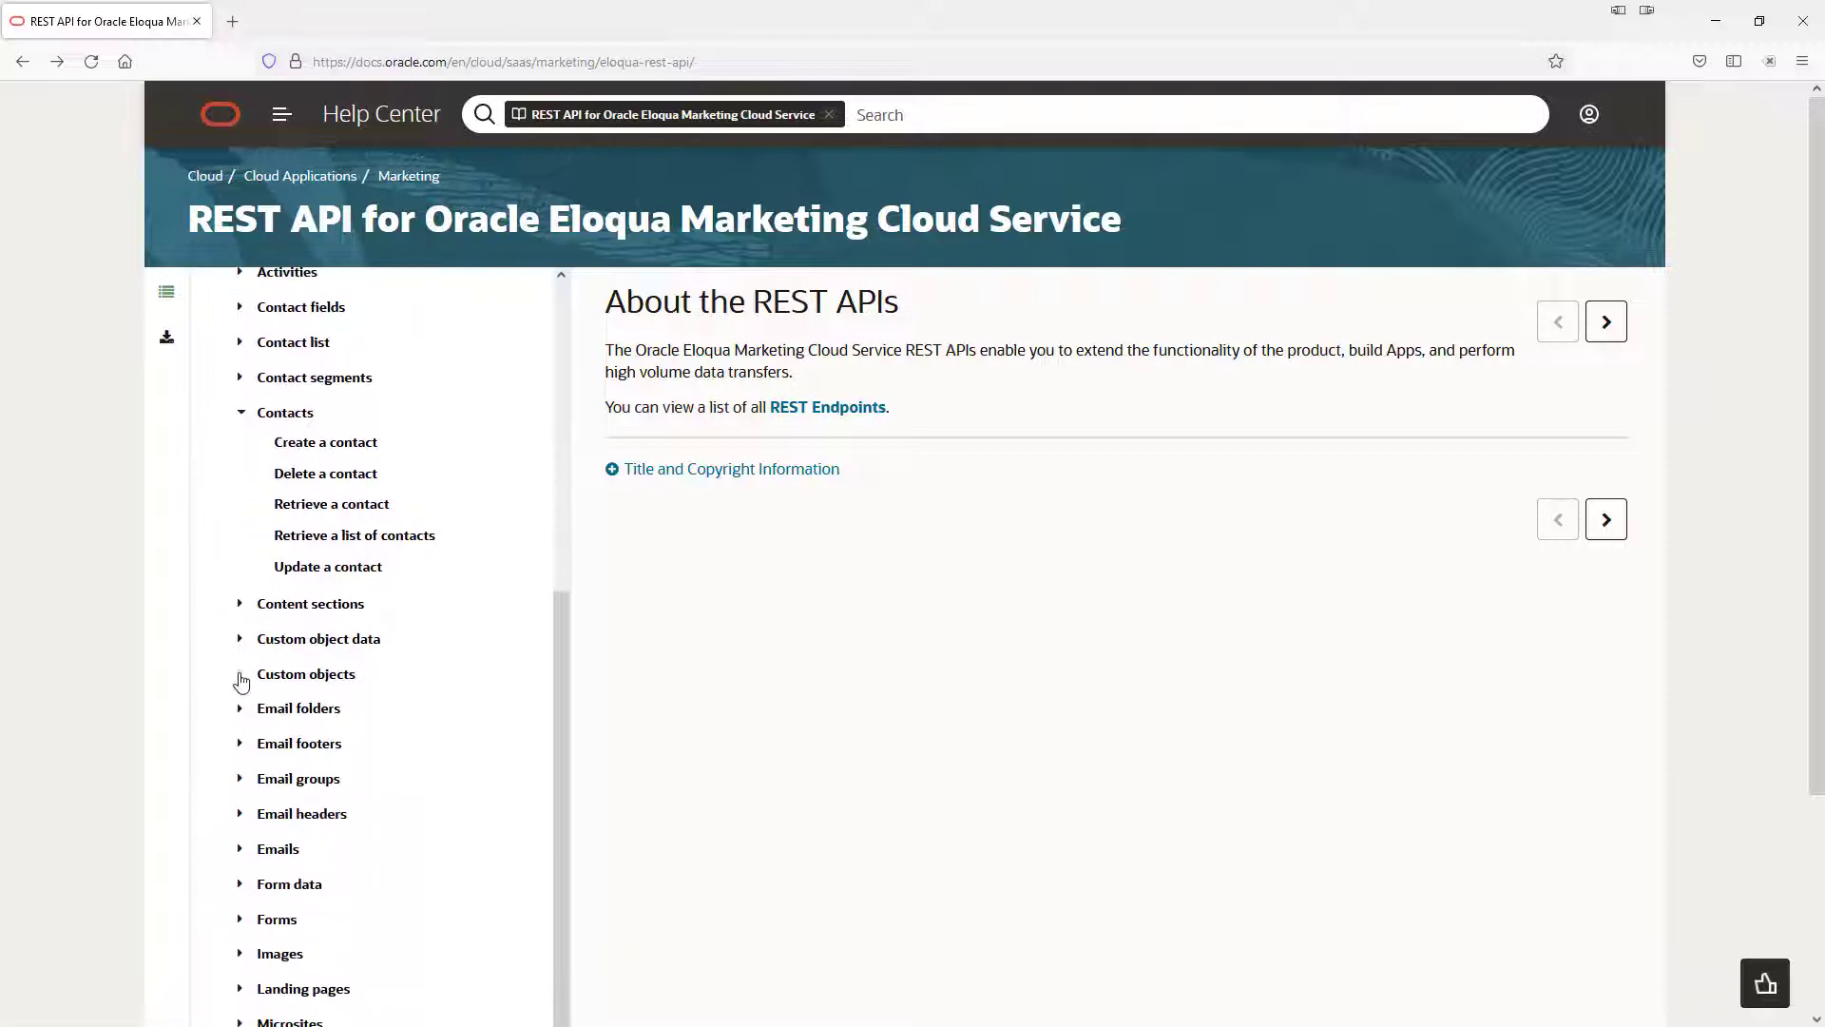
left_click(306, 673)
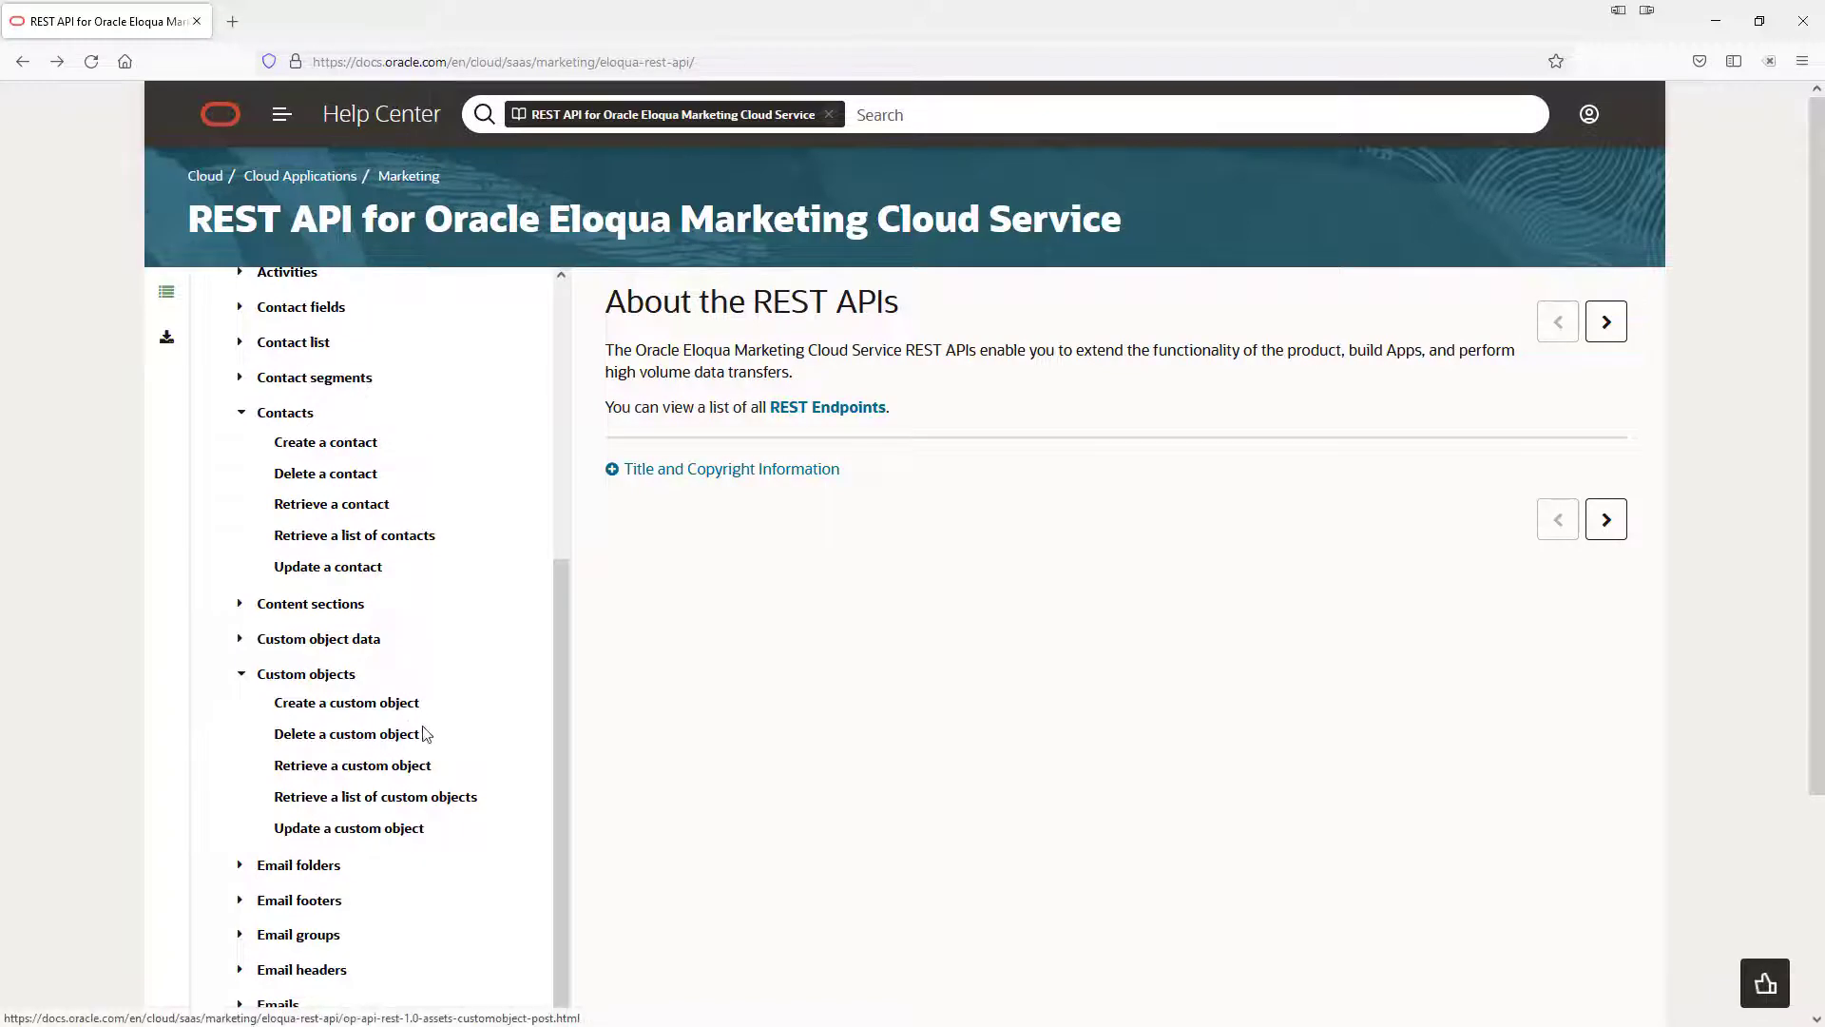
mouse_move(346, 702)
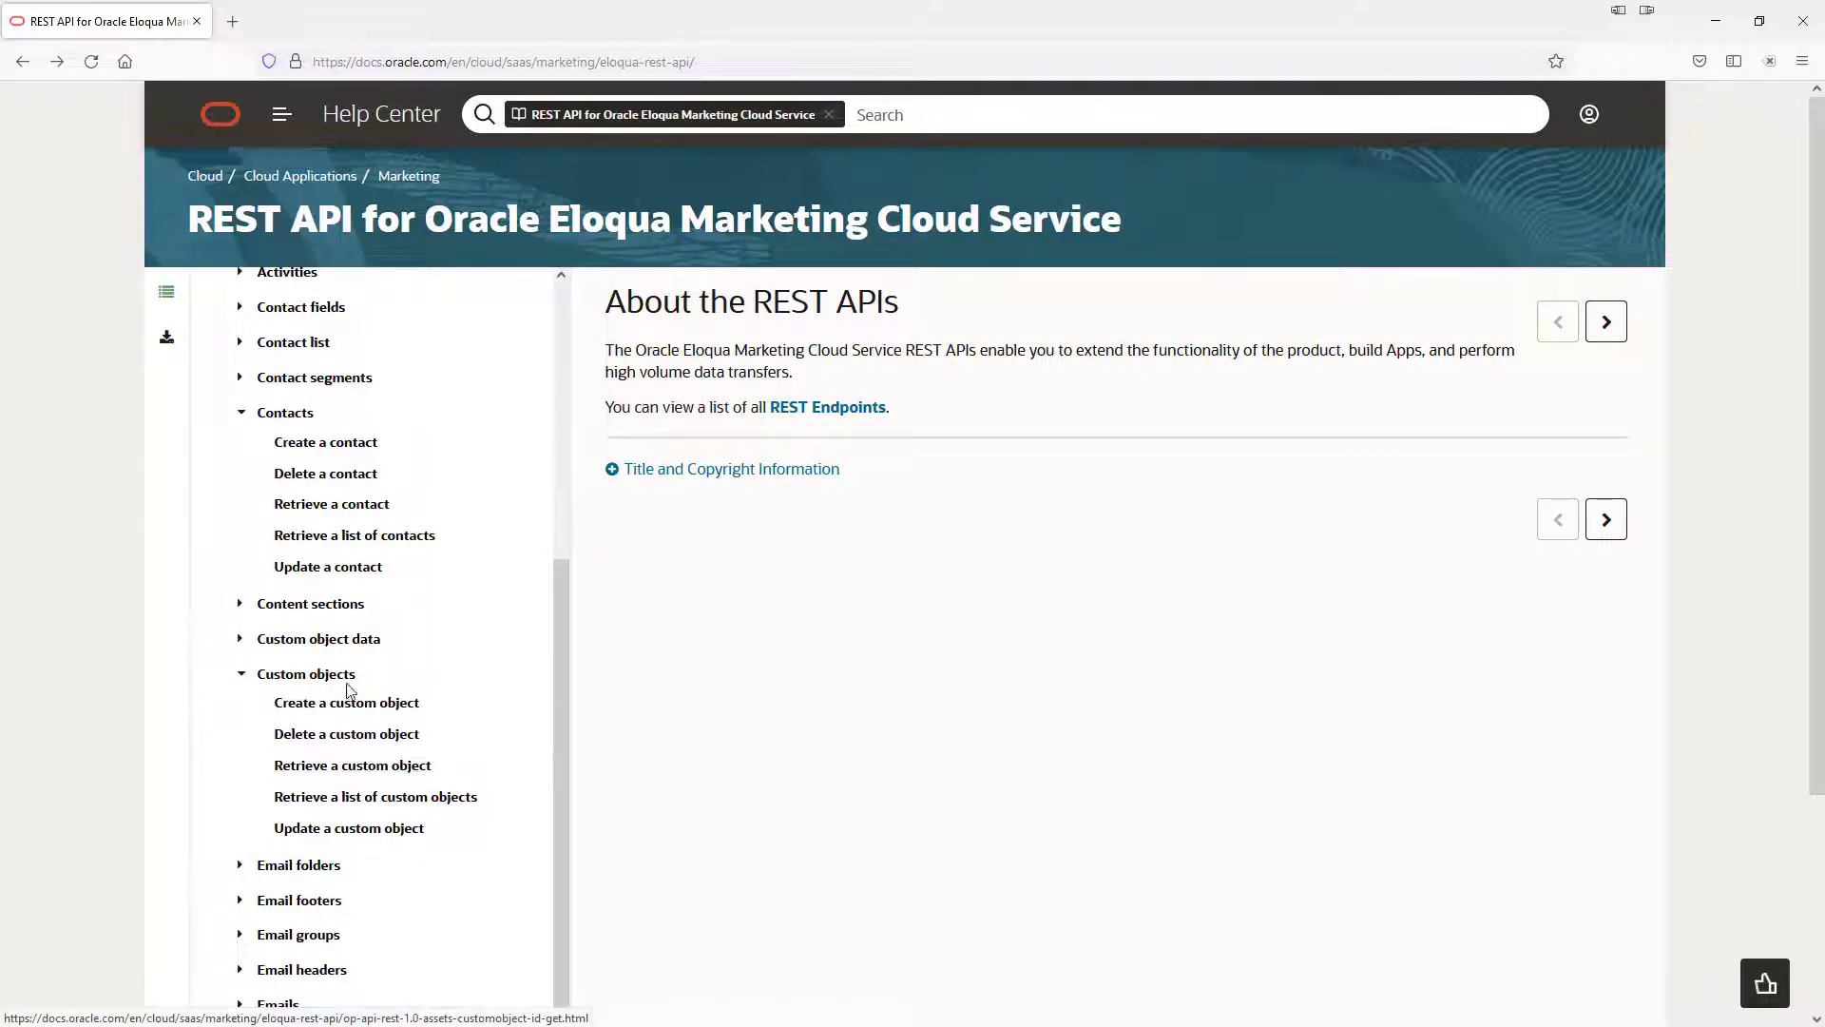
scroll("down", 3)
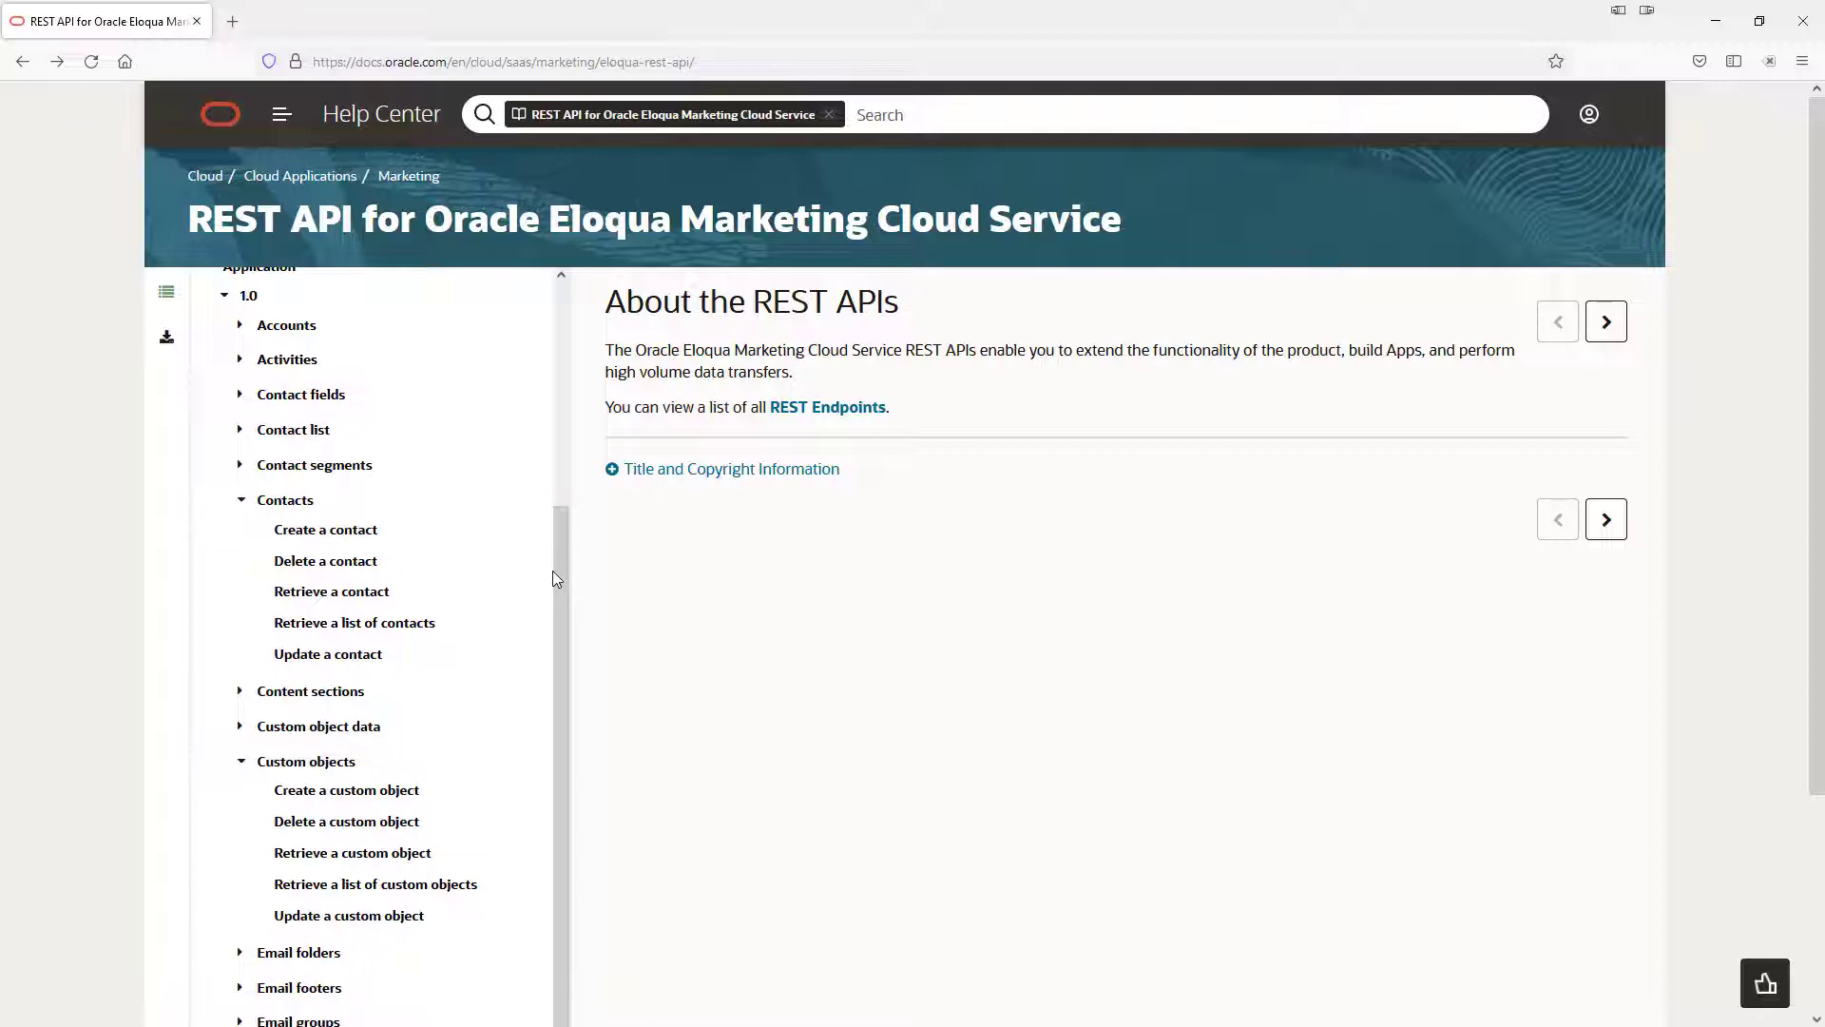
- Navigate the browser to postman.com via the address bar
left_click(500, 61)
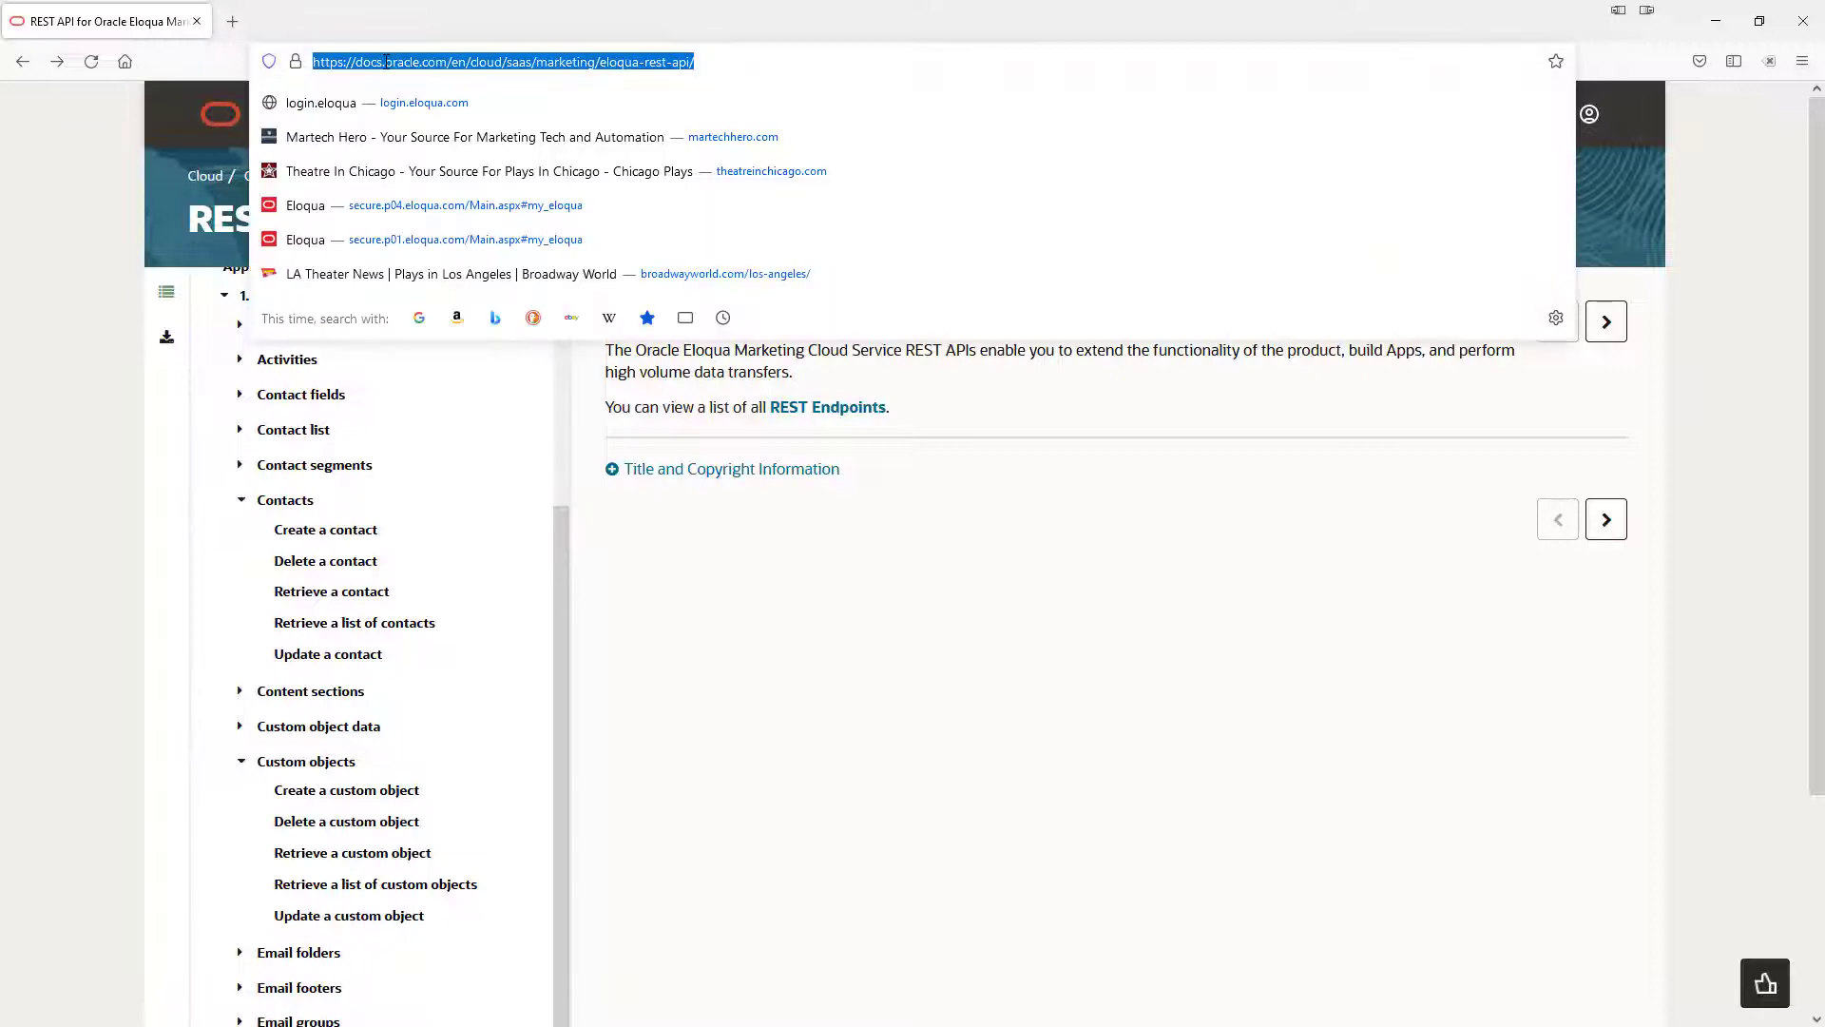
type("postman.com")
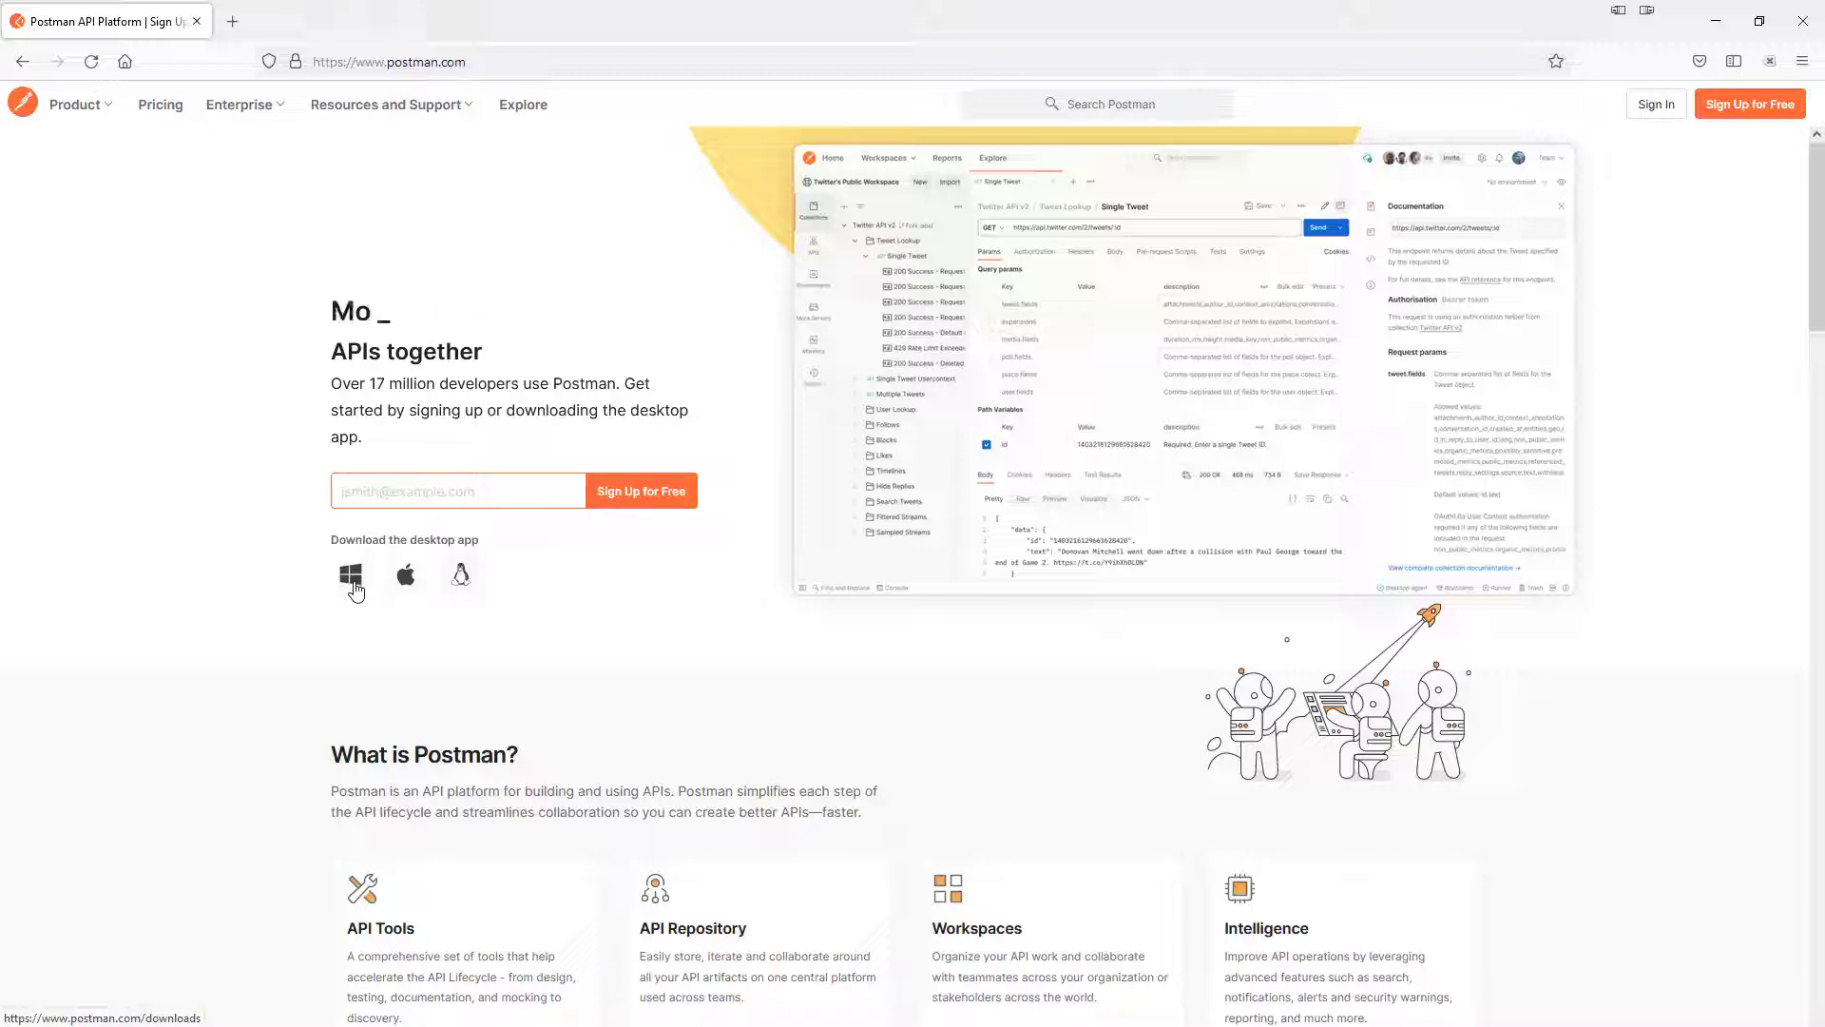
- Get the Windows desktop app and start creating a new workspace from the Workspaces list
left_click(352, 574)
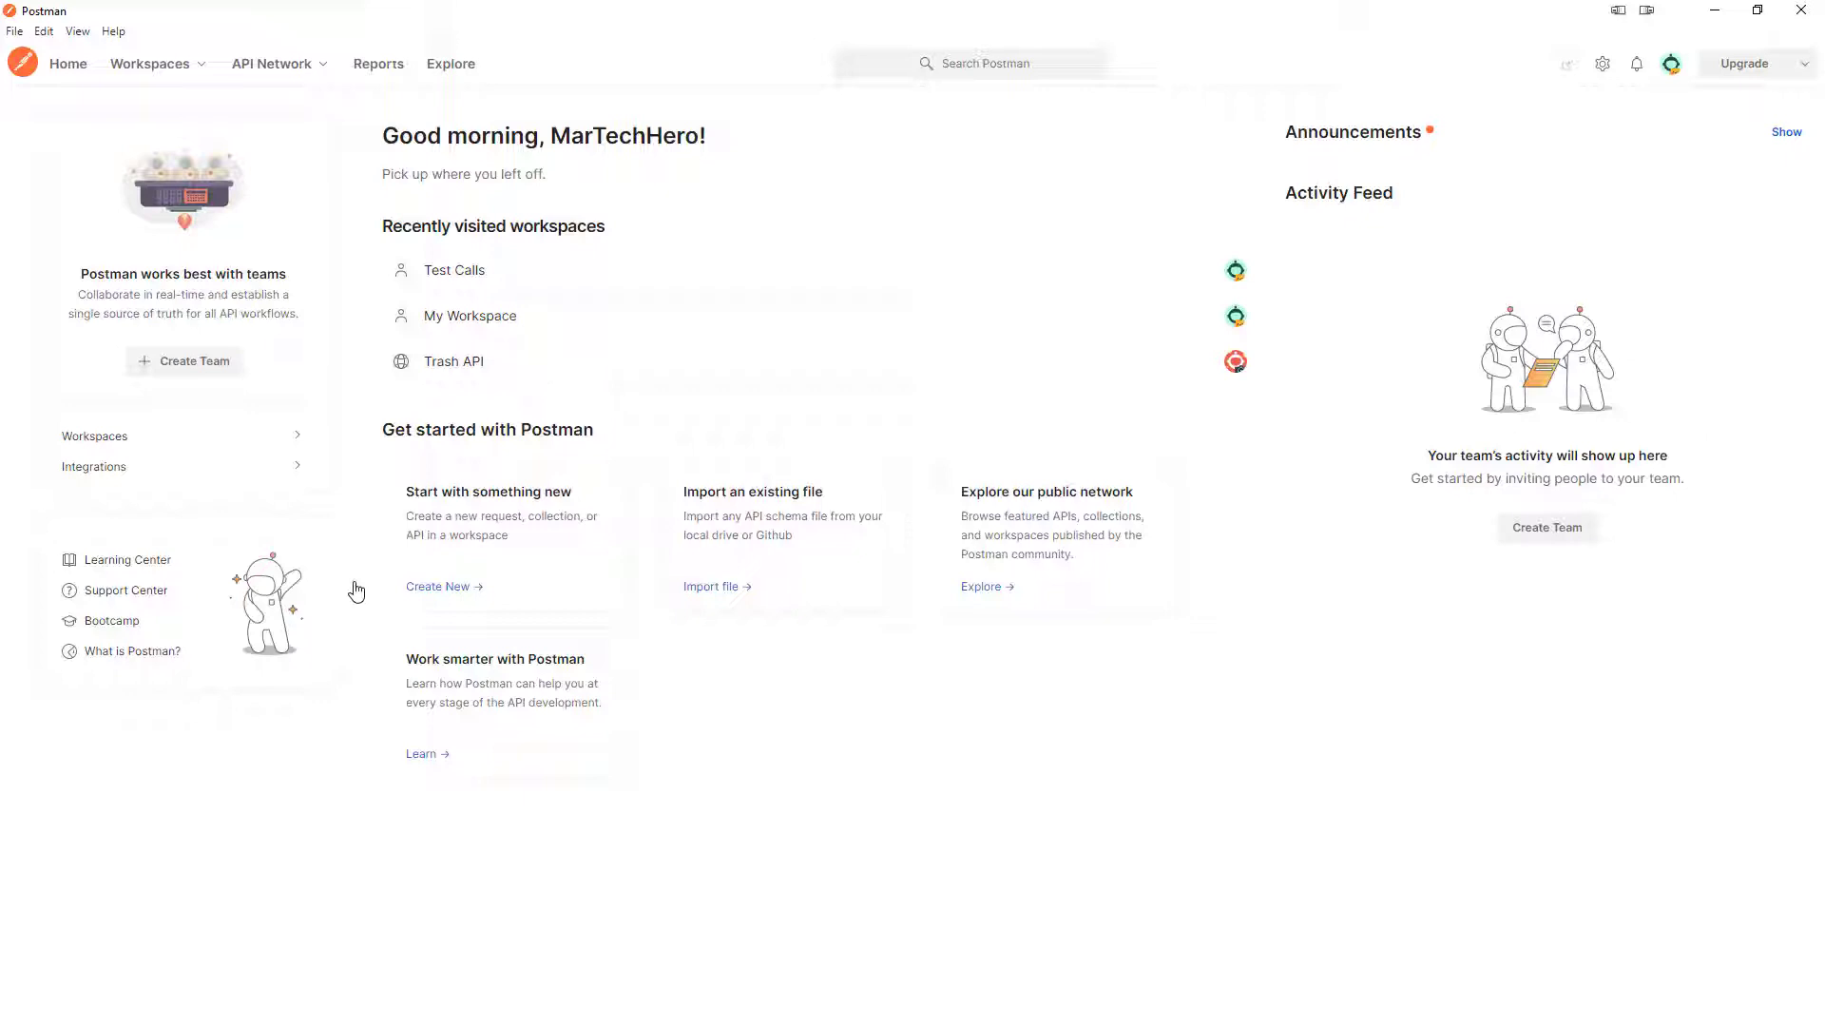
mouse_move(554, 485)
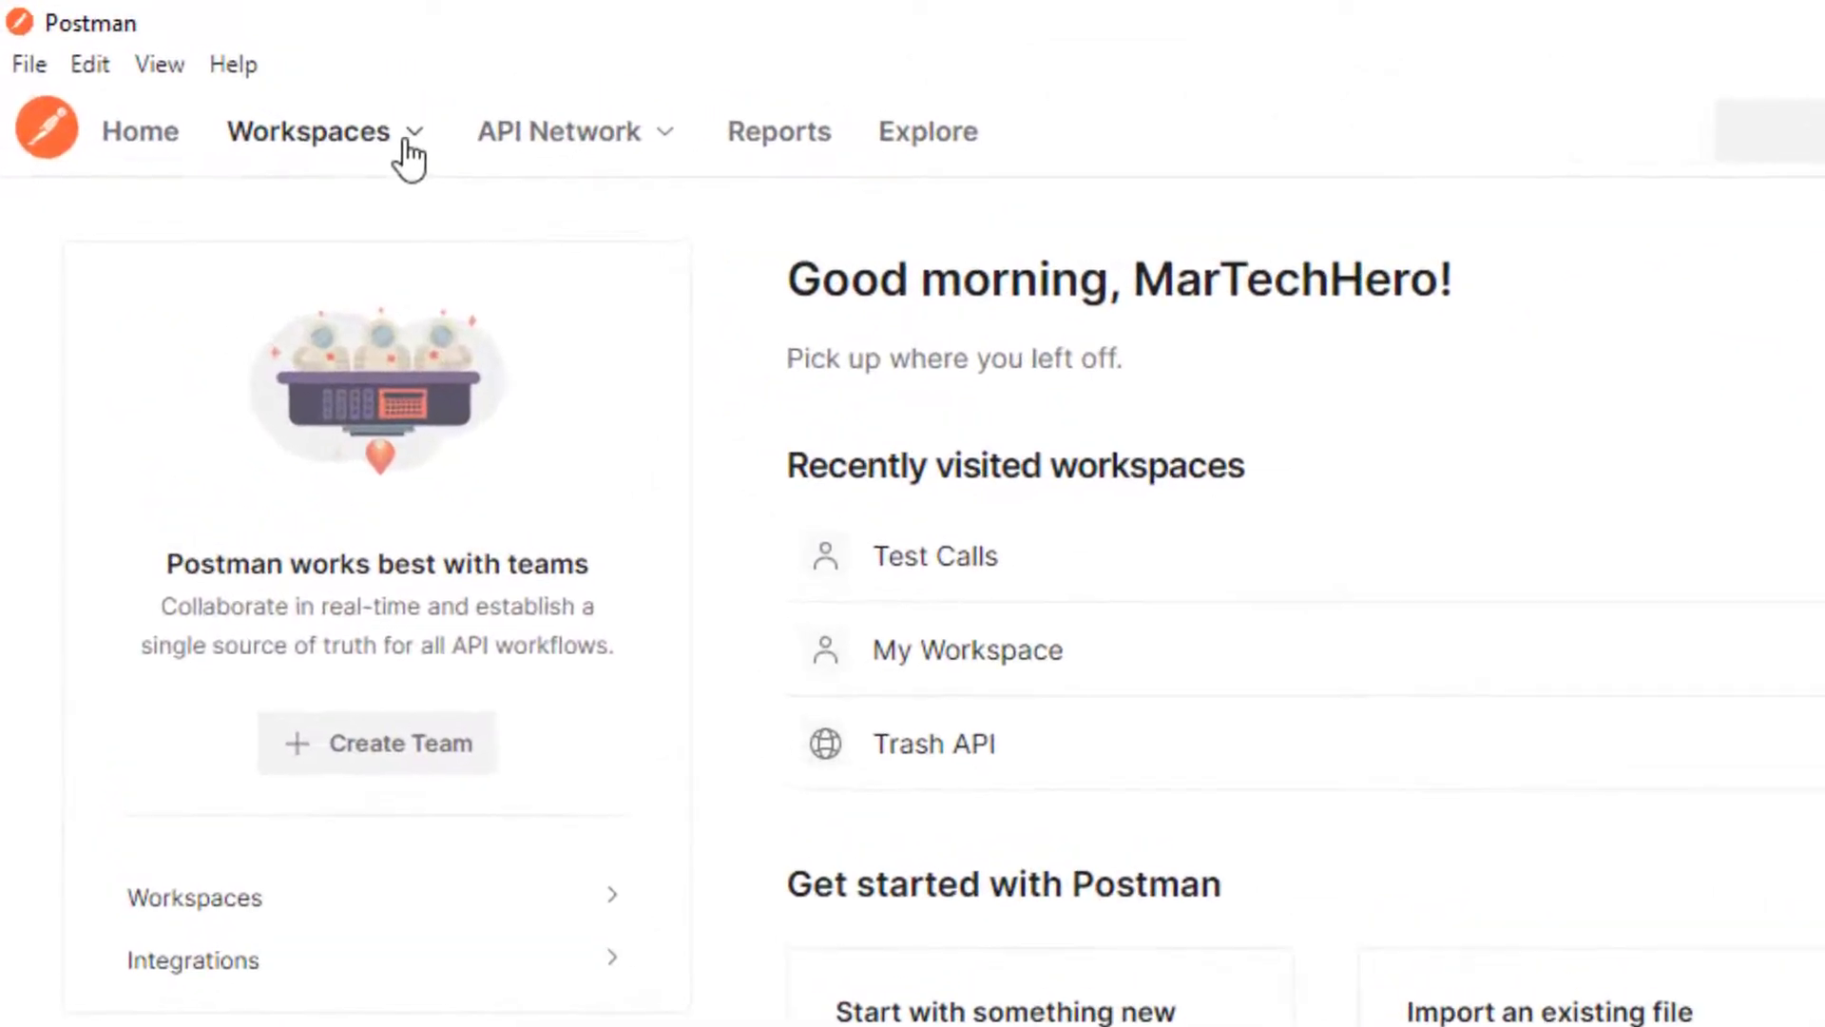
left_click(308, 131)
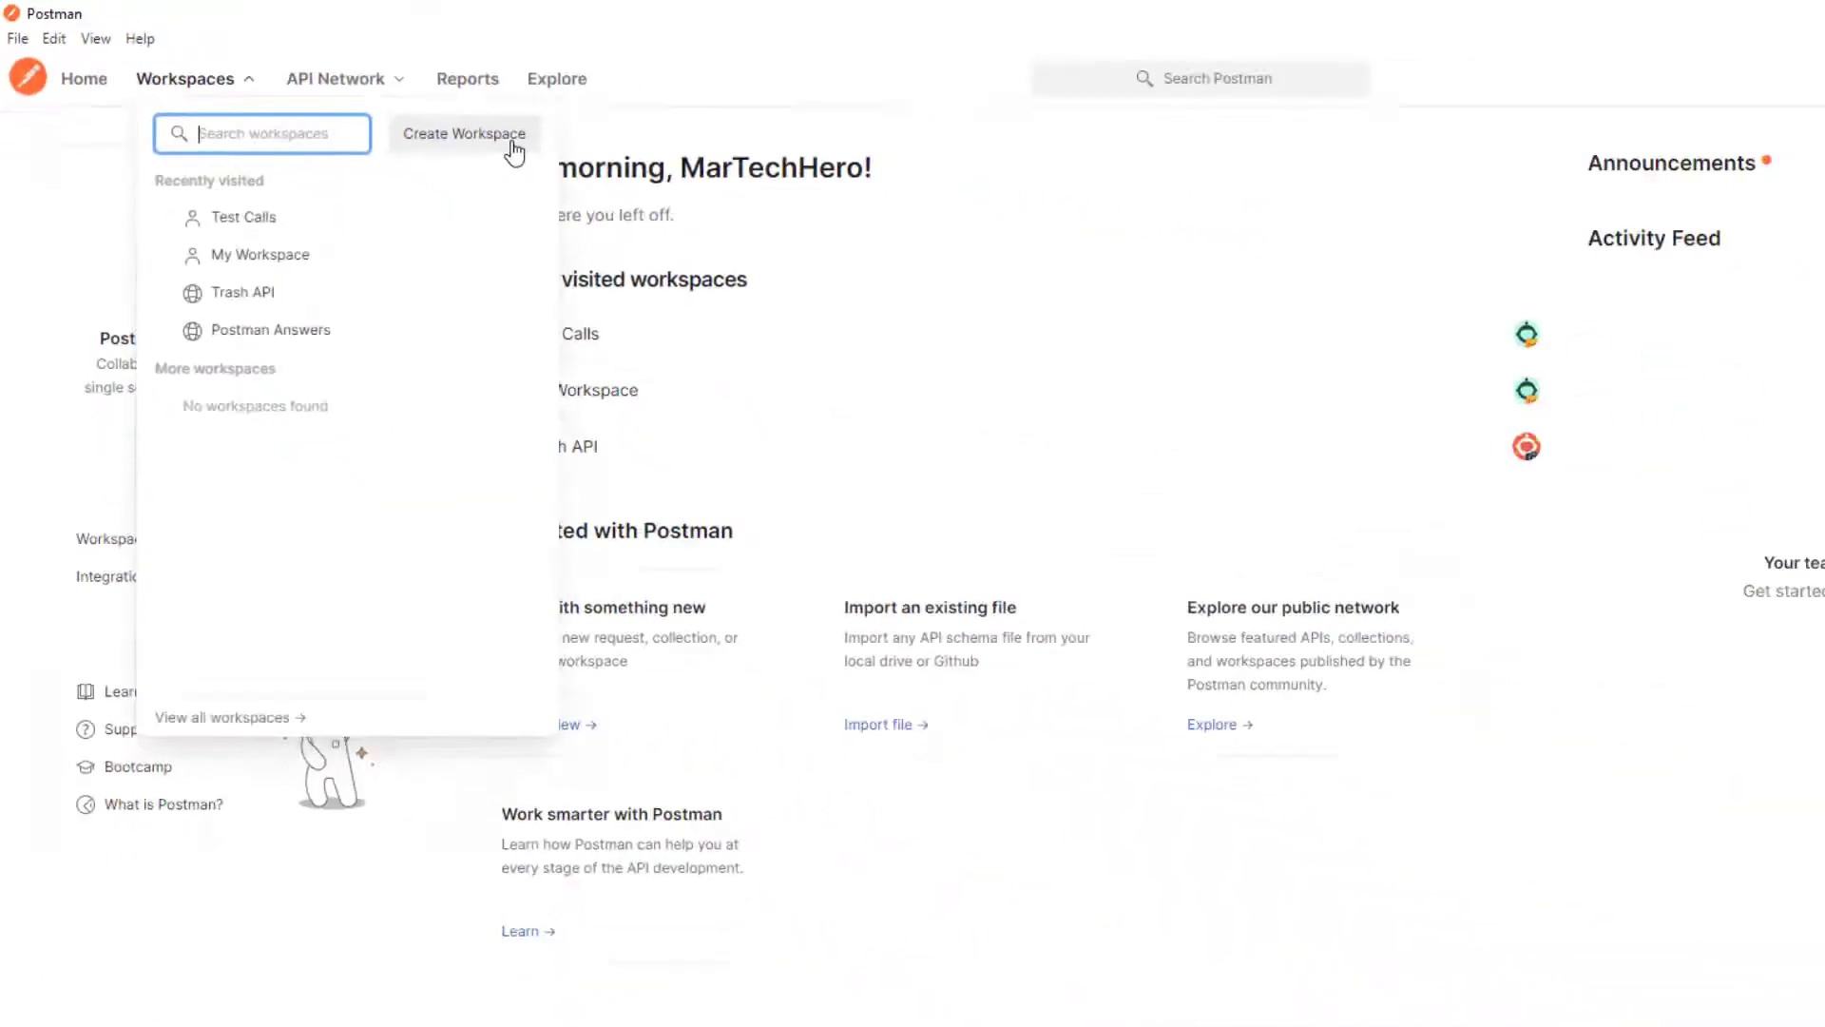
left_click(464, 133)
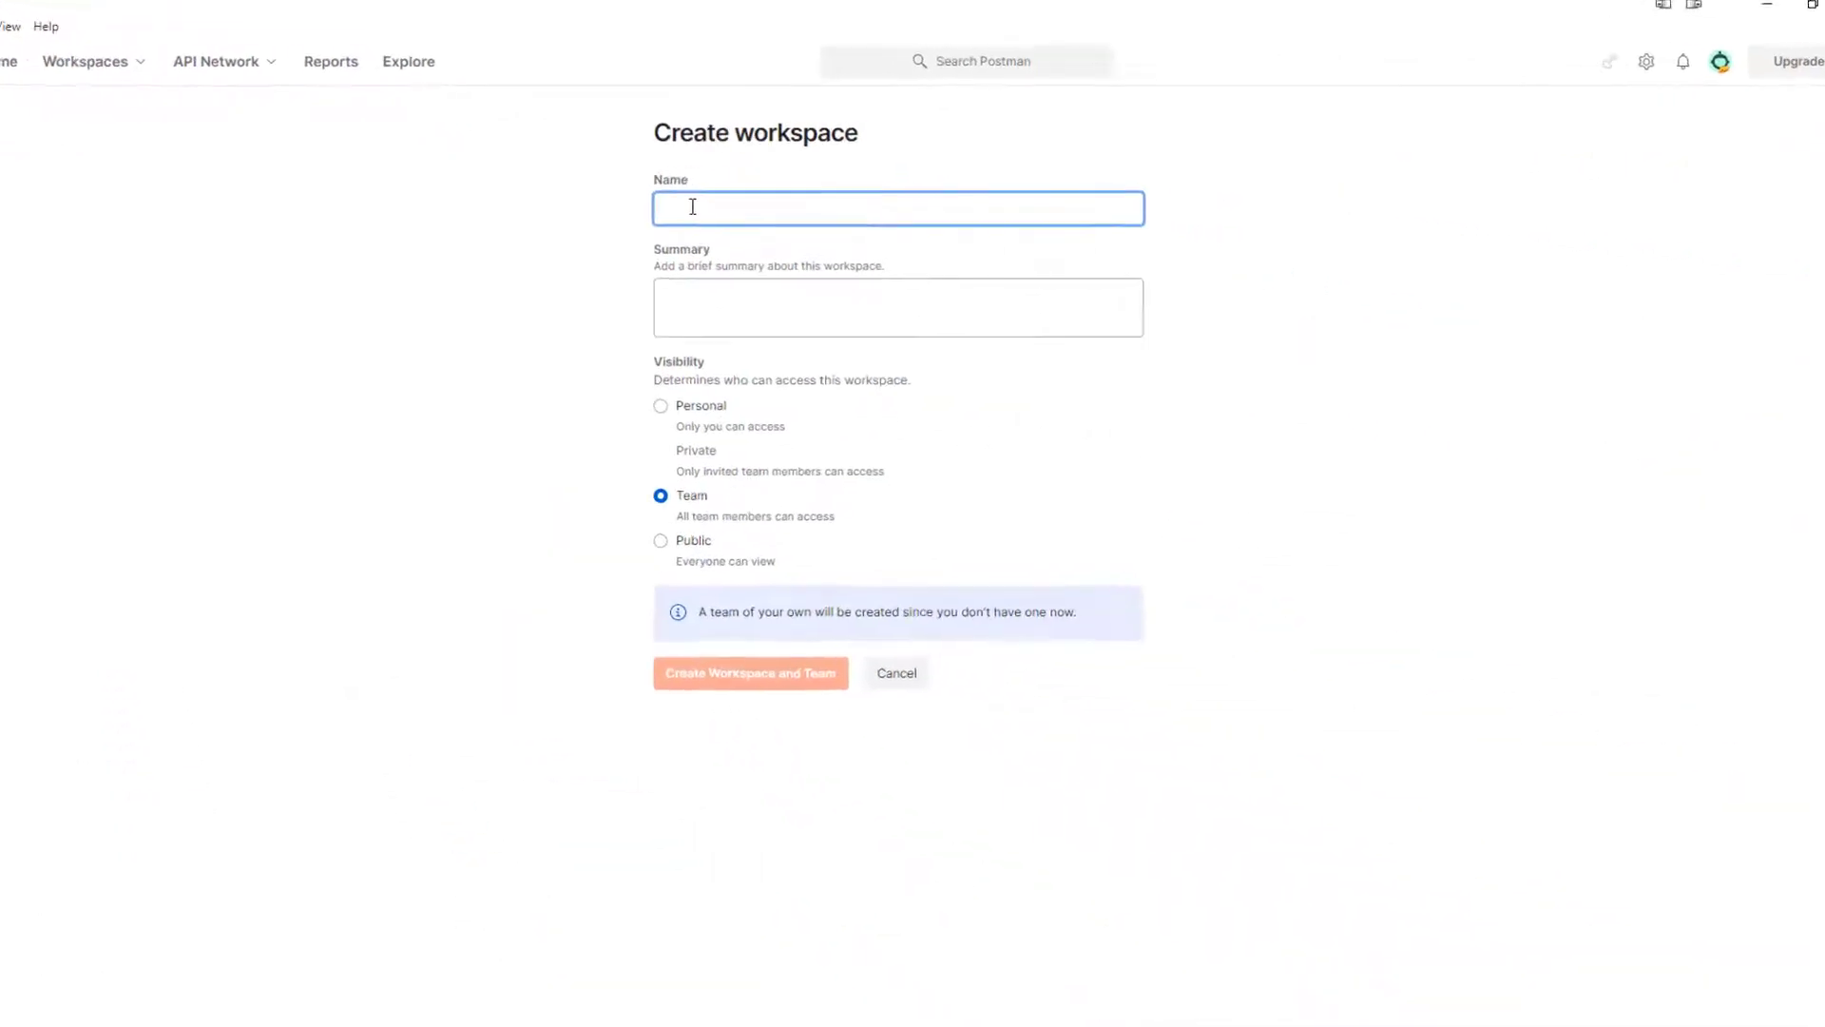
- Name the workspace Eloqua Test, set Personal visibility and create it
type("E")
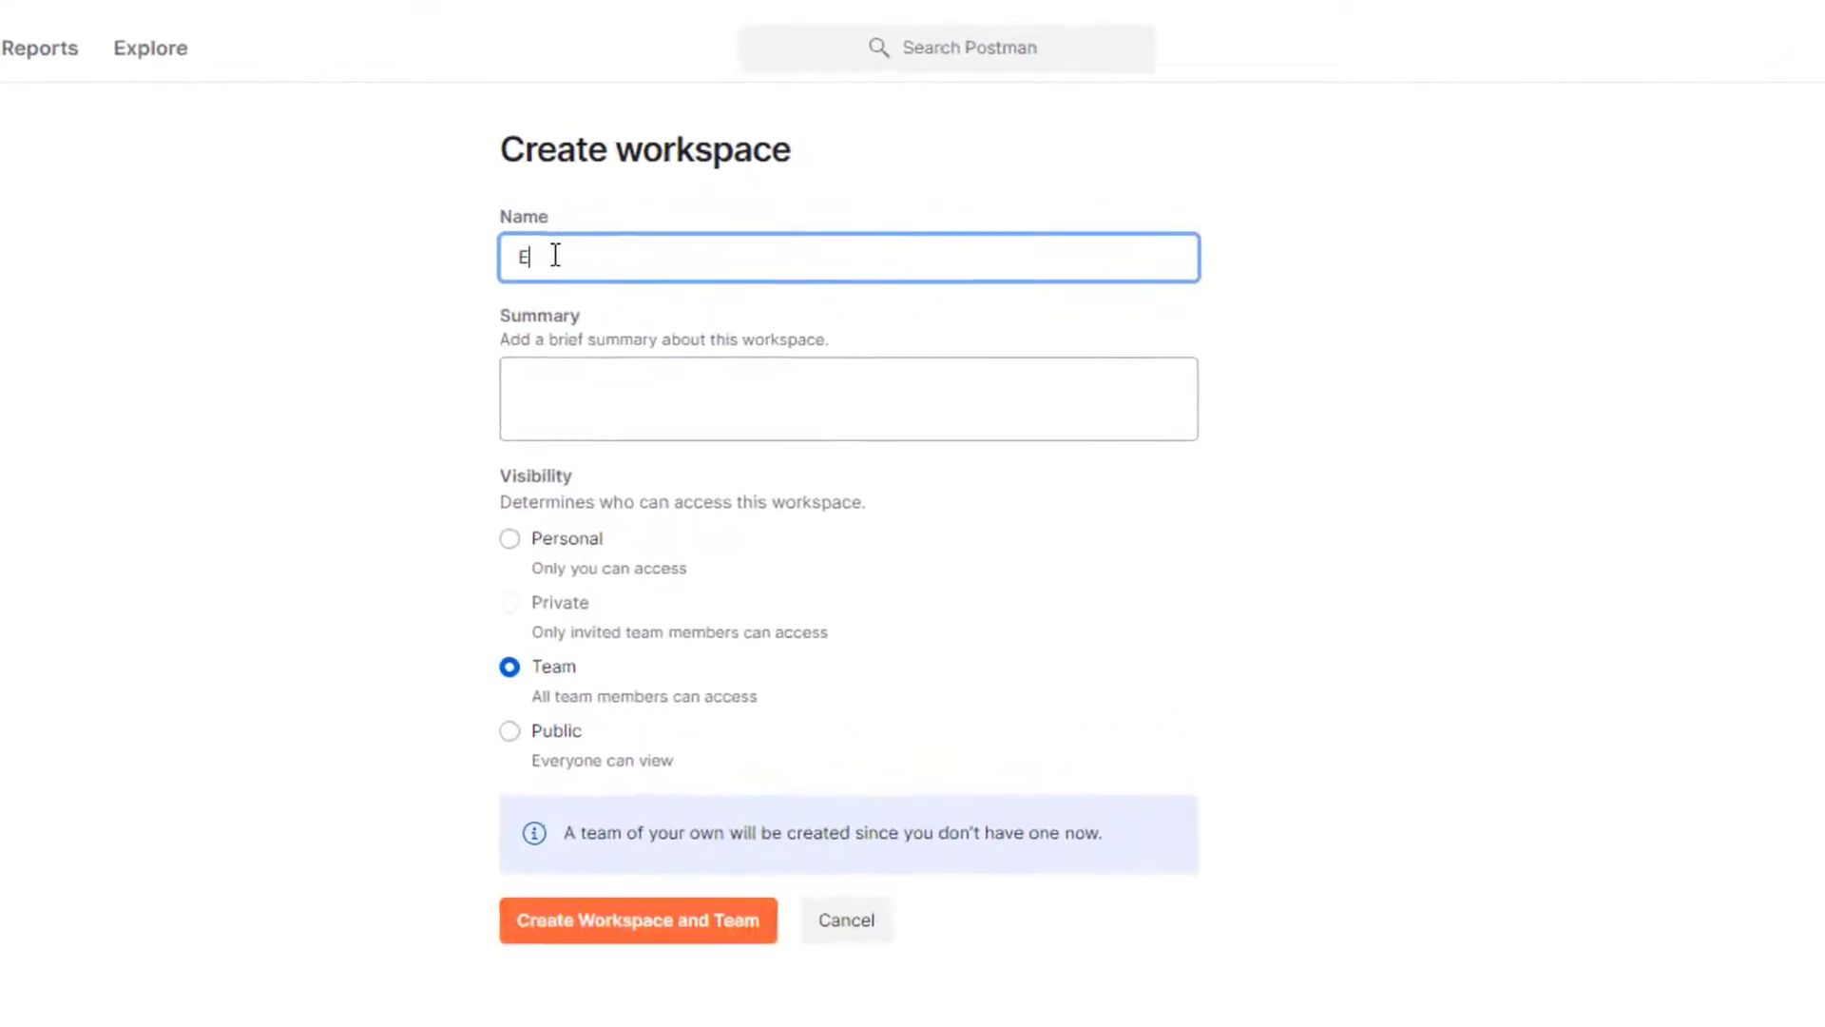
type("Eloqua")
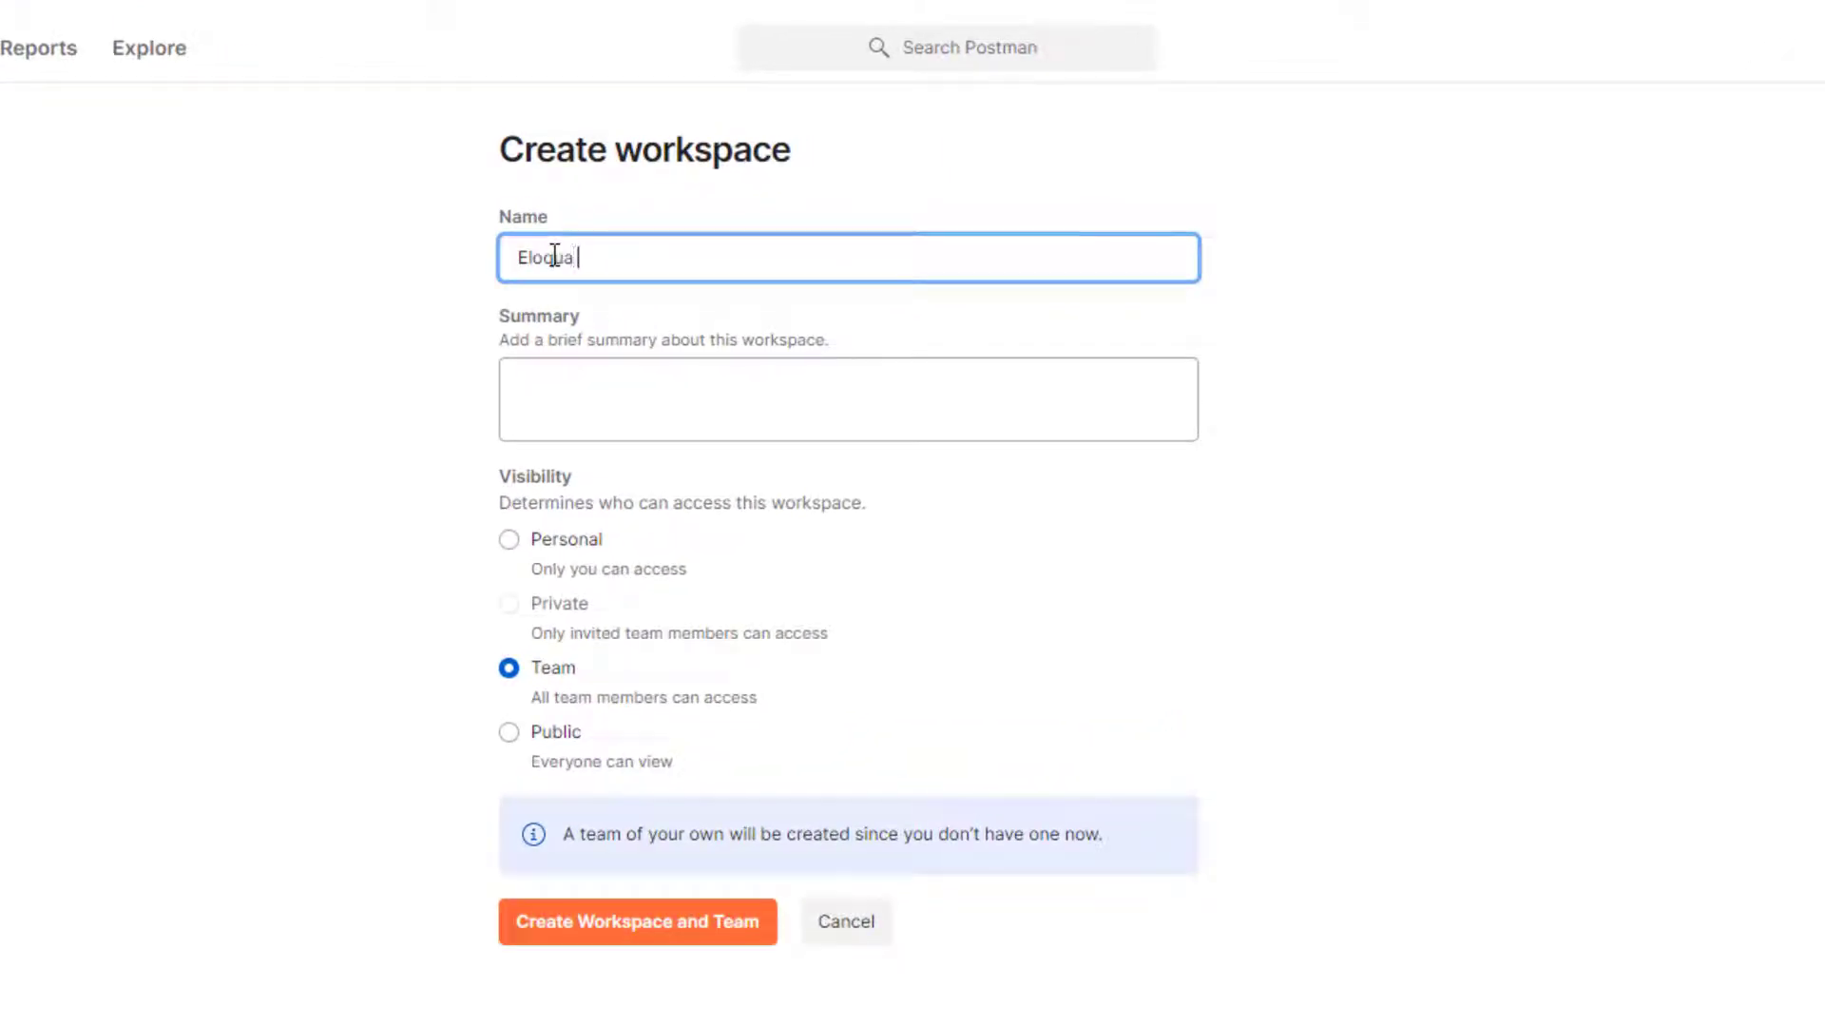
type("Test")
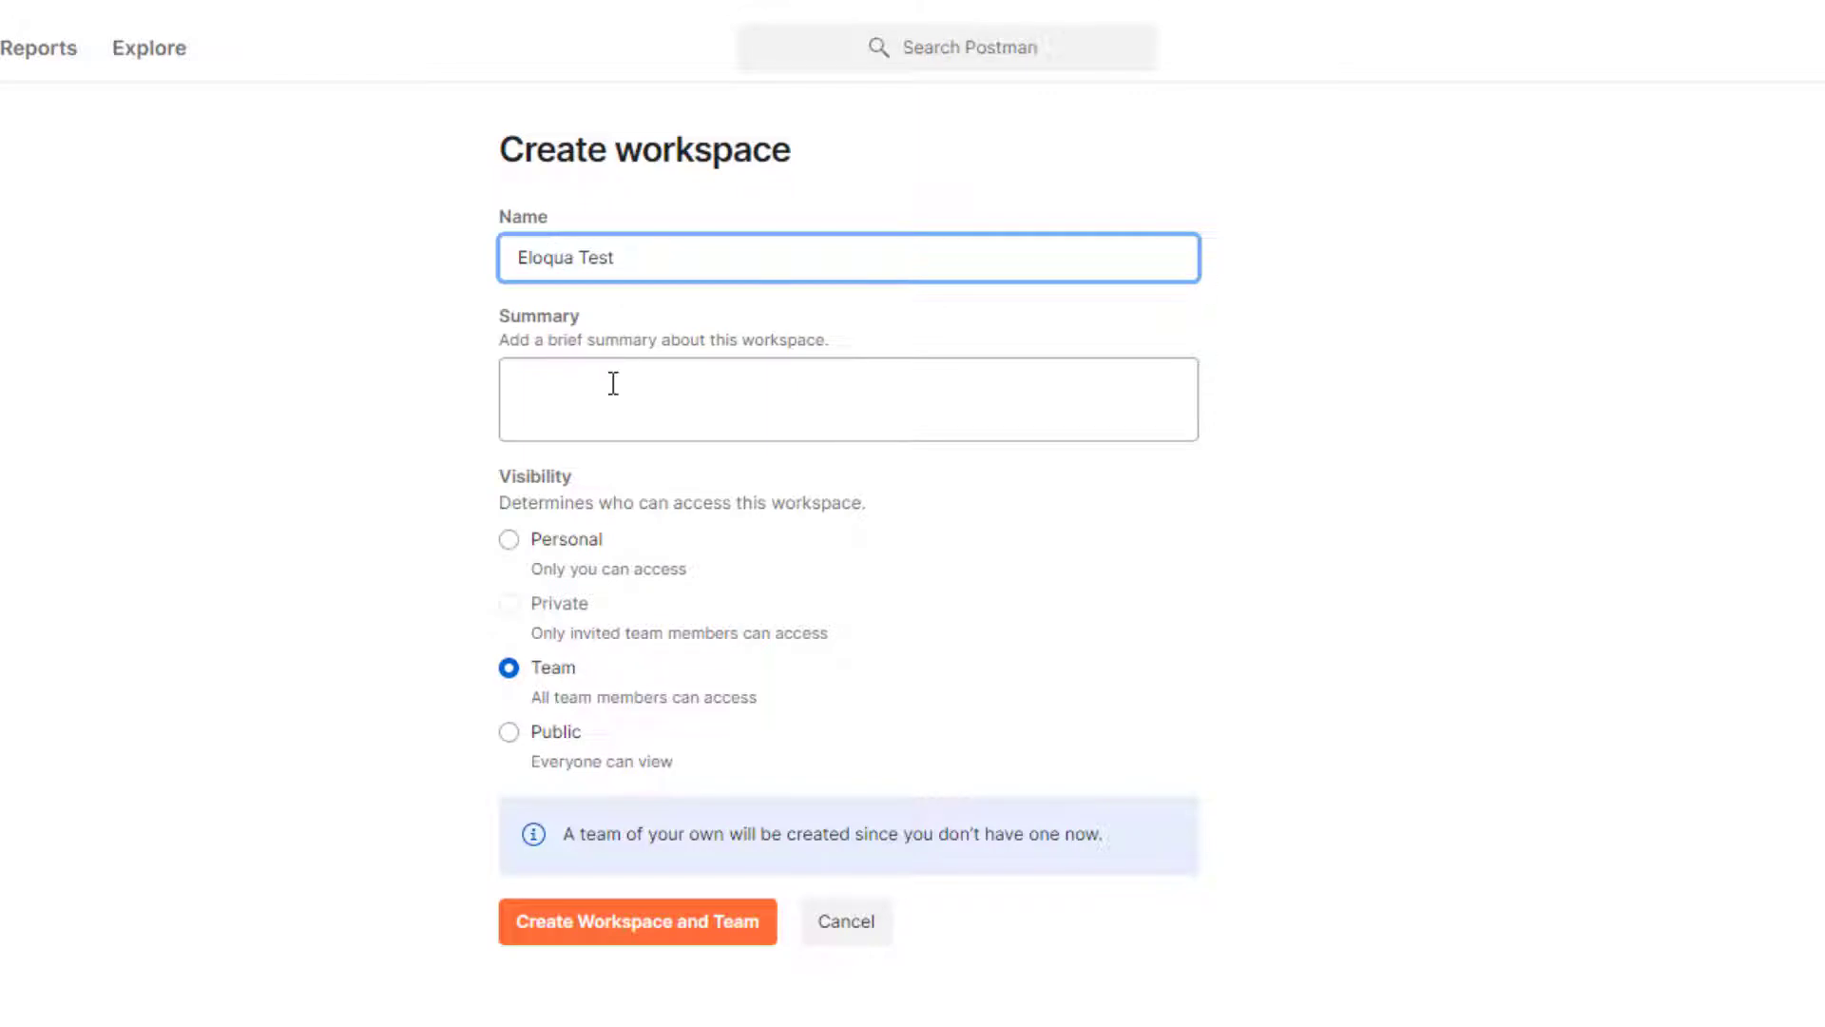
mouse_move(559, 546)
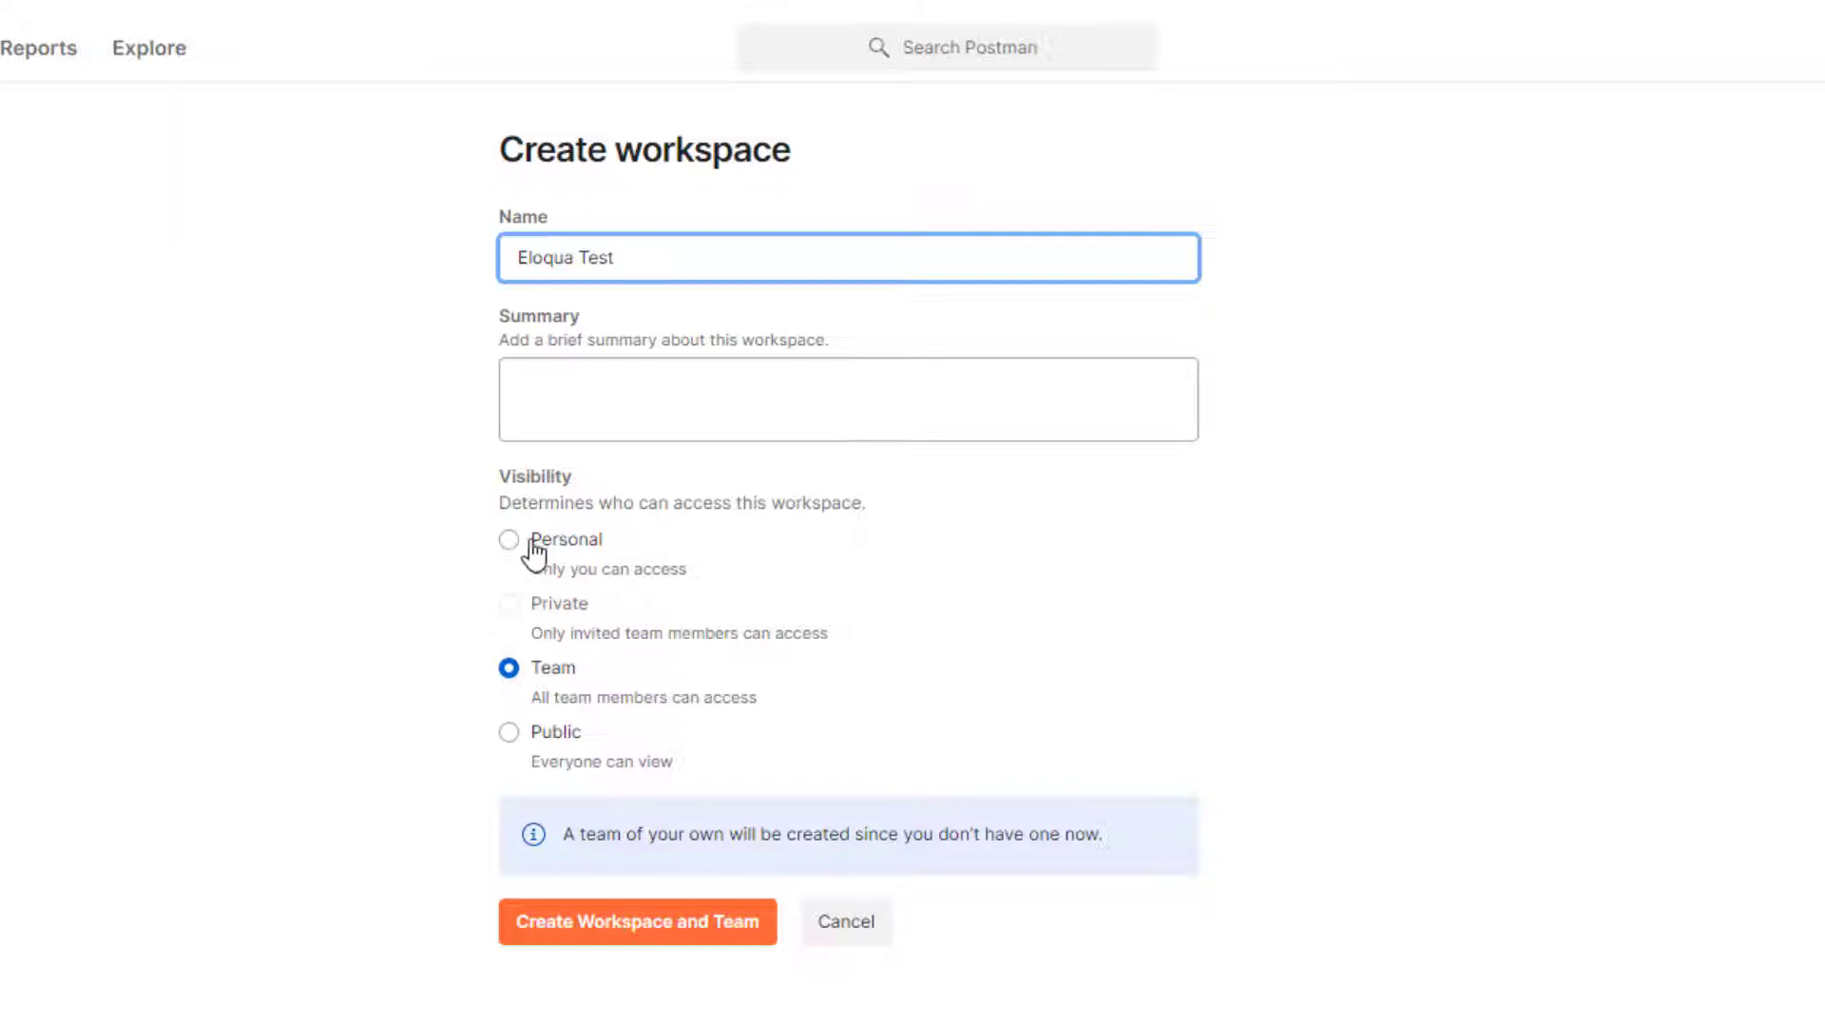
left_click(510, 538)
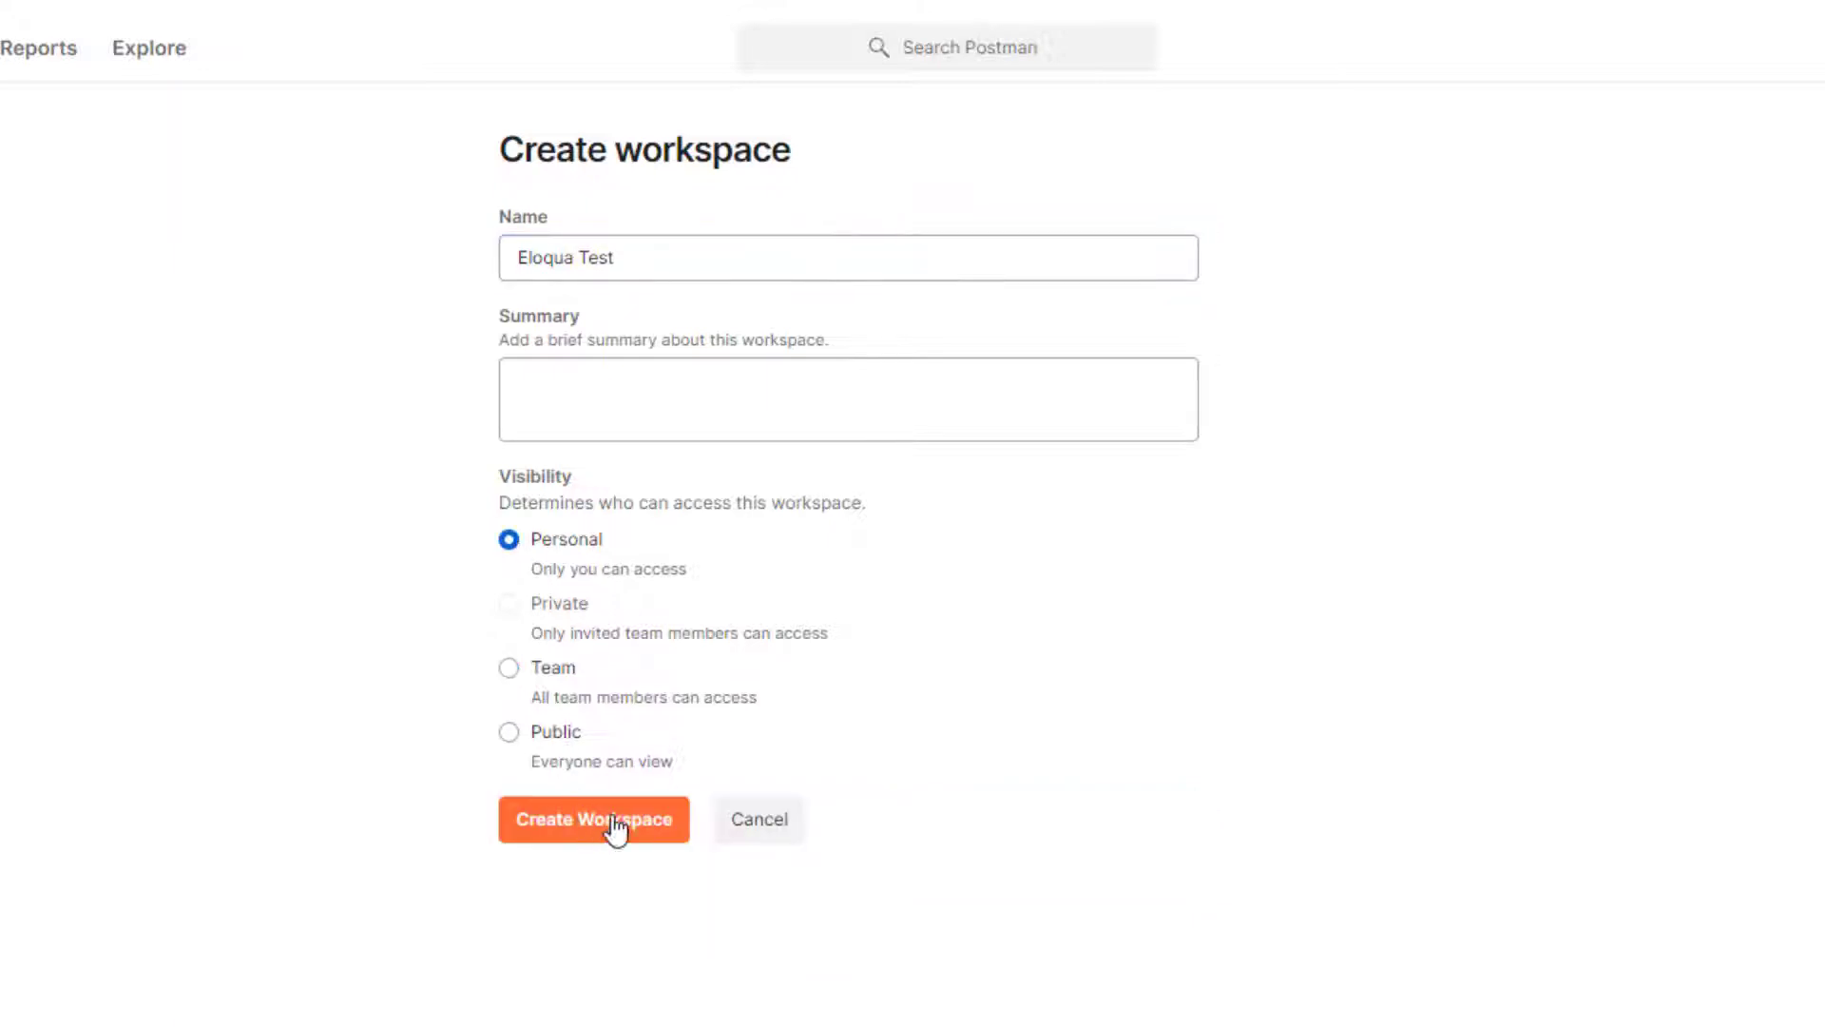
left_click(594, 817)
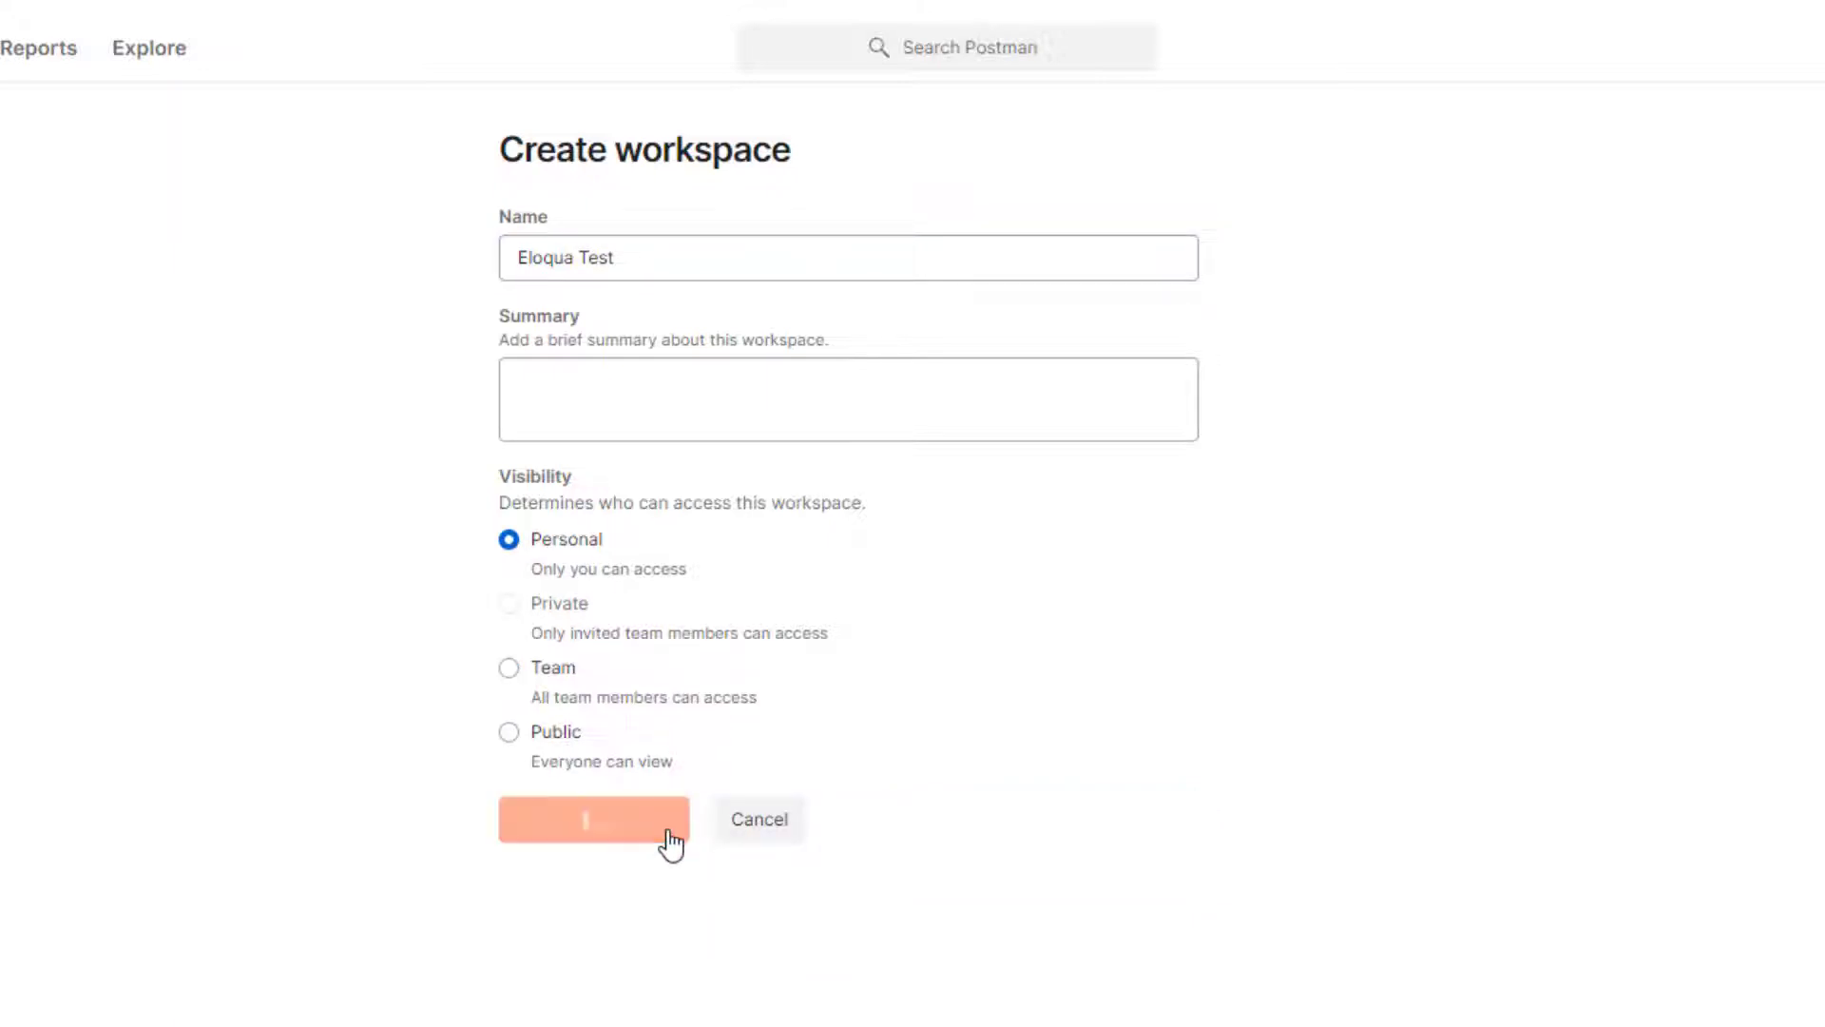
left_click(593, 820)
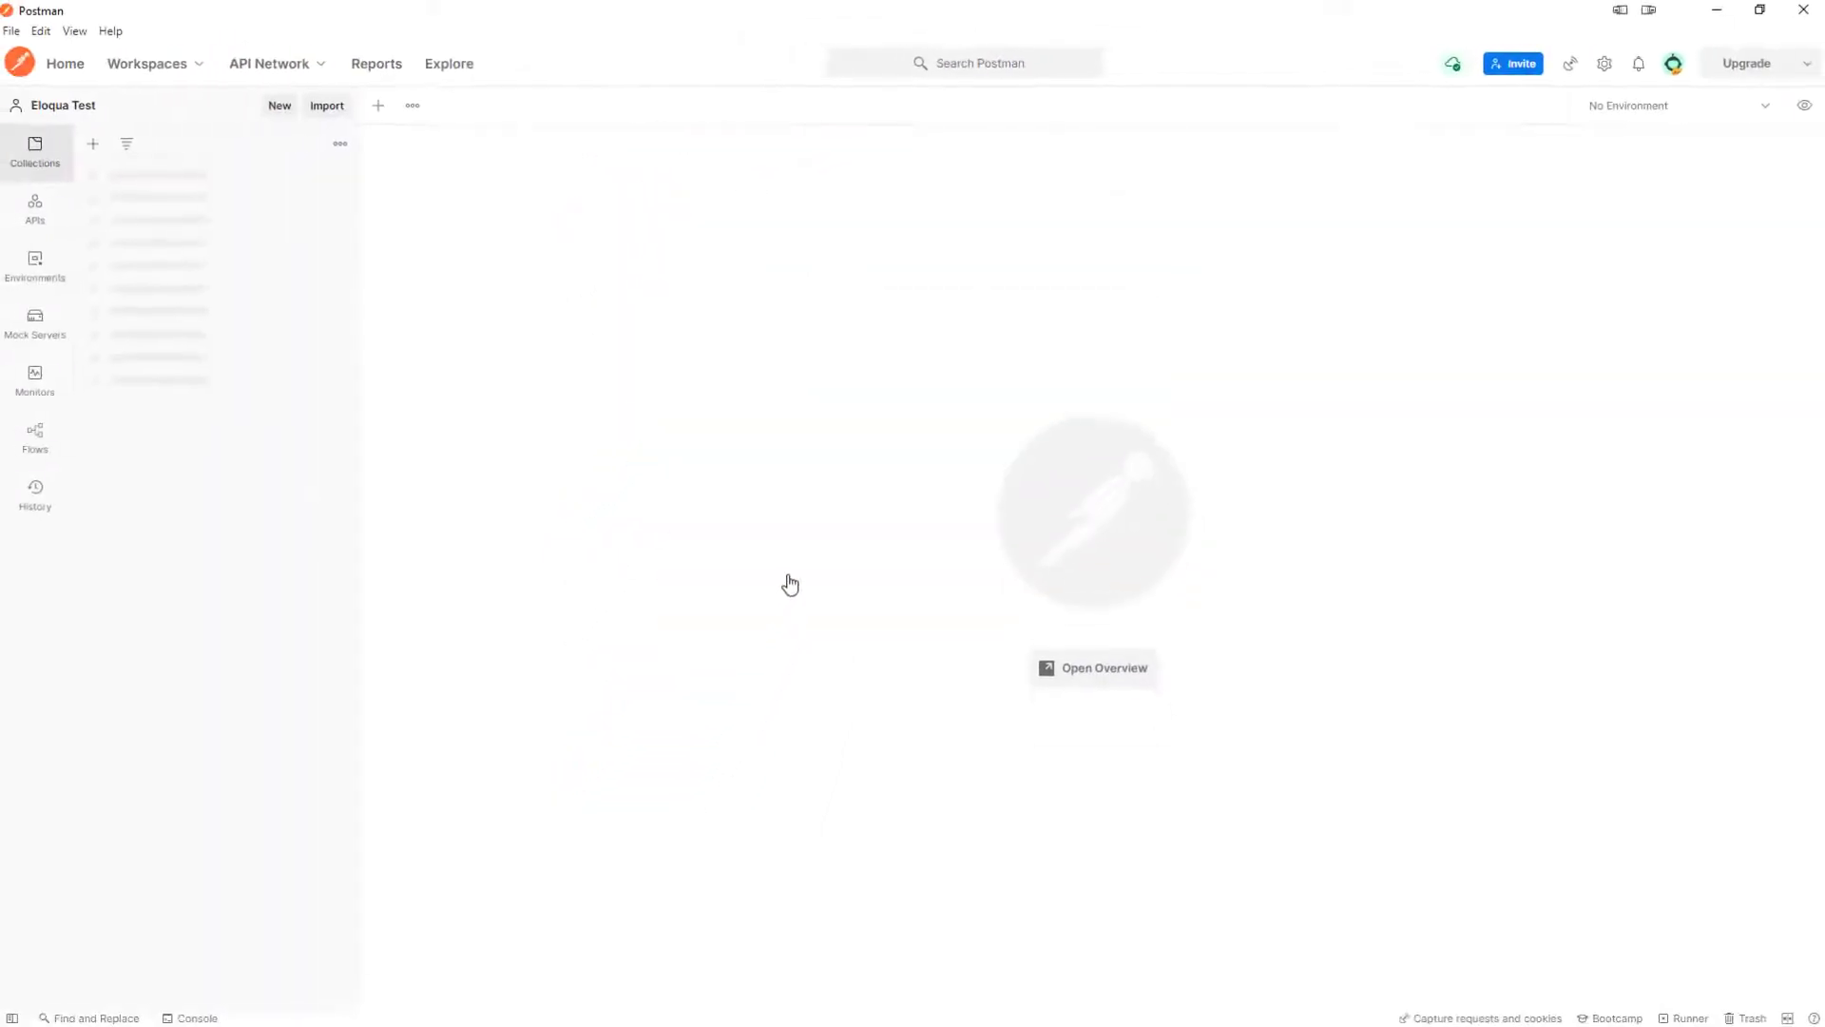
left_click(1103, 667)
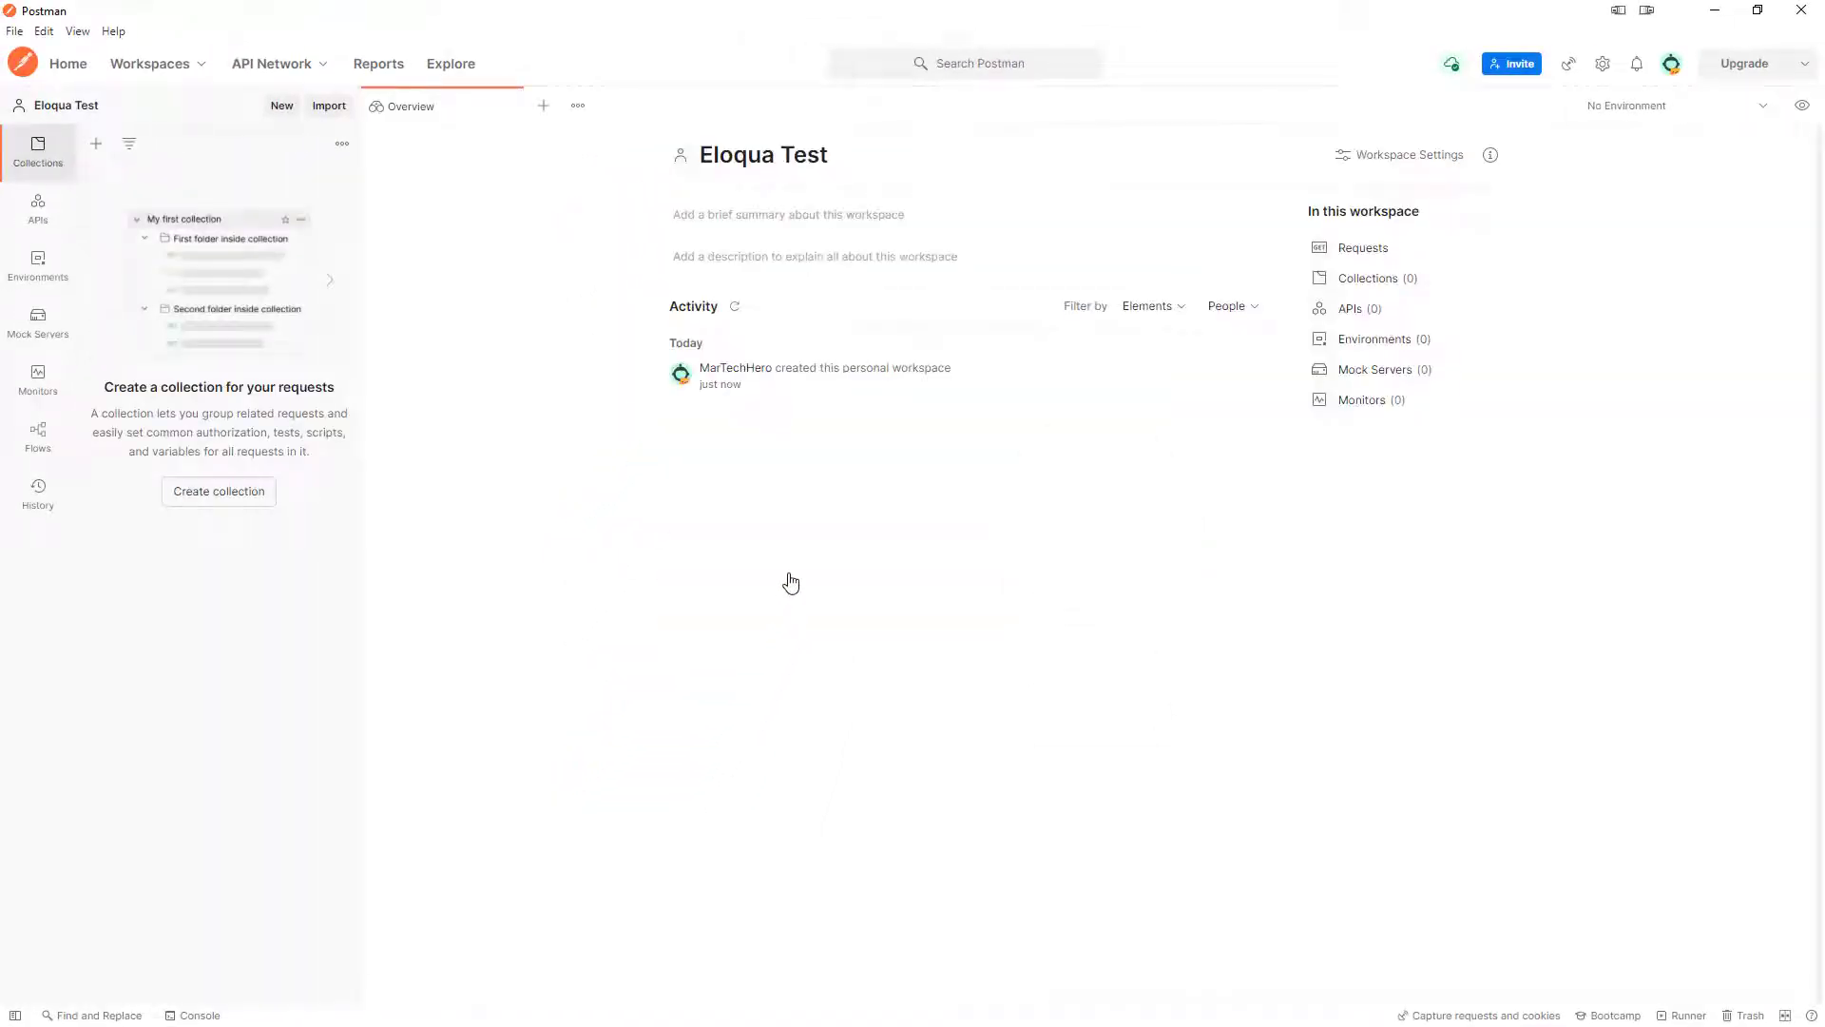
- Add a new collection to the workspace and rename it Eloqua Collection
left_click(764, 154)
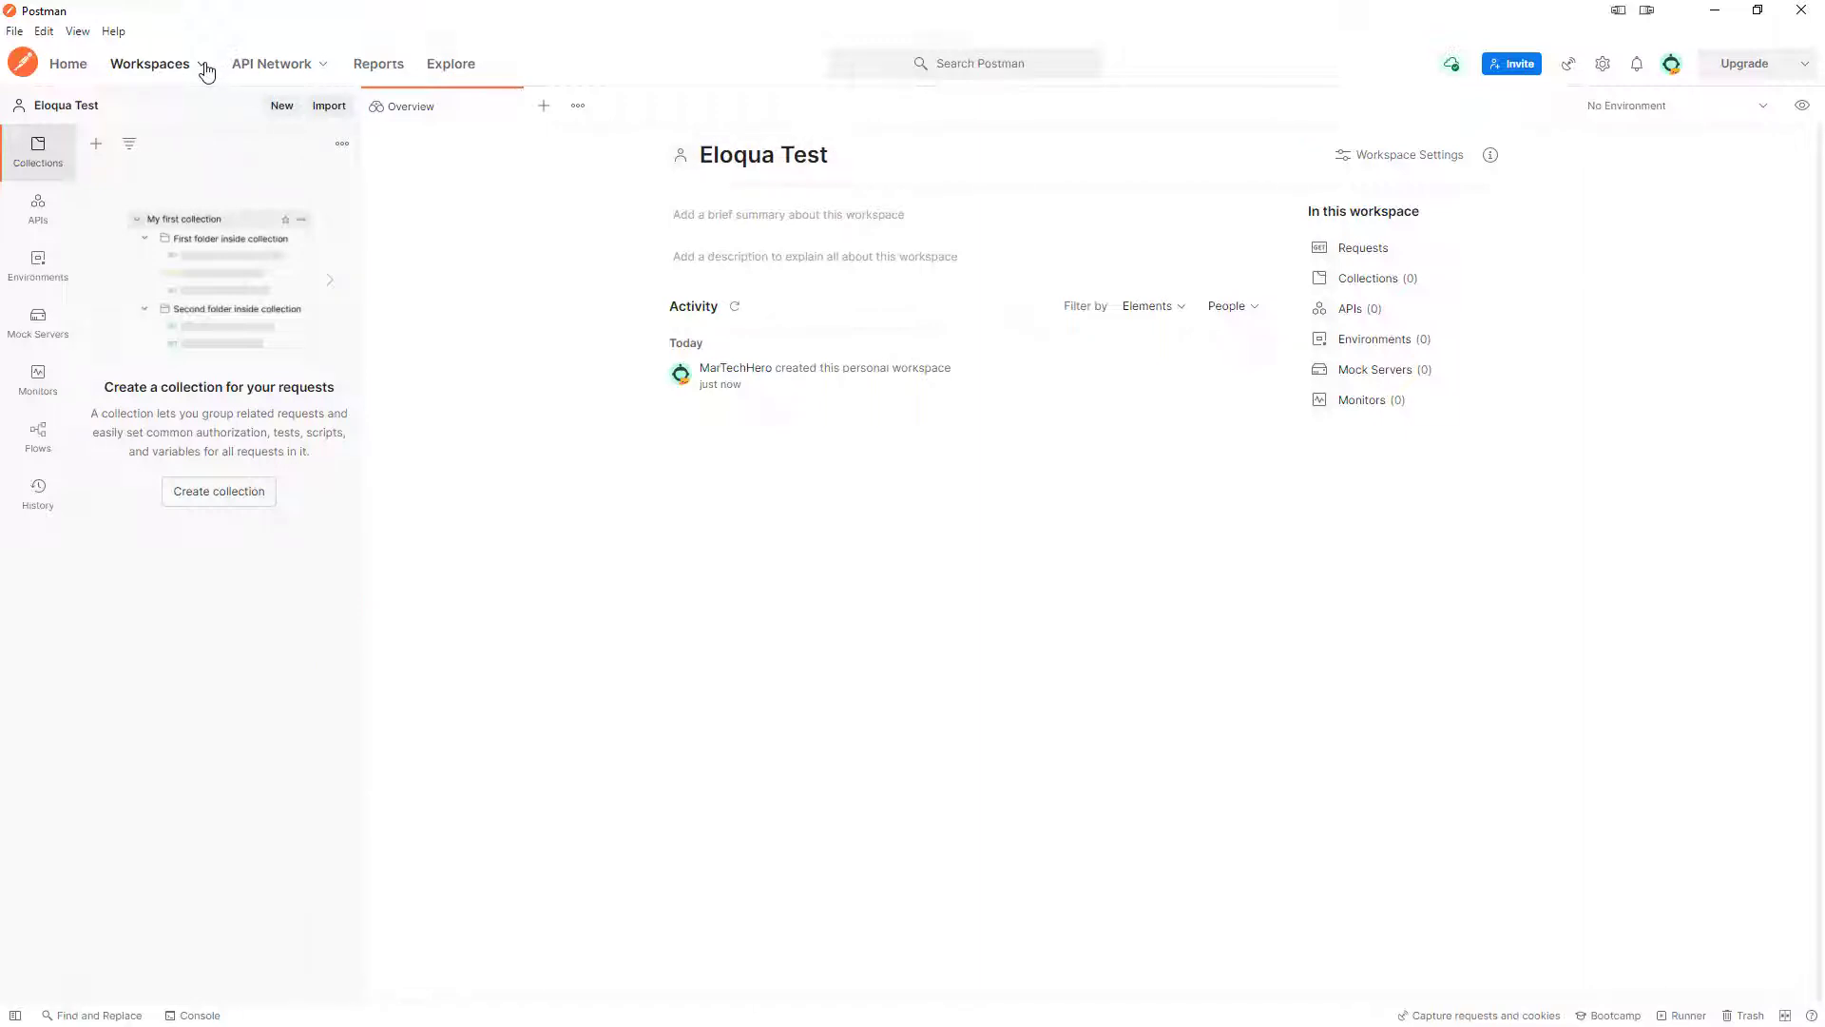
mouse_move(164, 110)
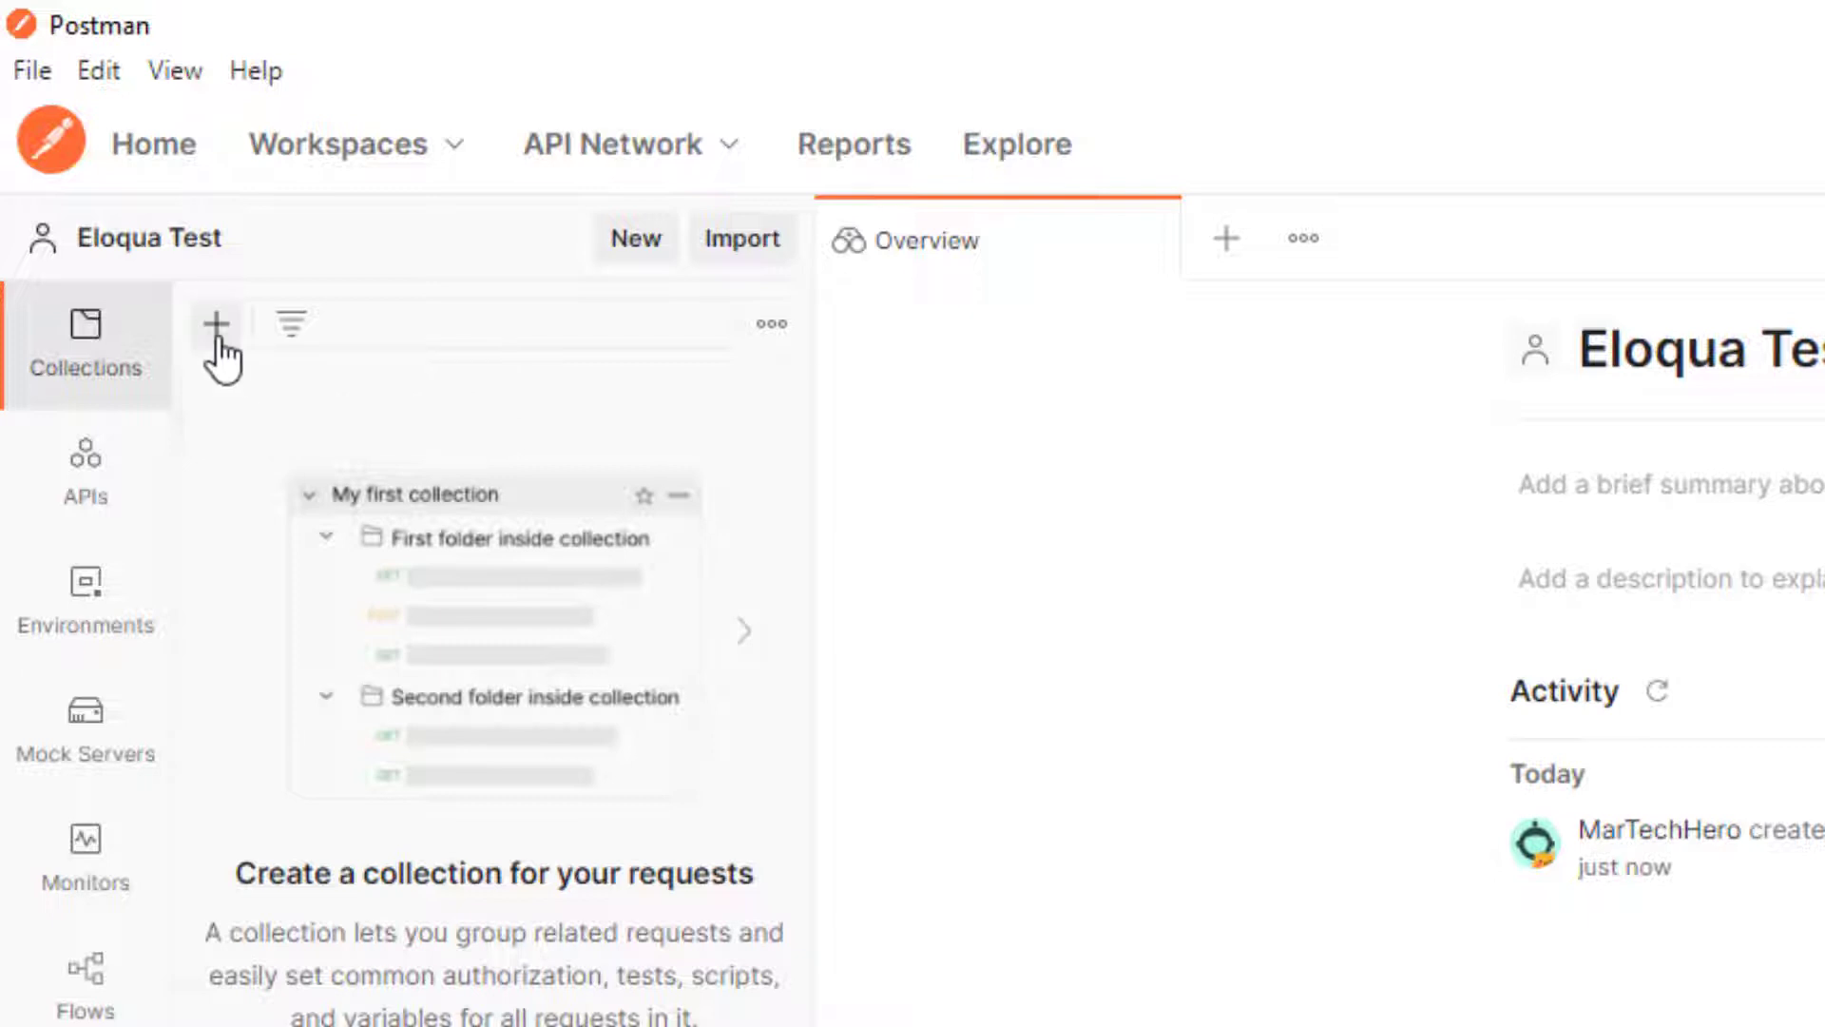
mouse_move(215, 338)
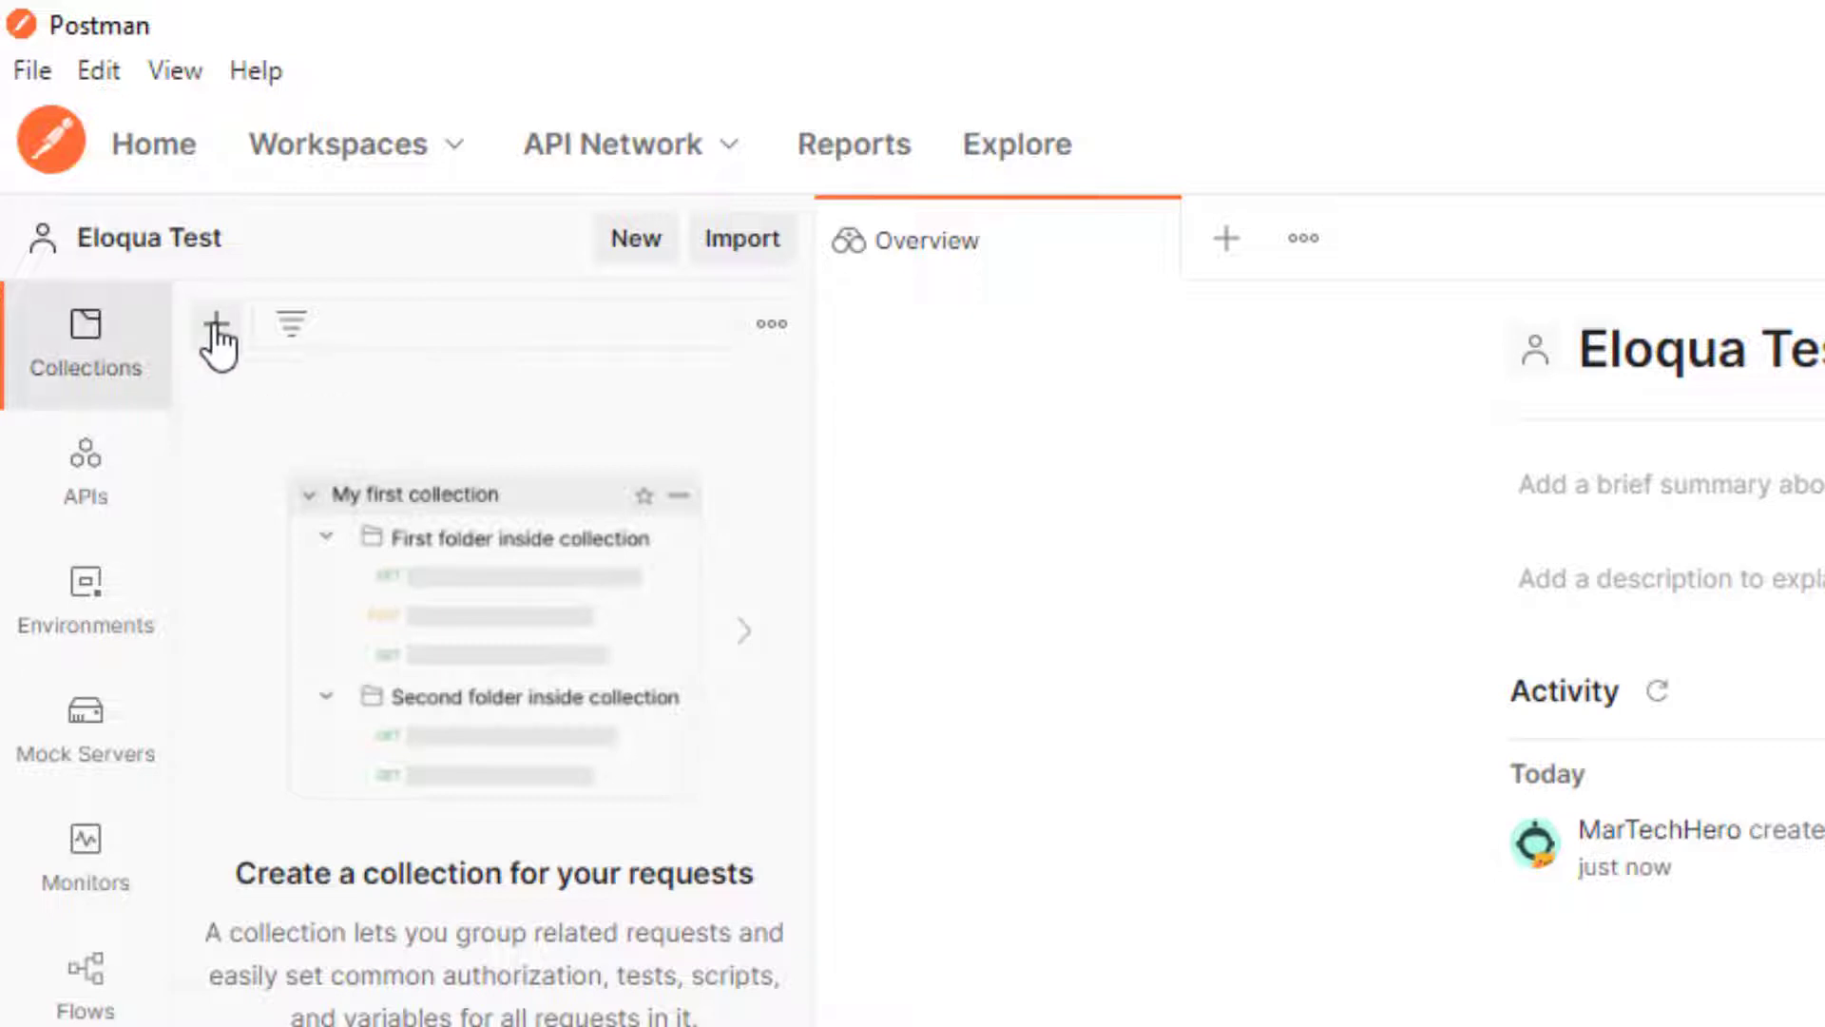
left_click(215, 325)
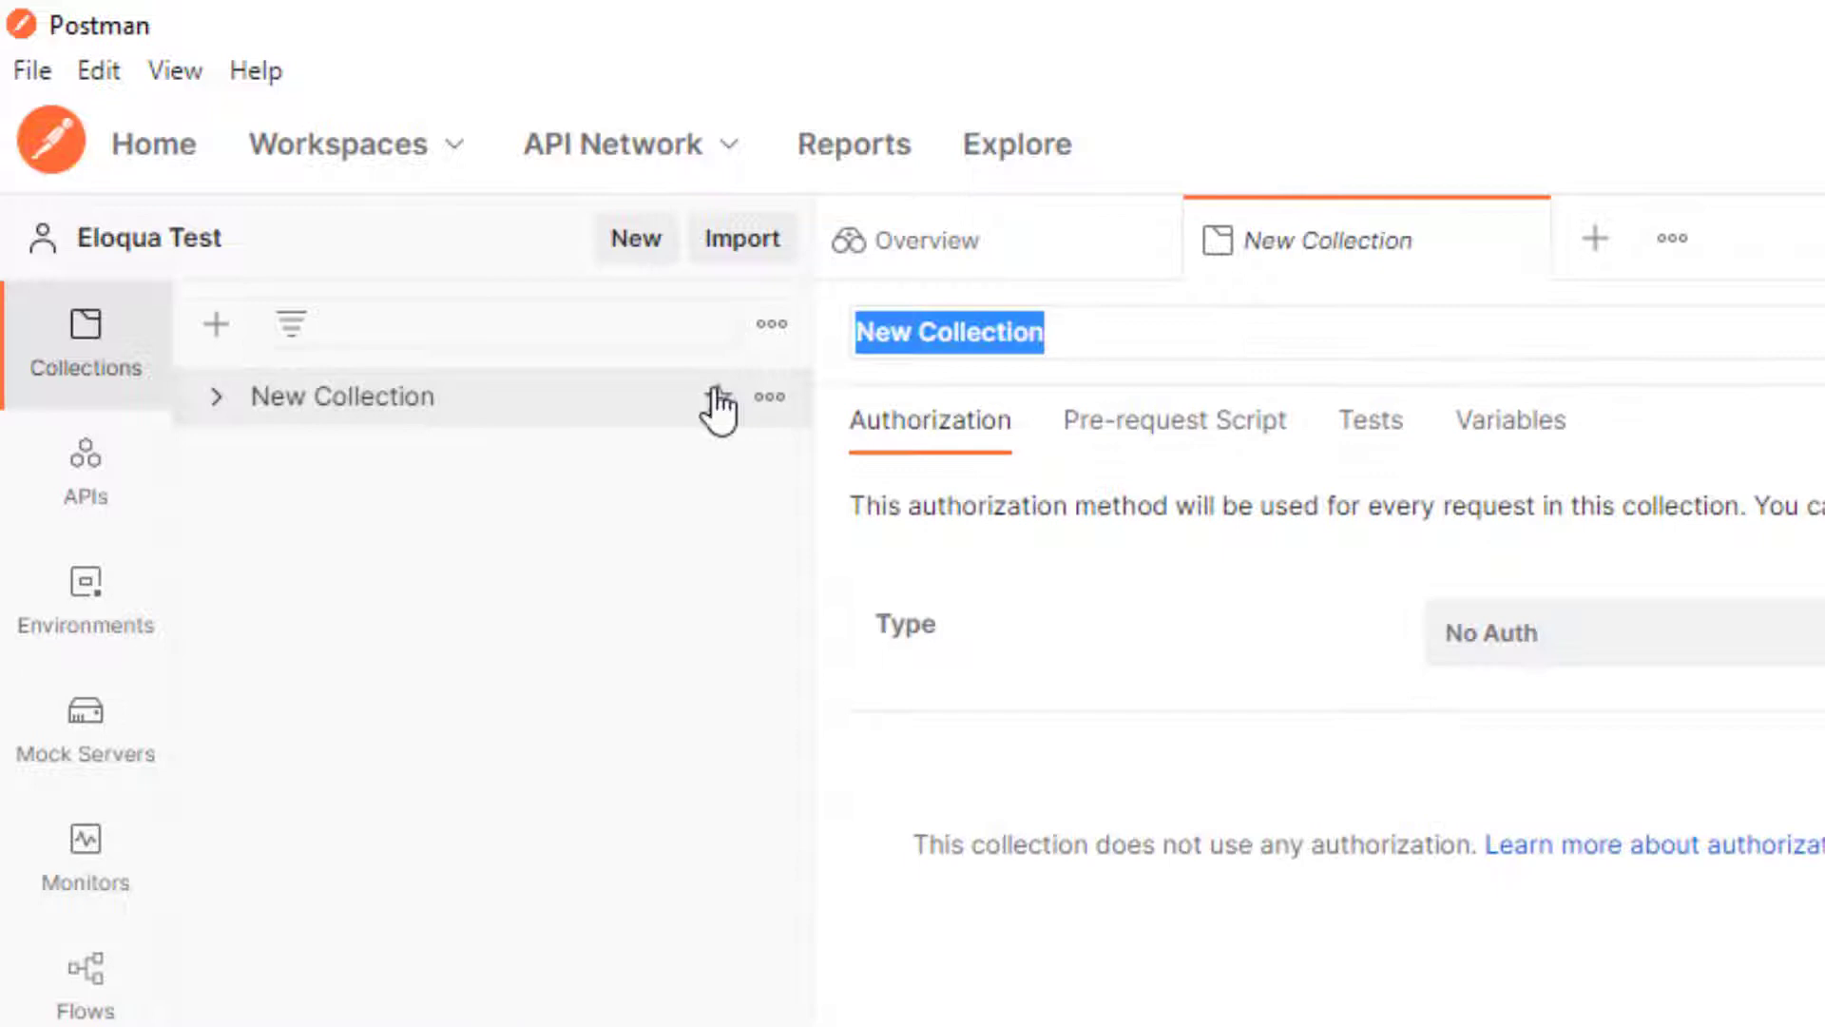
left_click(946, 330)
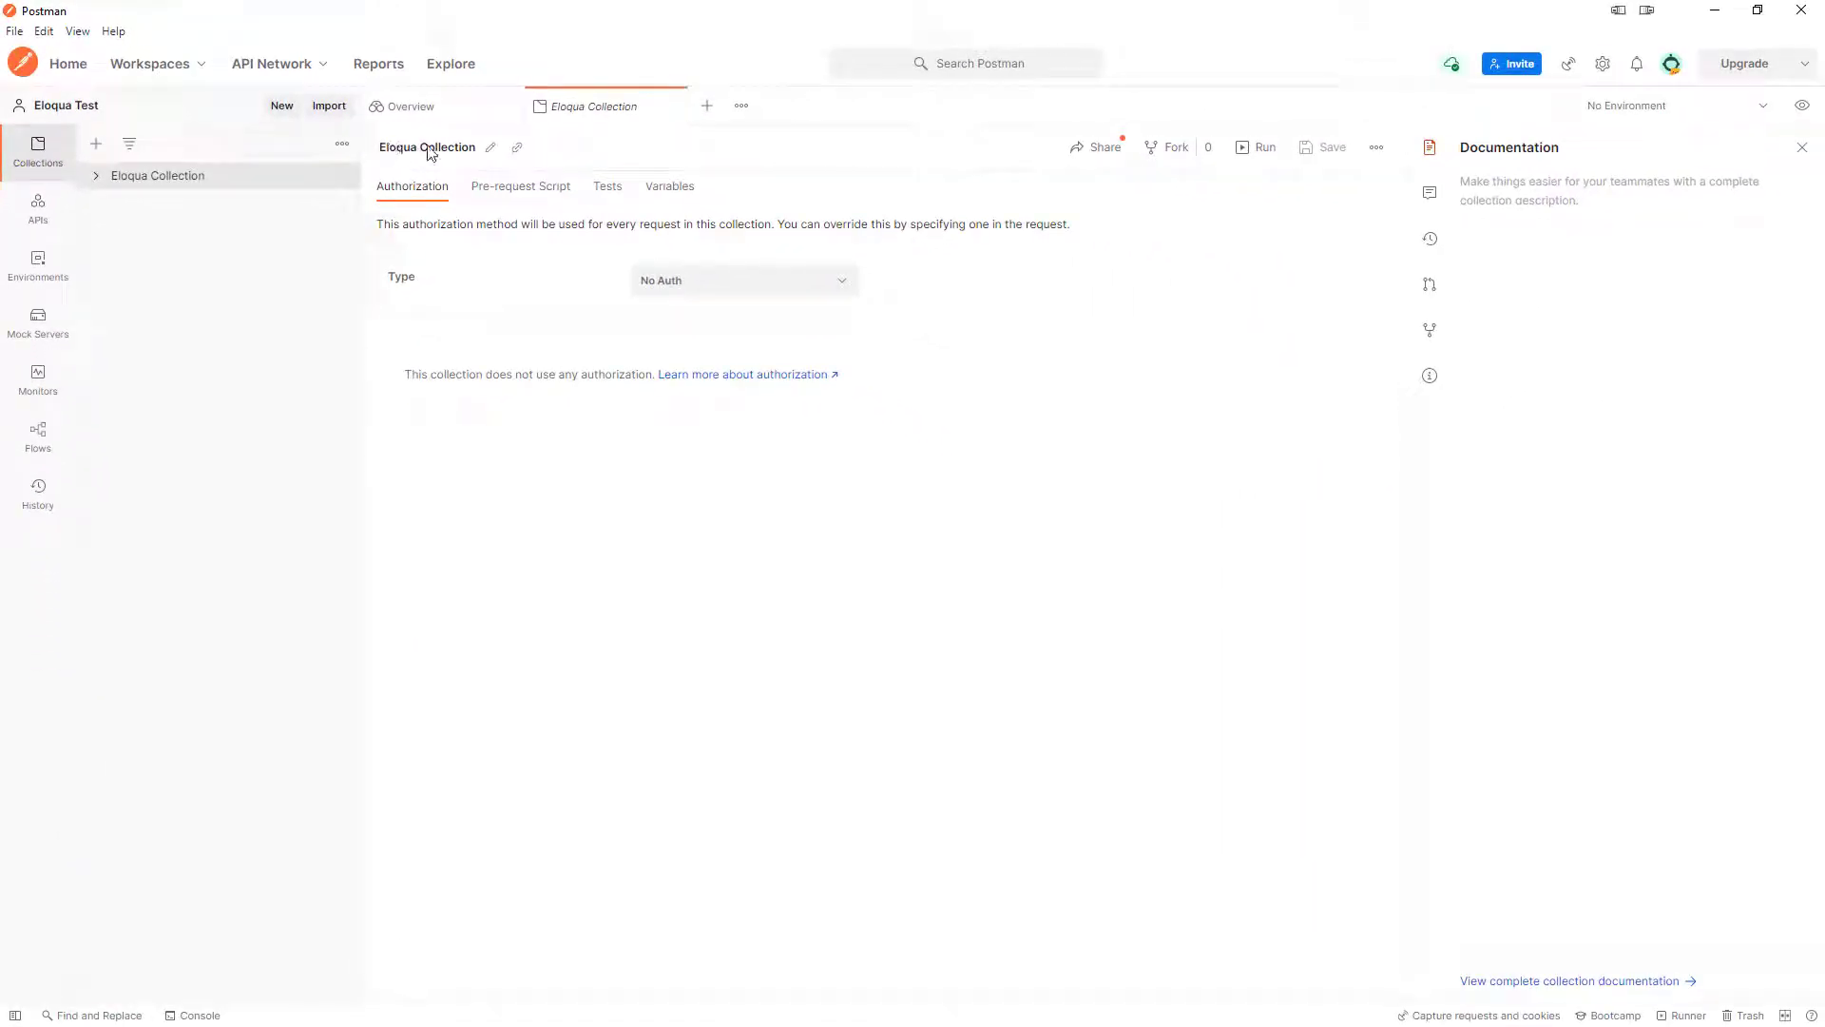
mouse_move(426, 146)
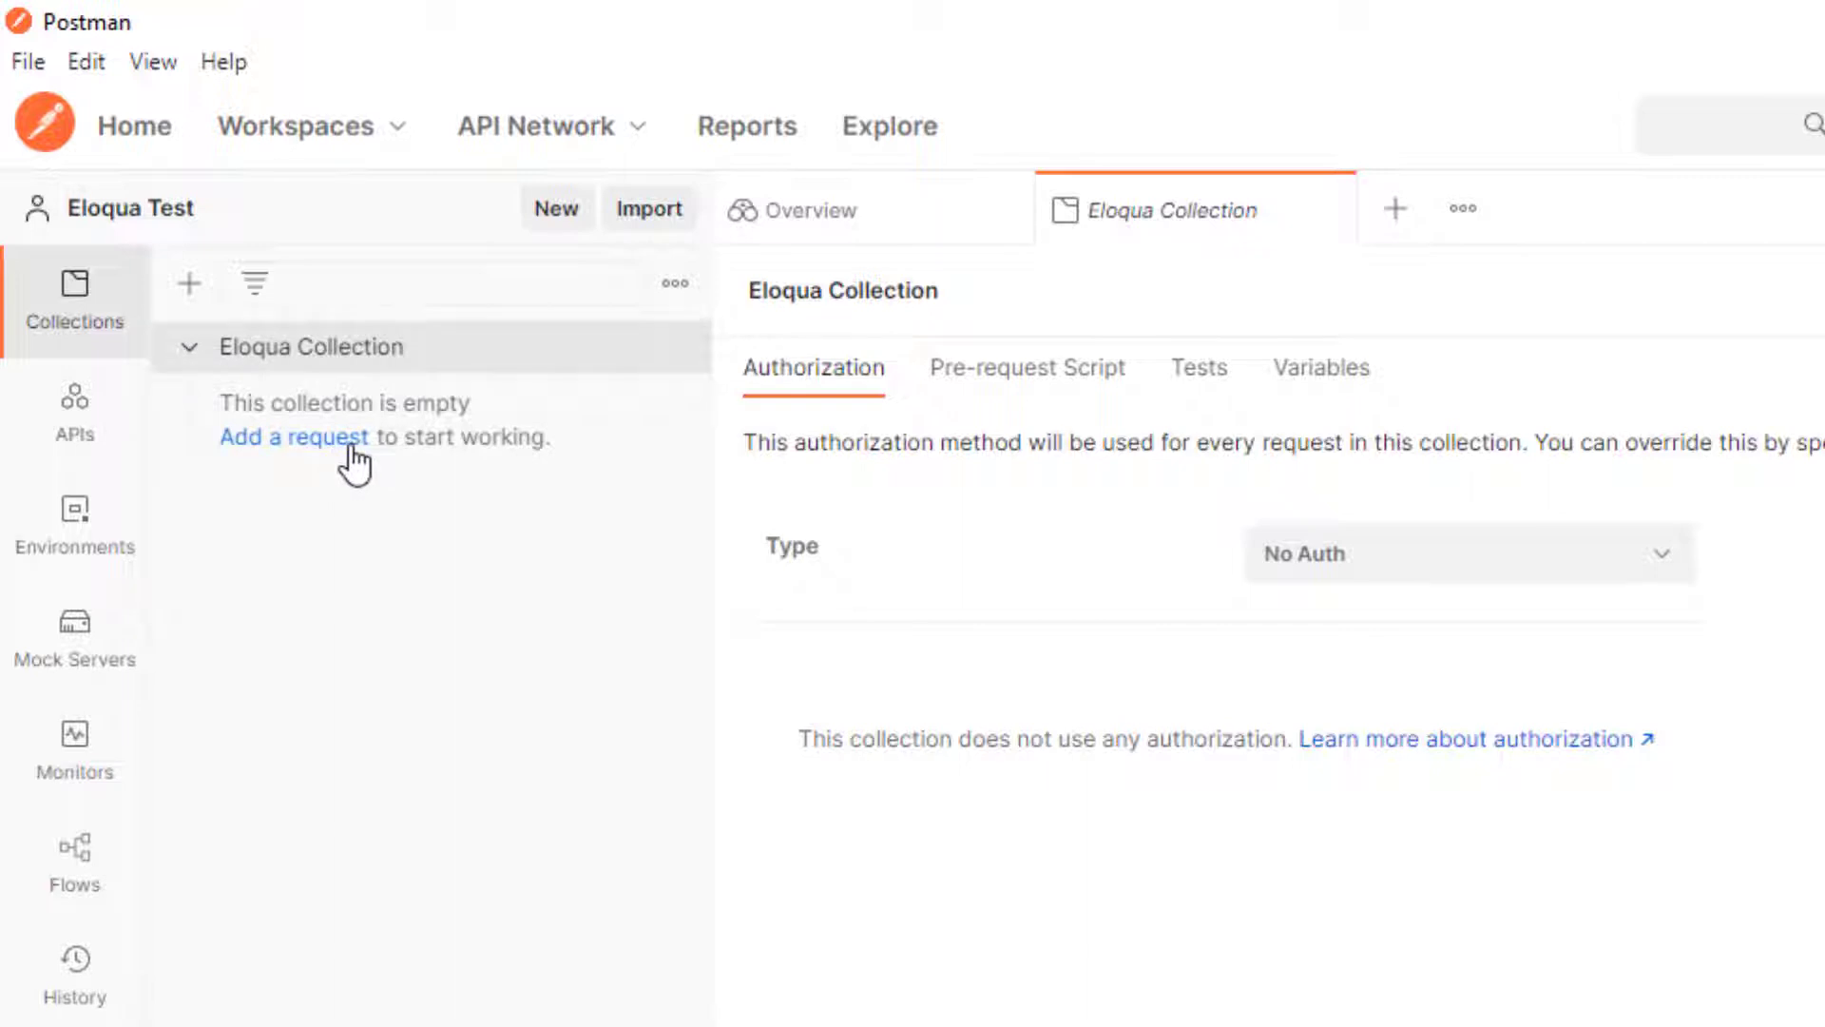
- Add a first request to Eloqua Collection and rename it BaseURL
left_click(292, 437)
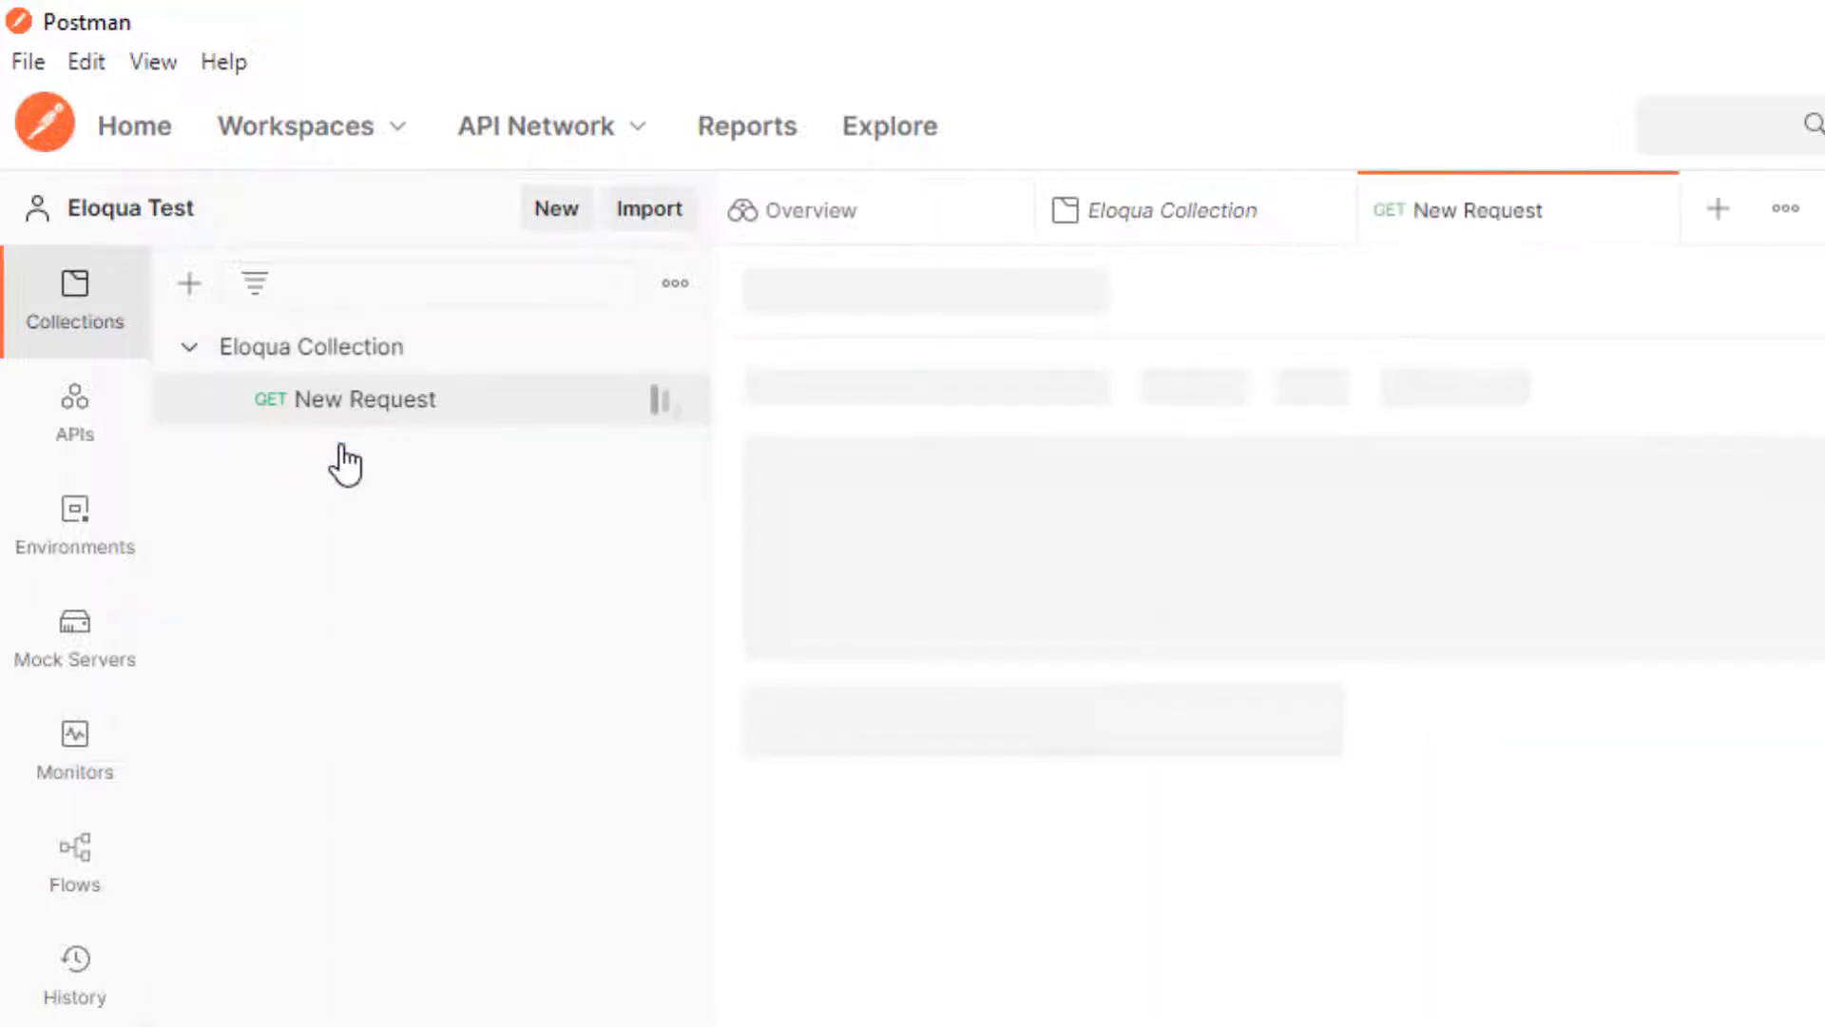
left_click(344, 399)
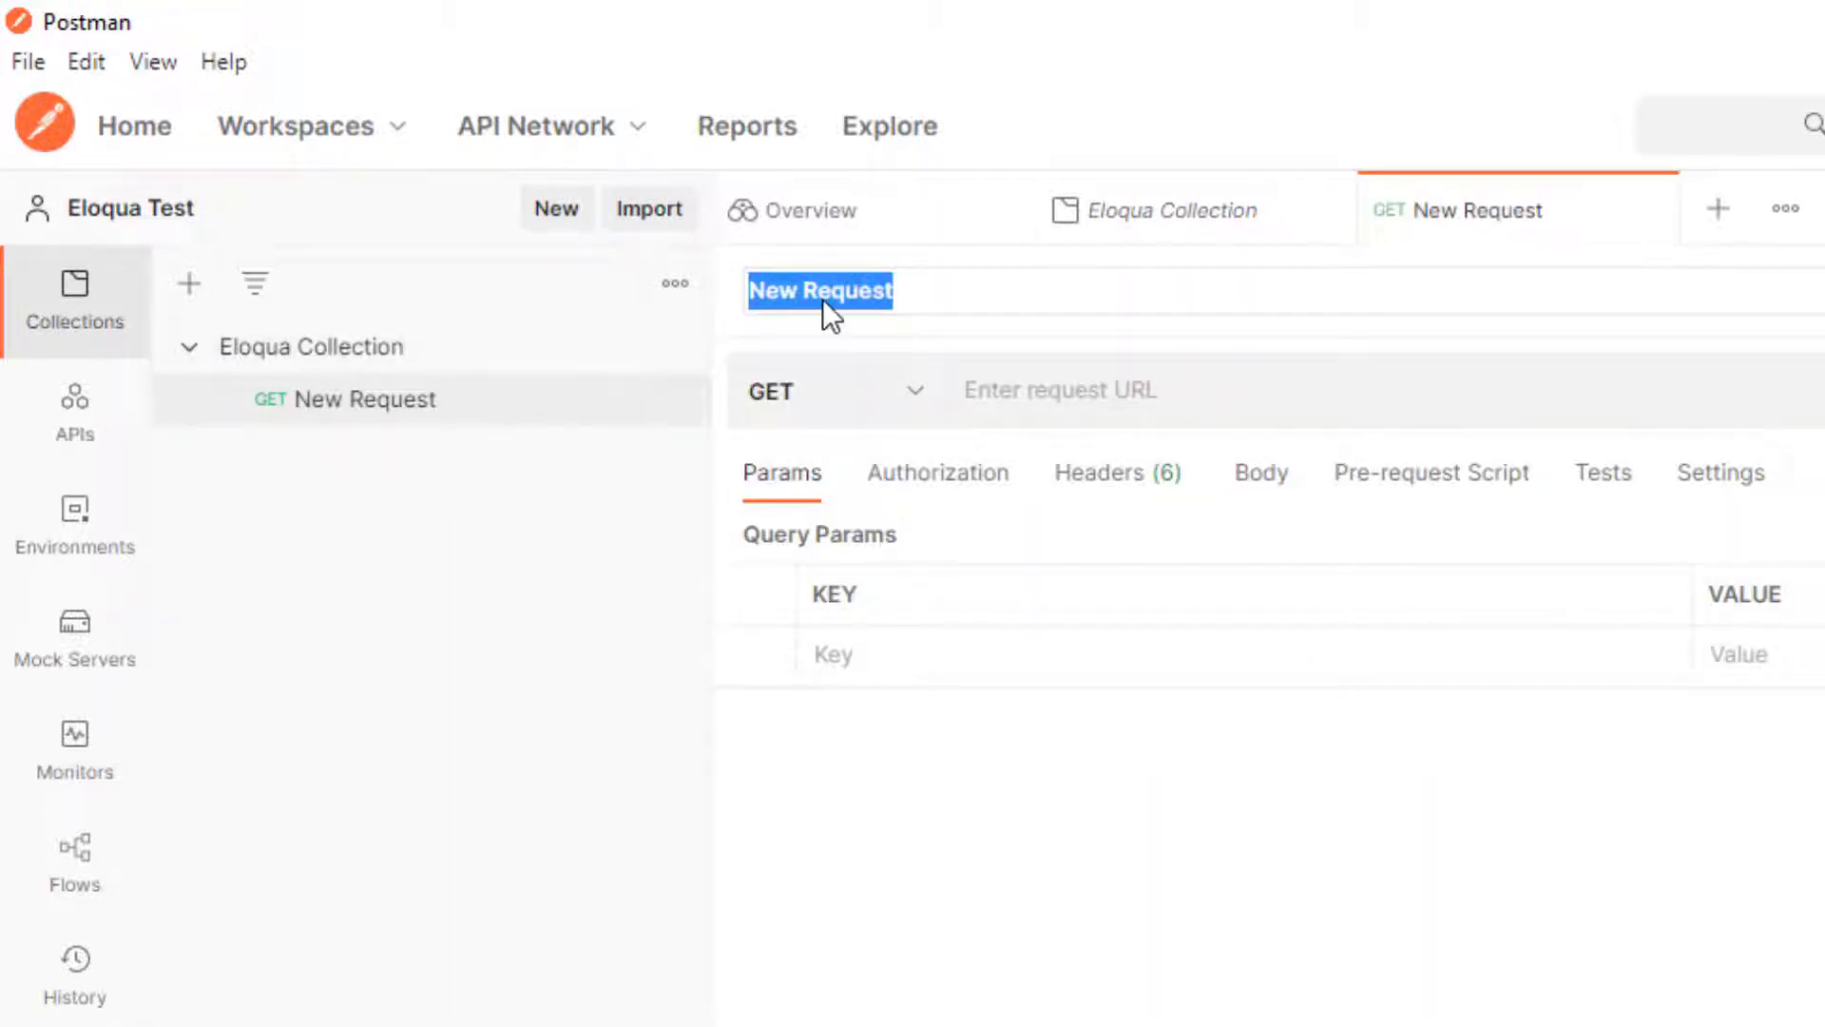
mouse_move(861, 289)
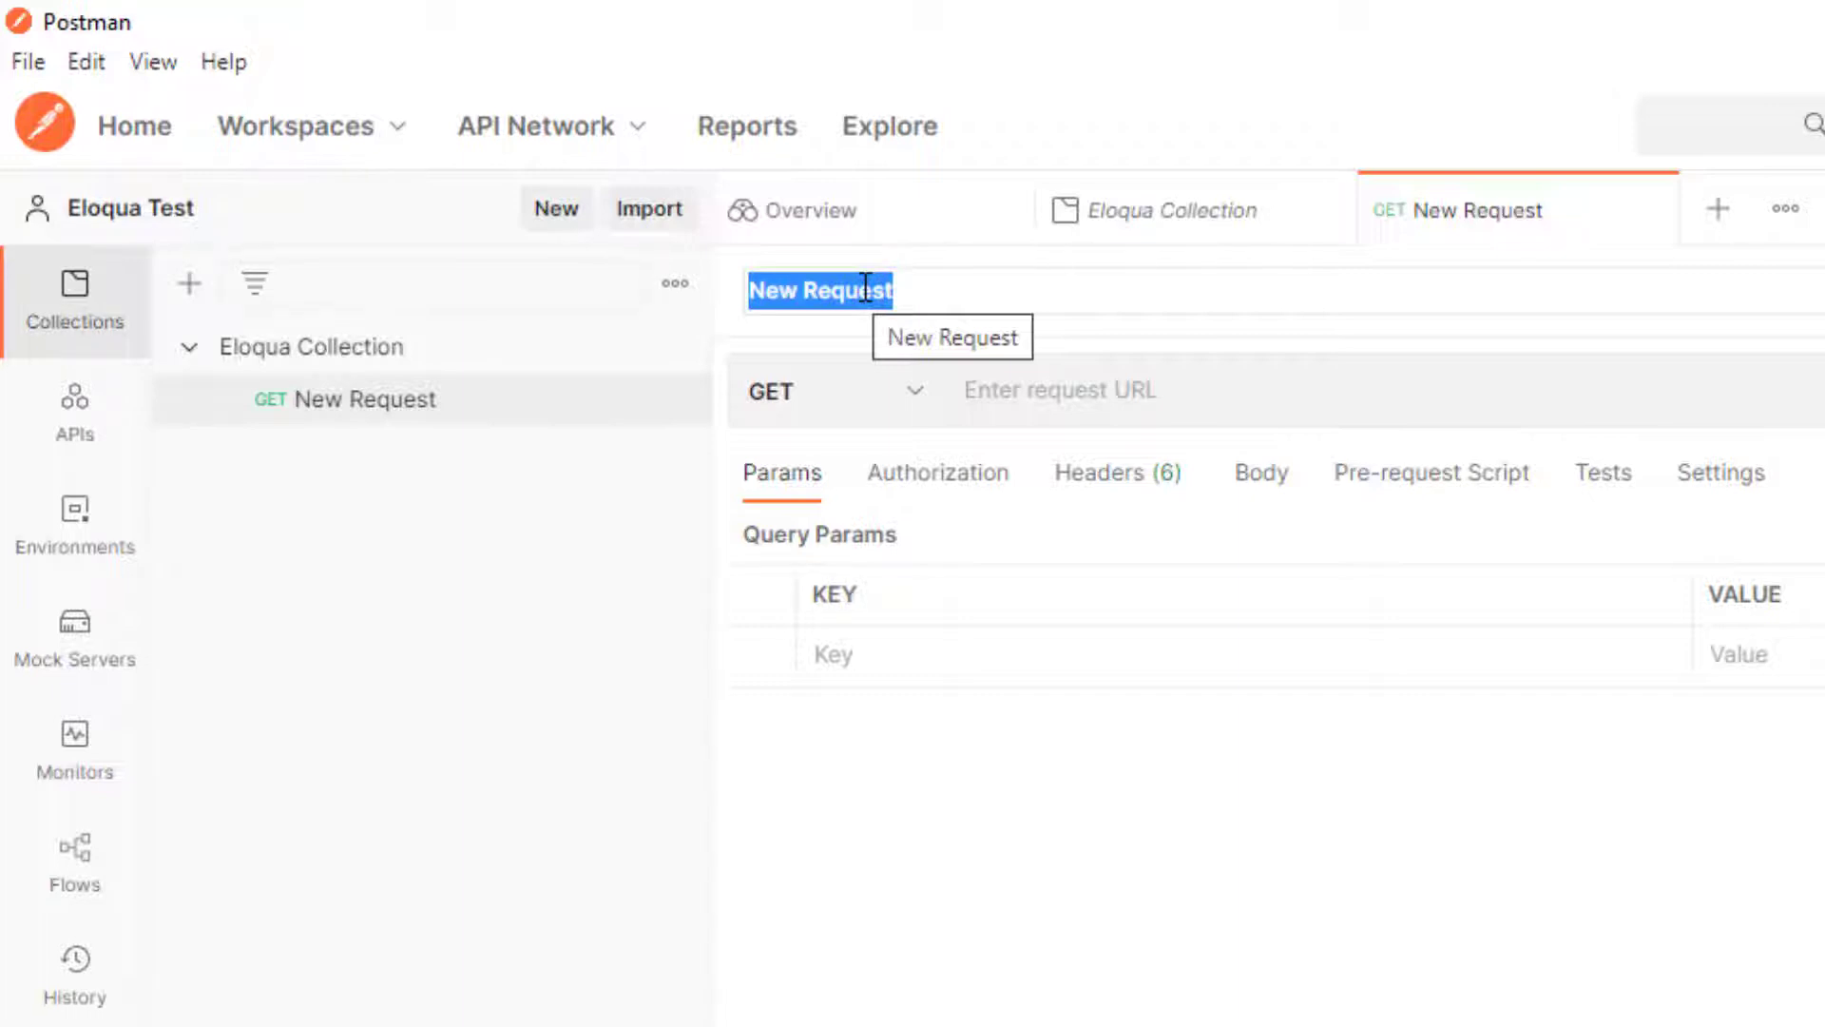
mouse_move(908, 289)
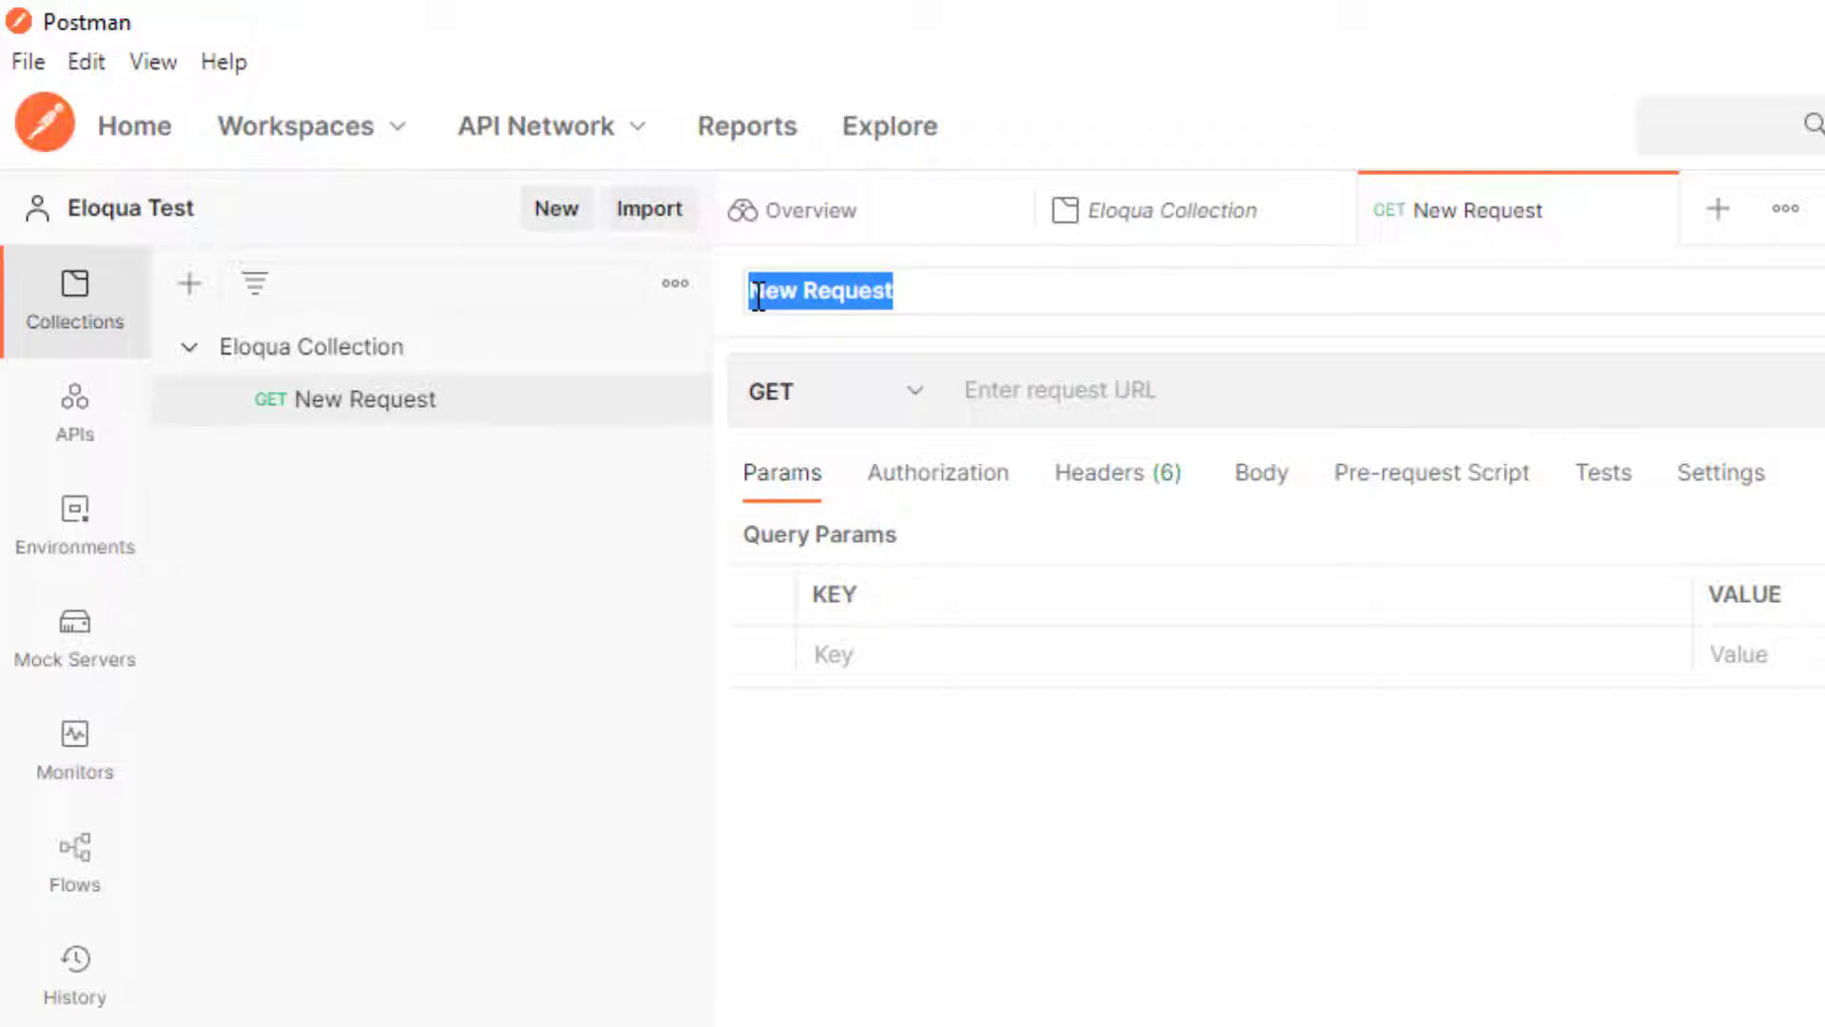
type("Base")
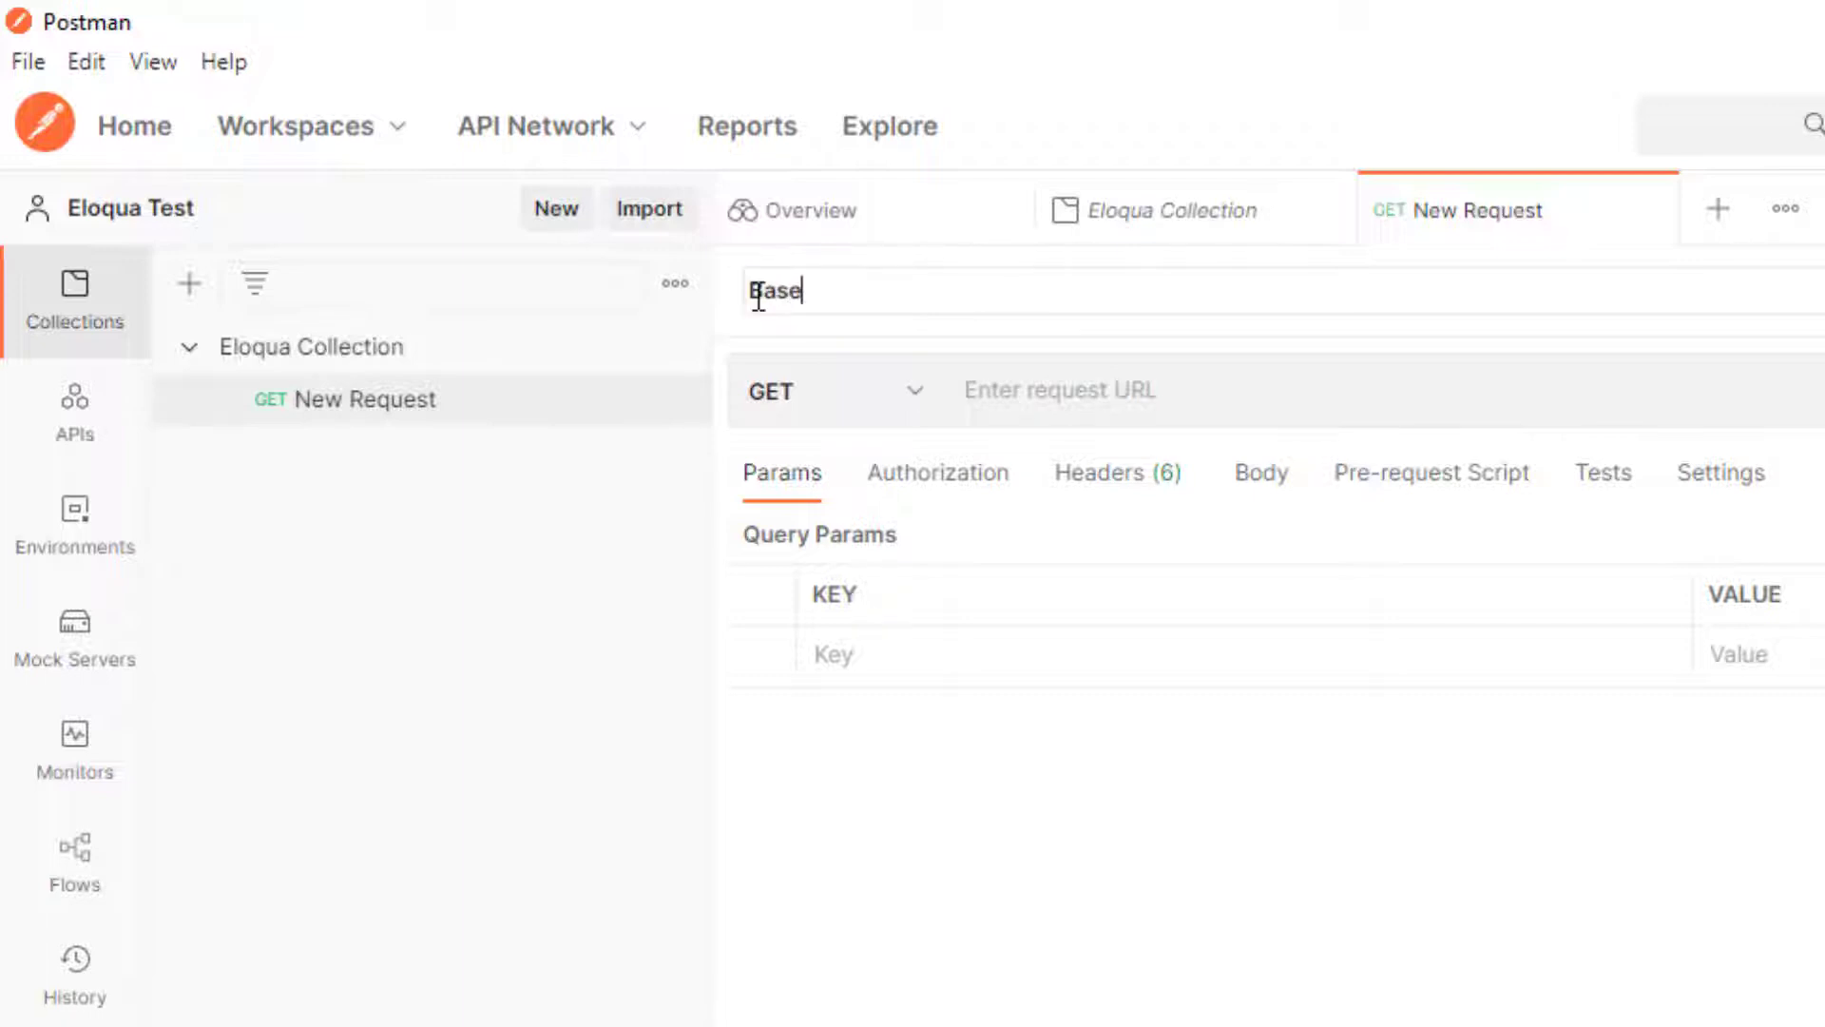
type("URL")
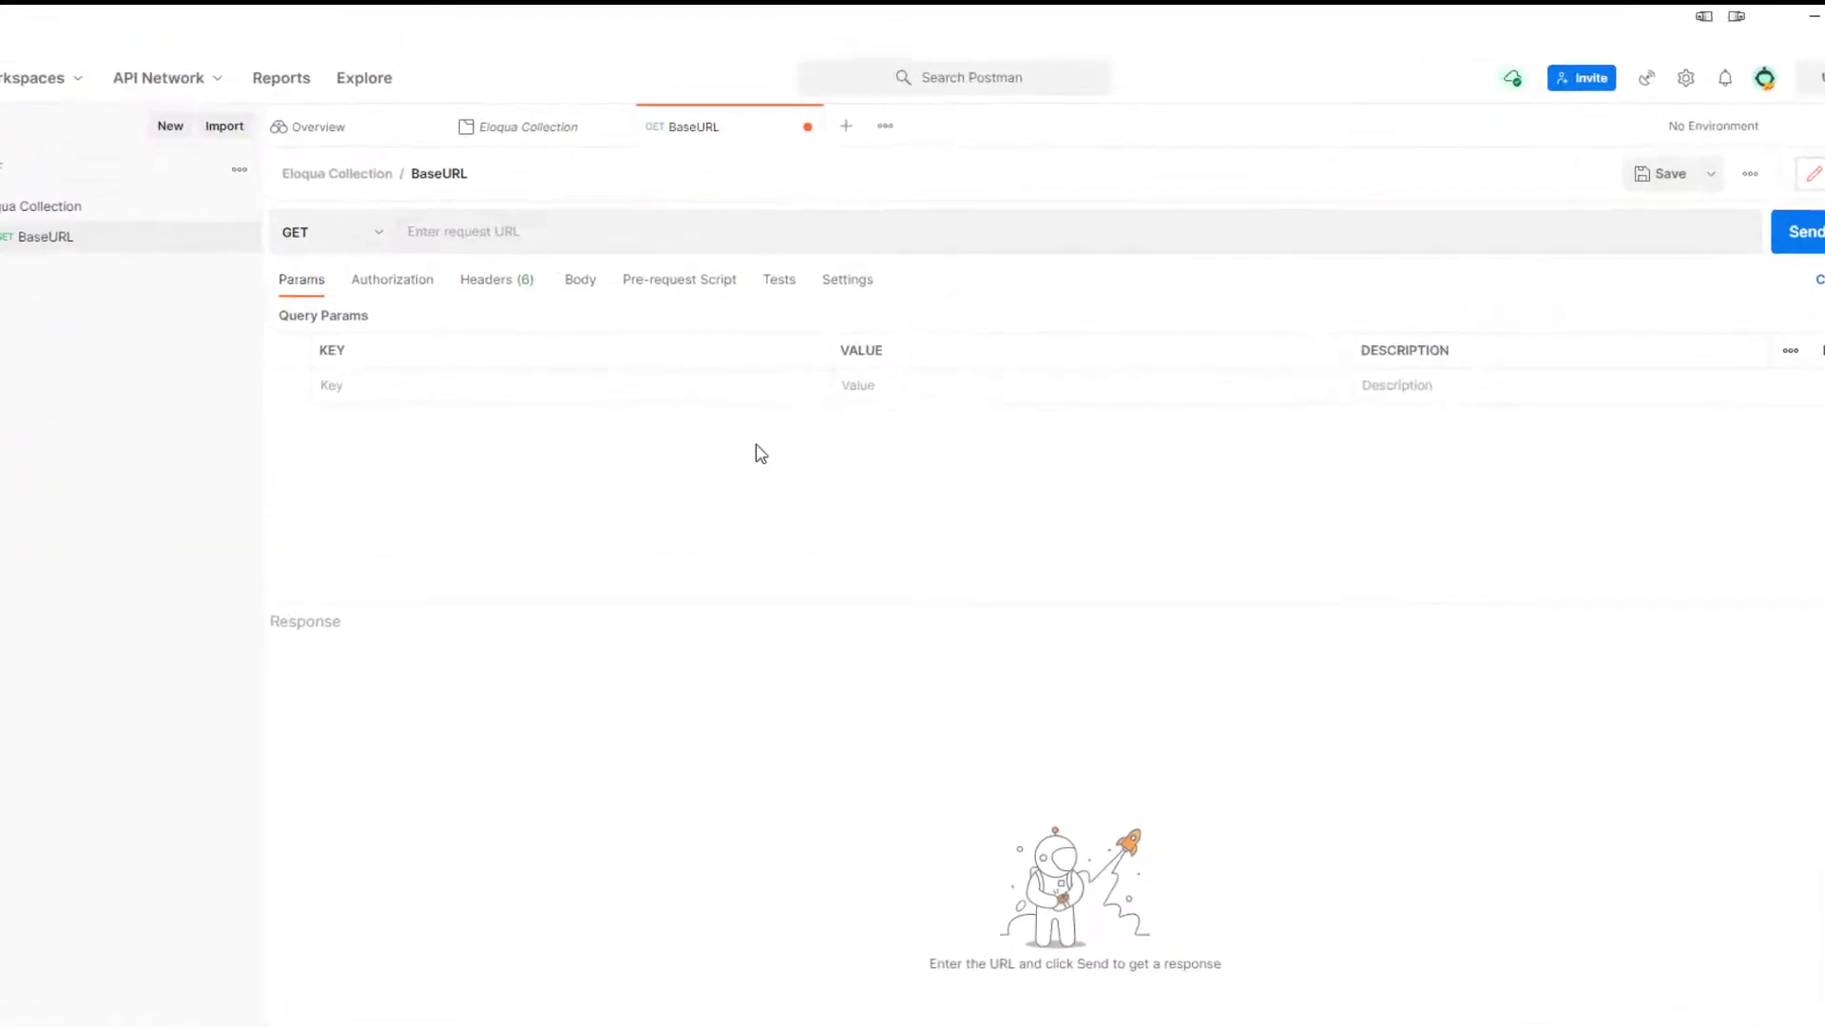
- Switch the BaseURL request's authorization type to Basic Auth
left_click(392, 277)
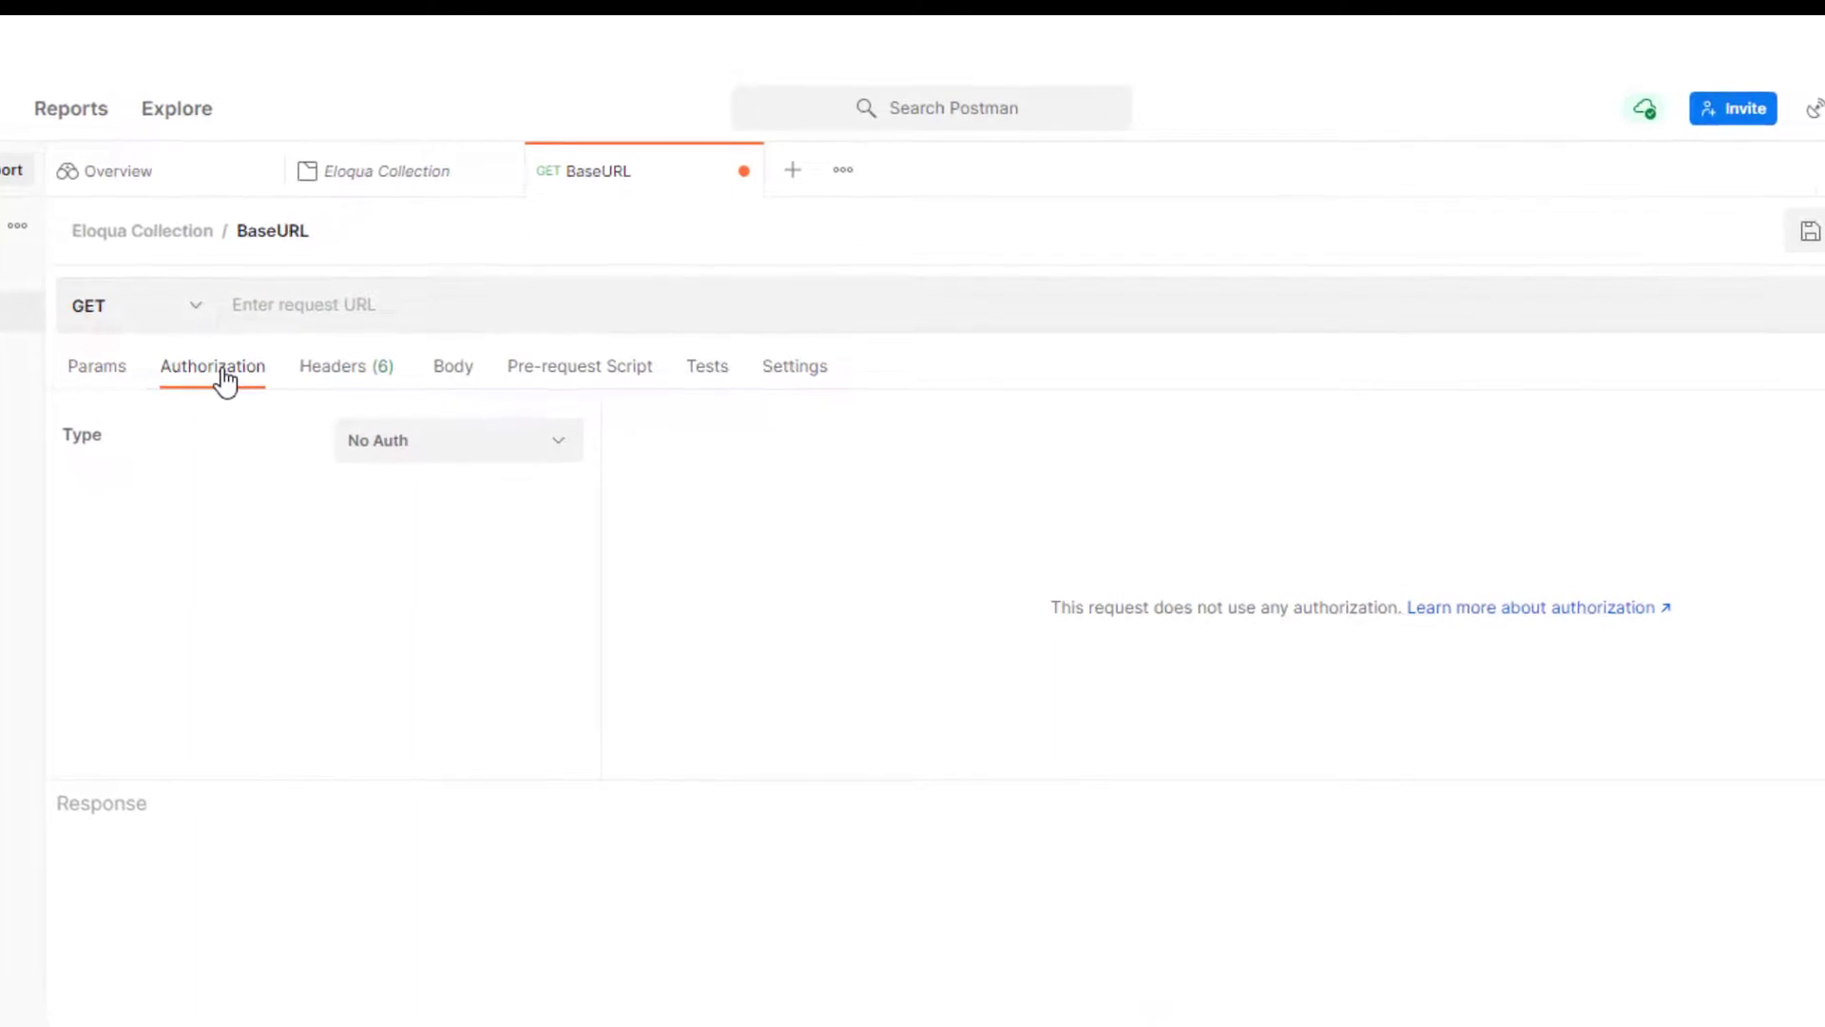
left_click(457, 439)
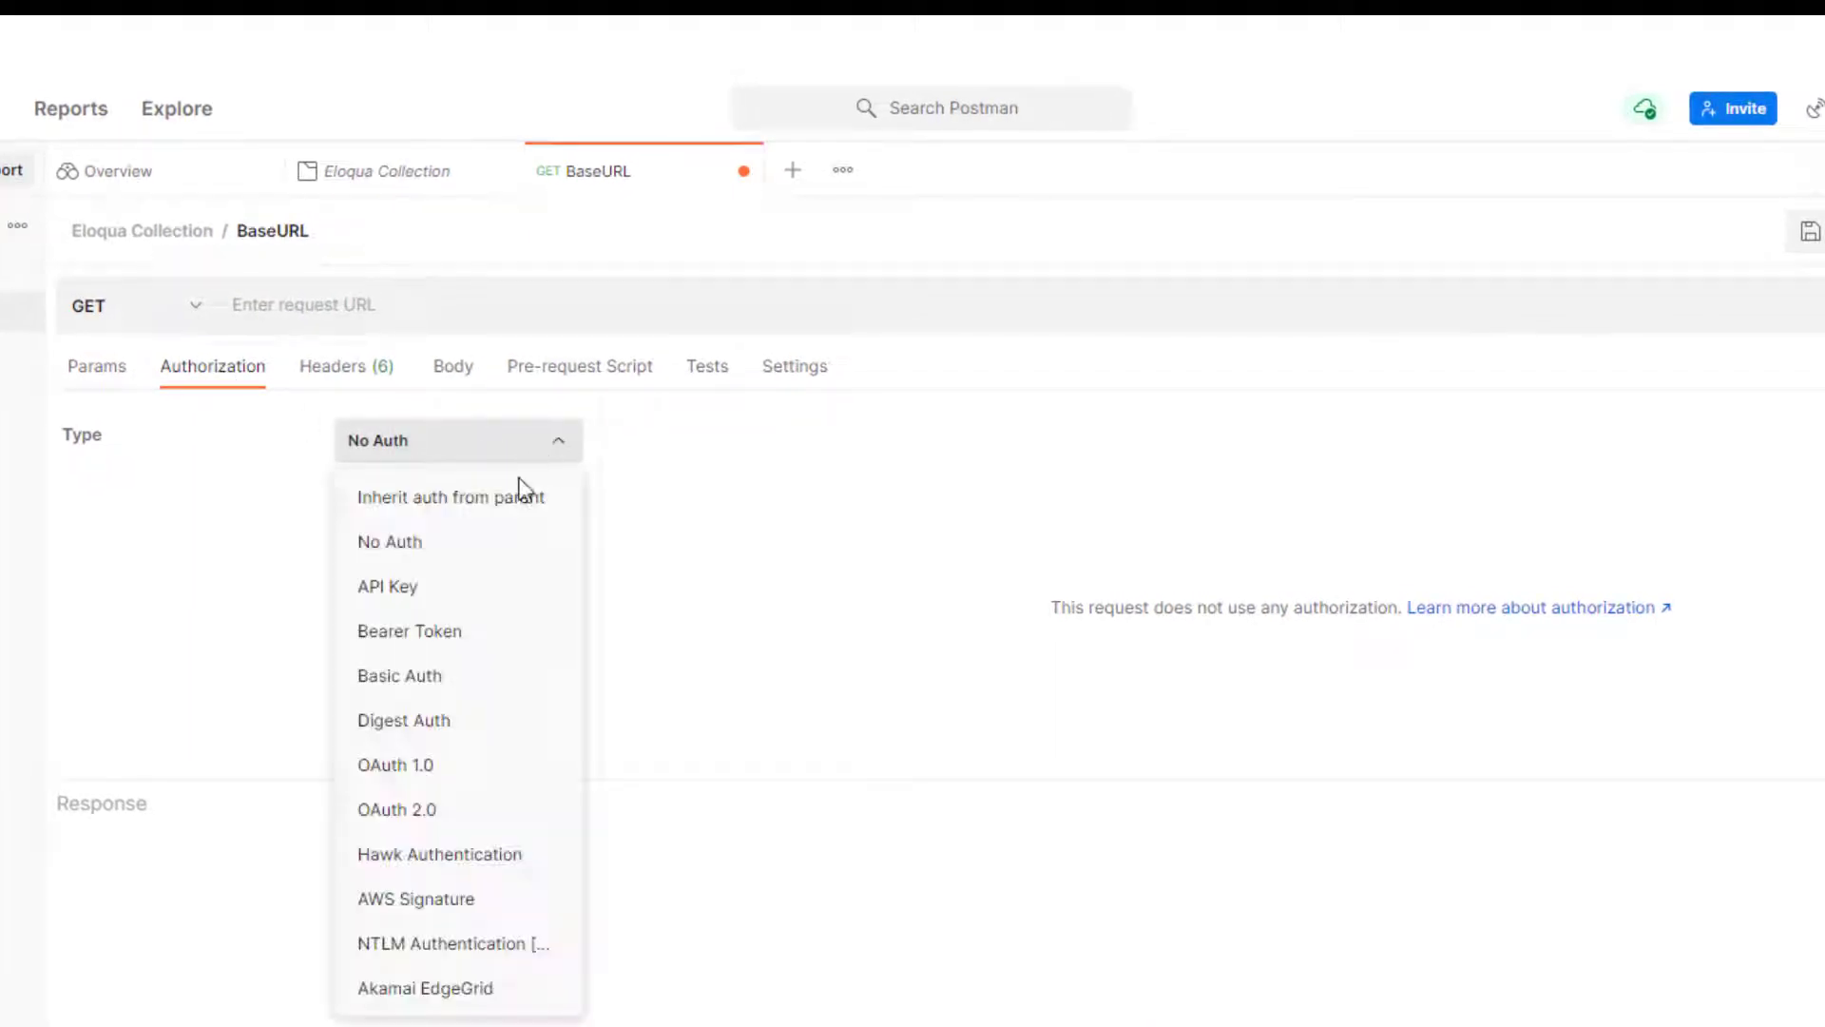
left_click(399, 674)
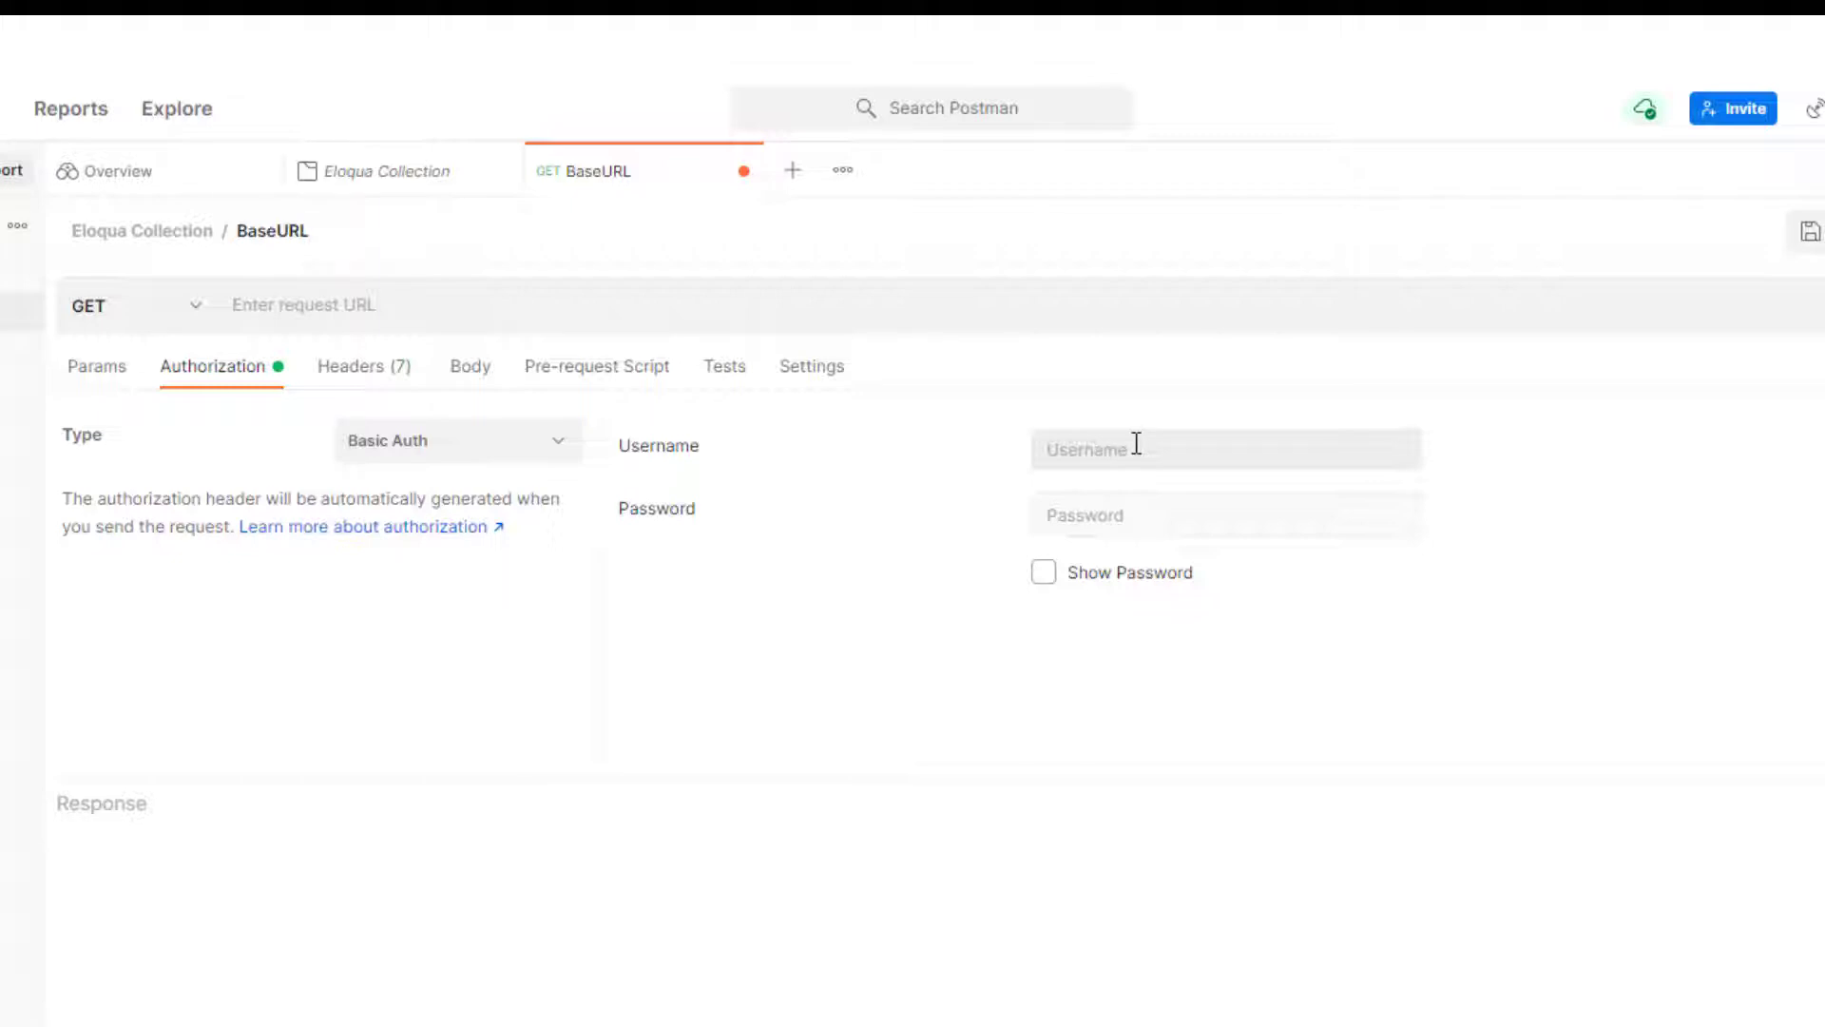
left_click(1222, 448)
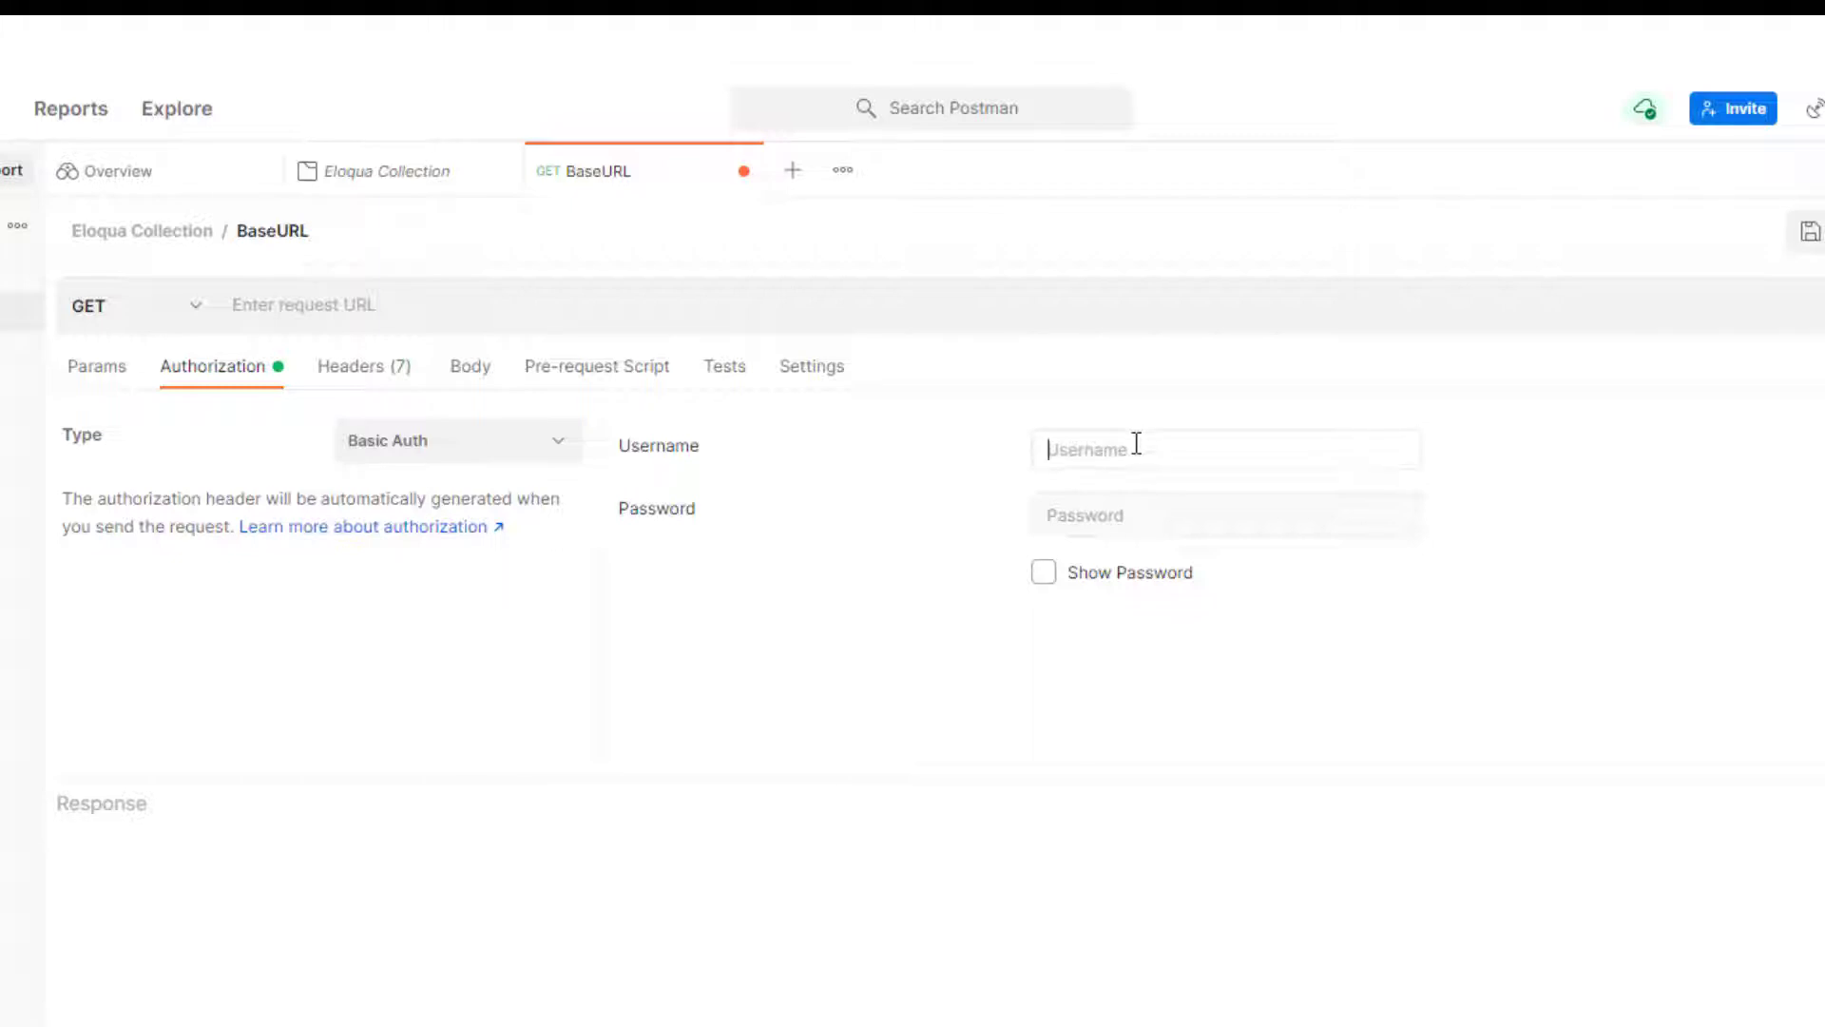
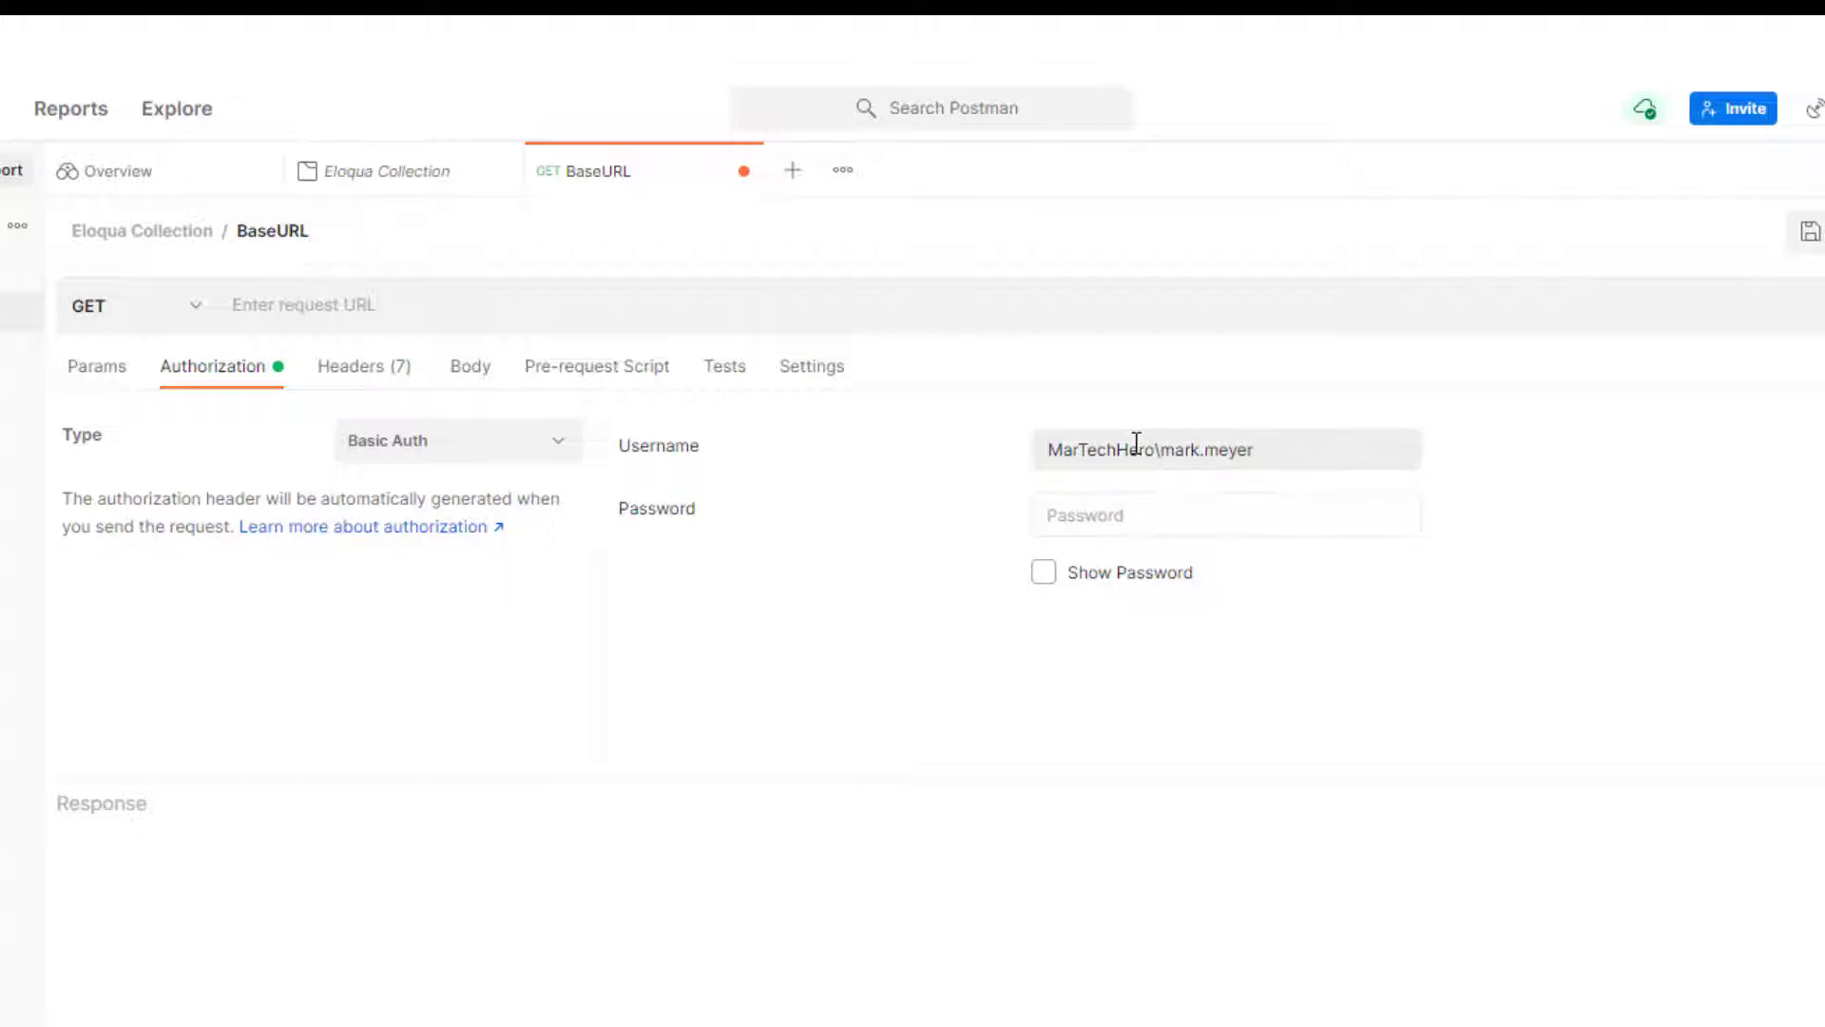
type("••••••")
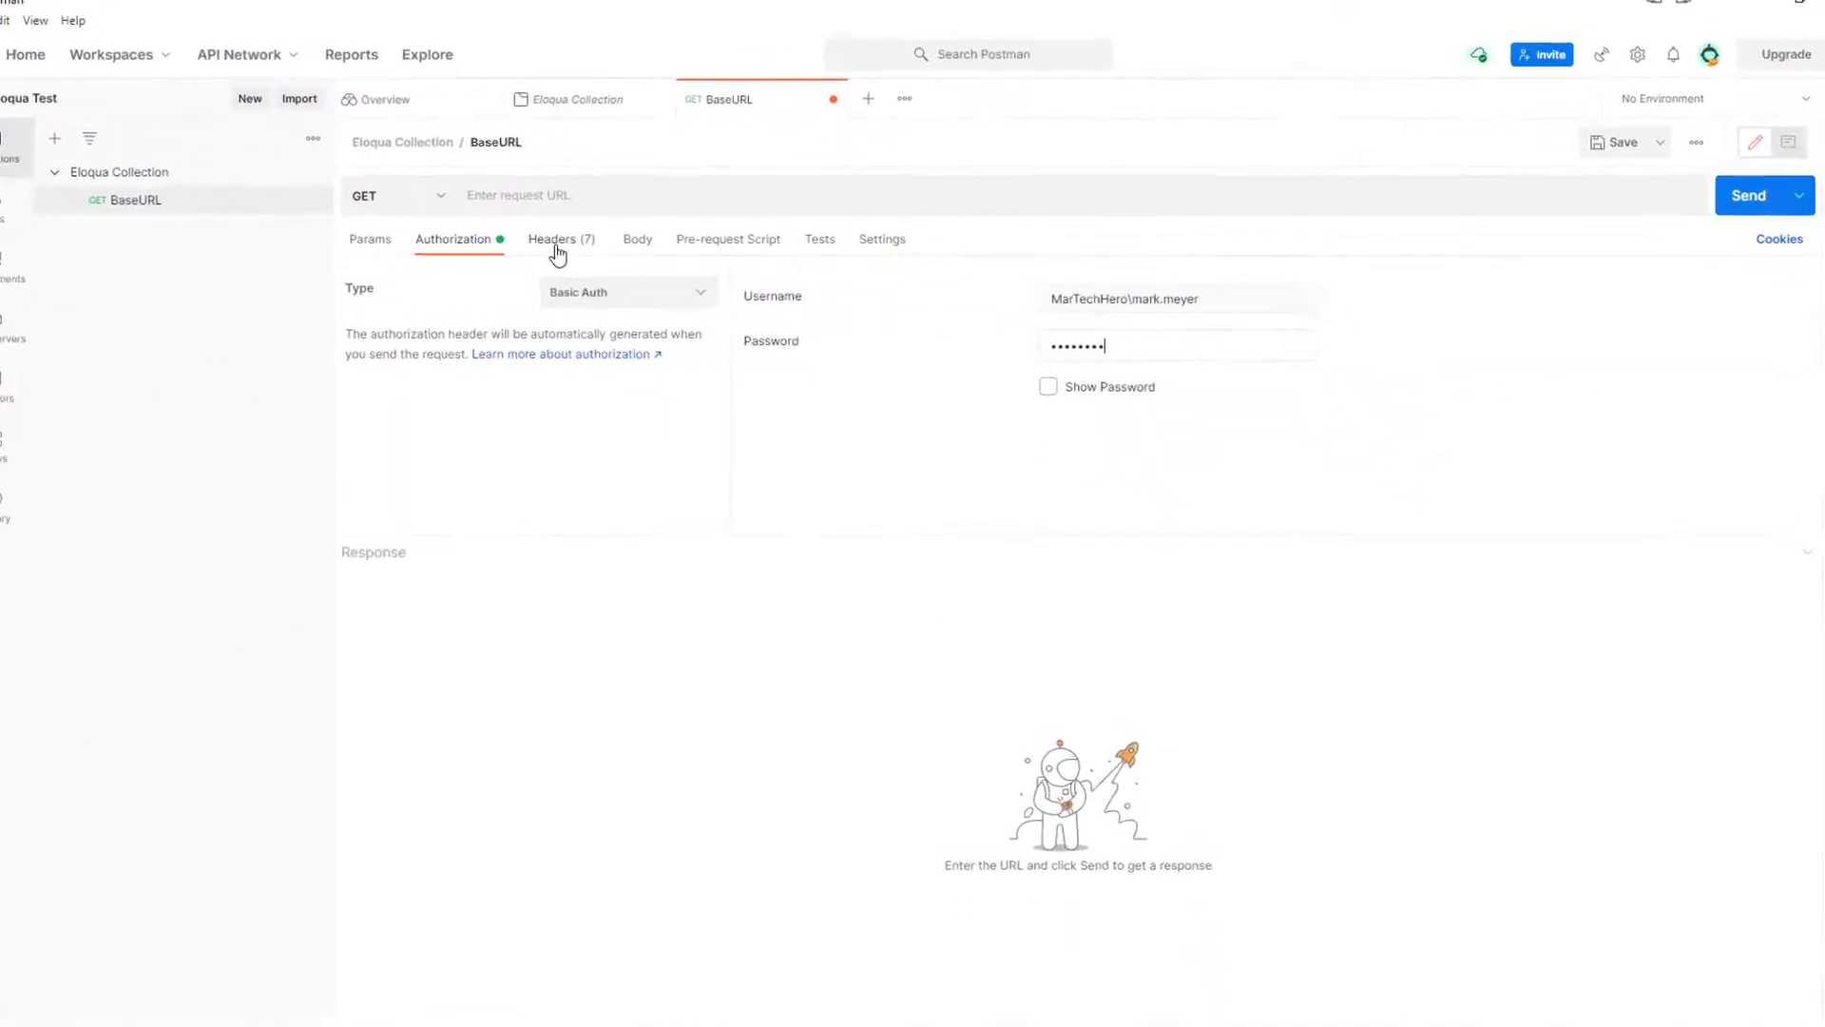
- Add a Content-Type header with value application/json to the request
left_click(560, 239)
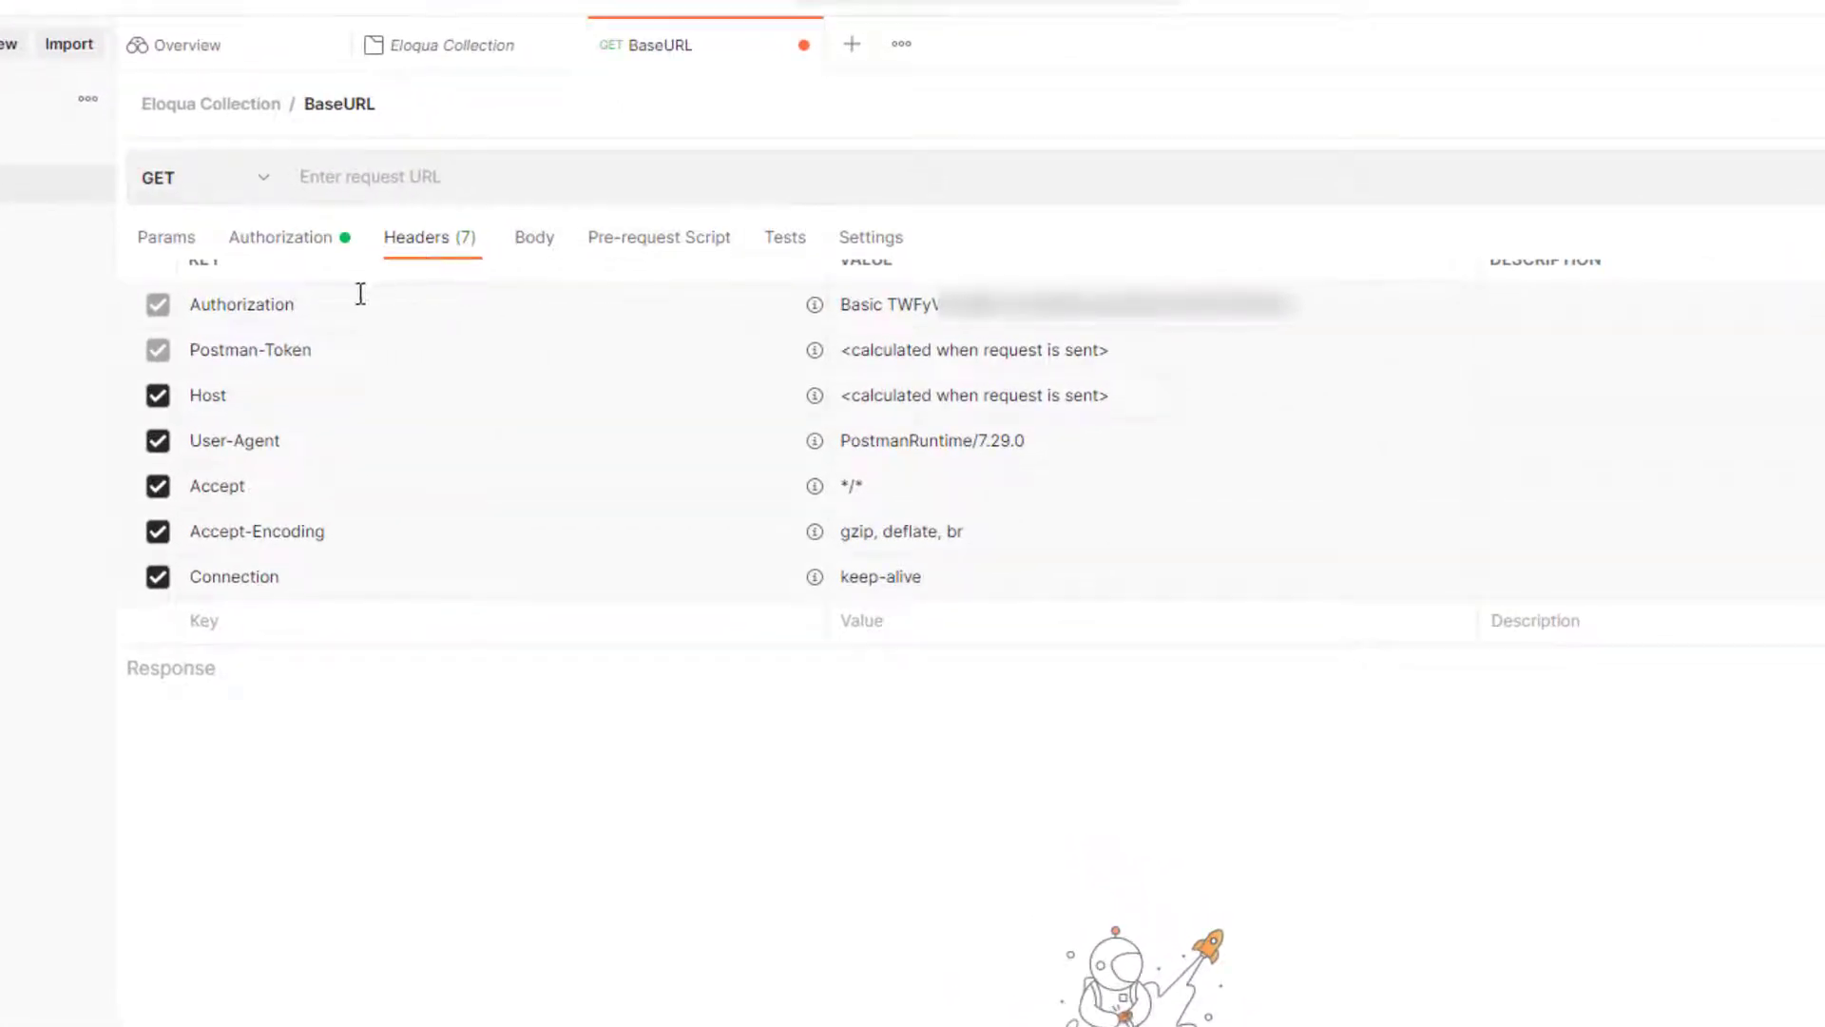
mouse_move(916, 324)
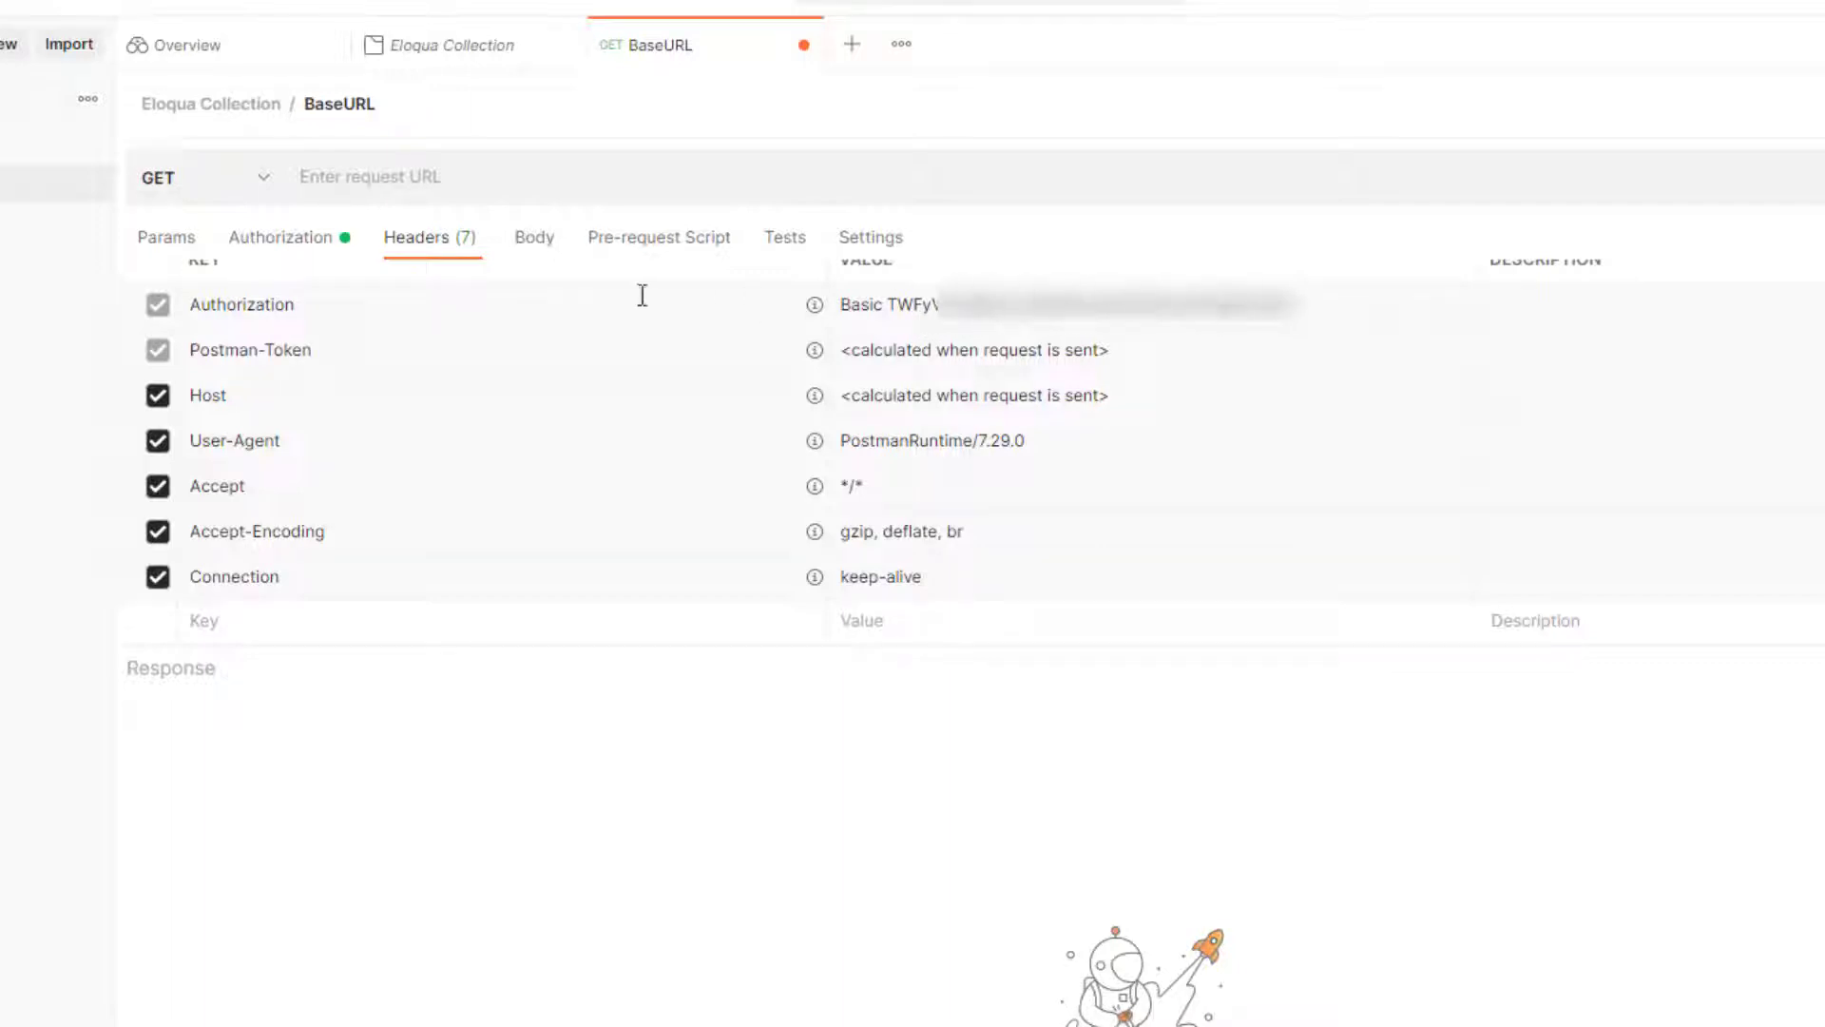
mouse_move(414, 342)
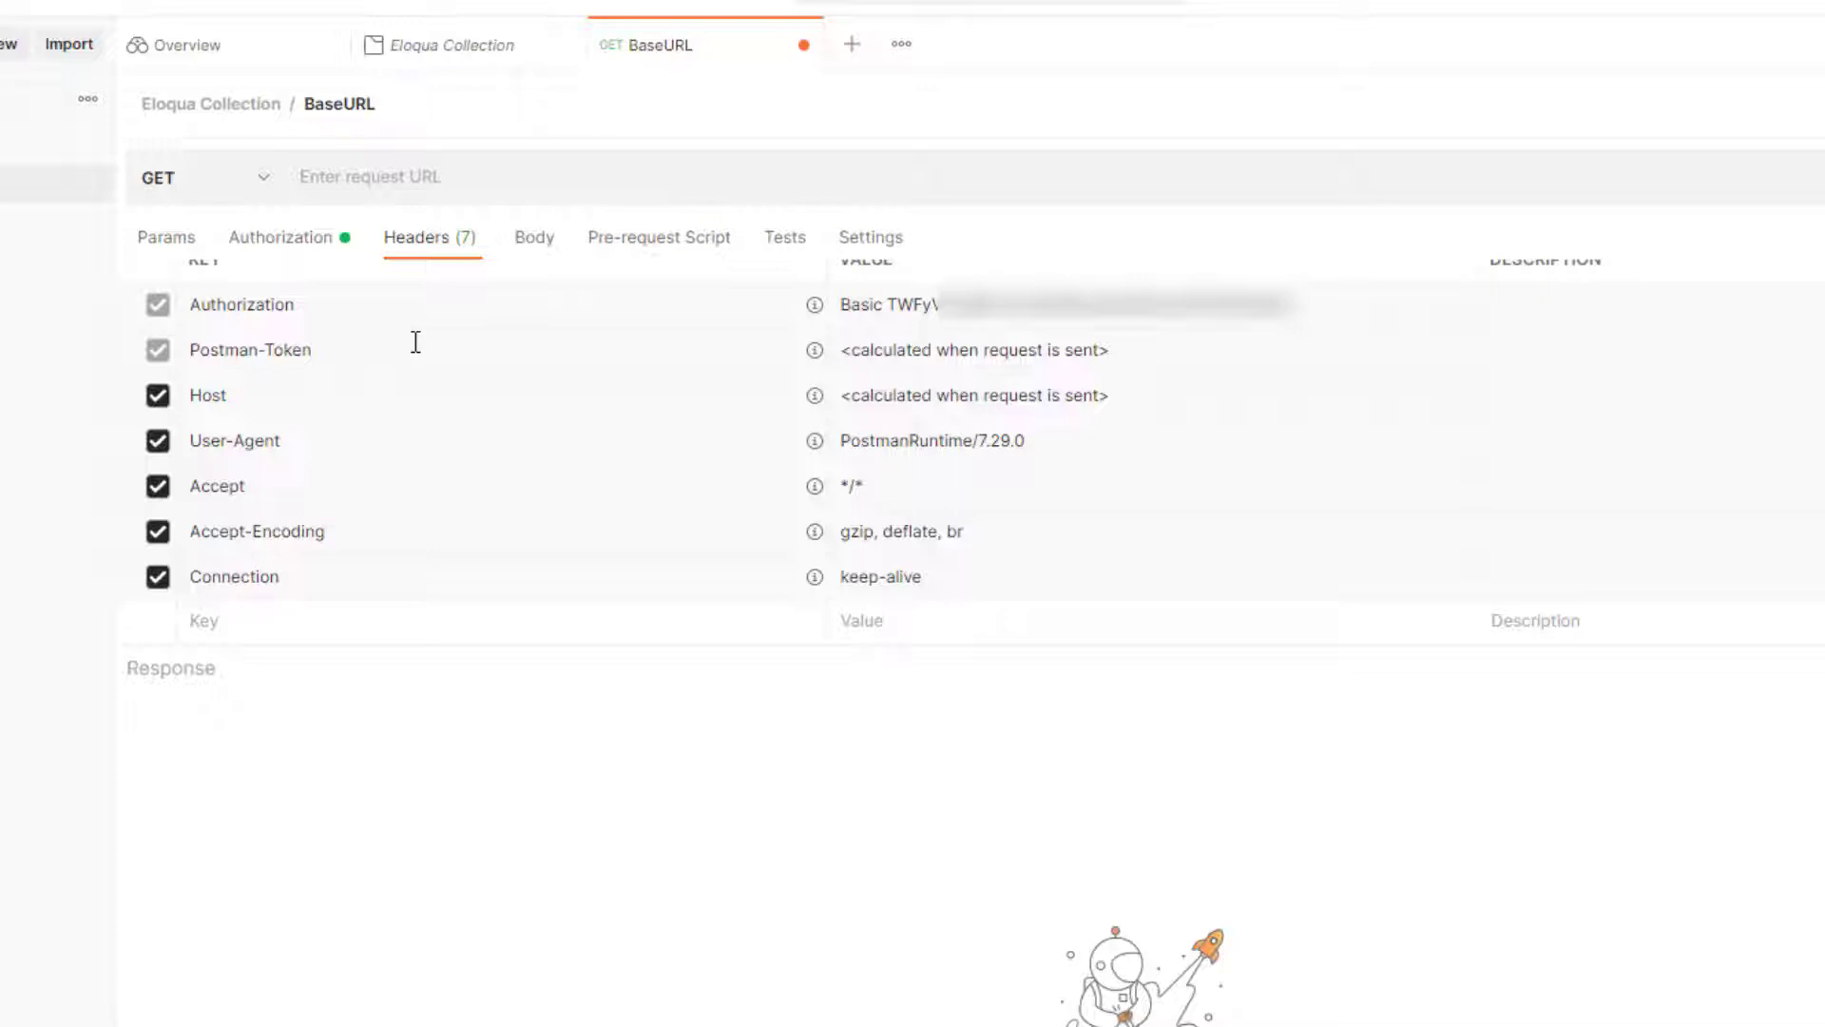
mouse_move(266, 454)
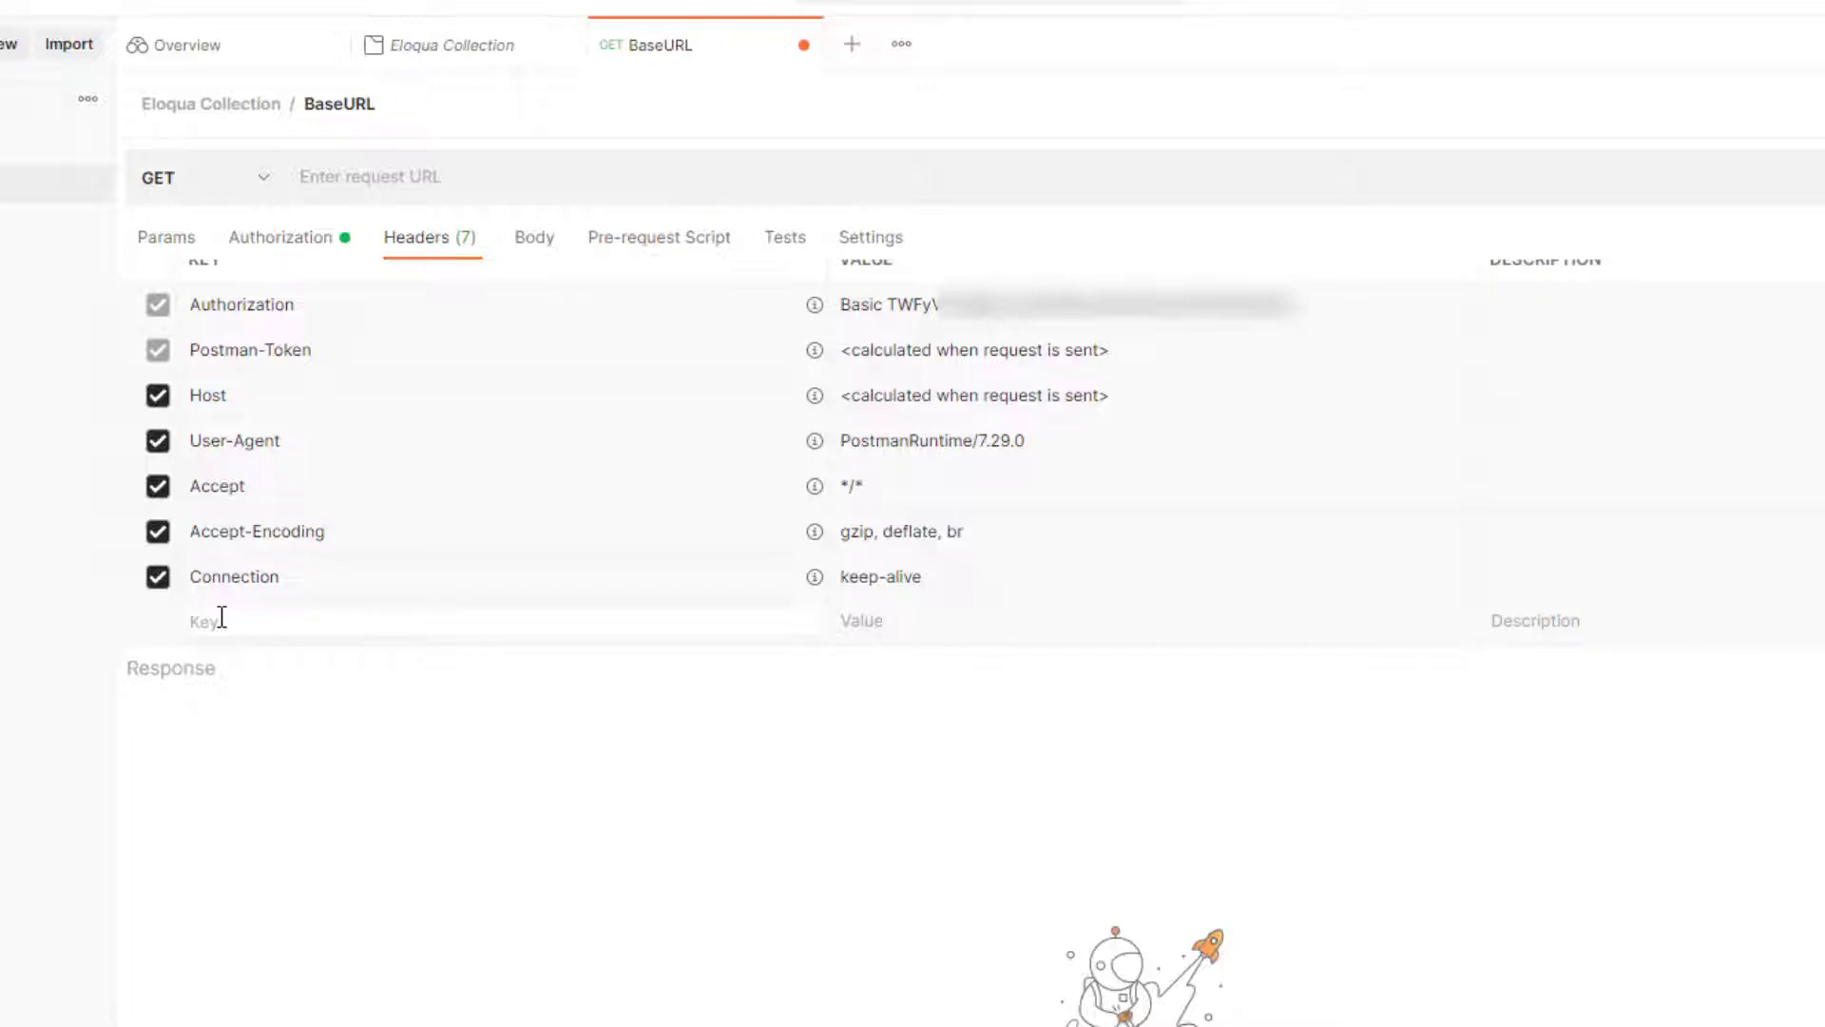
type("Conte")
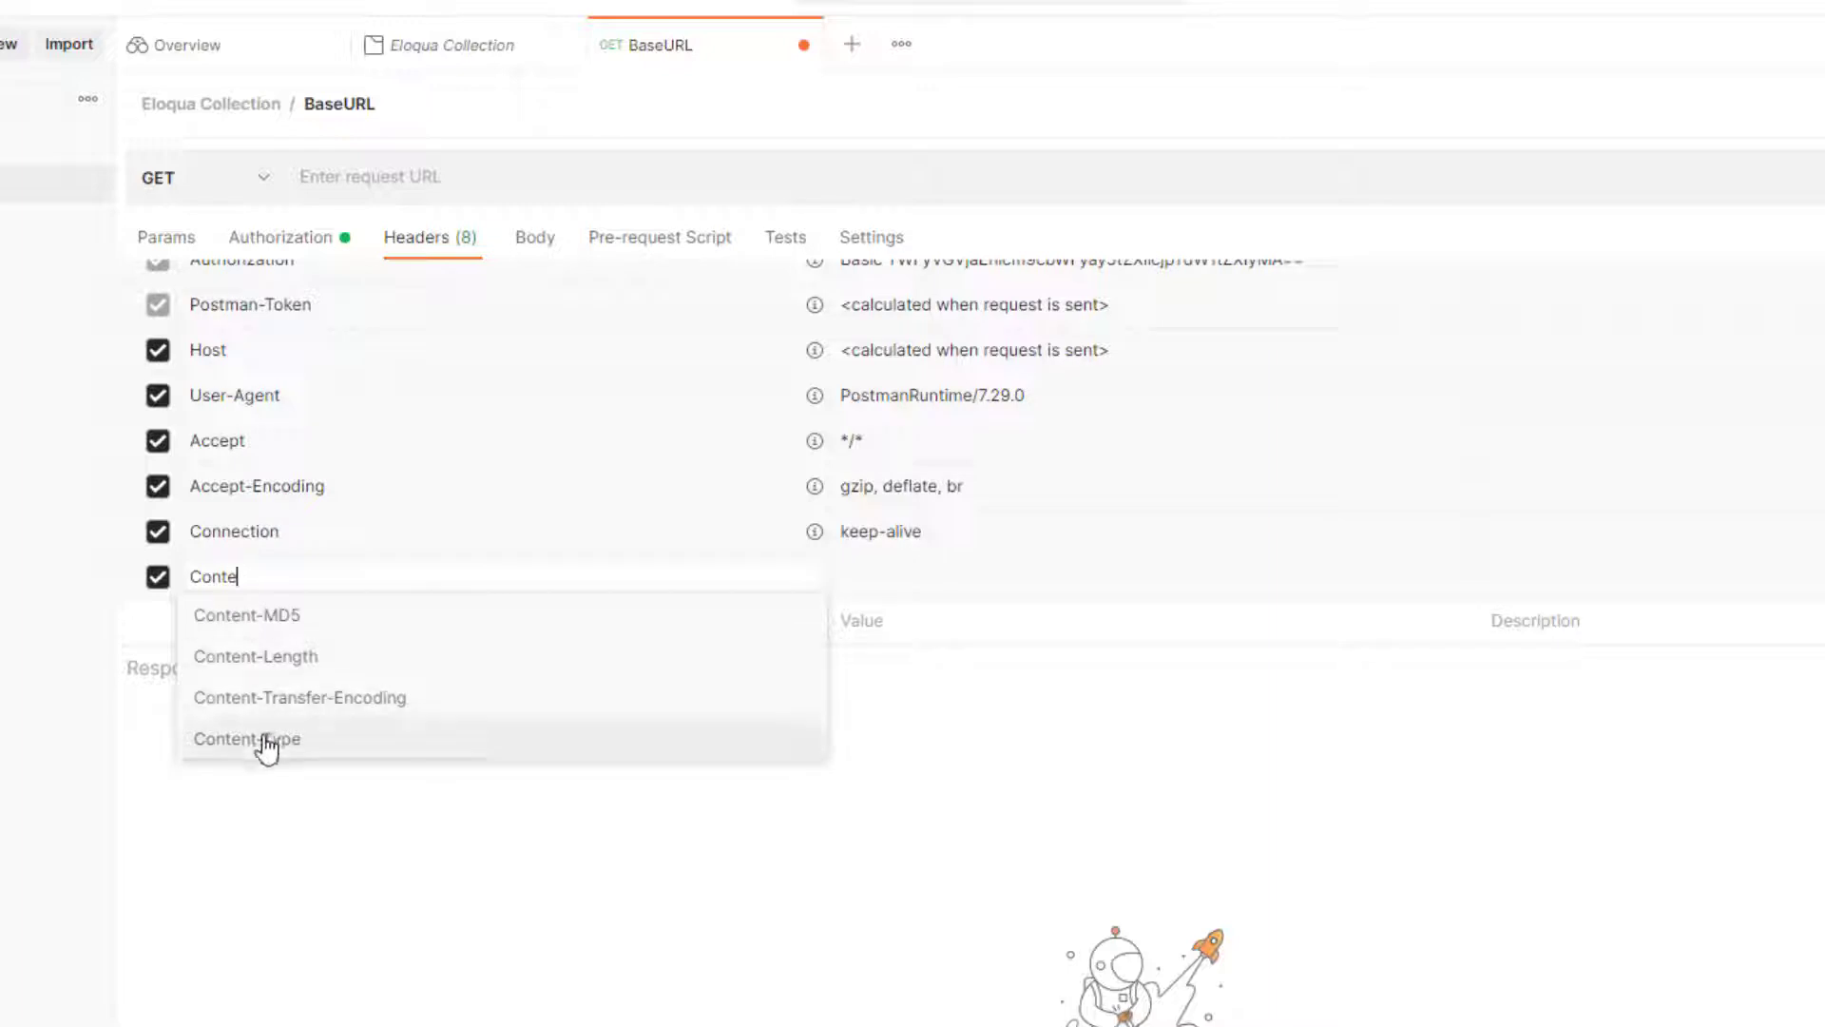
left_click(247, 738)
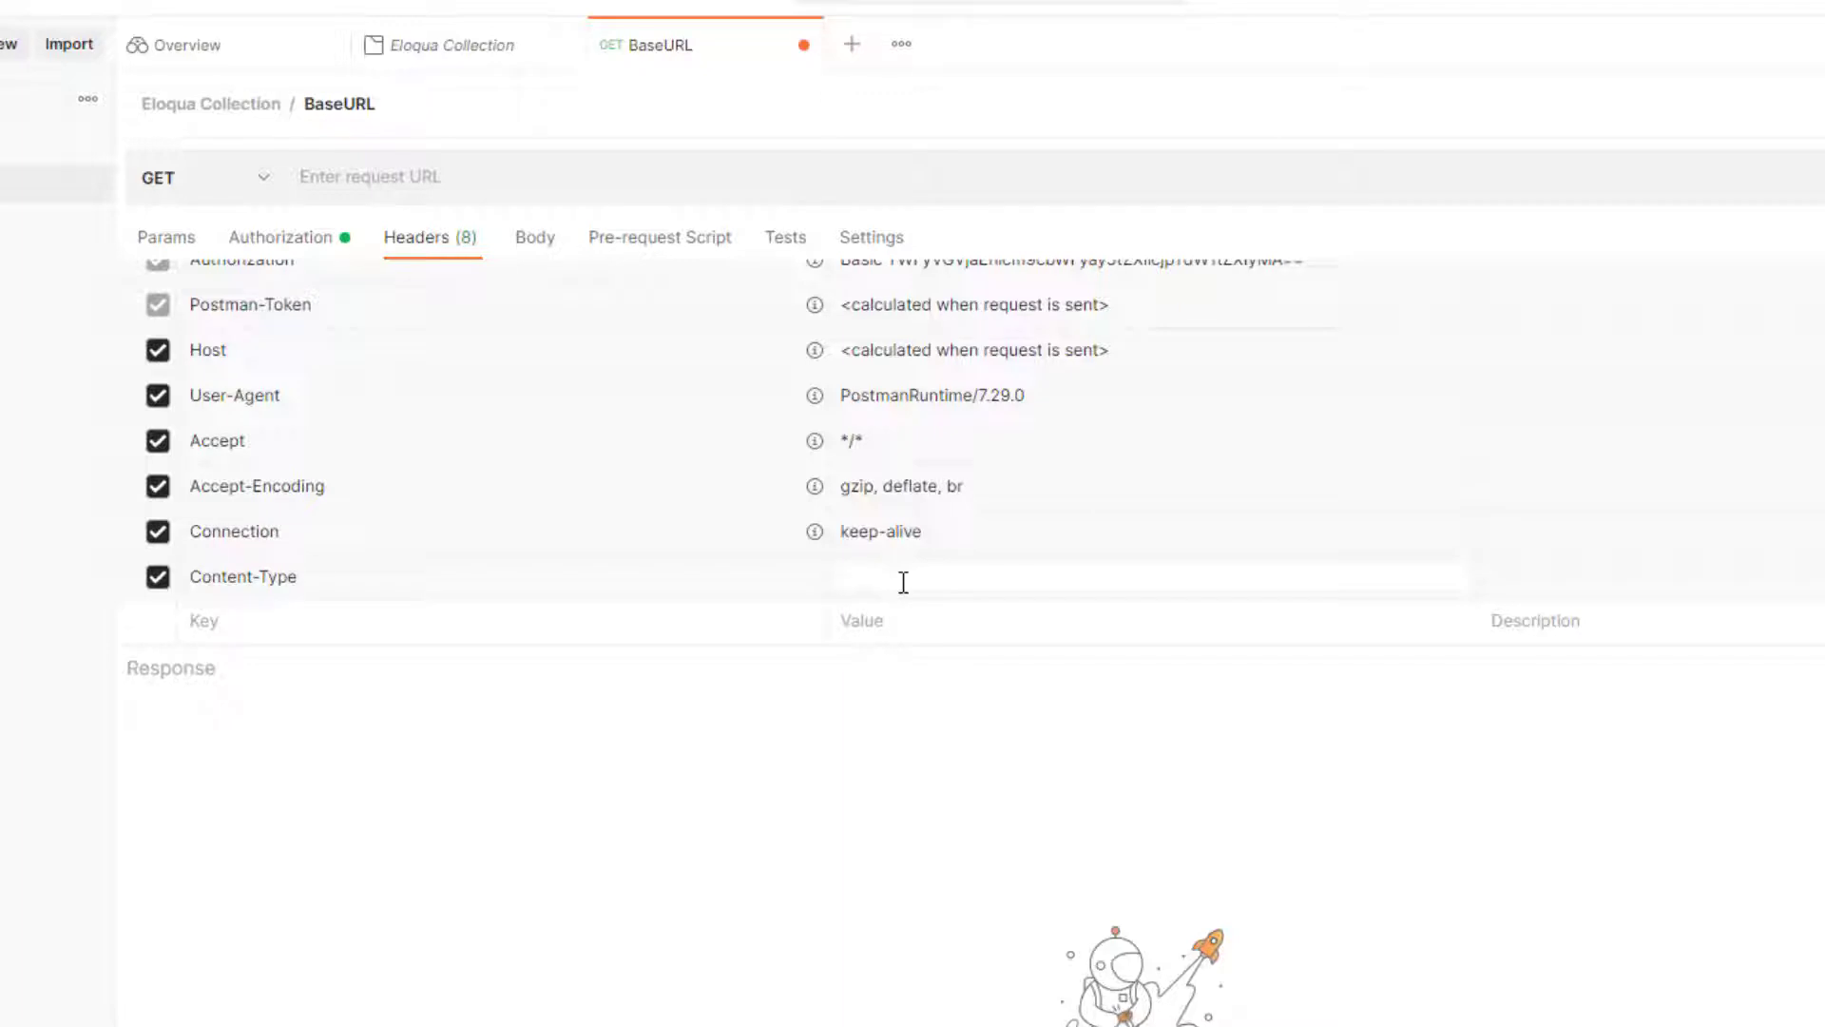
type("appl")
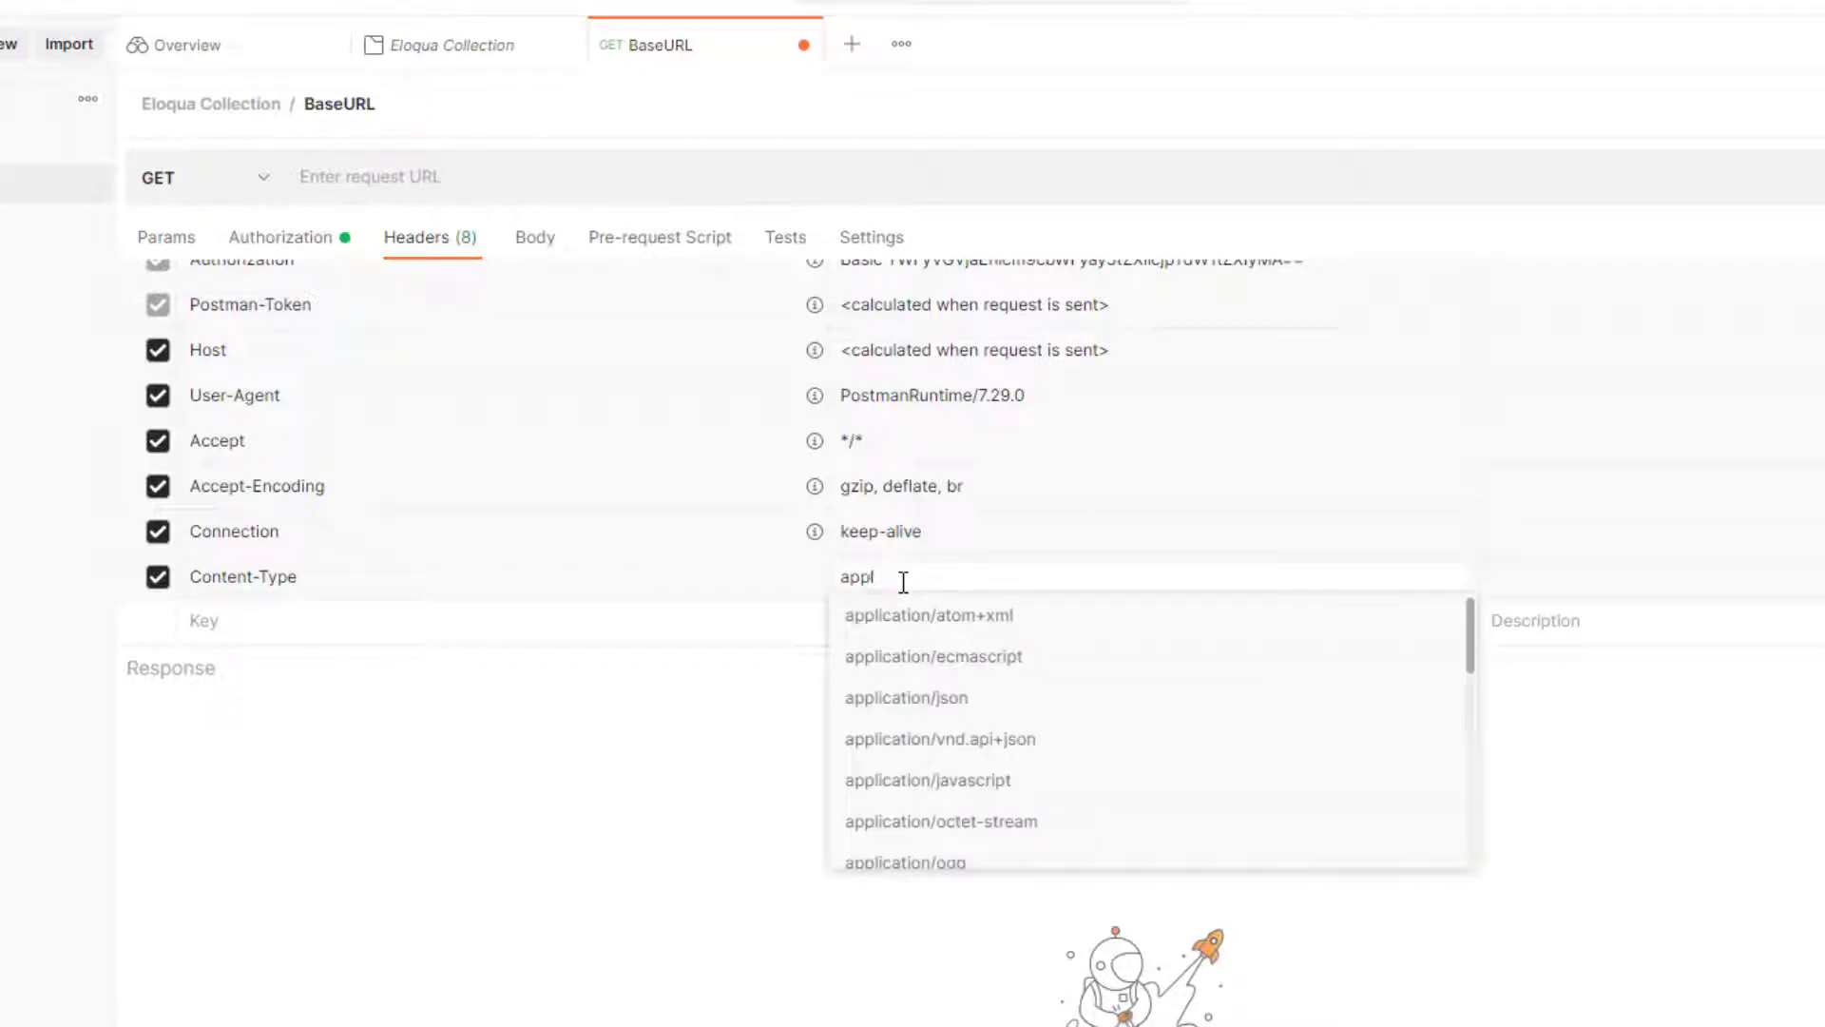
left_click(905, 698)
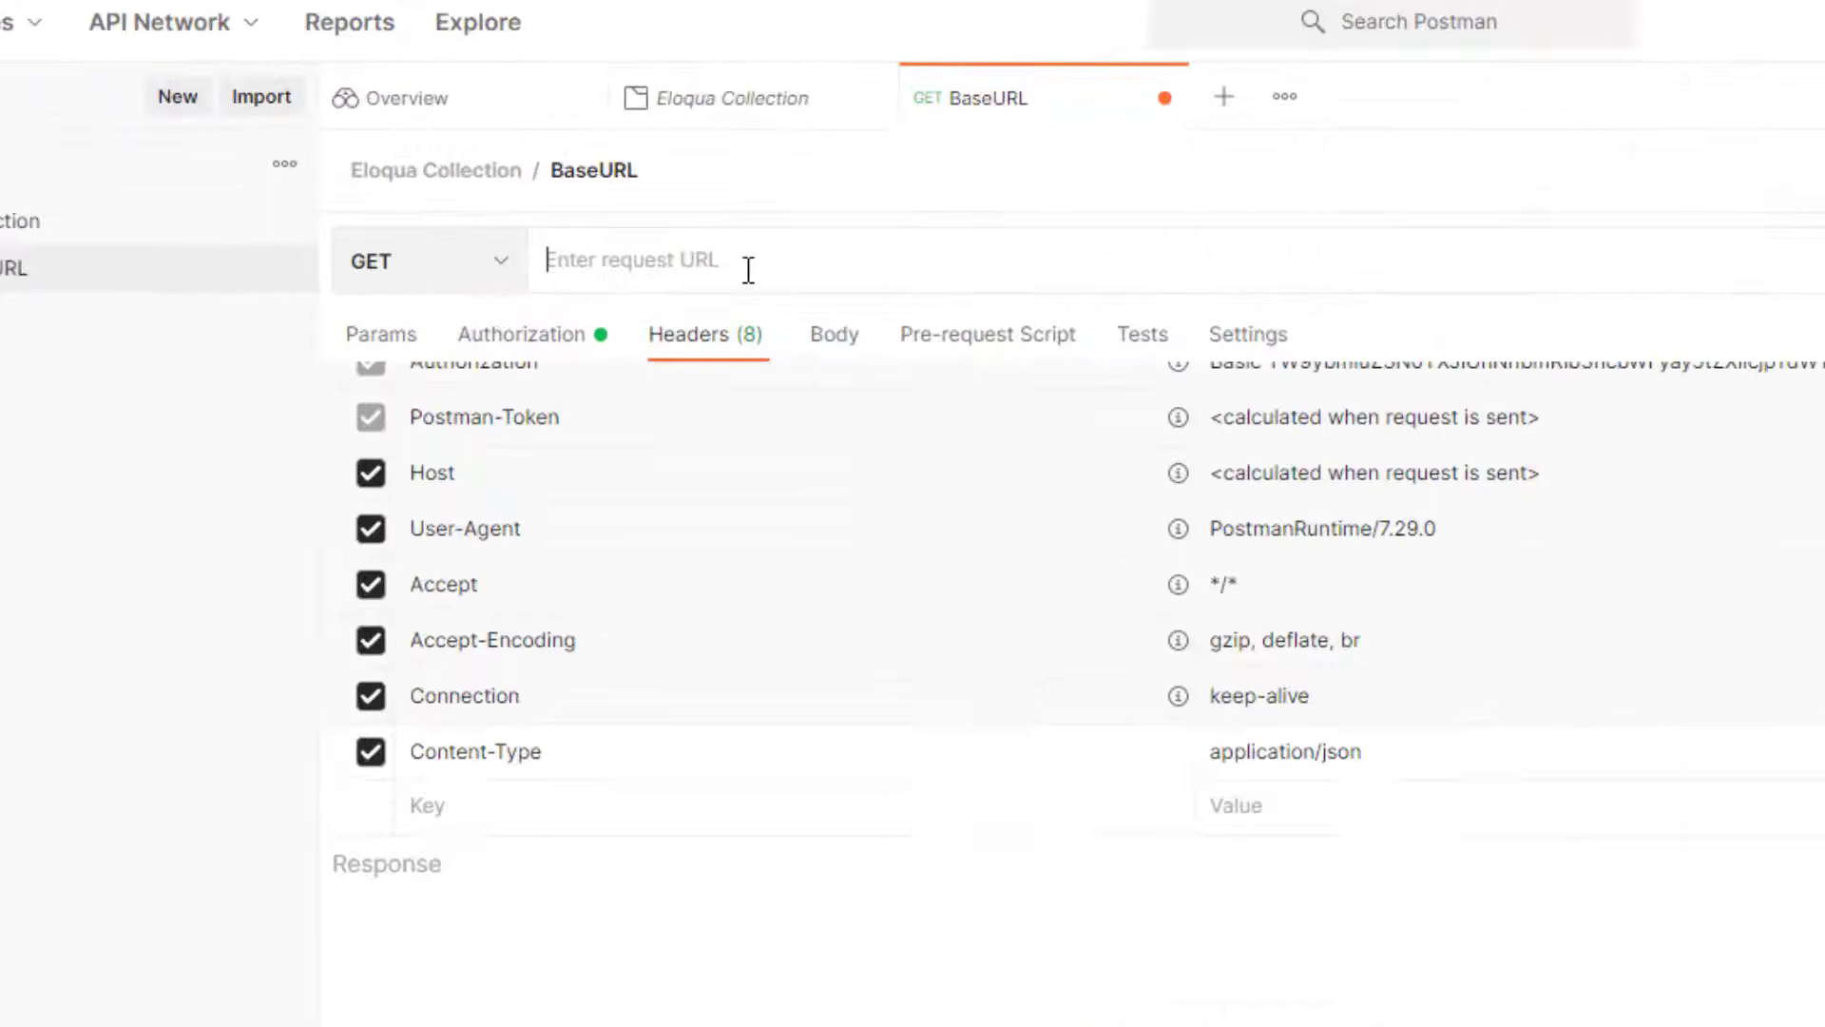
type("https://login.eloqua.com/id")
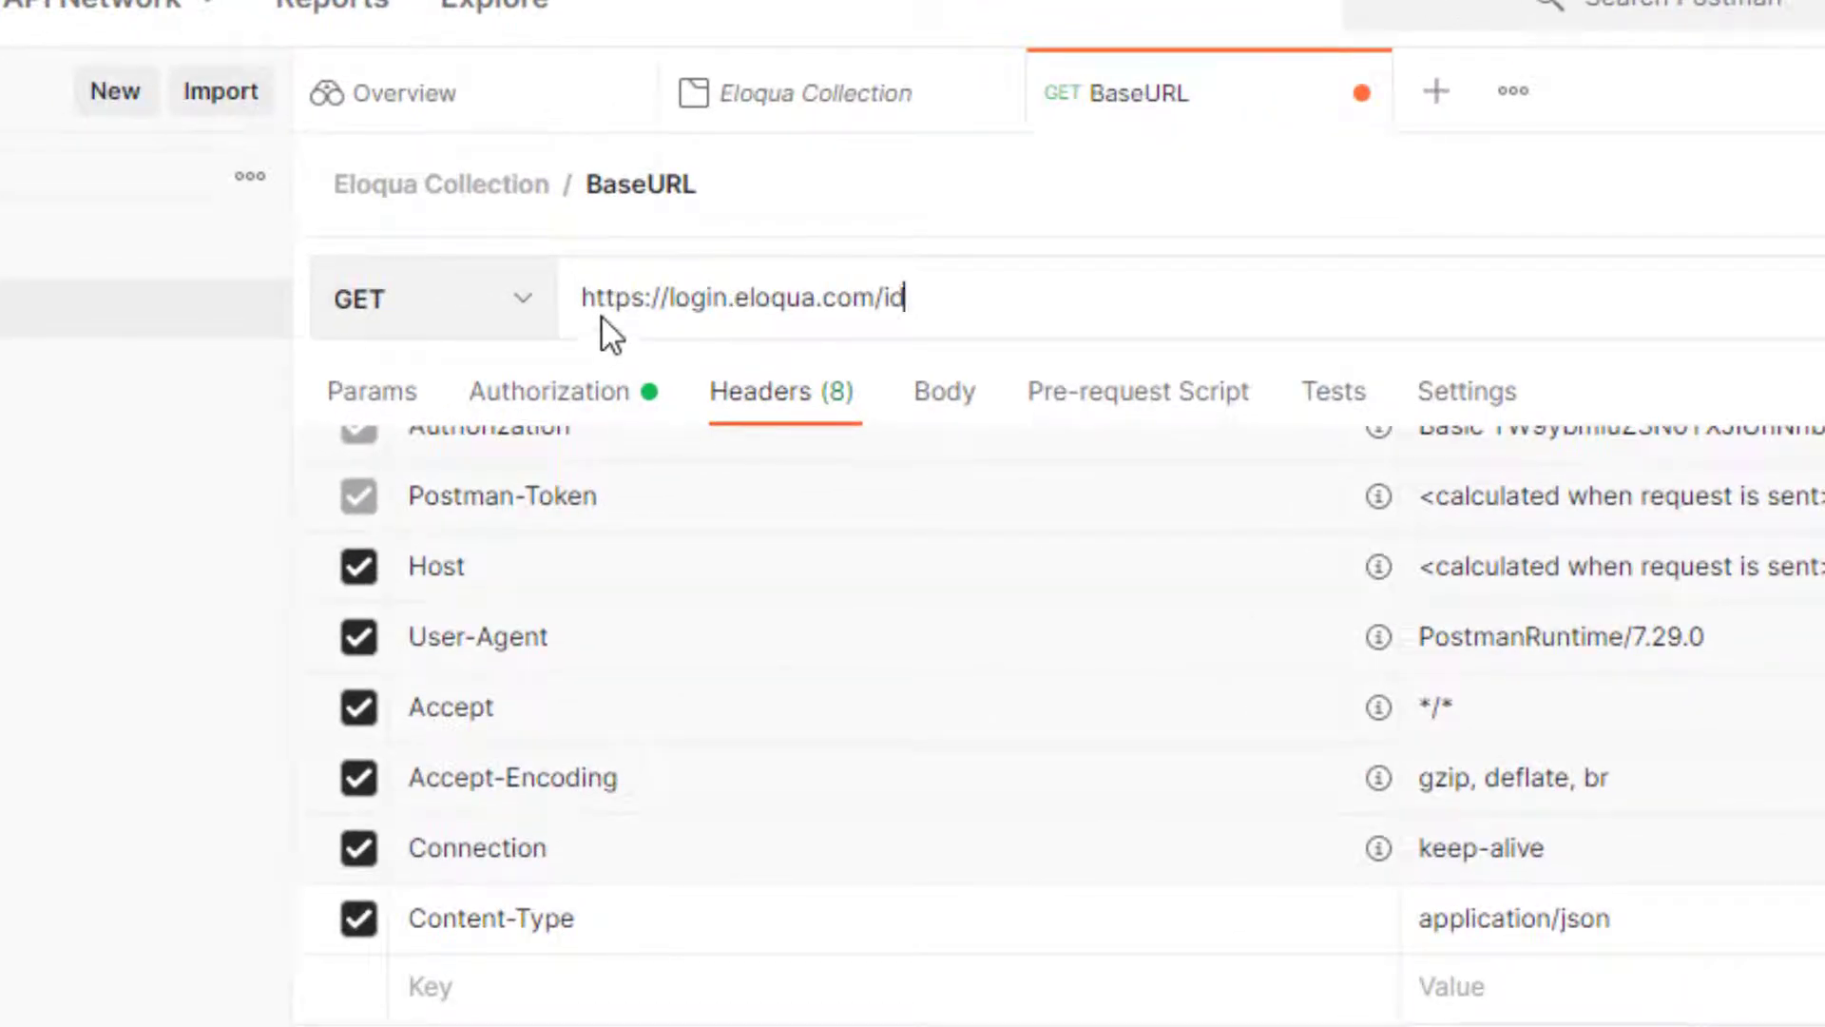
mouse_move(703, 314)
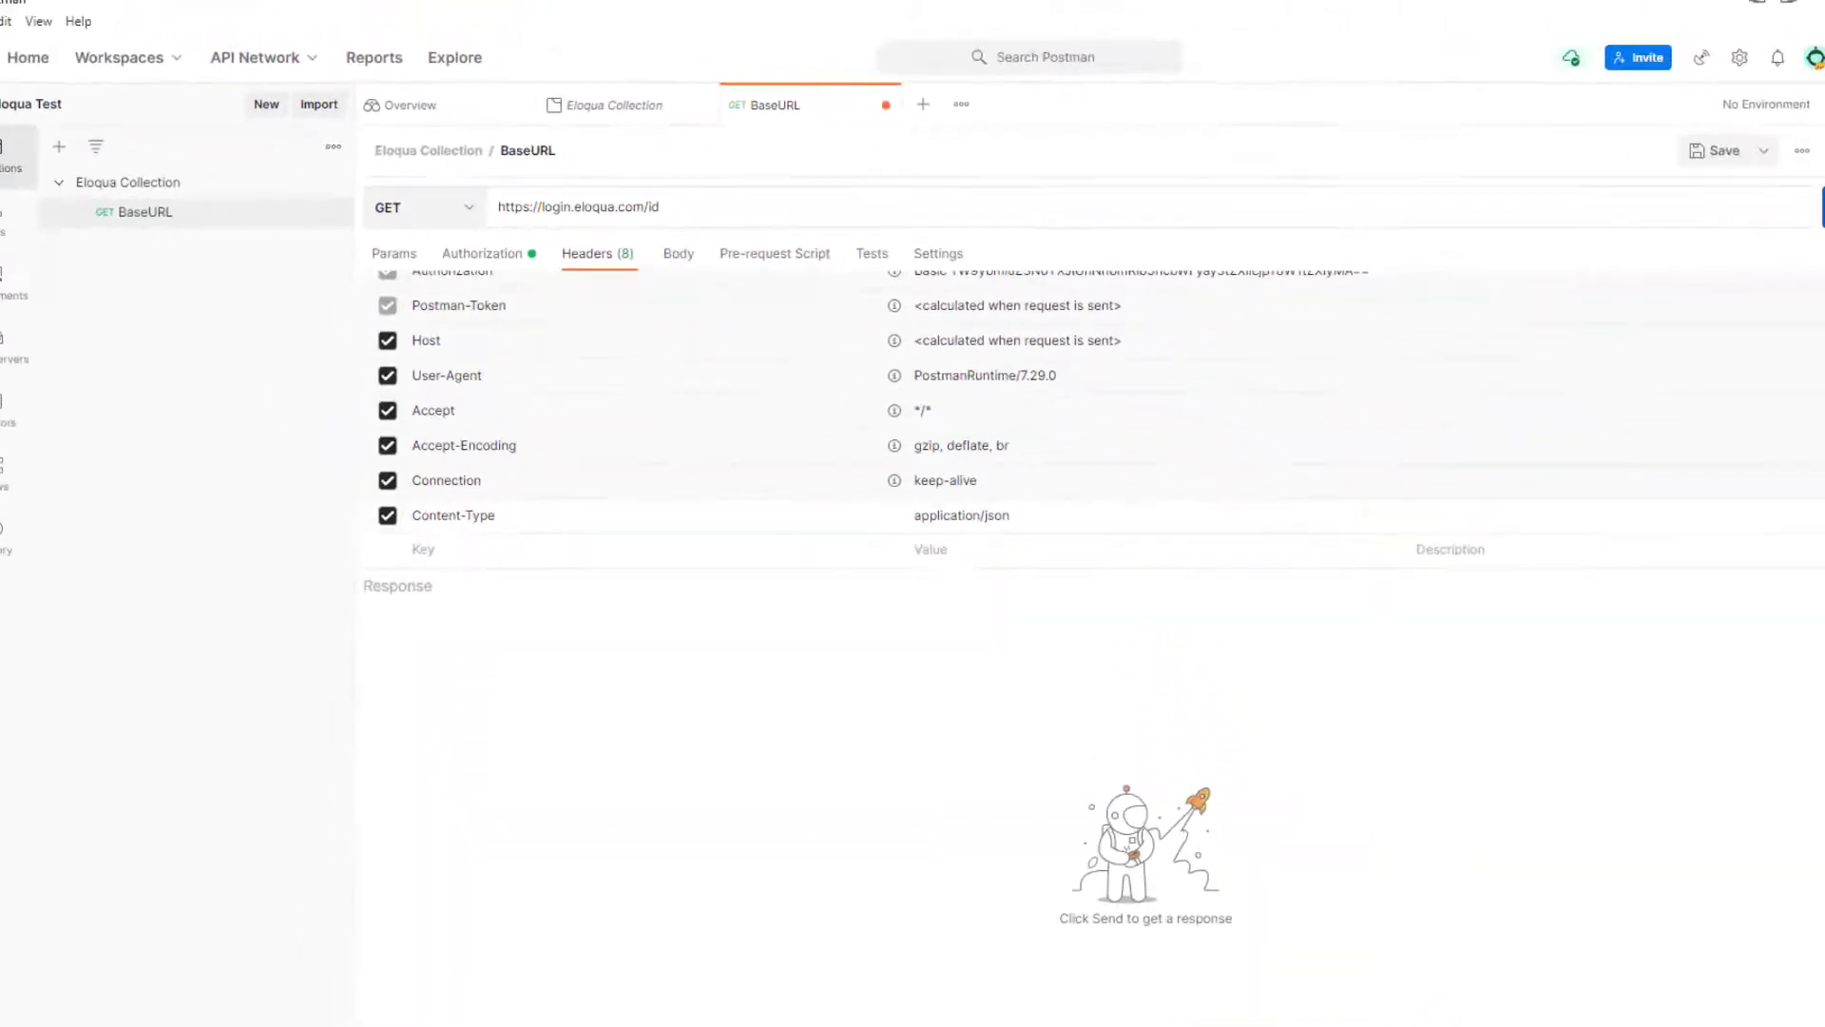
left_click(1724, 196)
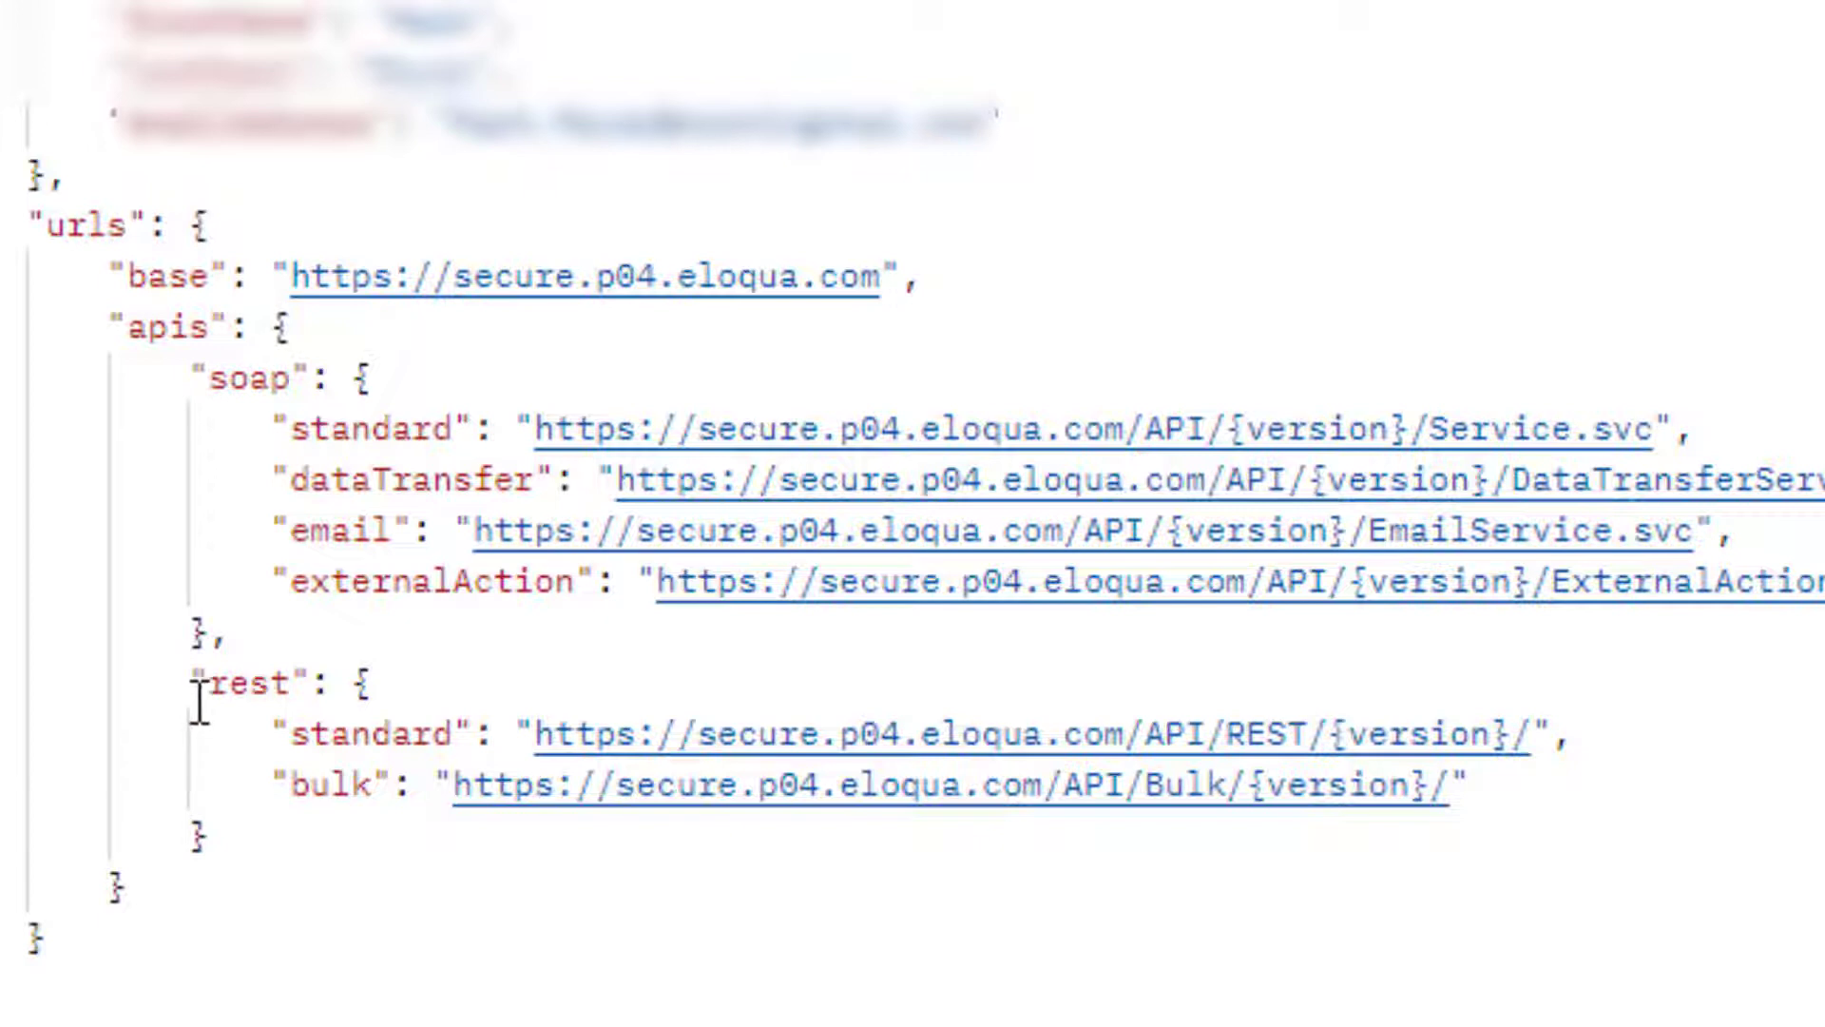
mouse_move(318, 734)
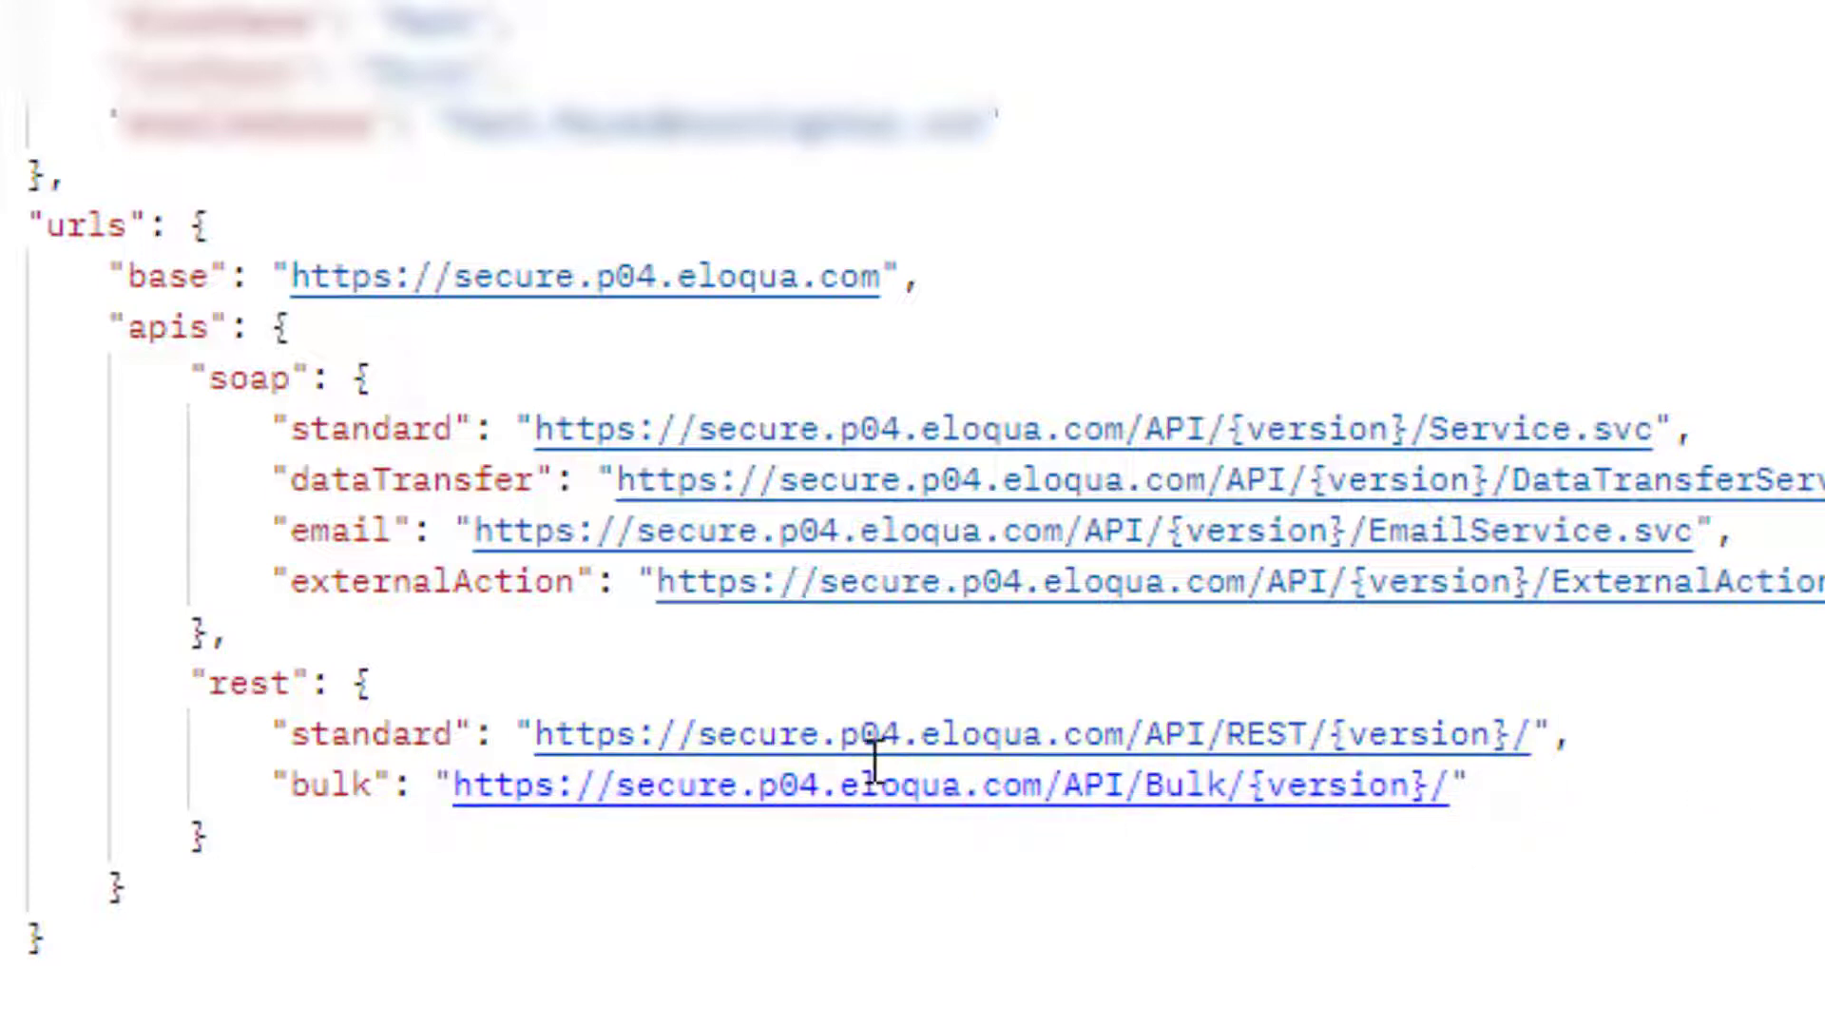
mouse_move(1118, 774)
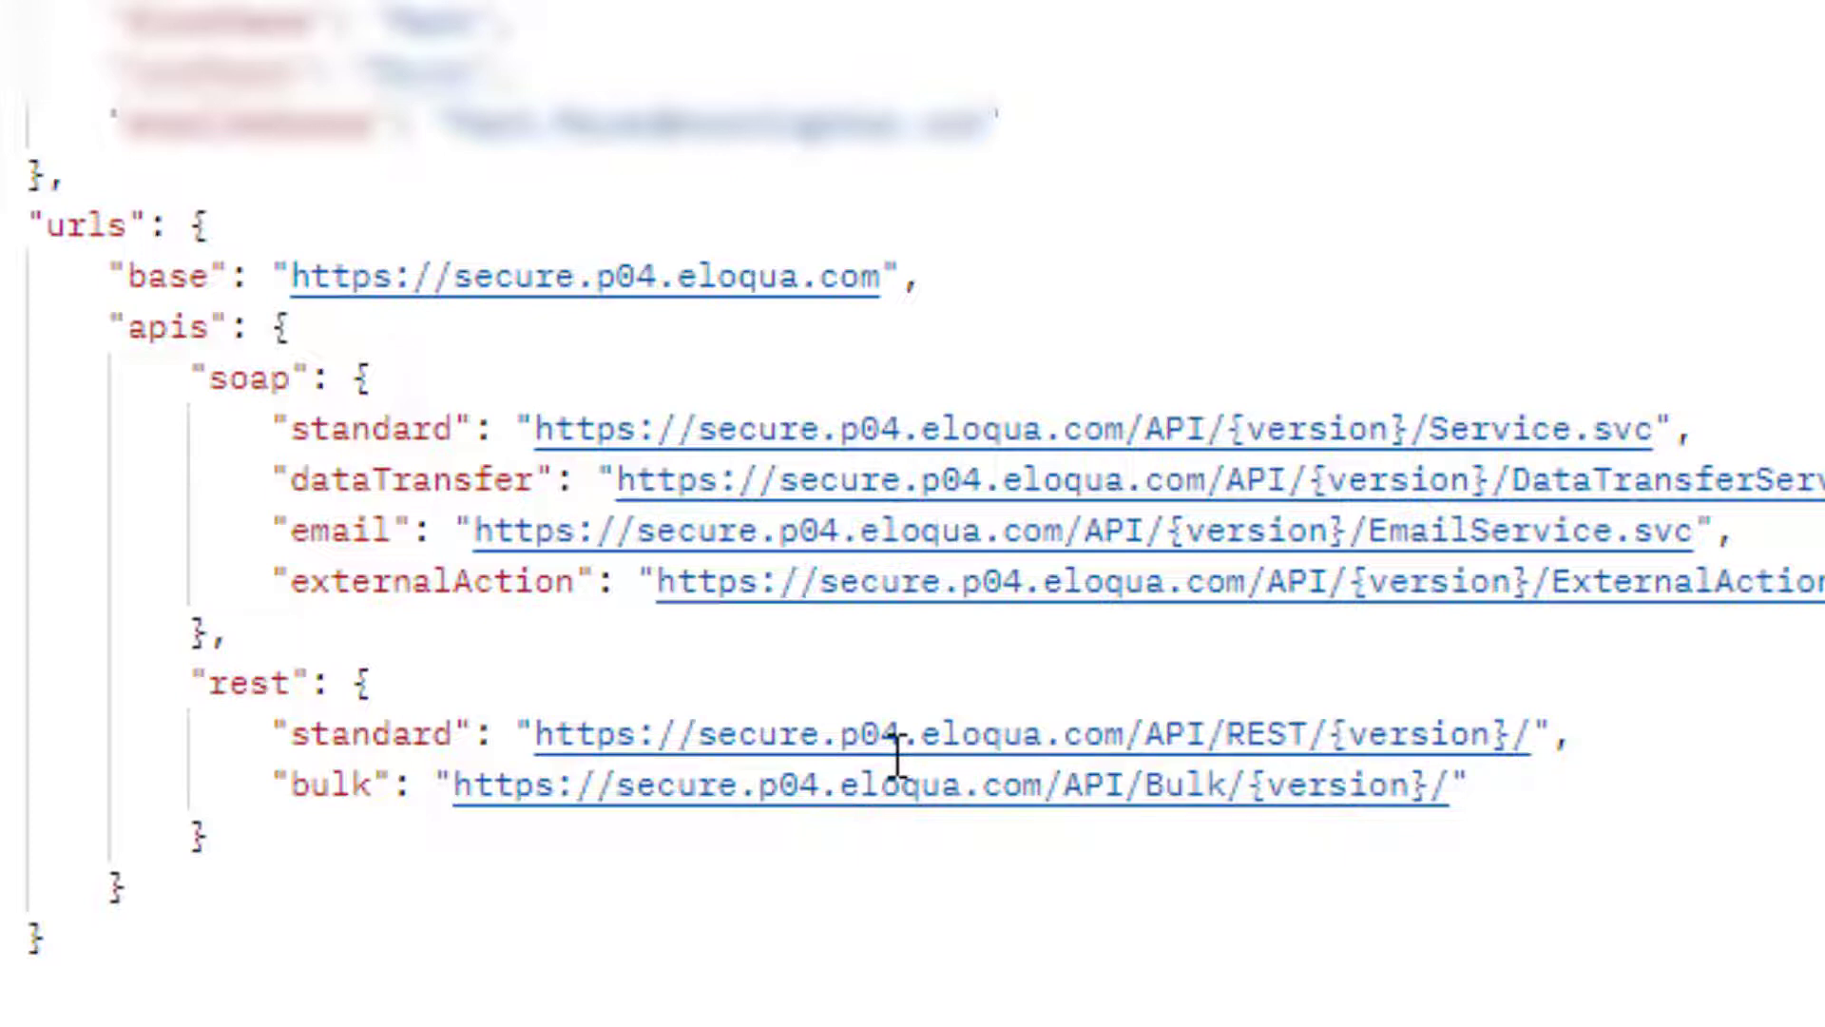
mouse_move(915, 736)
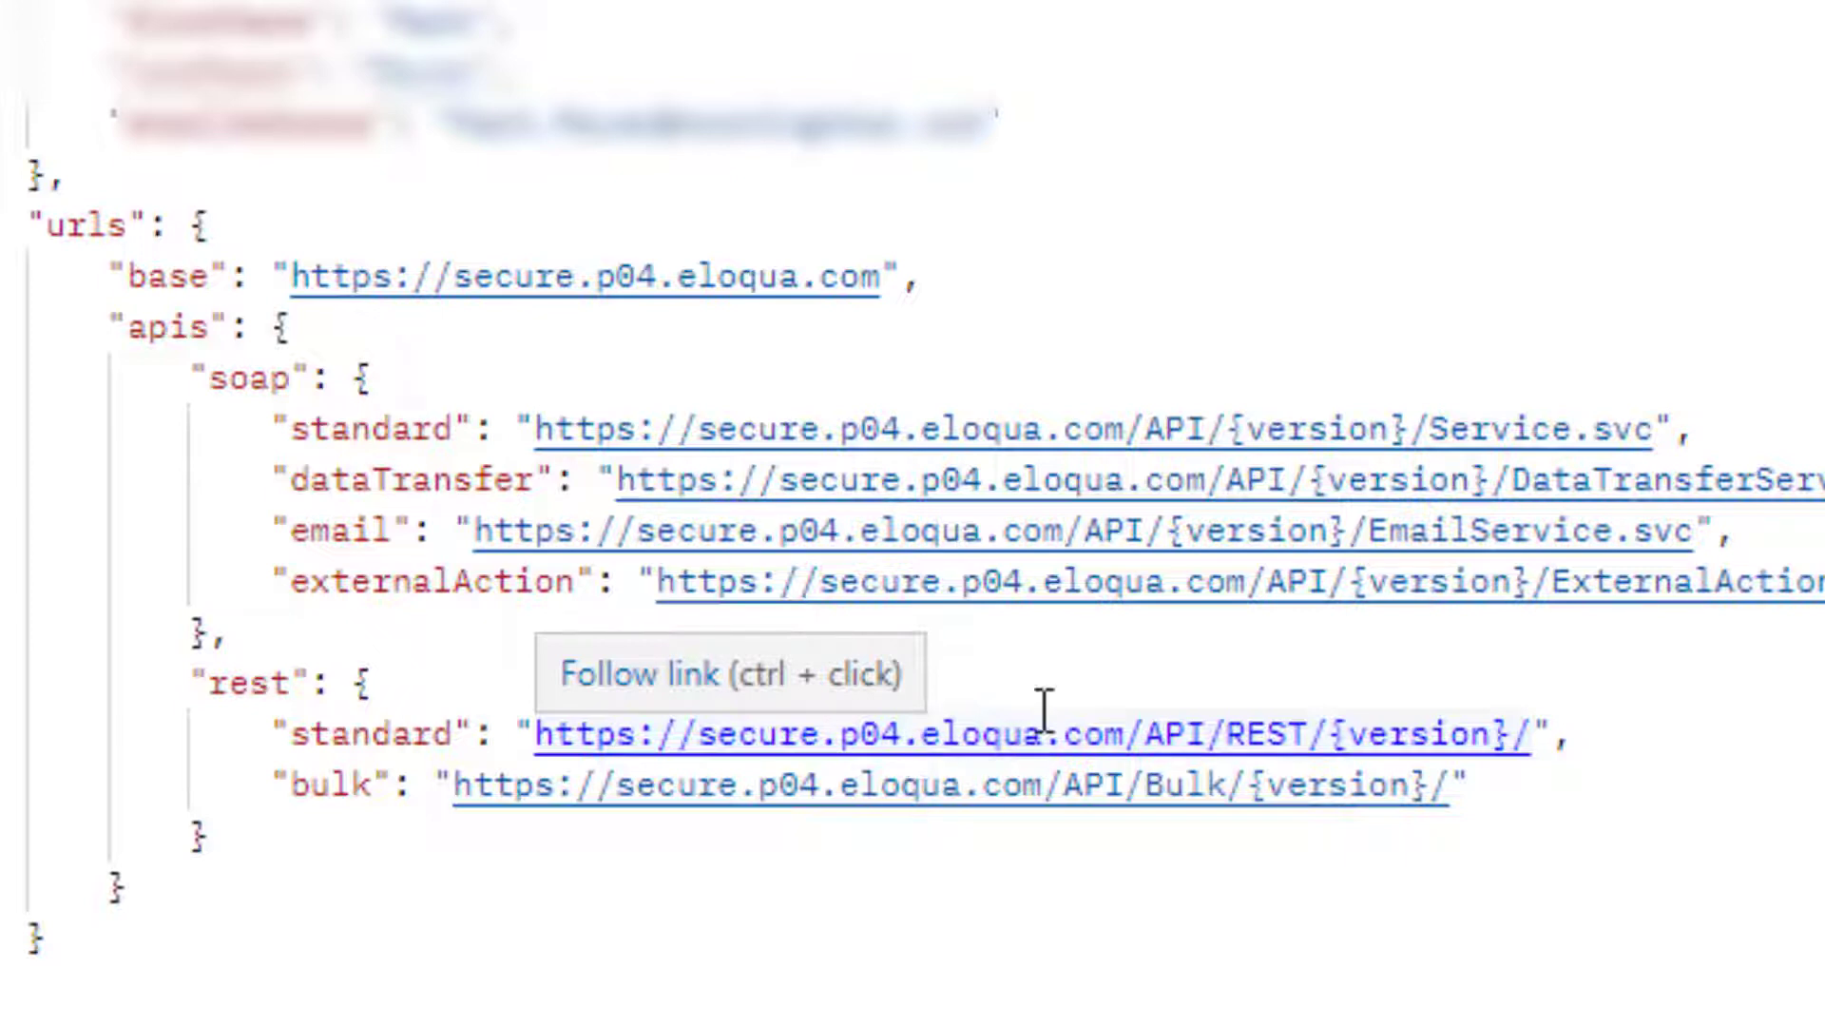
mouse_move(1277, 684)
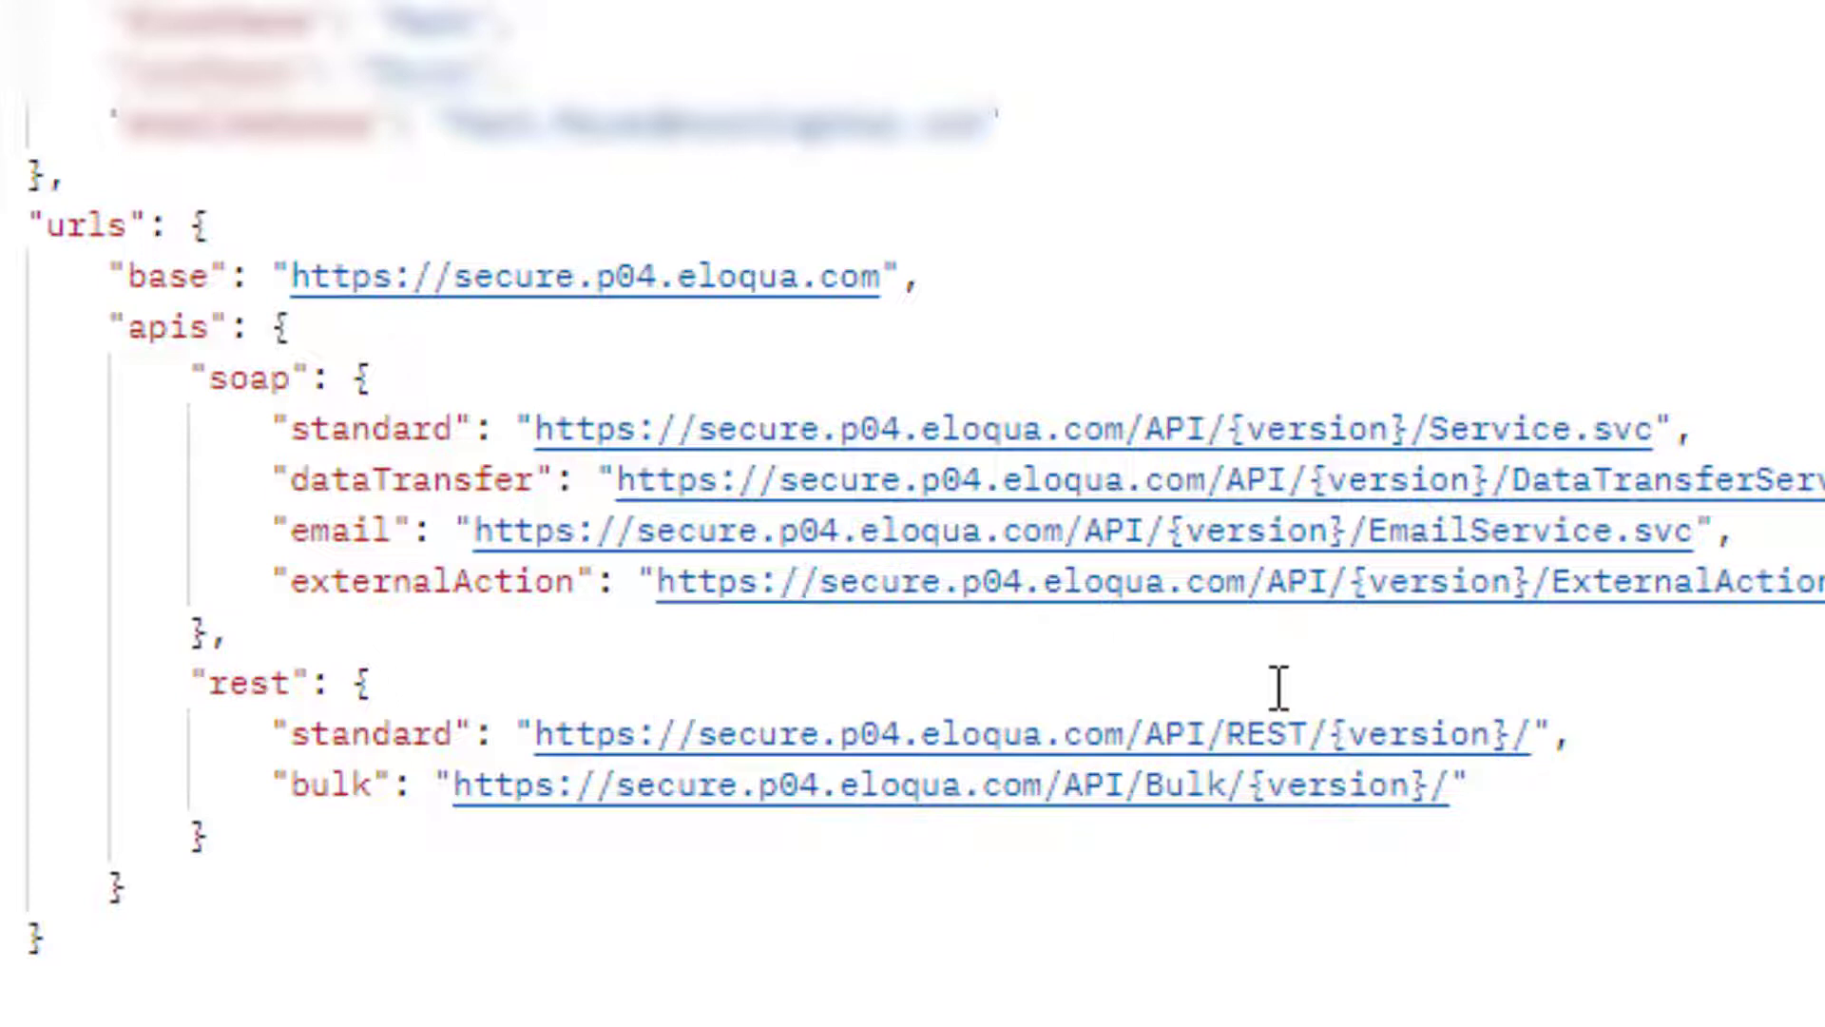
mouse_move(768, 736)
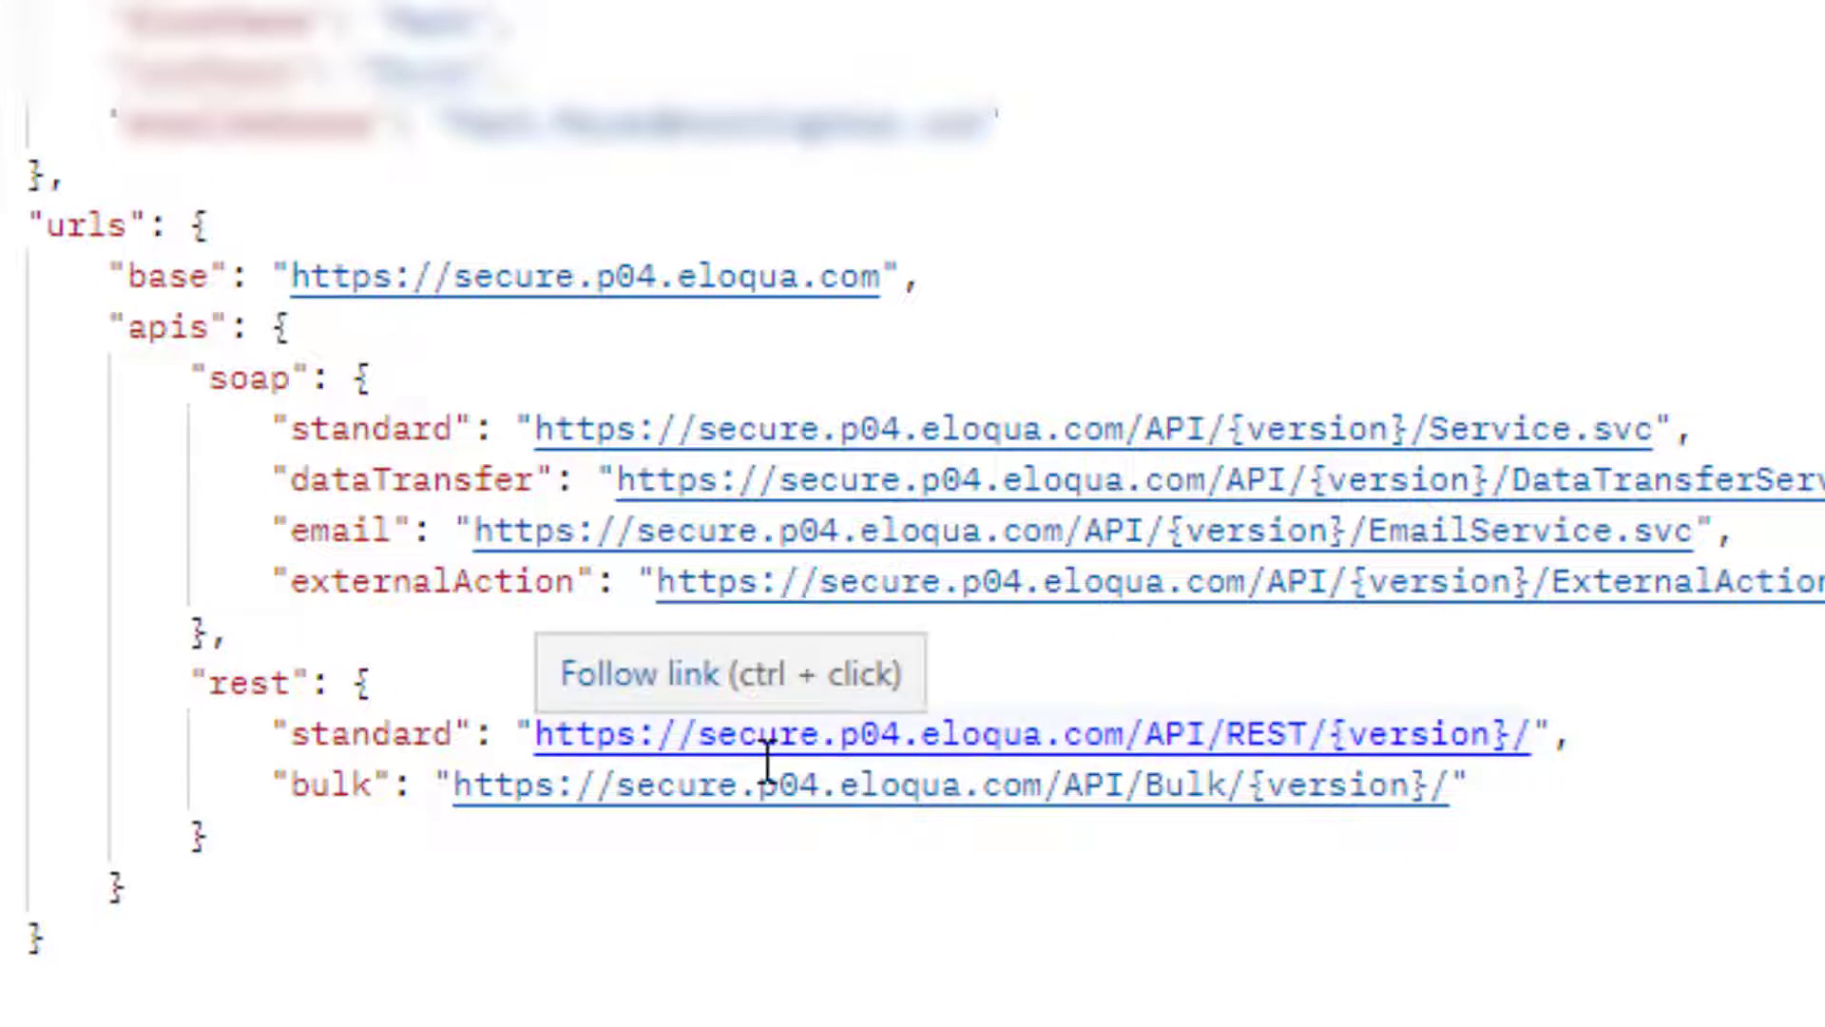
mouse_move(889, 774)
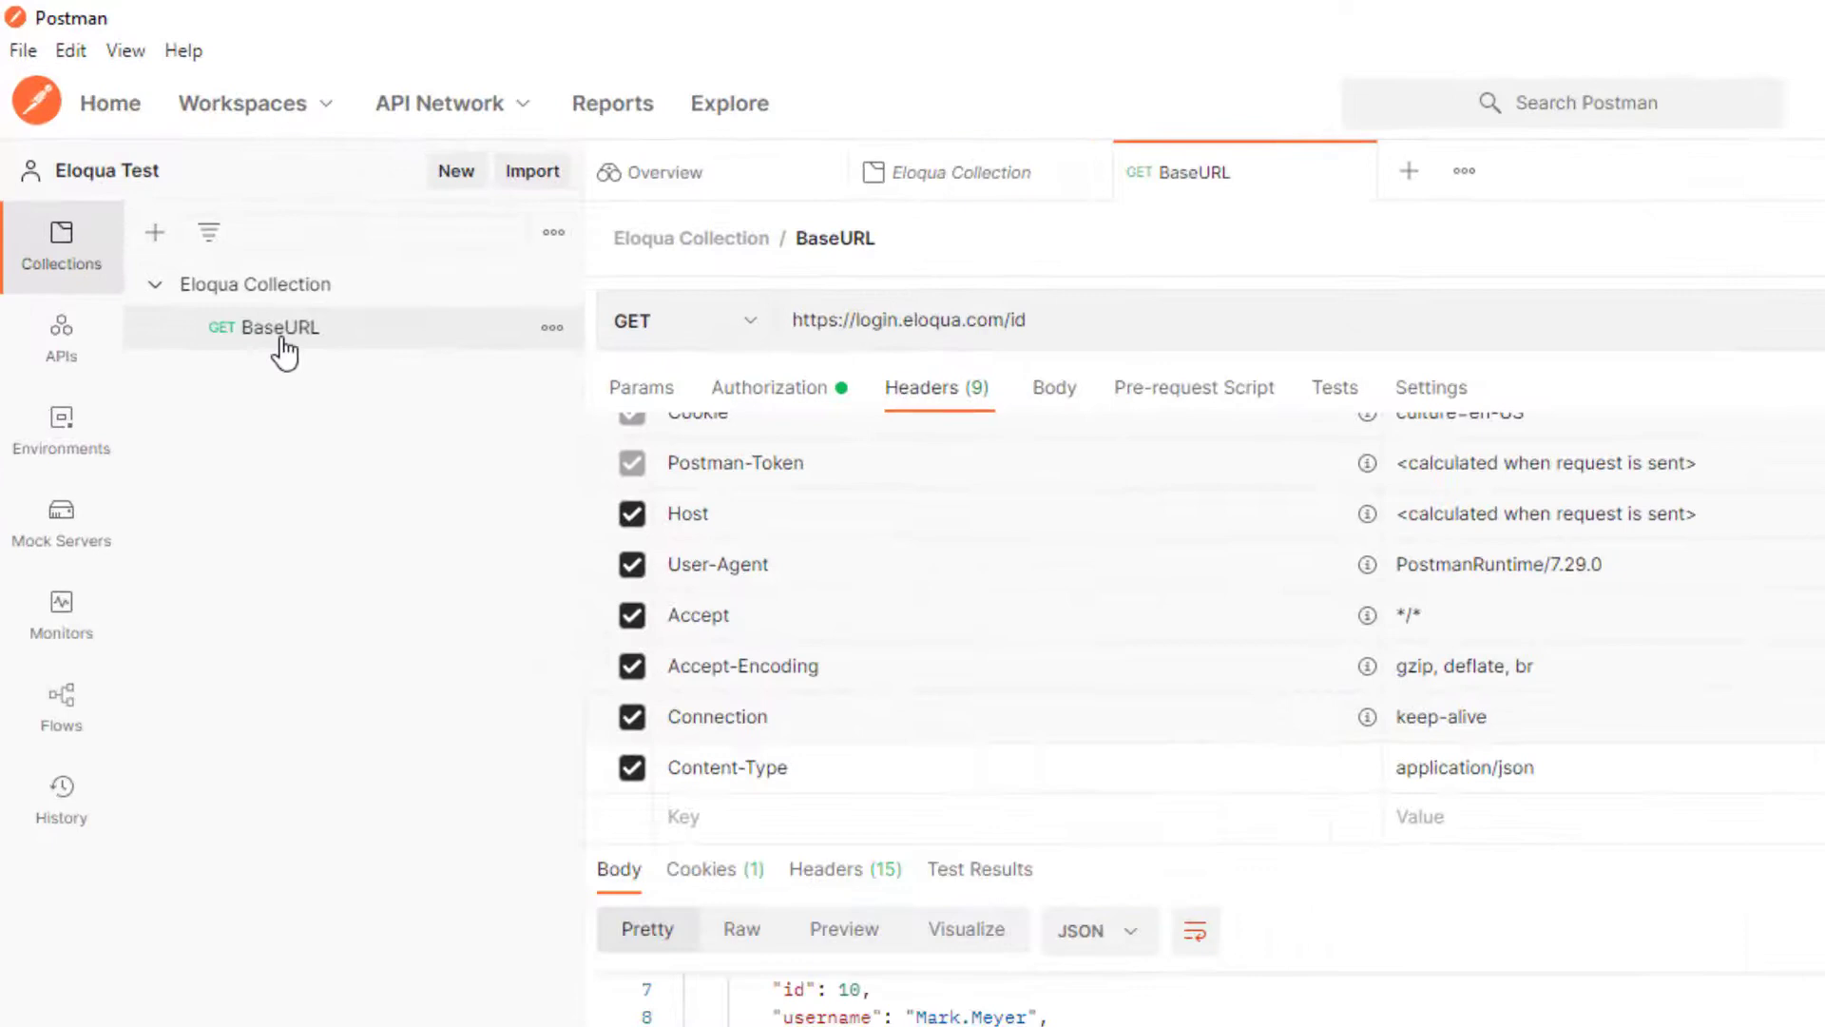
mouse_move(551, 327)
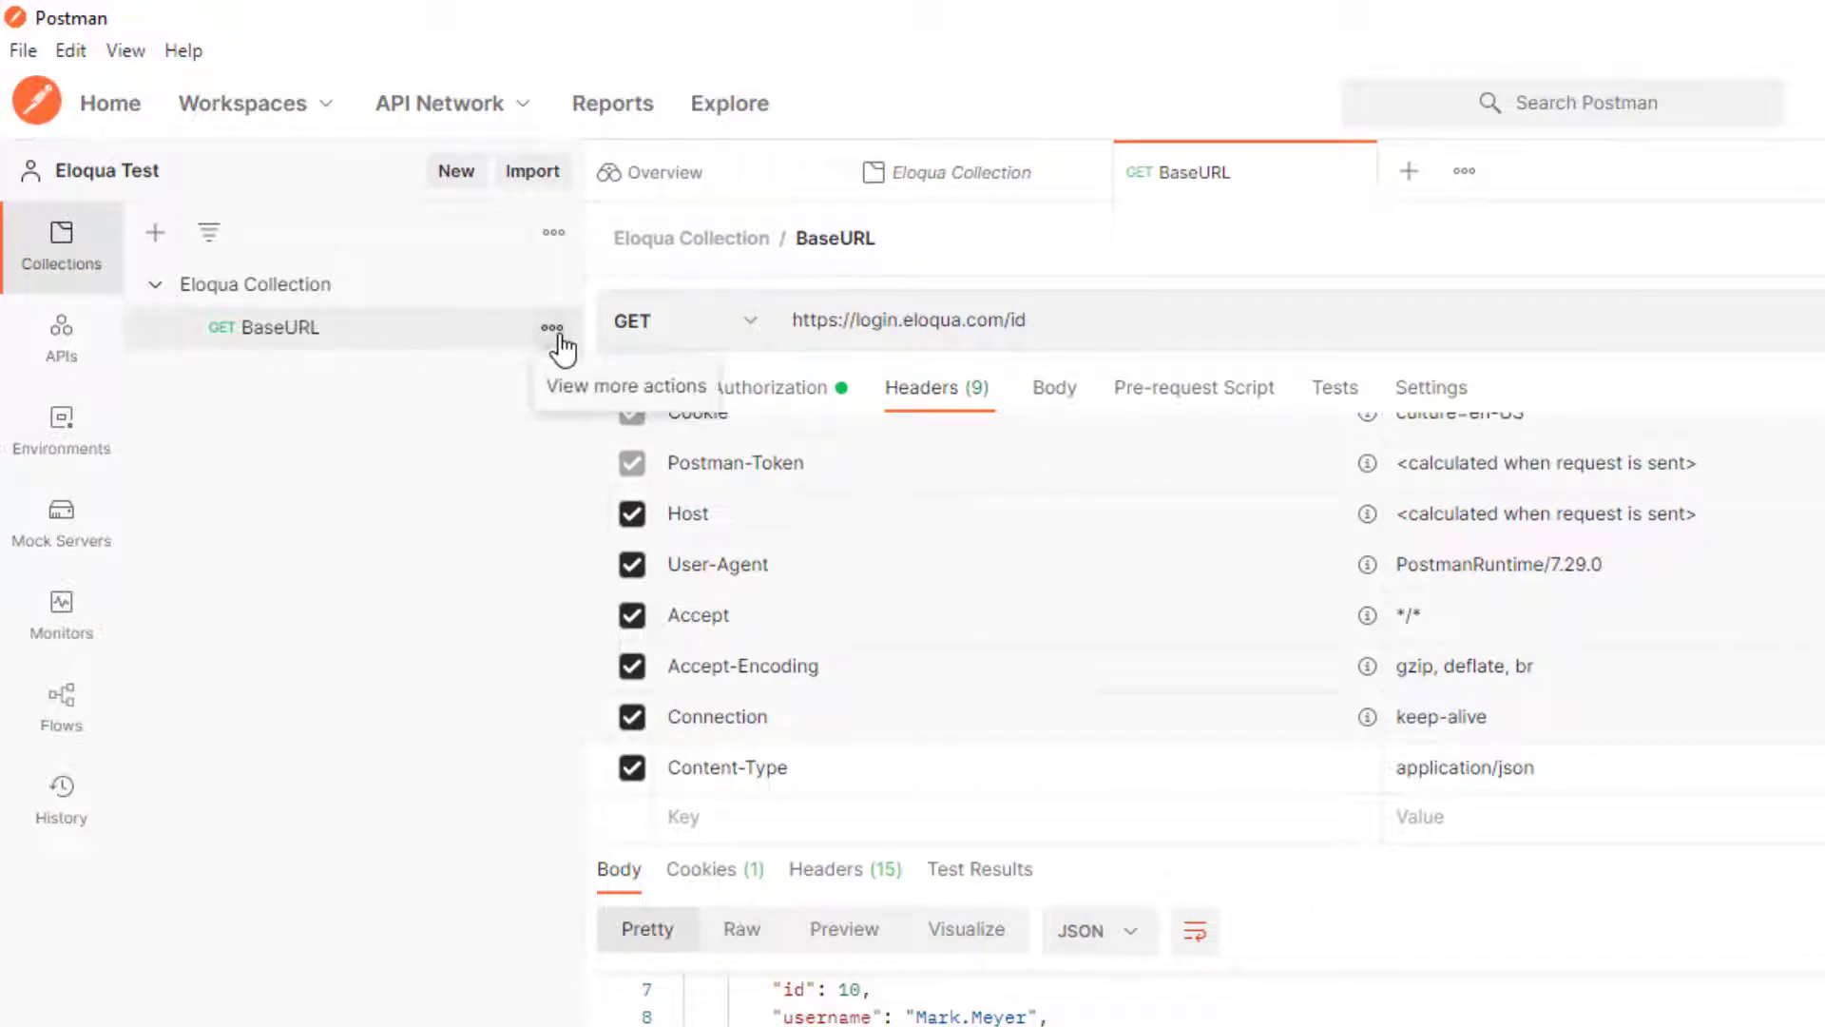
- Duplicate the BaseURL request and rename the copy Eloqua Requests
left_click(551, 327)
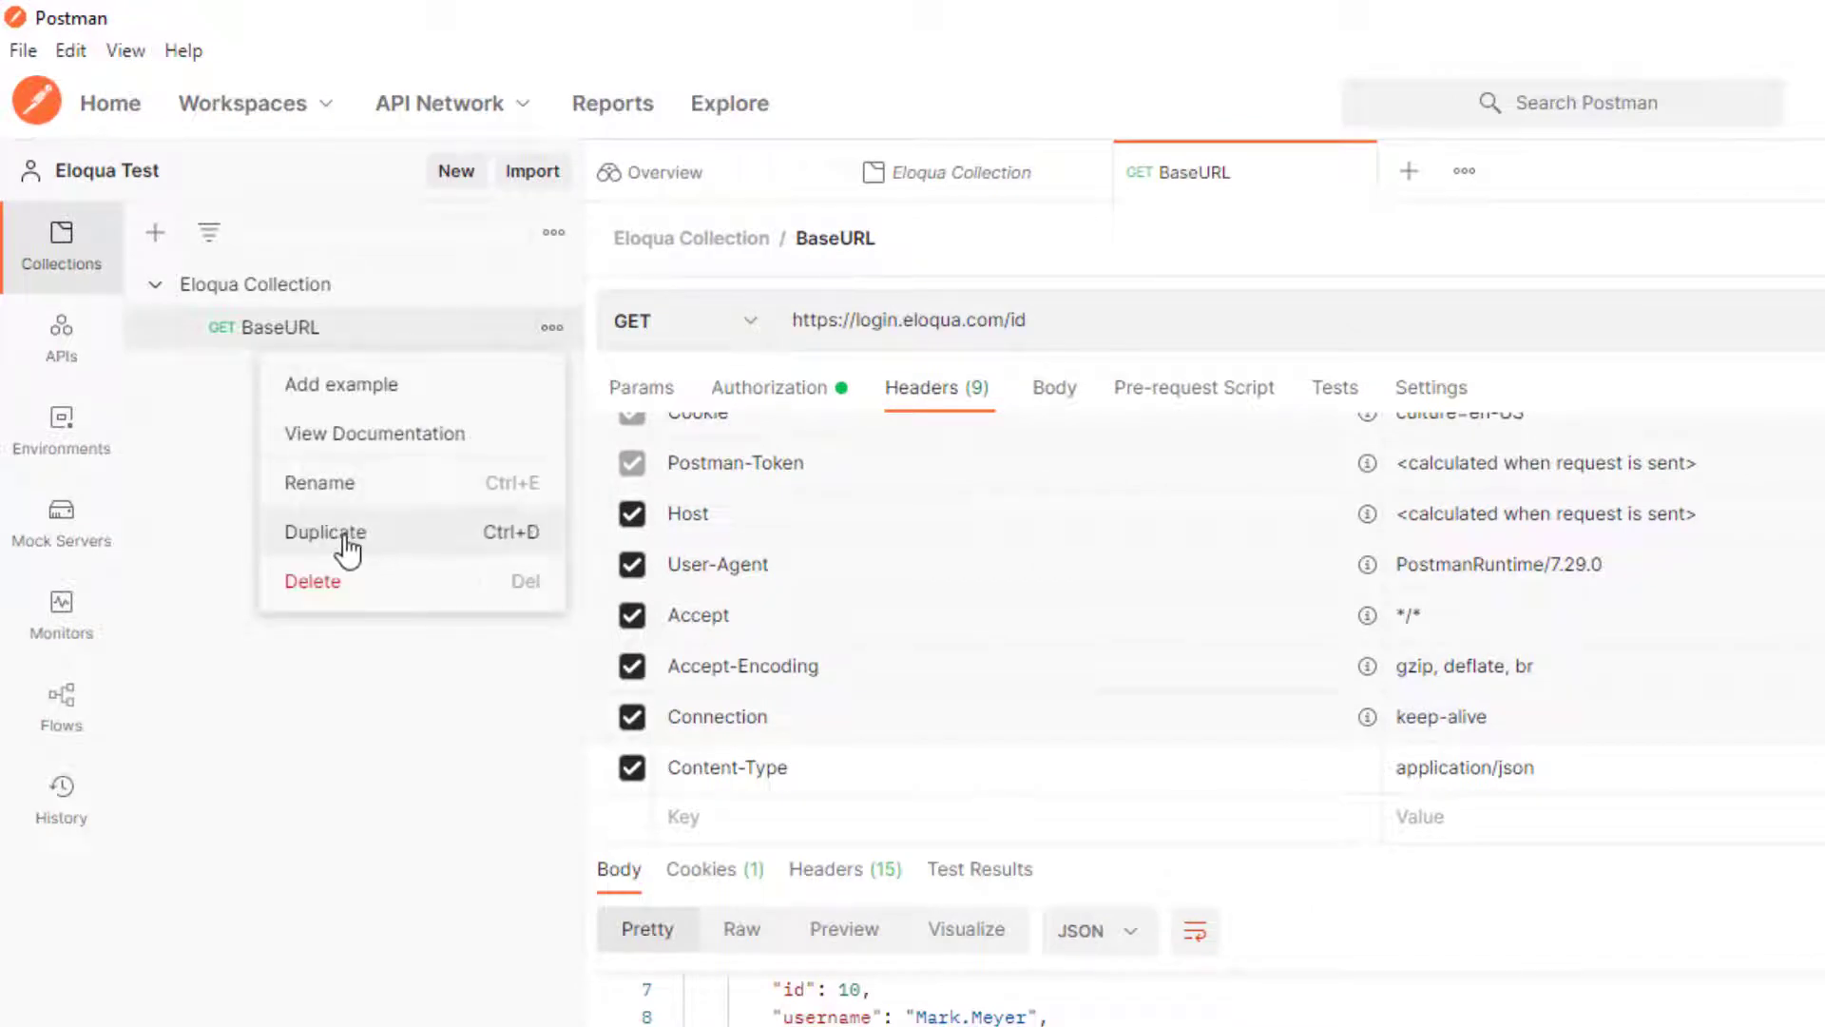
left_click(323, 533)
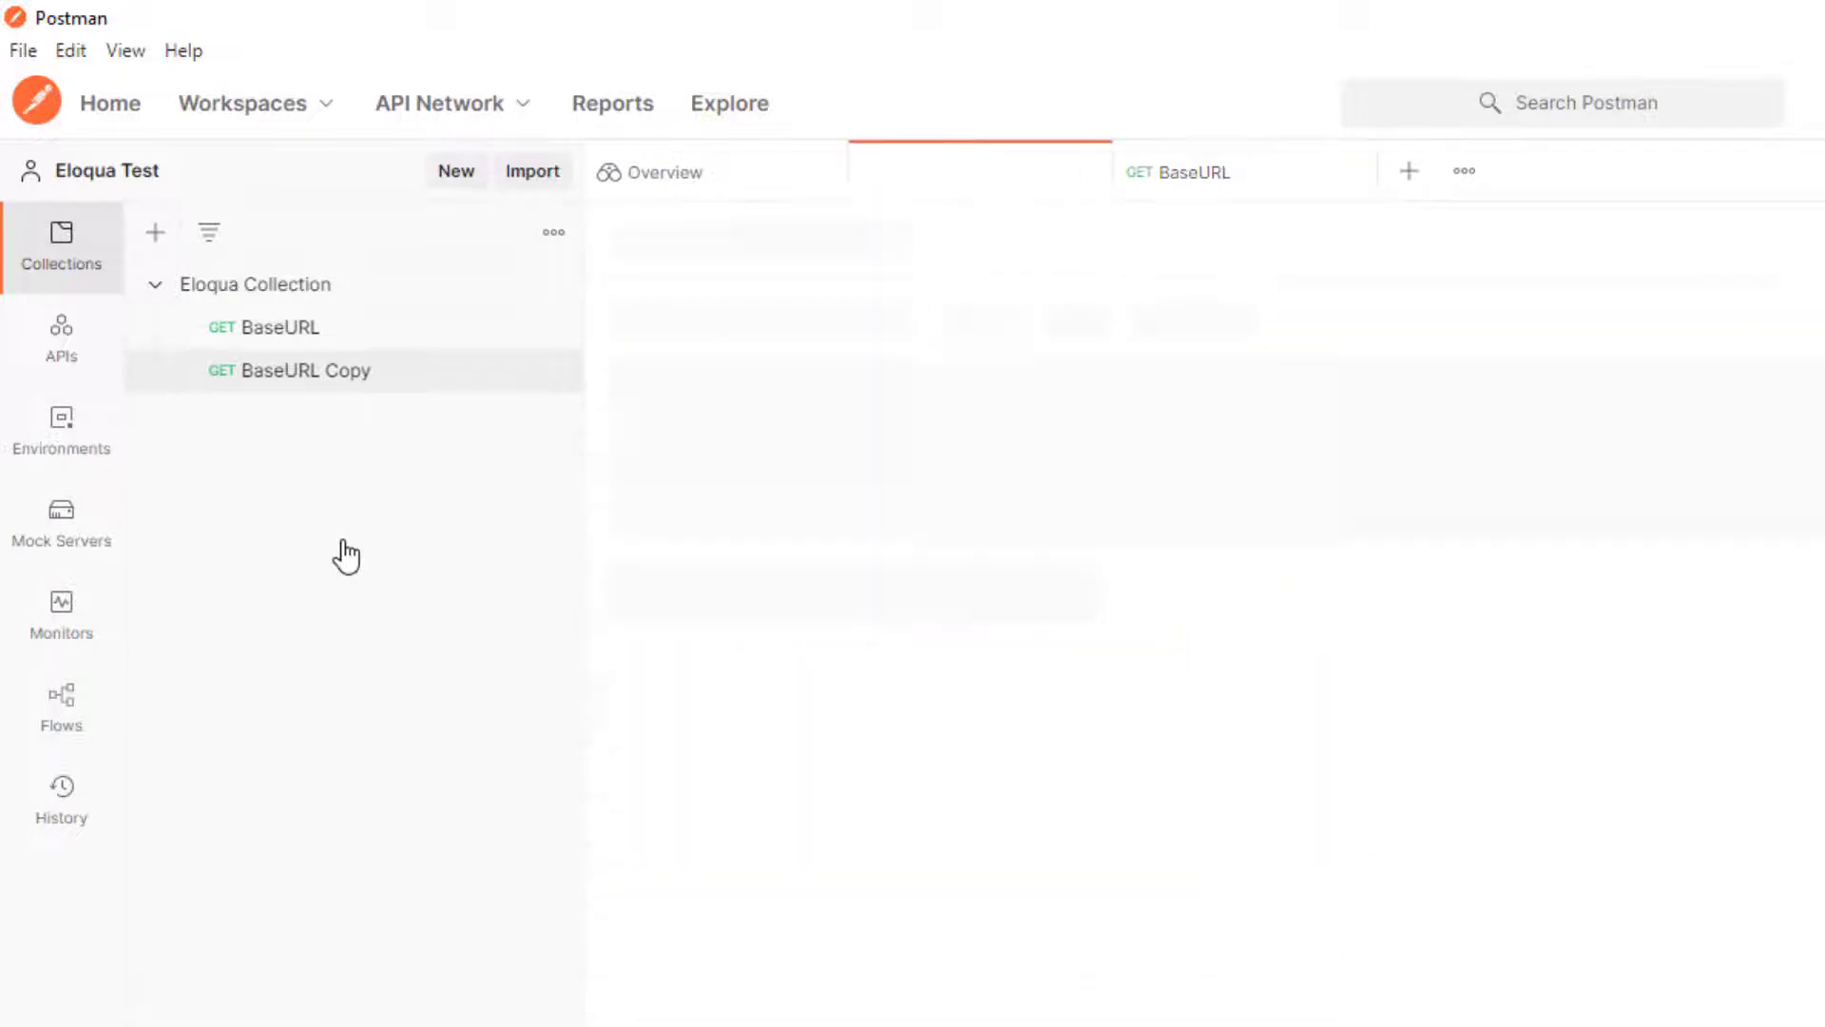
left_click(308, 370)
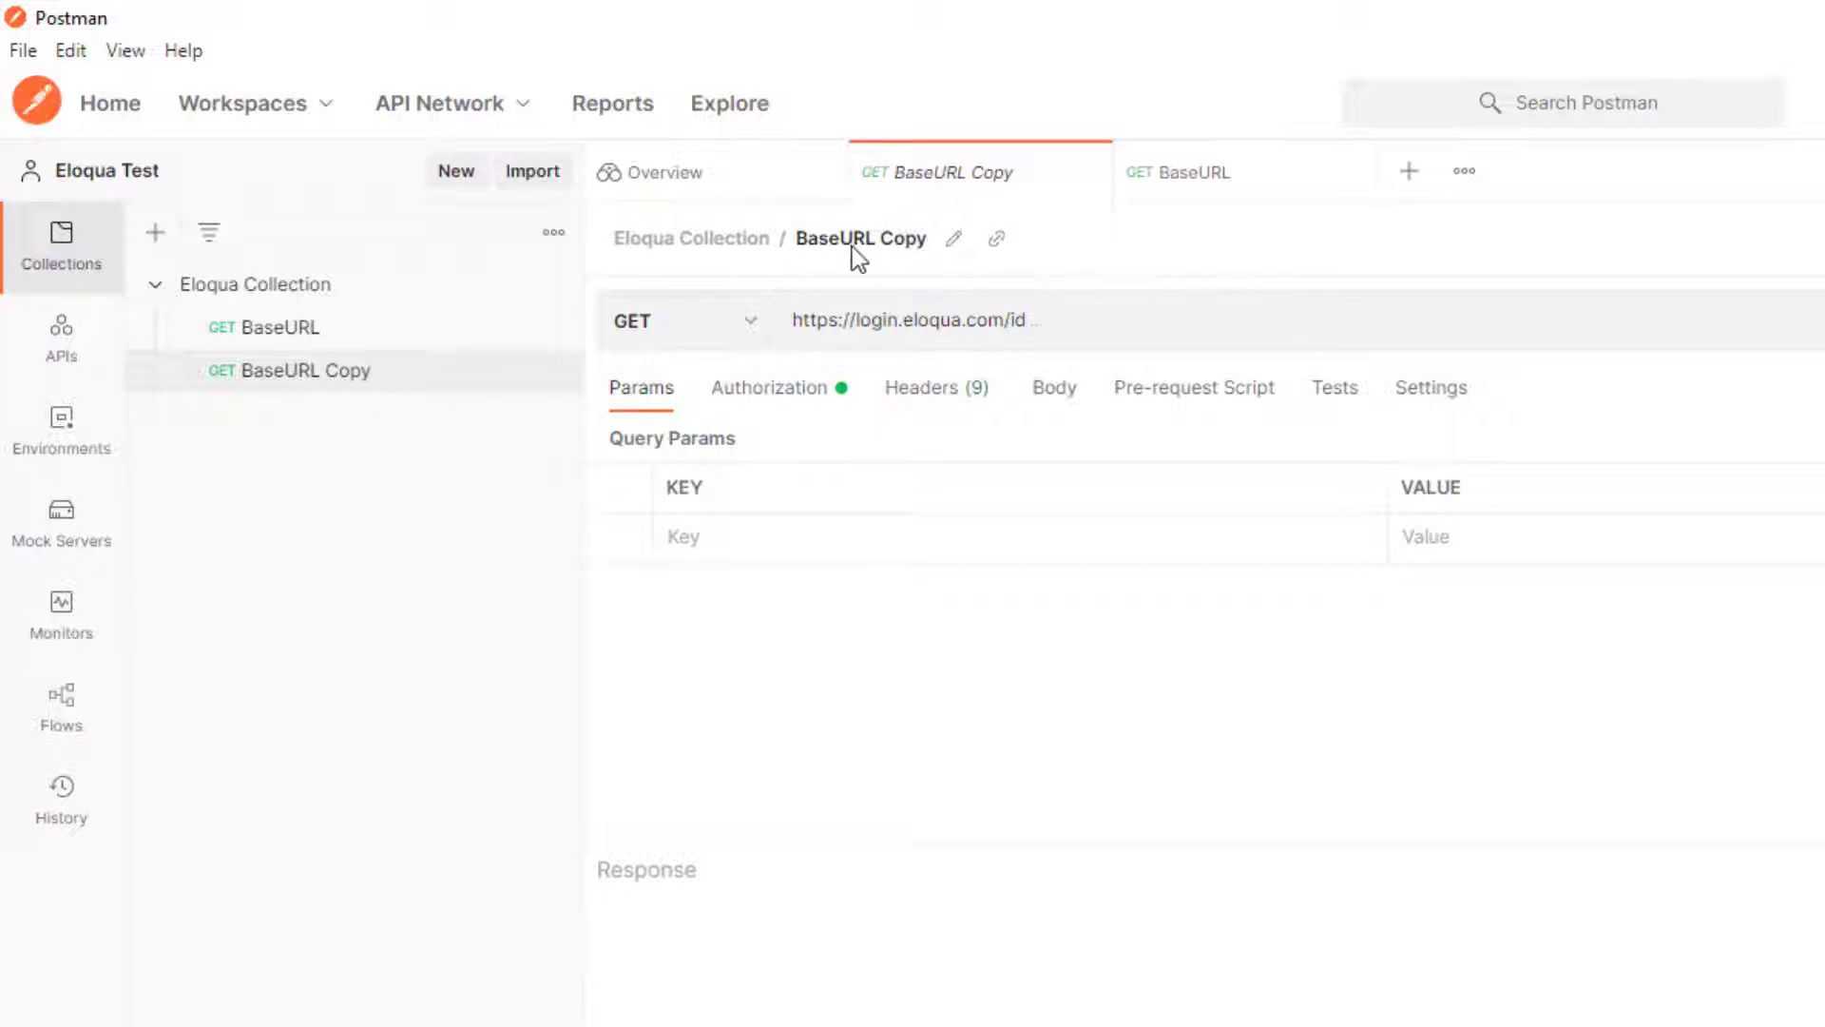
mouse_move(956, 245)
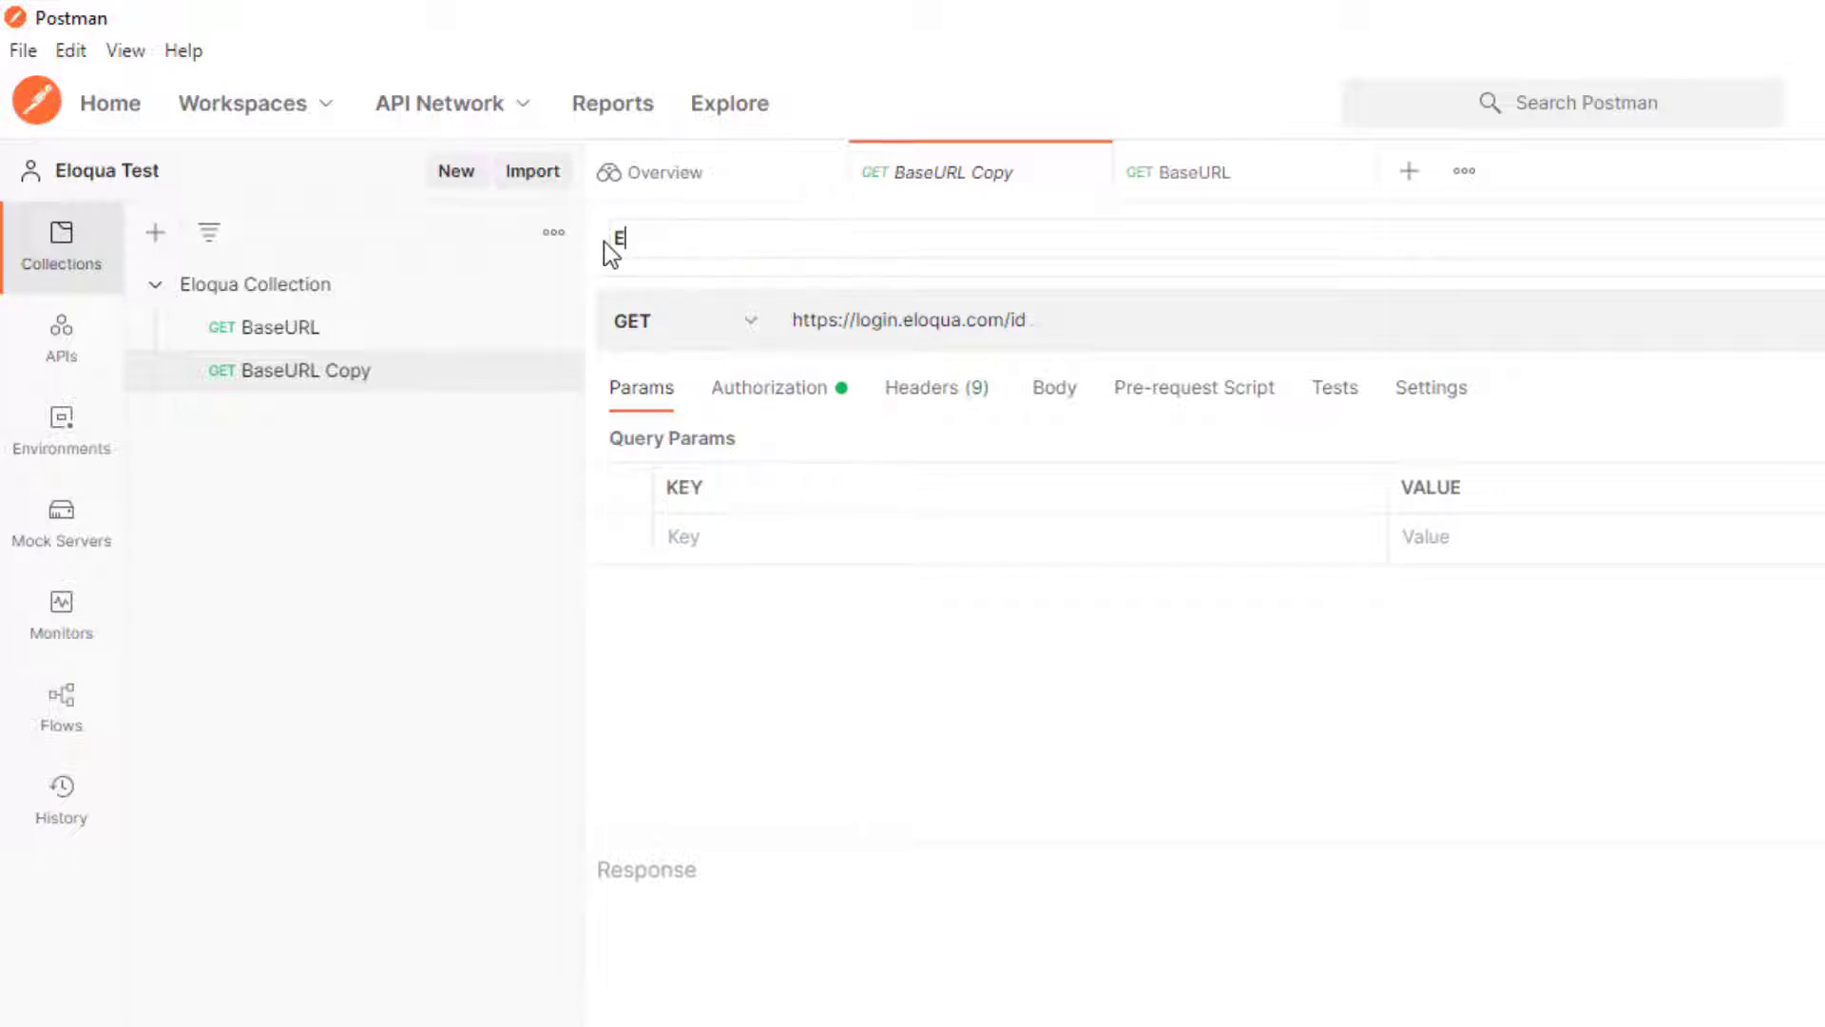
type("loqua")
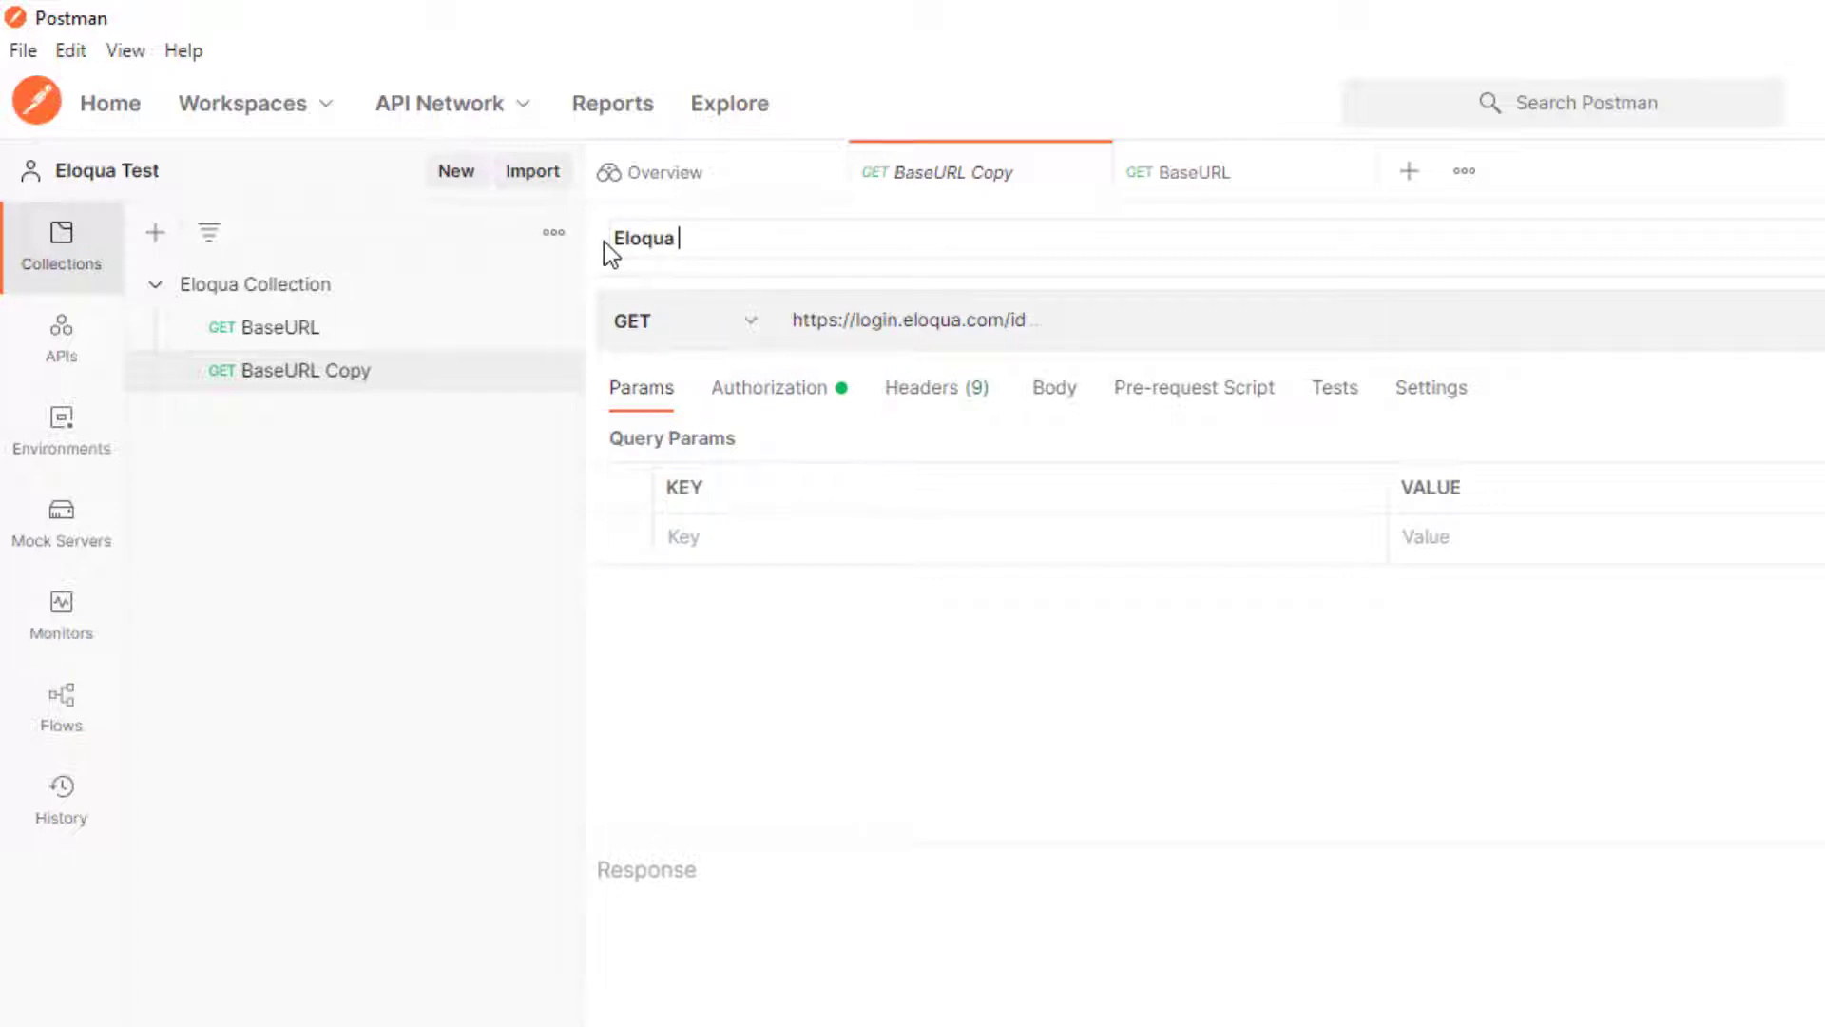
type("Requests")
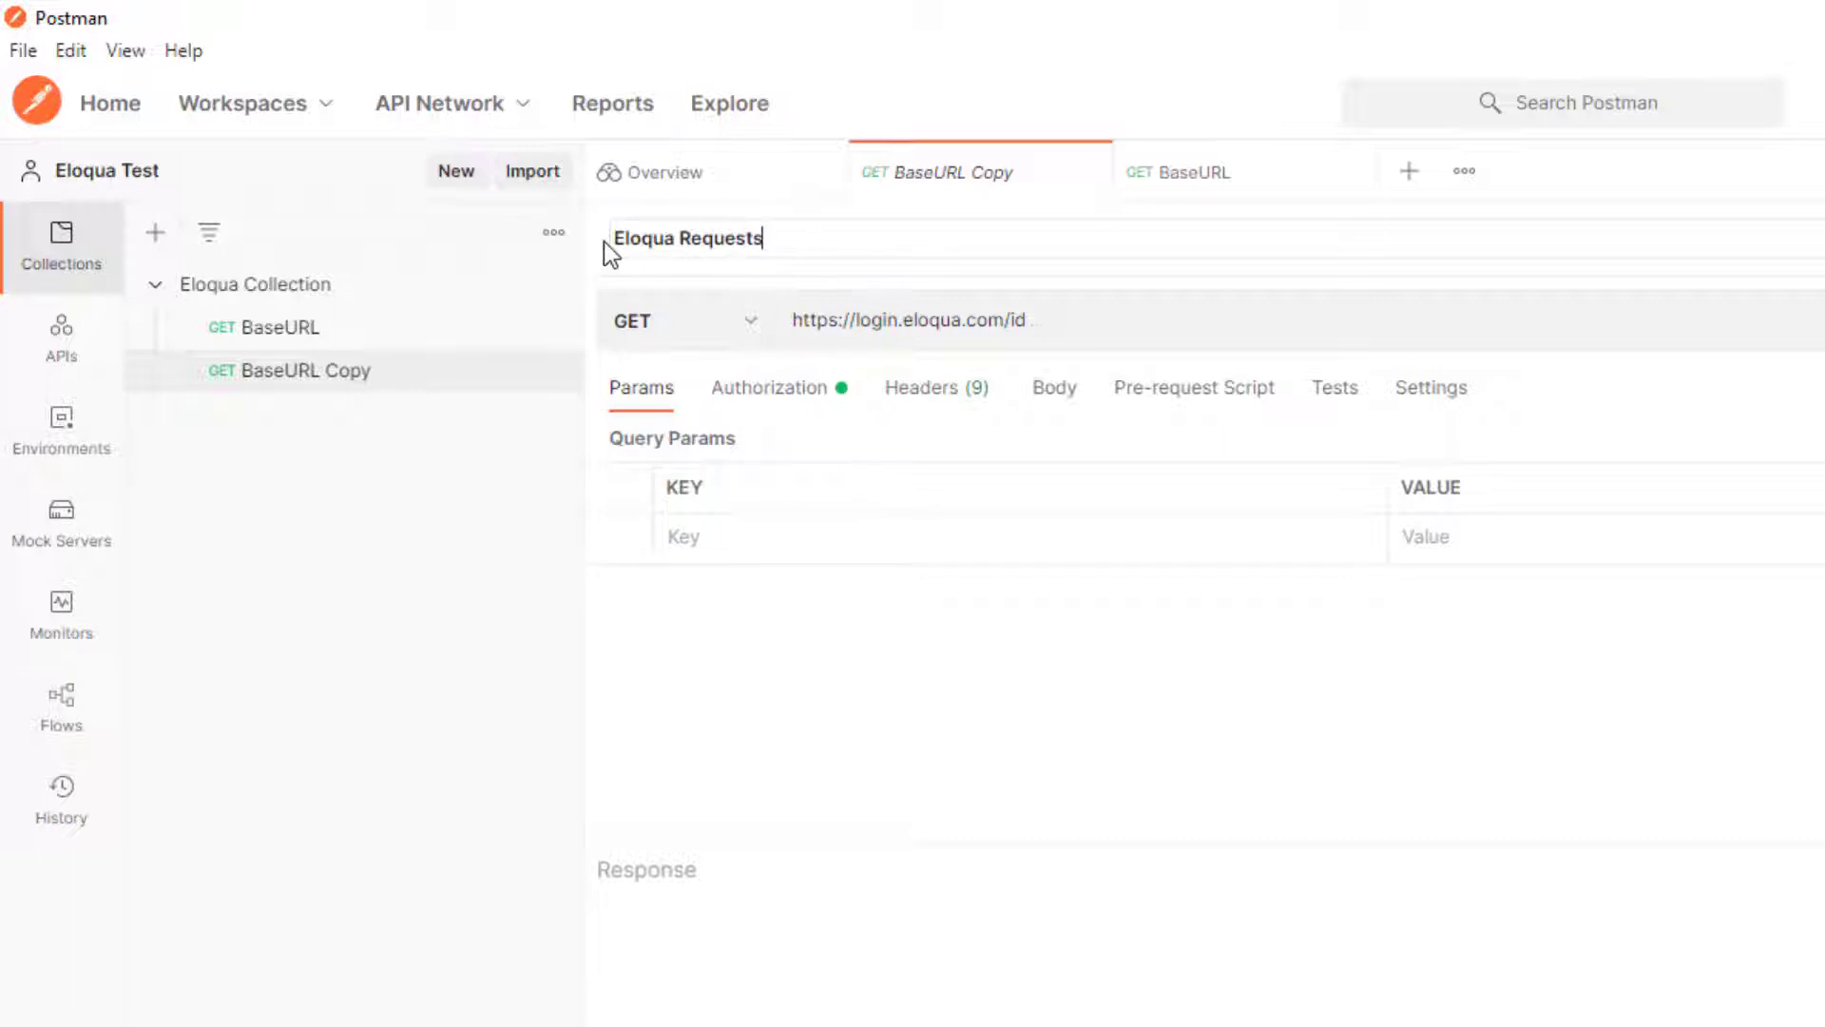
mouse_move(920, 686)
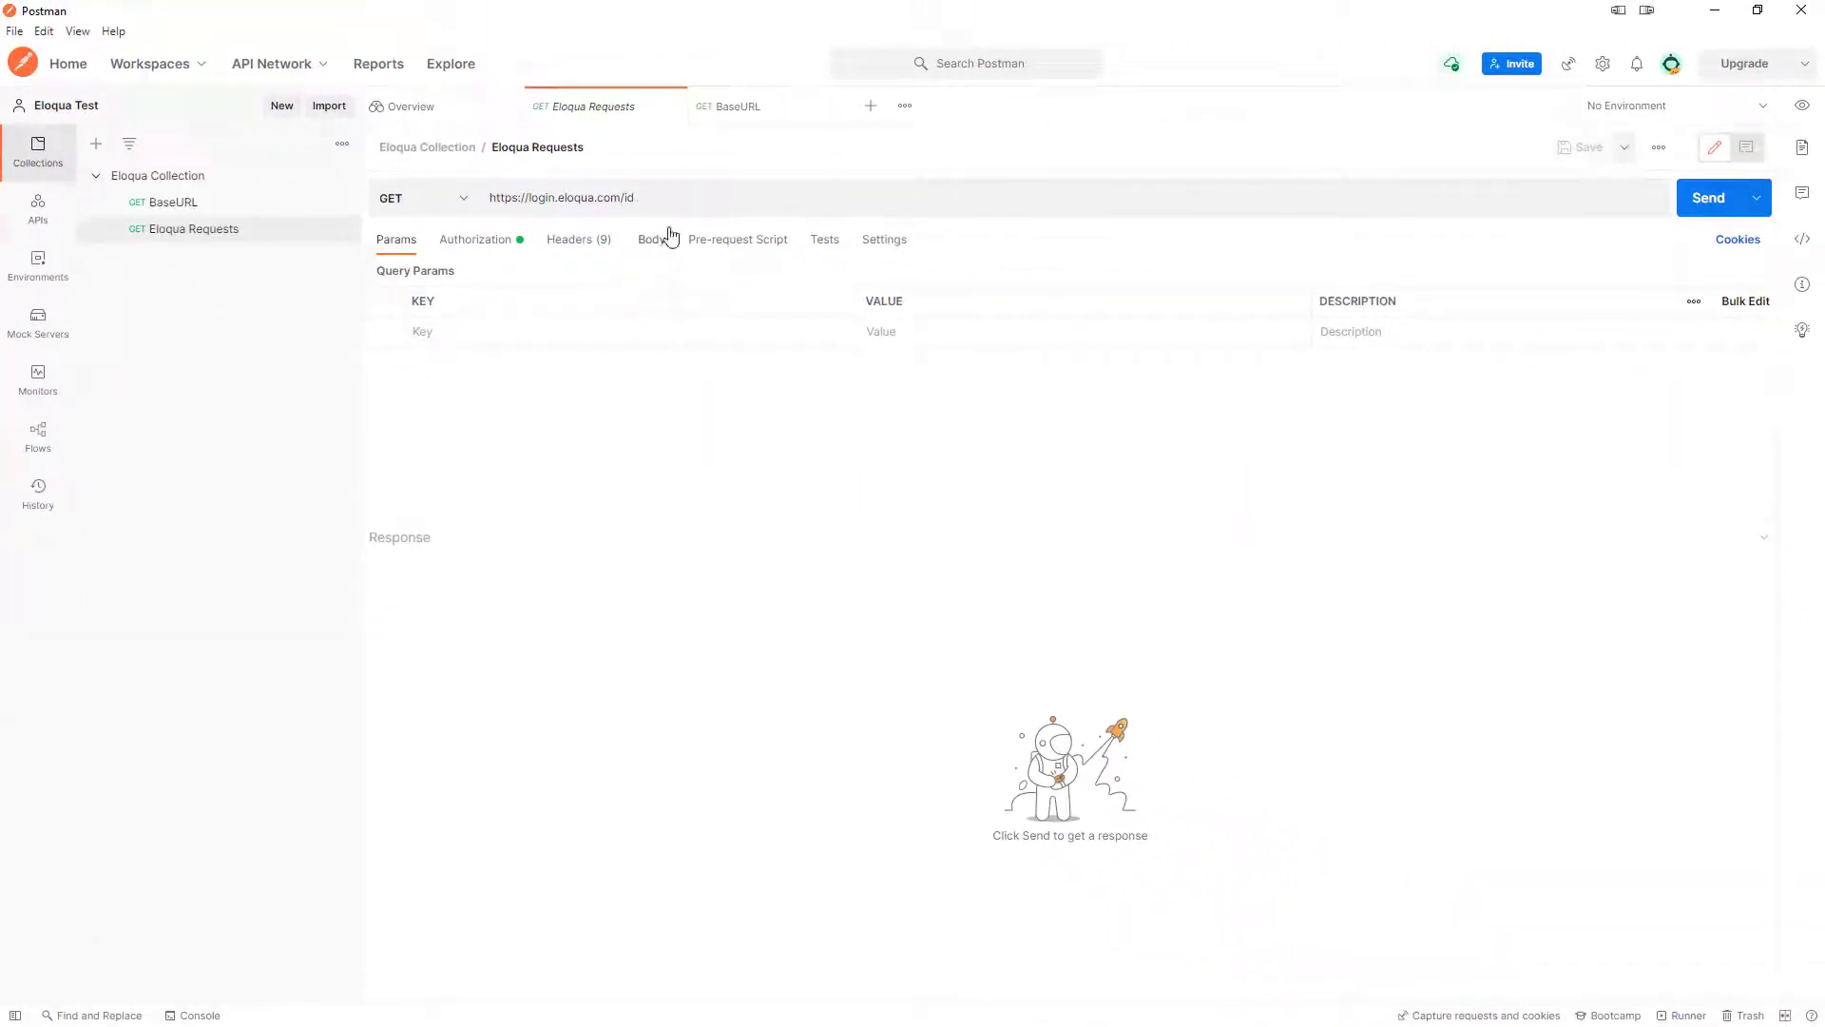
double_click(562, 196)
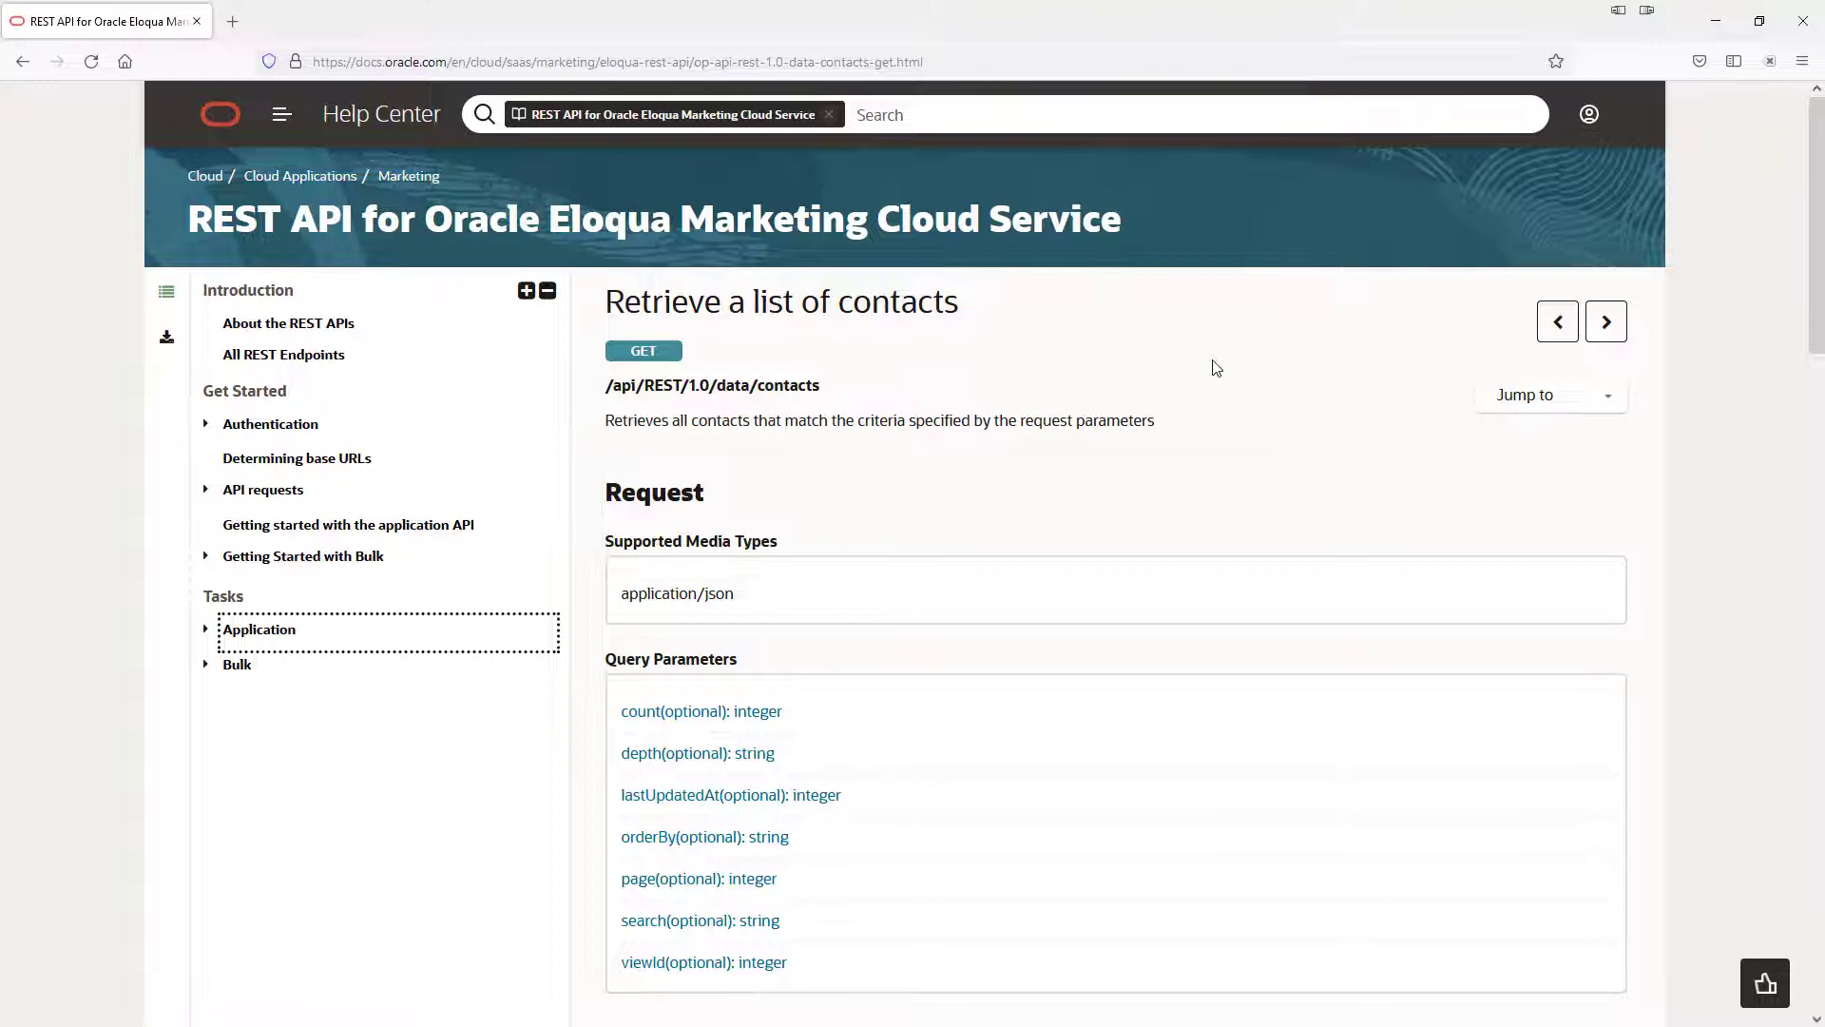
mouse_move(349, 367)
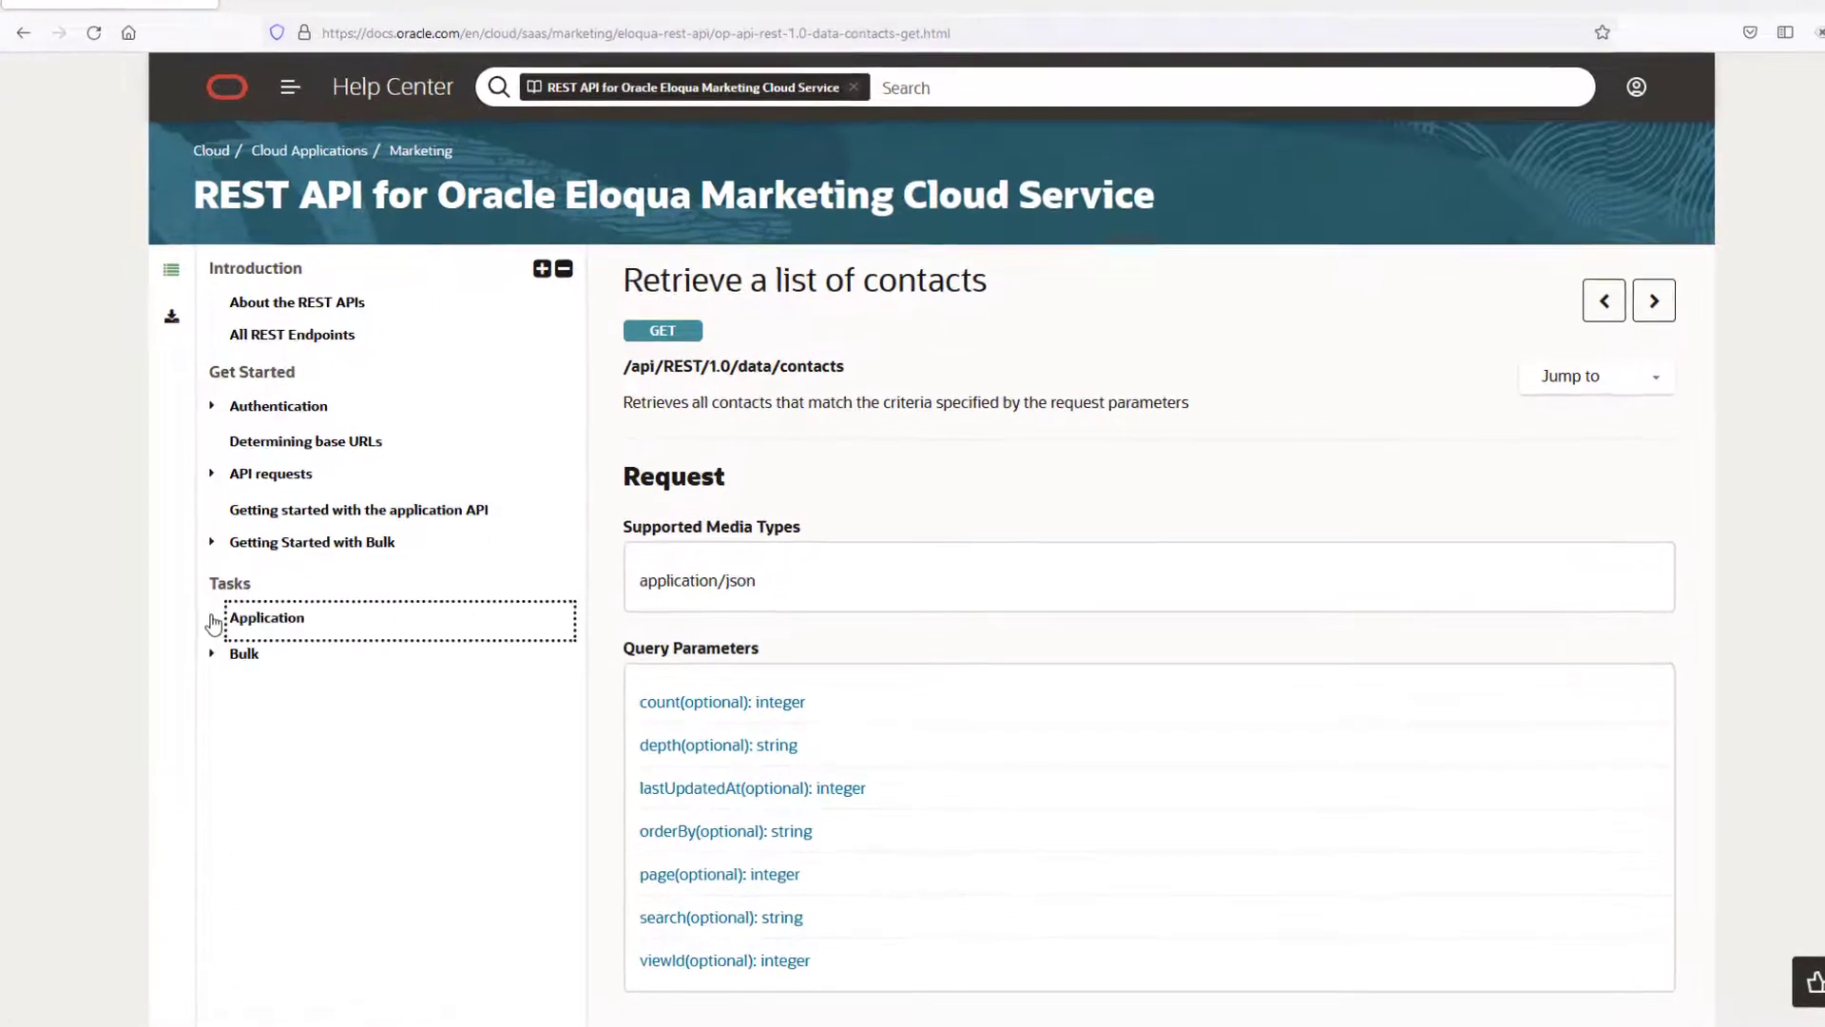
- Navigate the docs to the Retrieve a list of contacts endpoint page
left_click(266, 616)
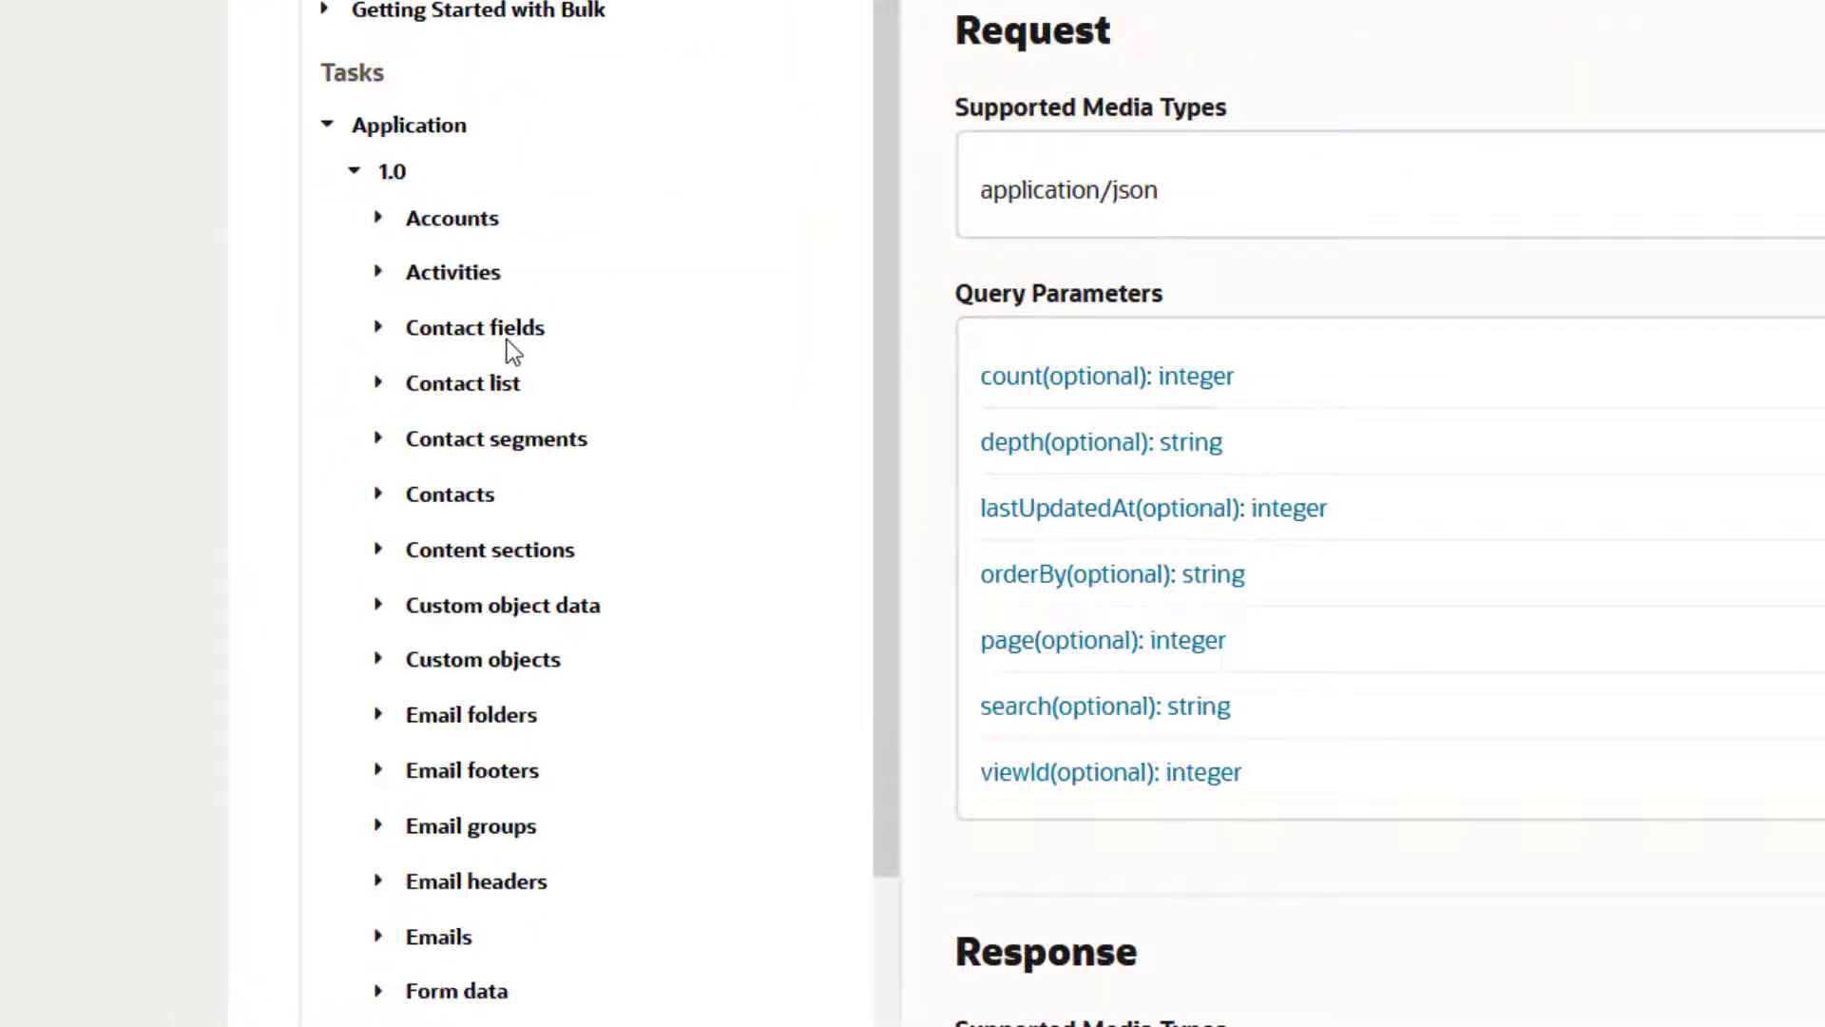
scroll("down", 3)
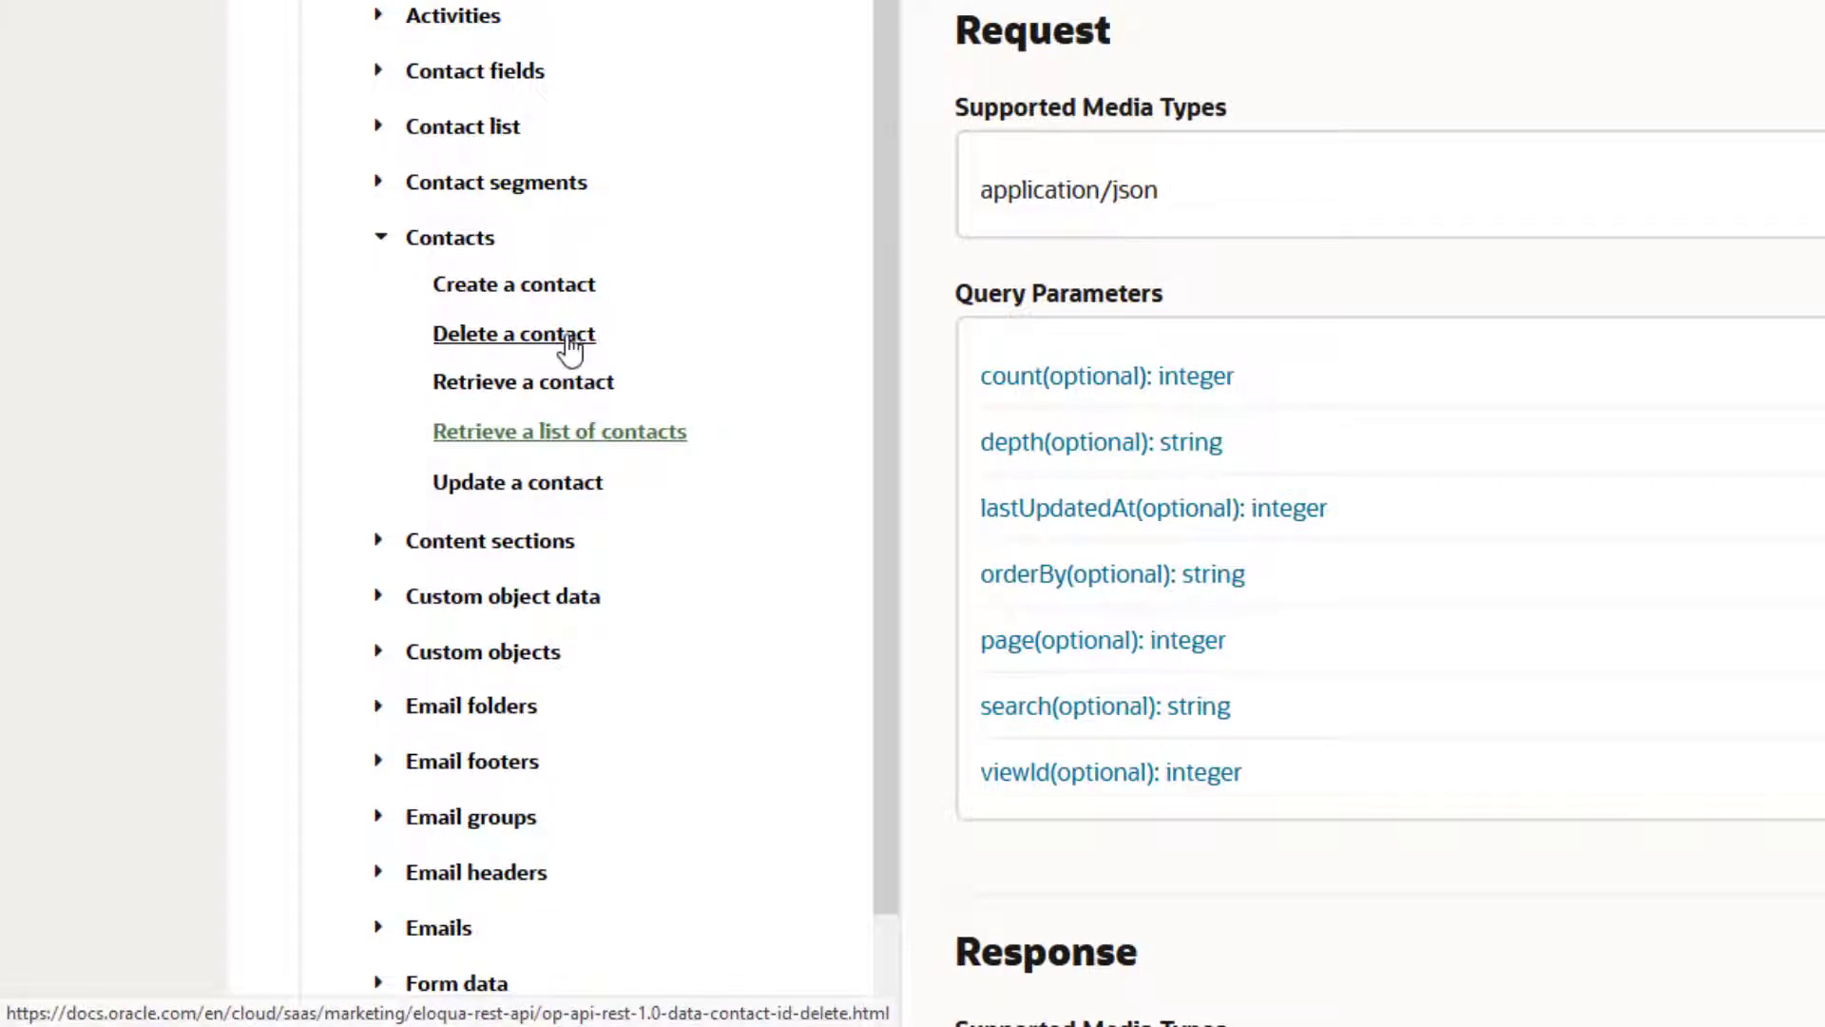
left_click(523, 380)
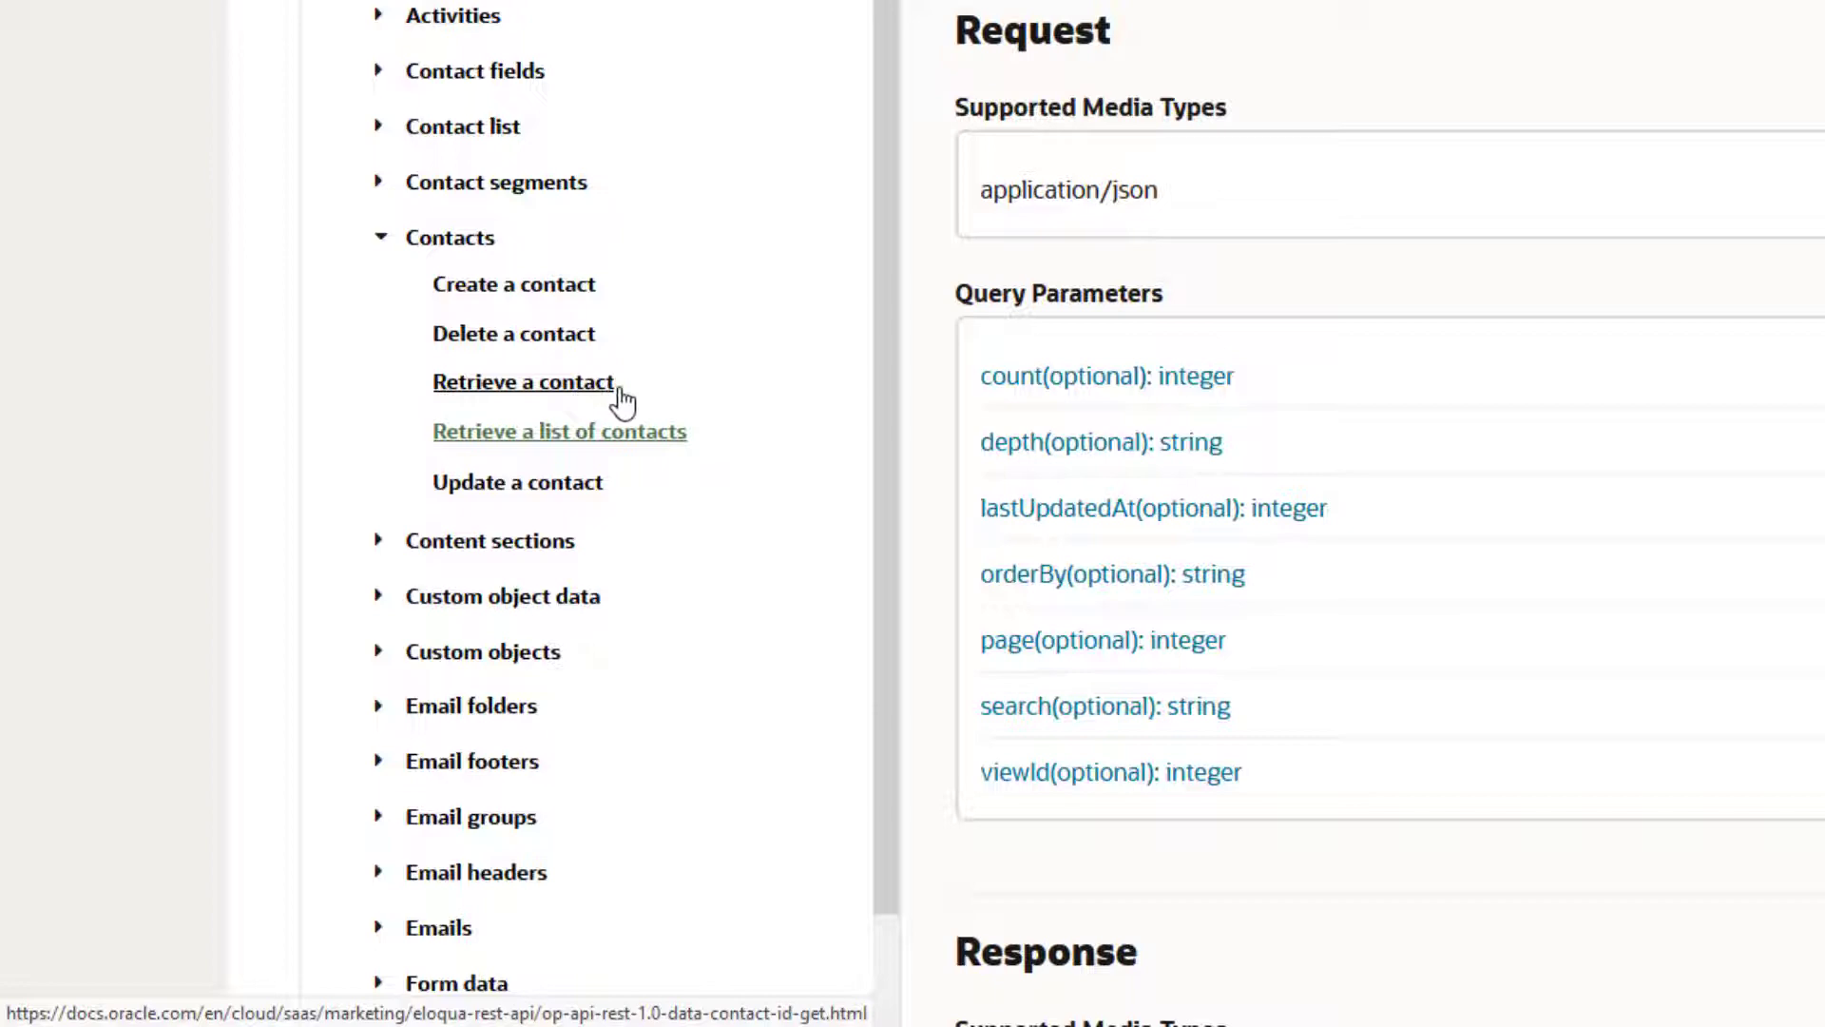
left_click(559, 432)
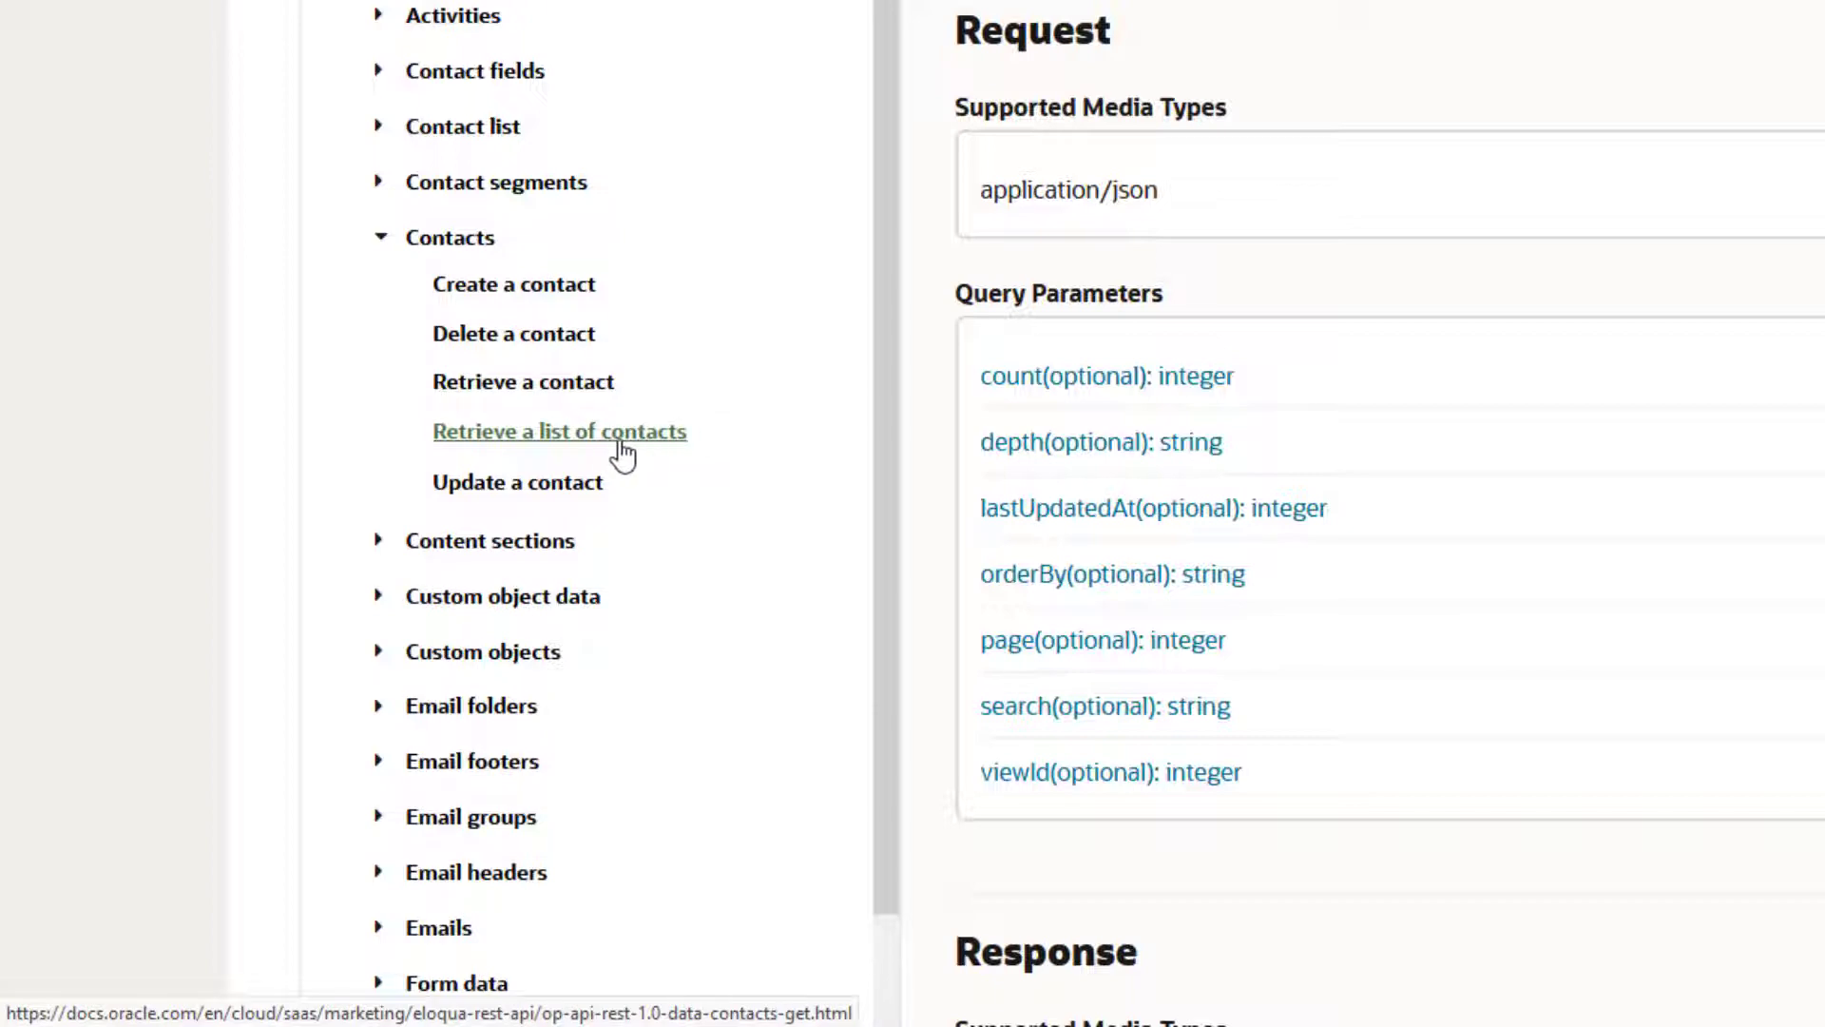
mouse_move(667, 454)
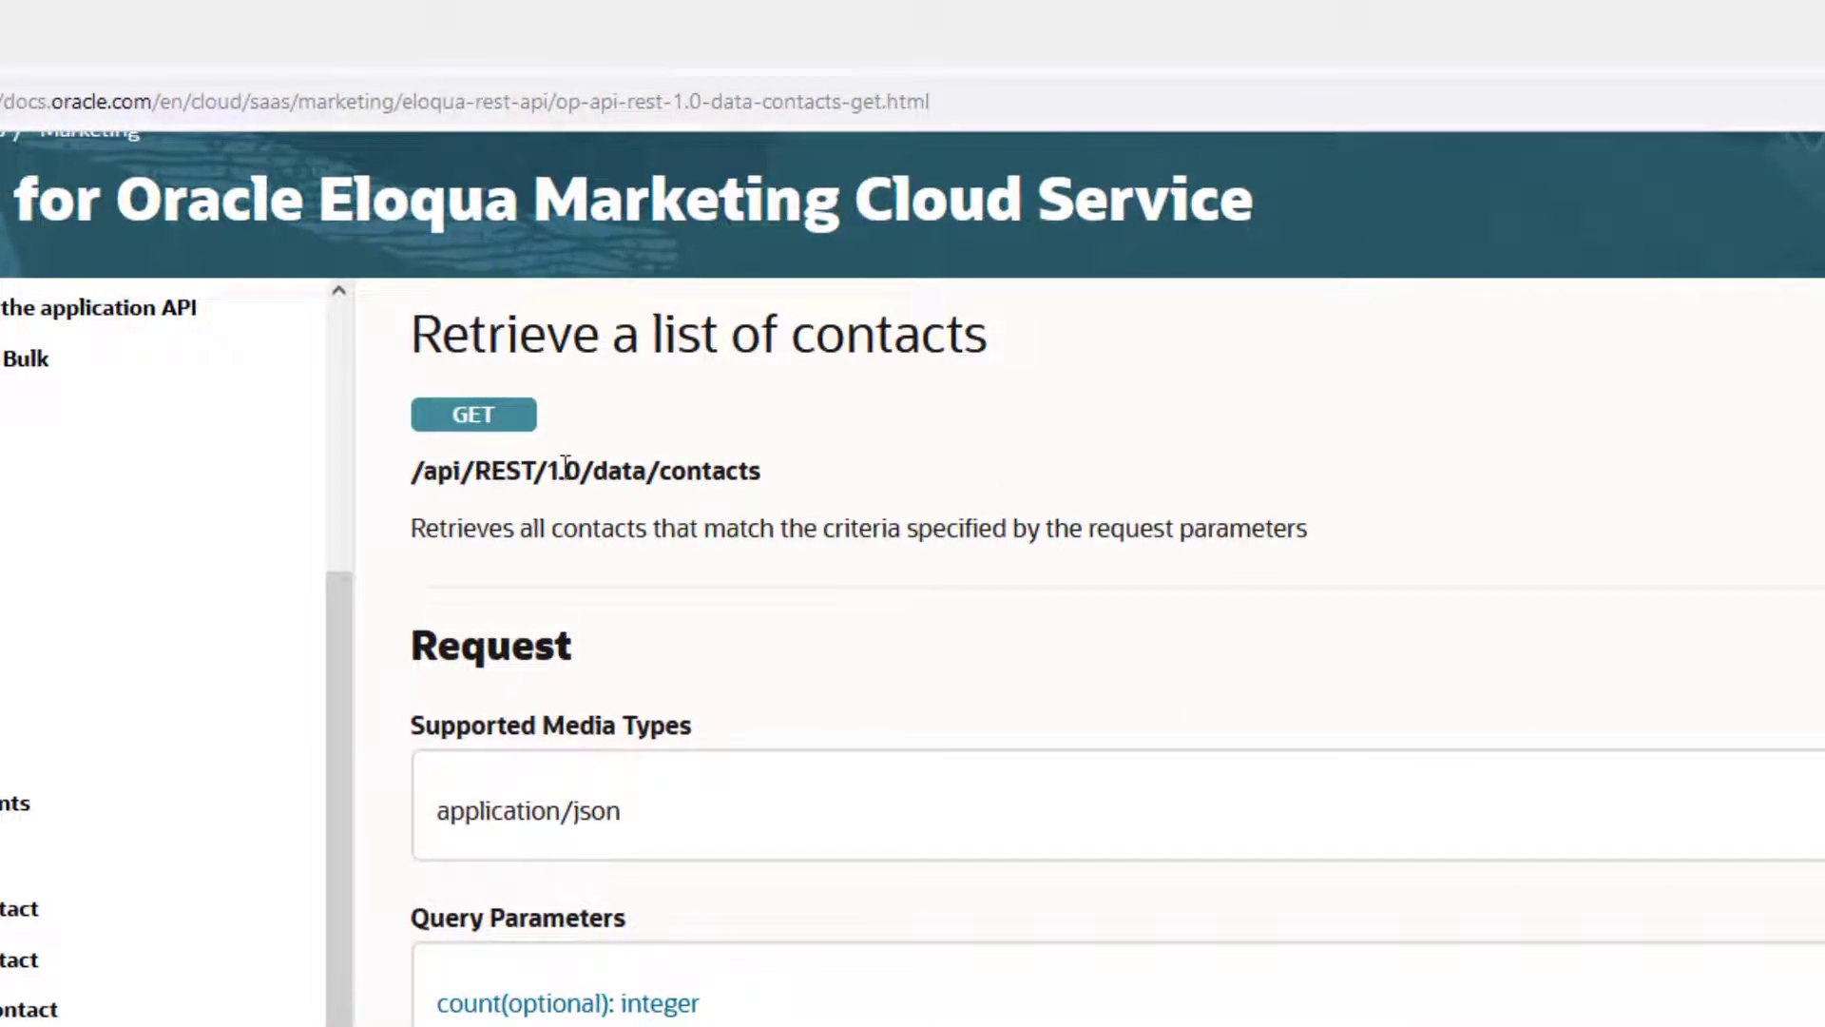
- Select and copy the /data/contacts endpoint path
left_click_drag(584, 470, 762, 470)
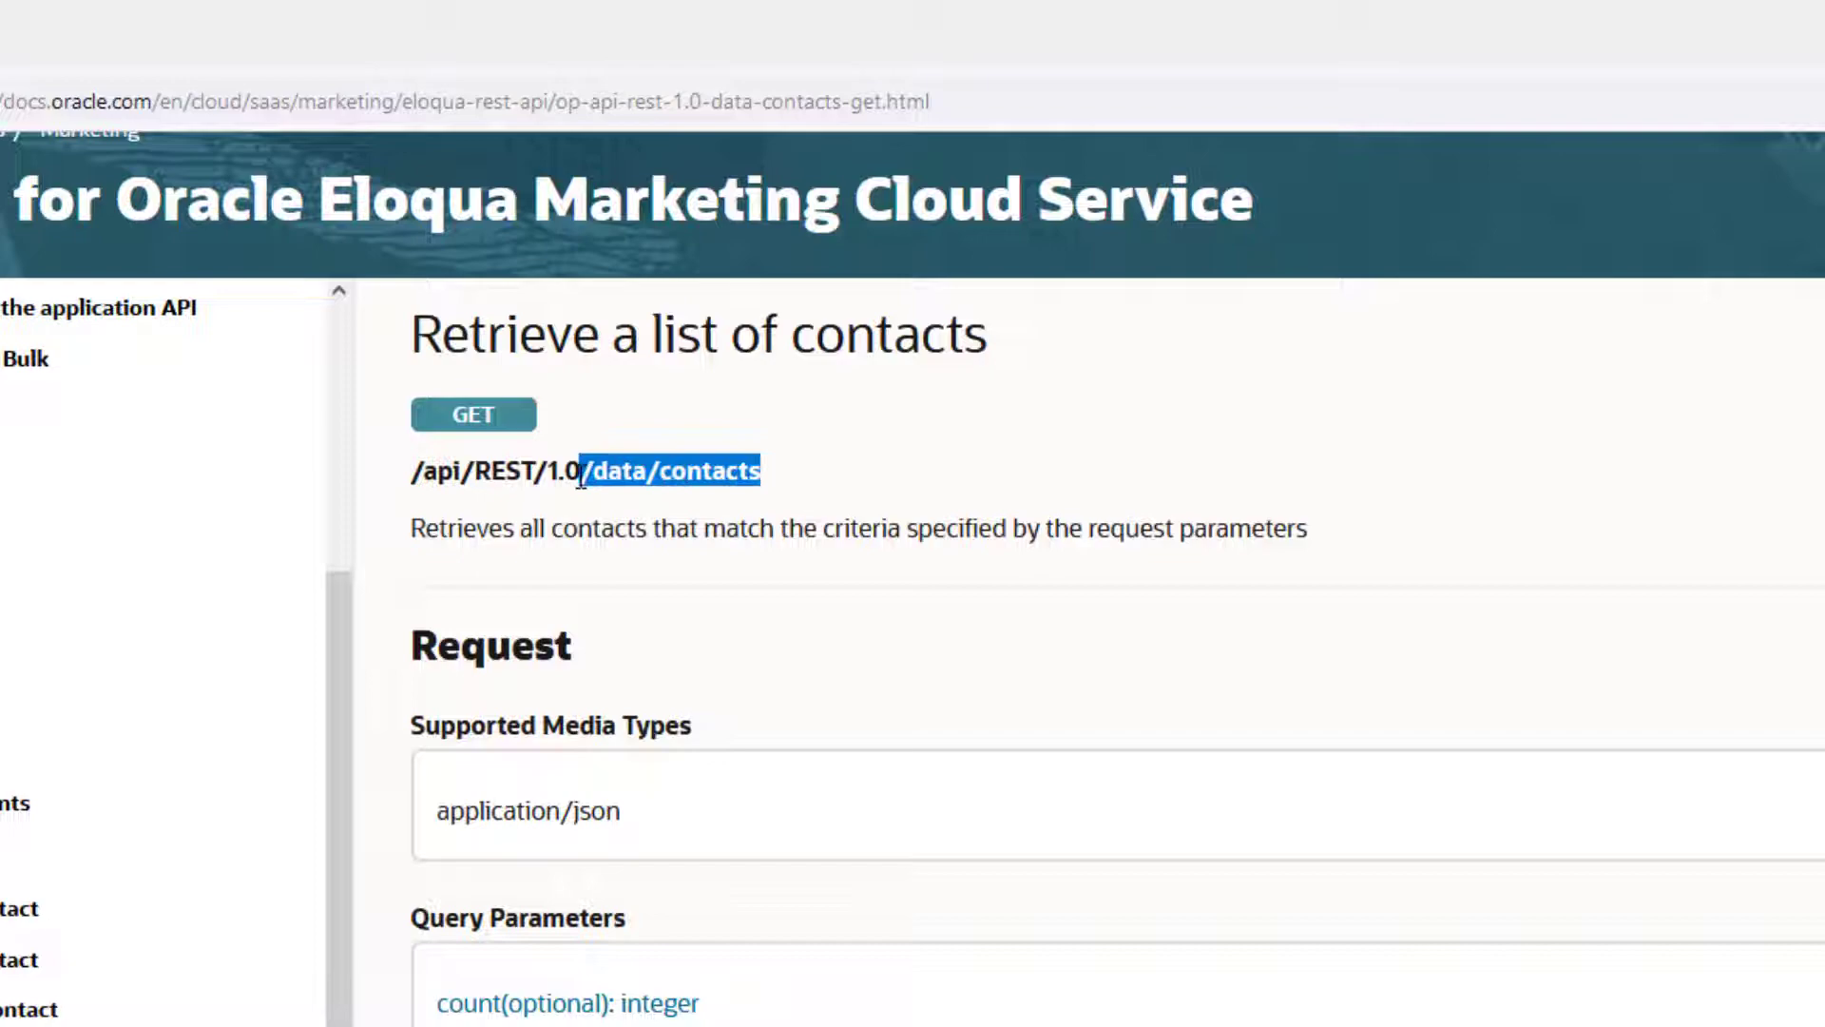
right_click(652, 470)
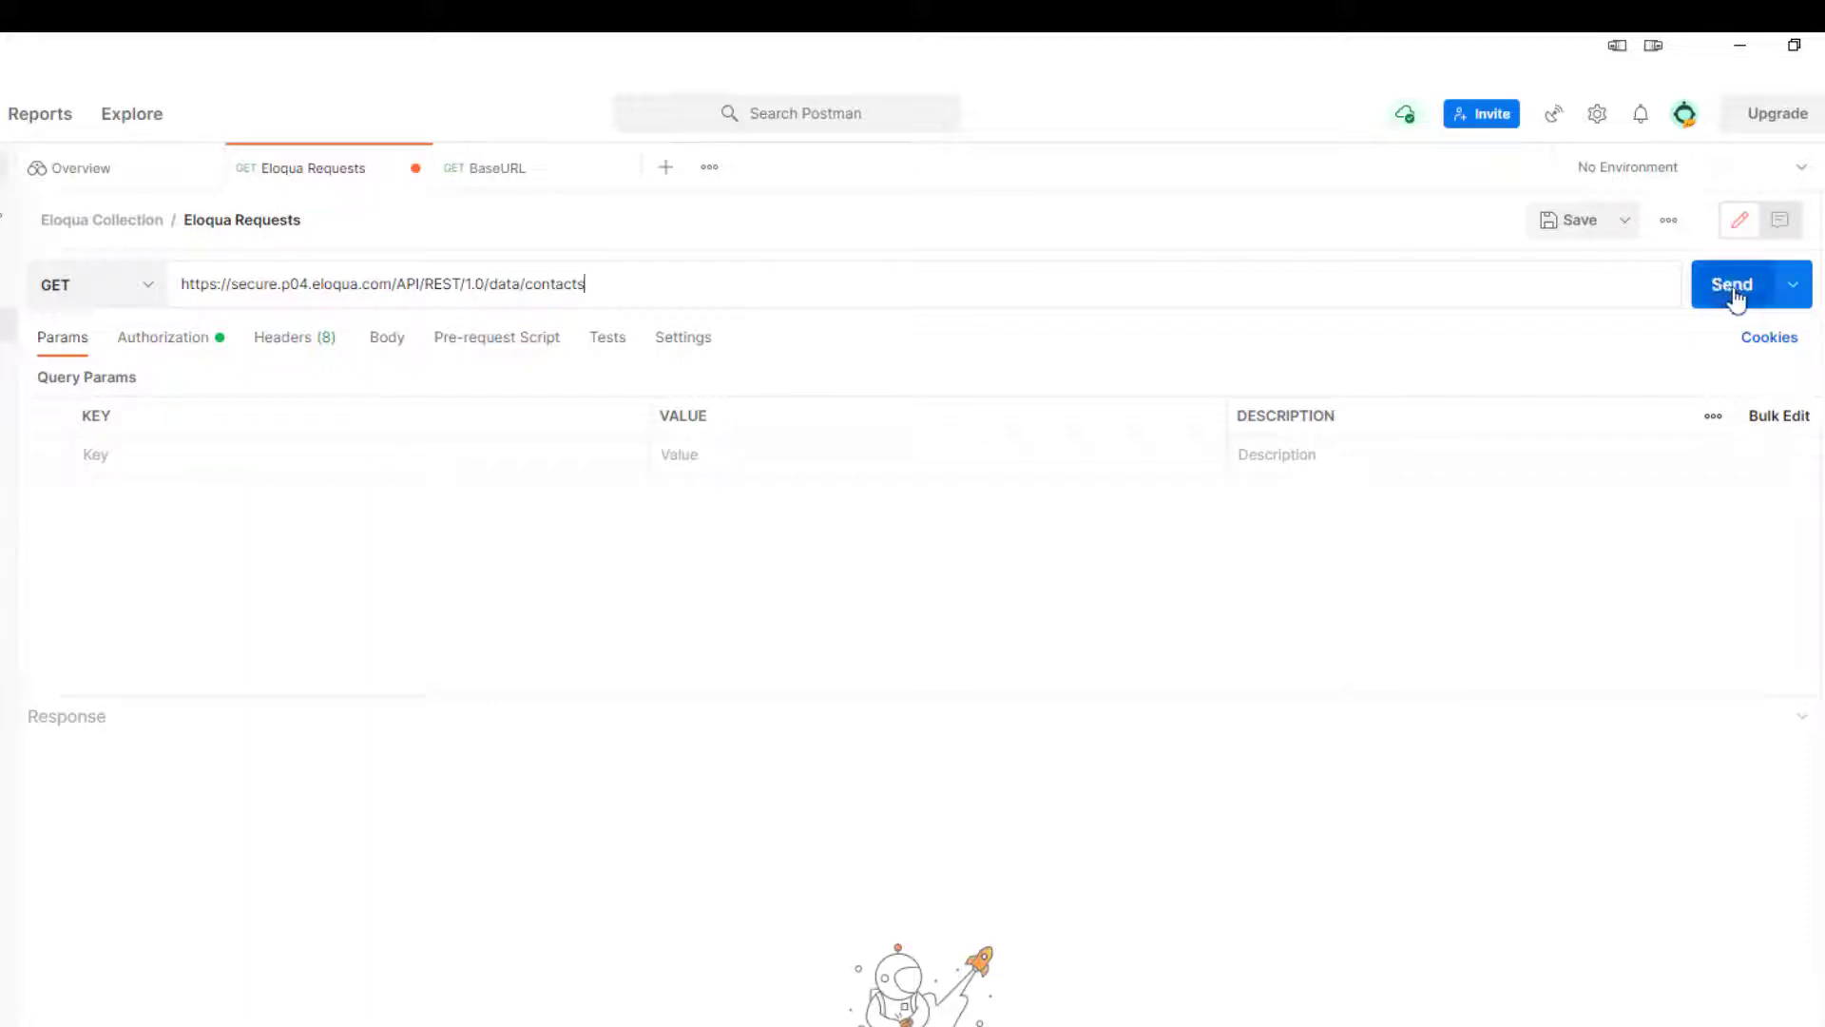
- Send the GET to REST/1.0/data/contacts and review the 200 OK contact list
left_click(1733, 283)
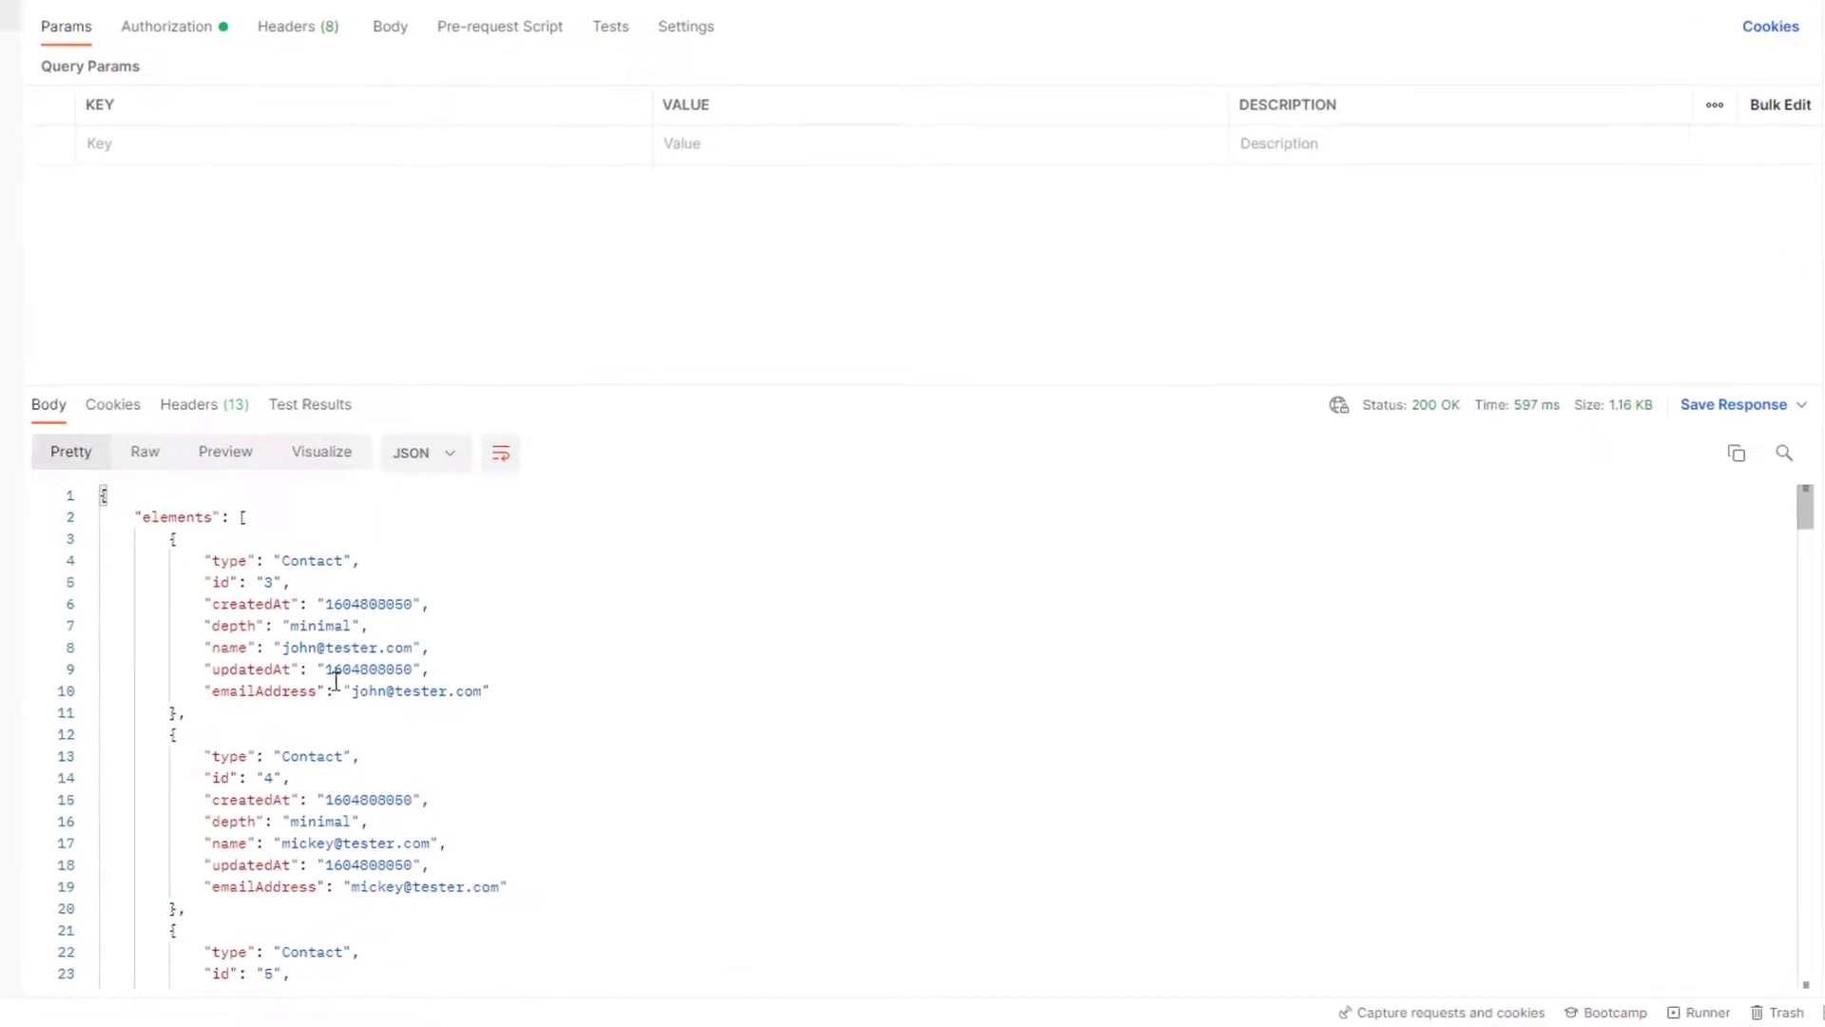
scroll("down", 3)
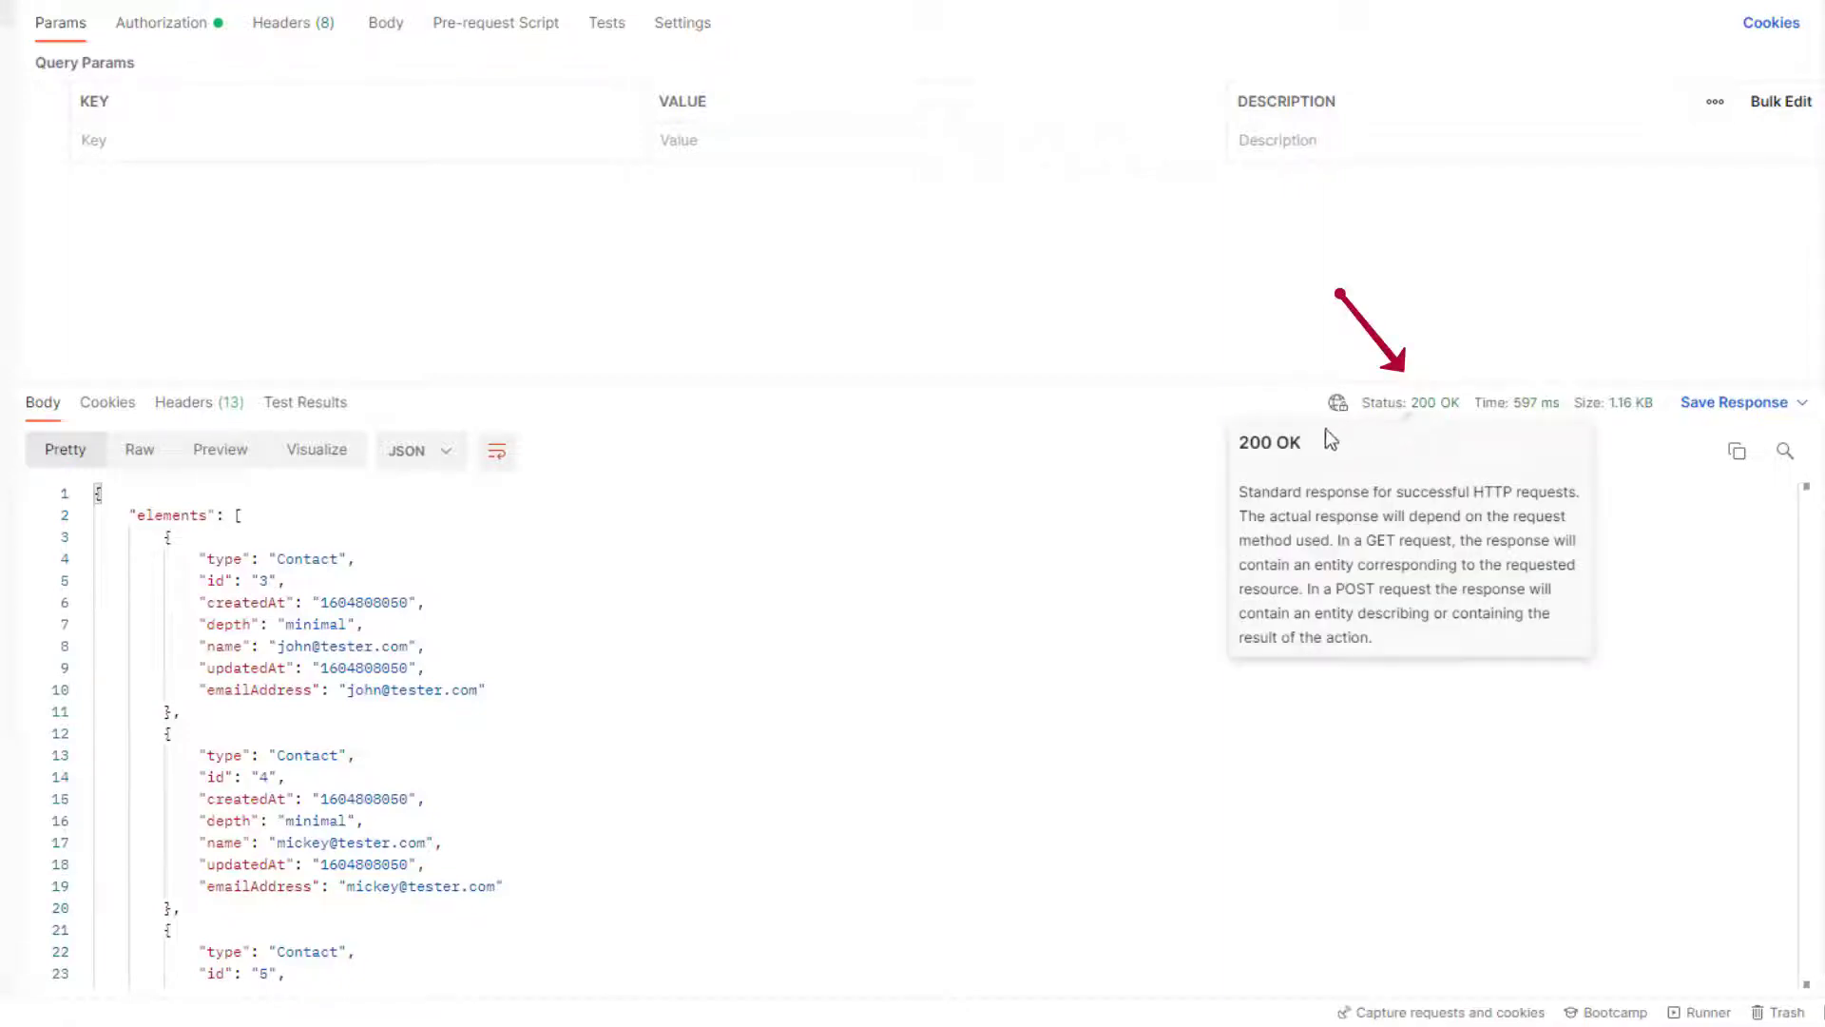
mouse_move(1401, 424)
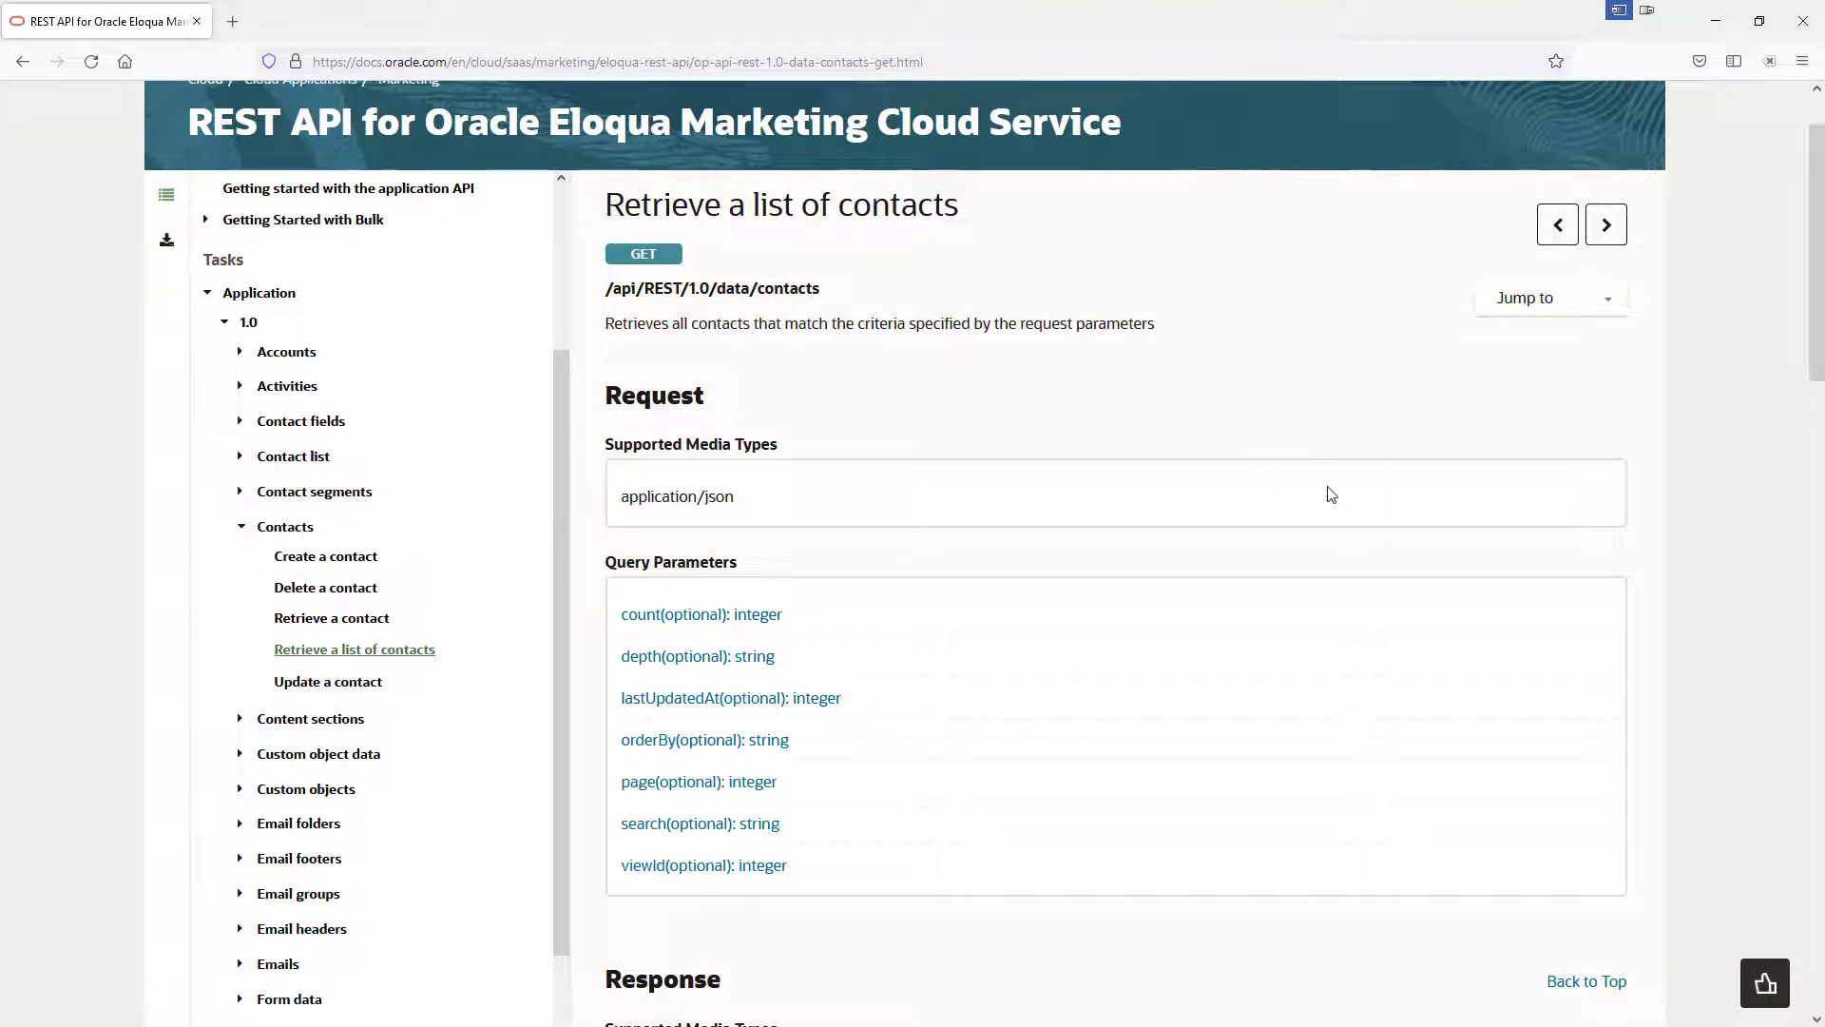
mouse_move(326, 557)
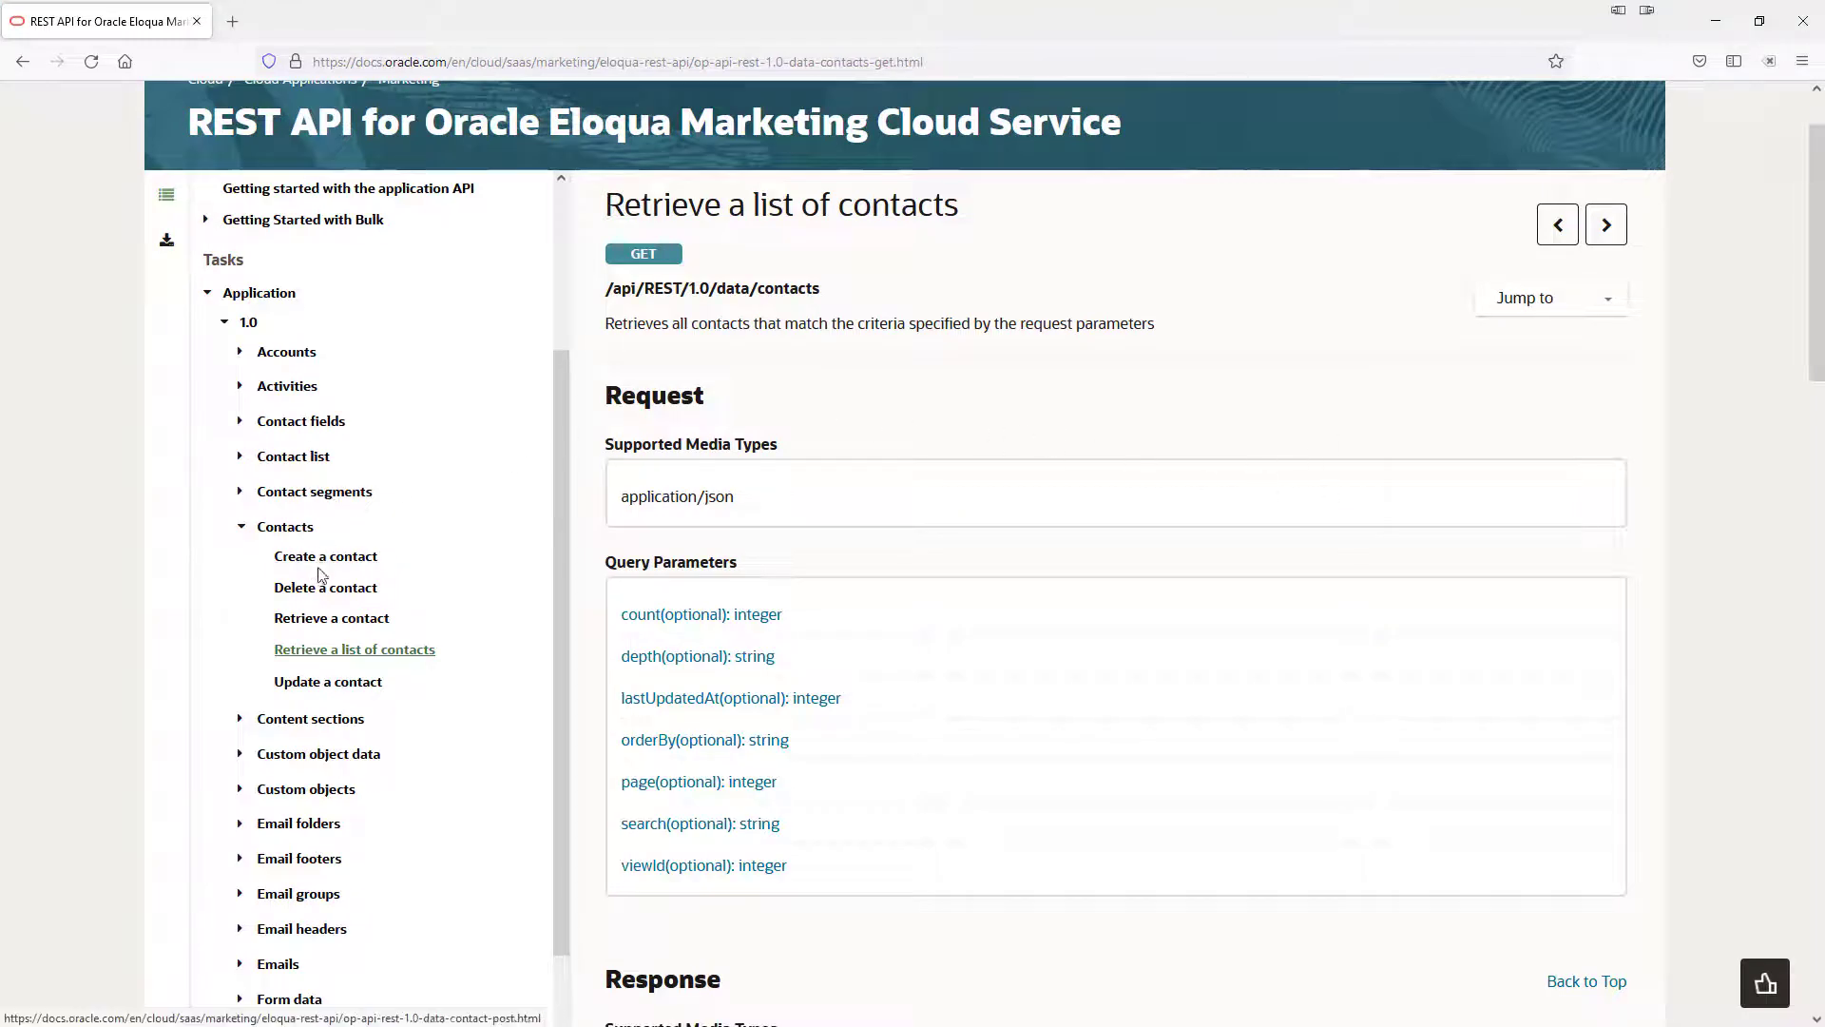
- View the Create a contact page's POST /data/contact endpoint and sample JSON request body
left_click(325, 556)
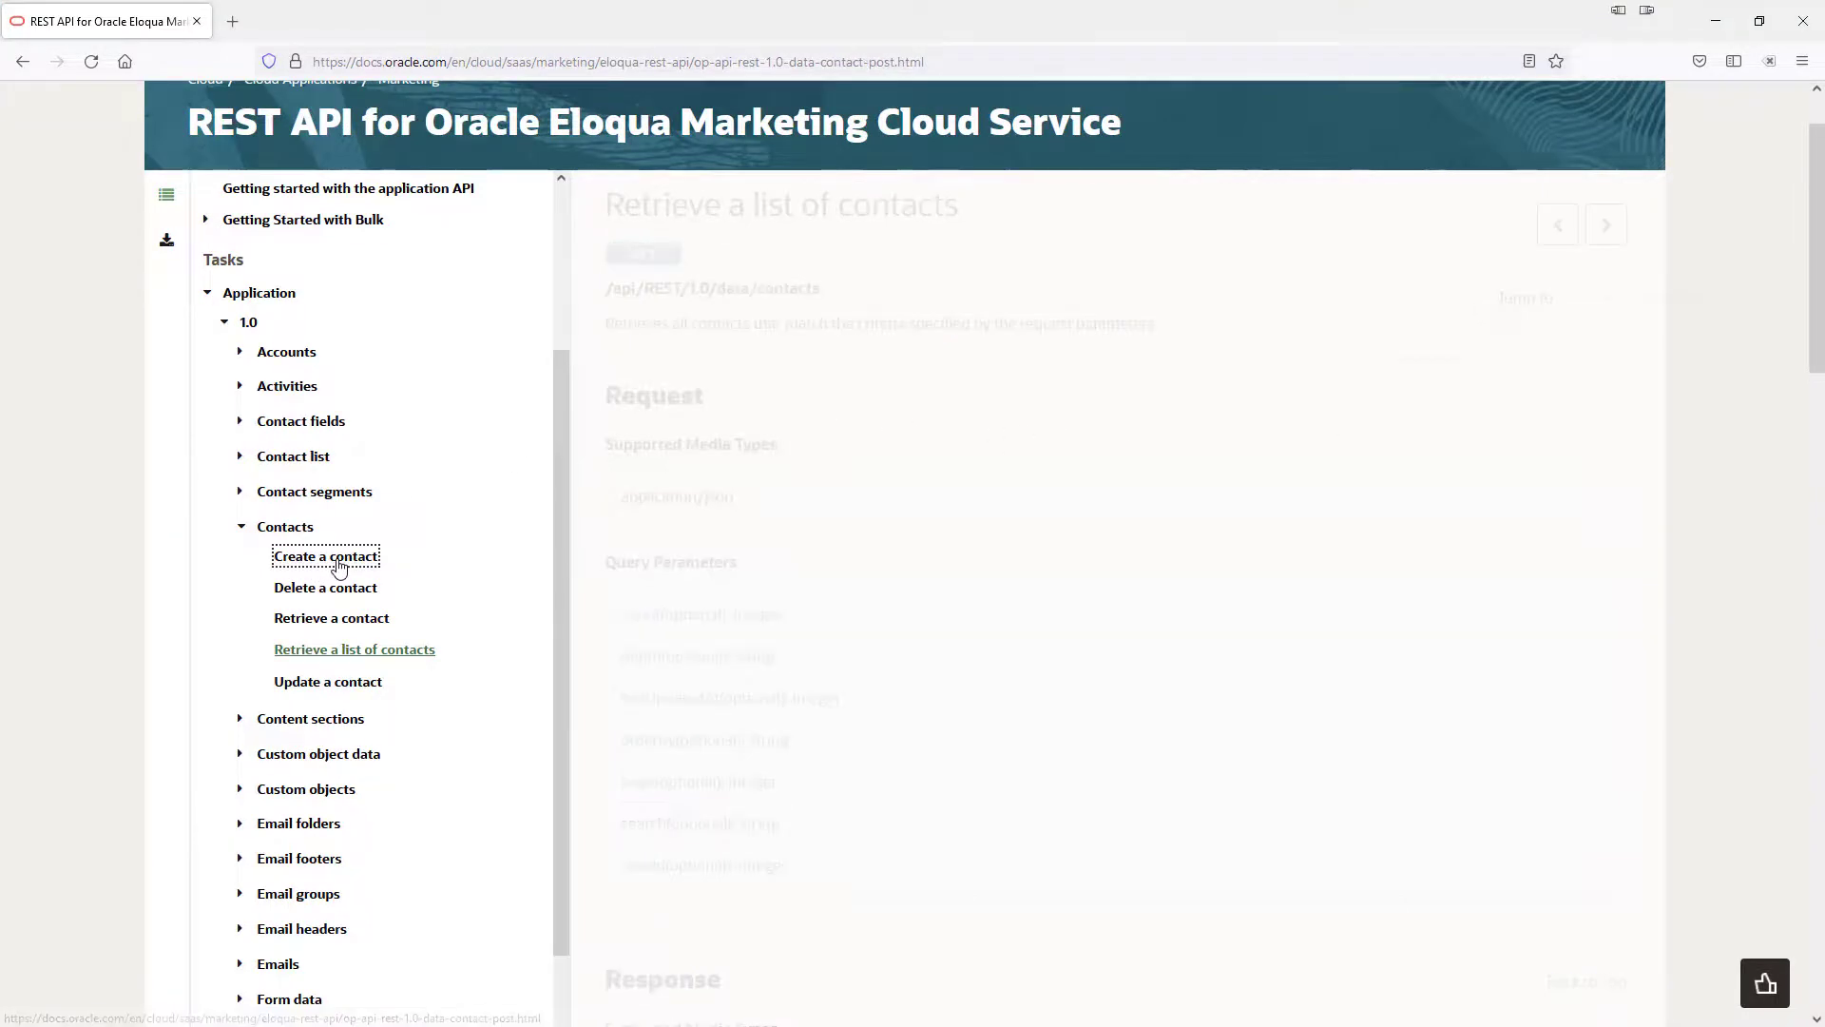
left_click(325, 557)
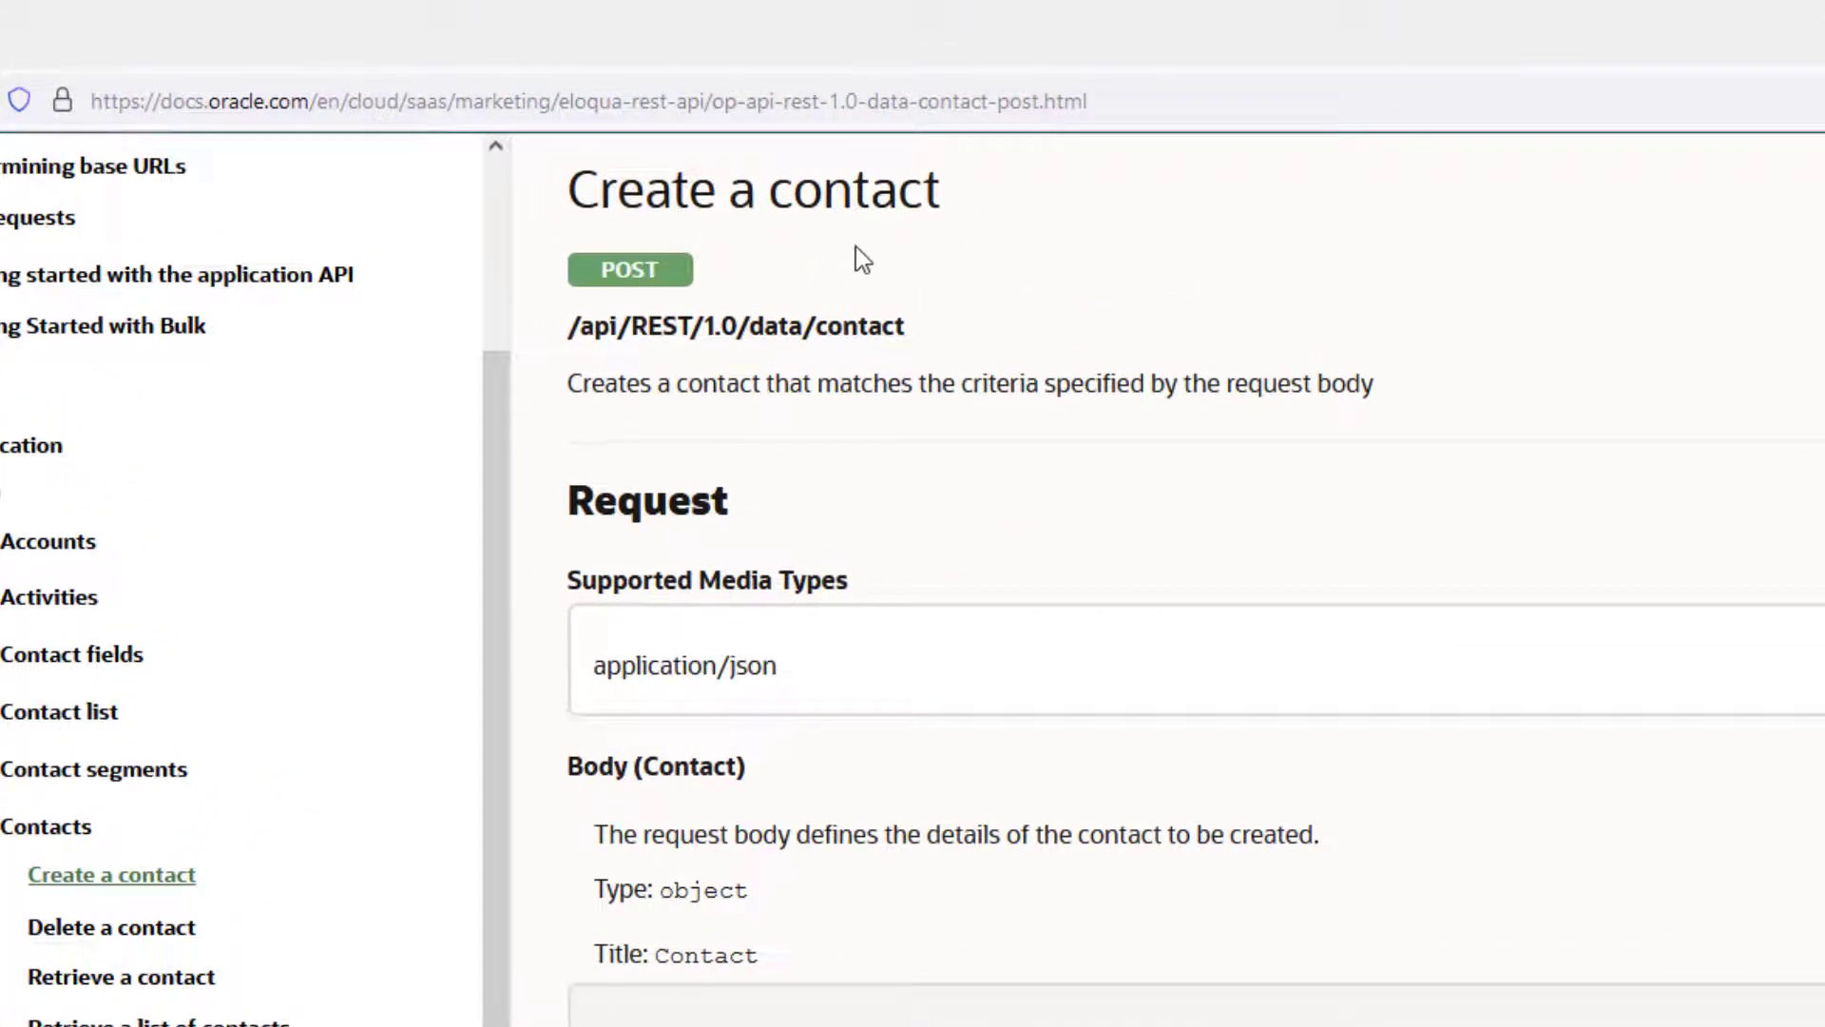
mouse_move(717, 285)
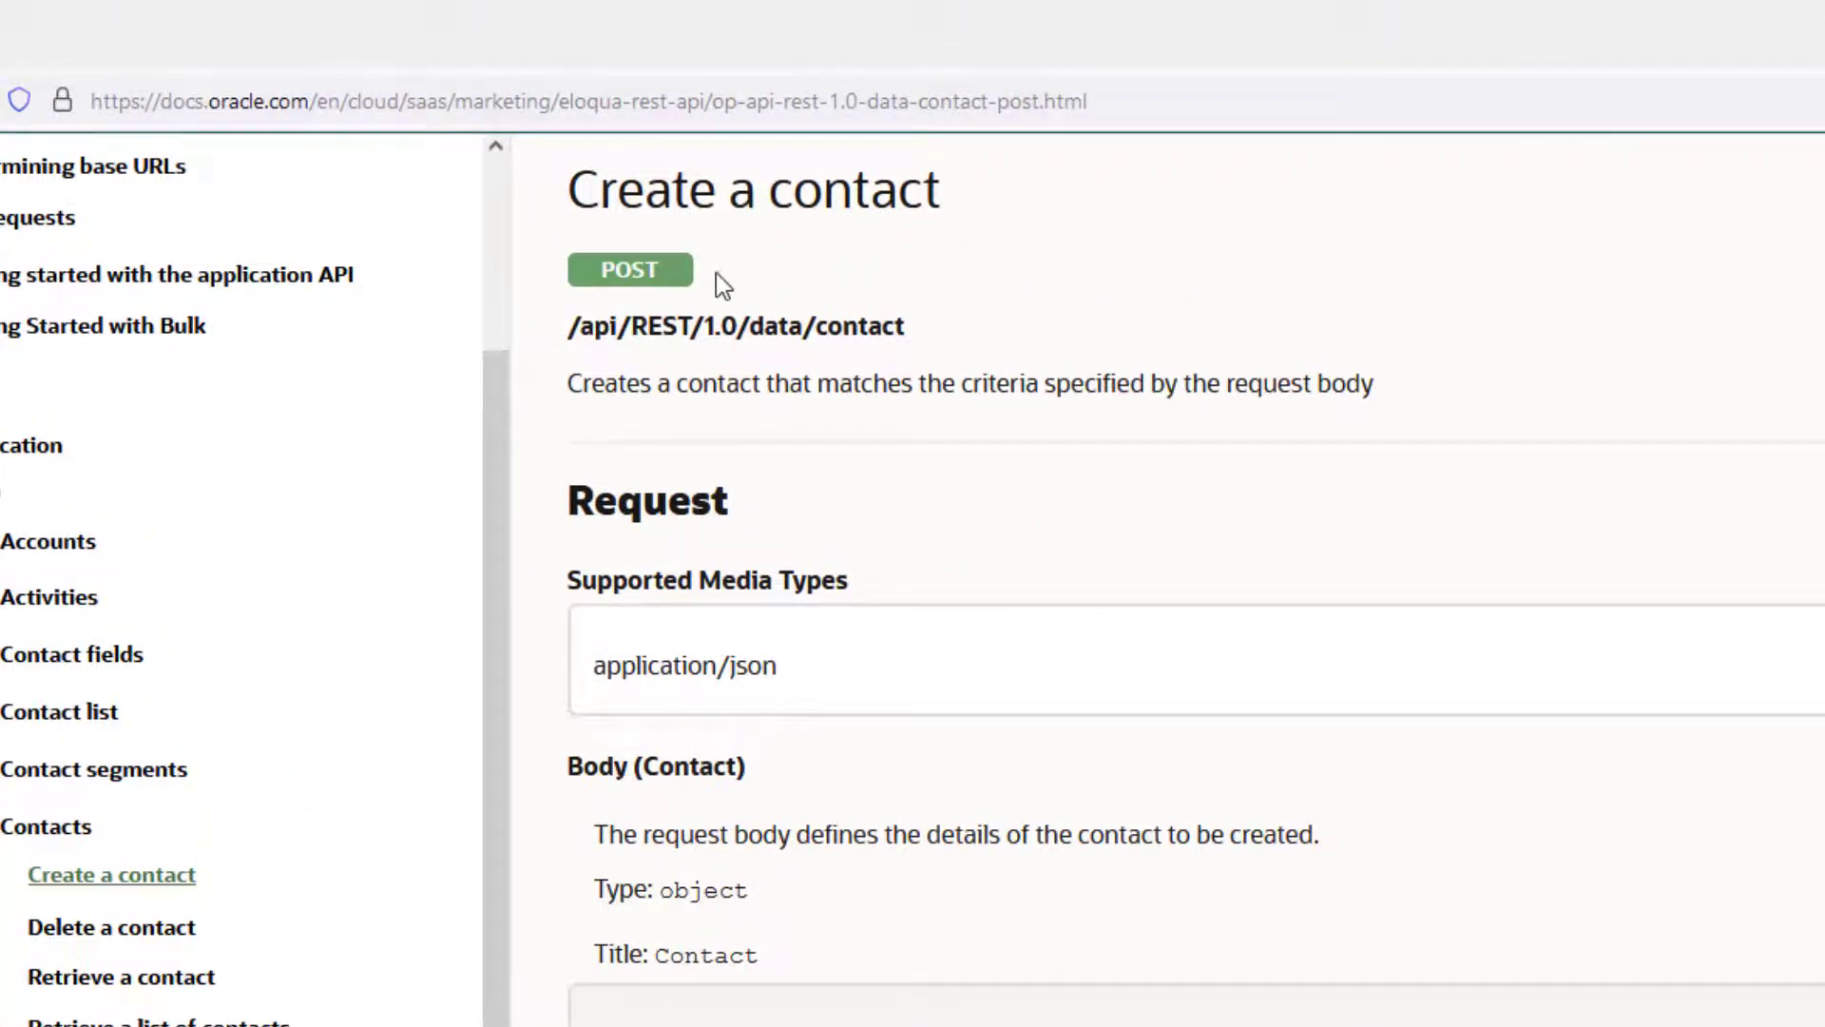
mouse_move(762, 287)
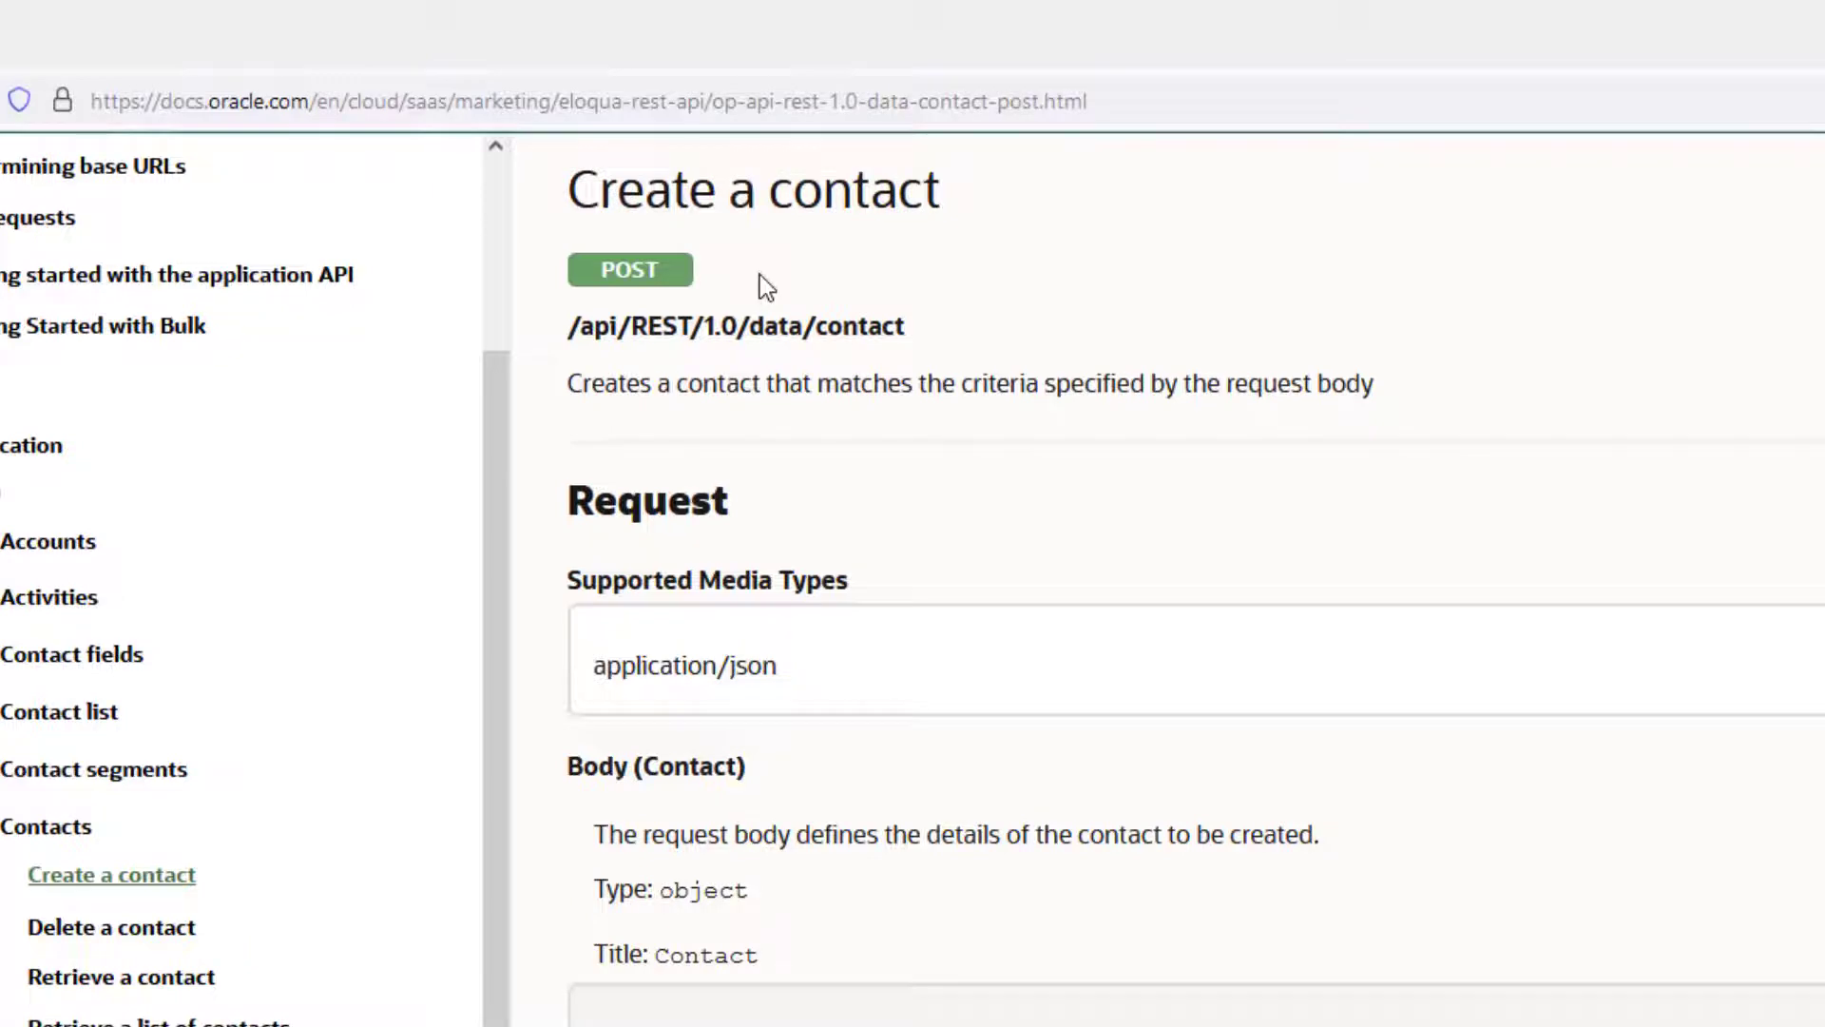
mouse_move(800, 329)
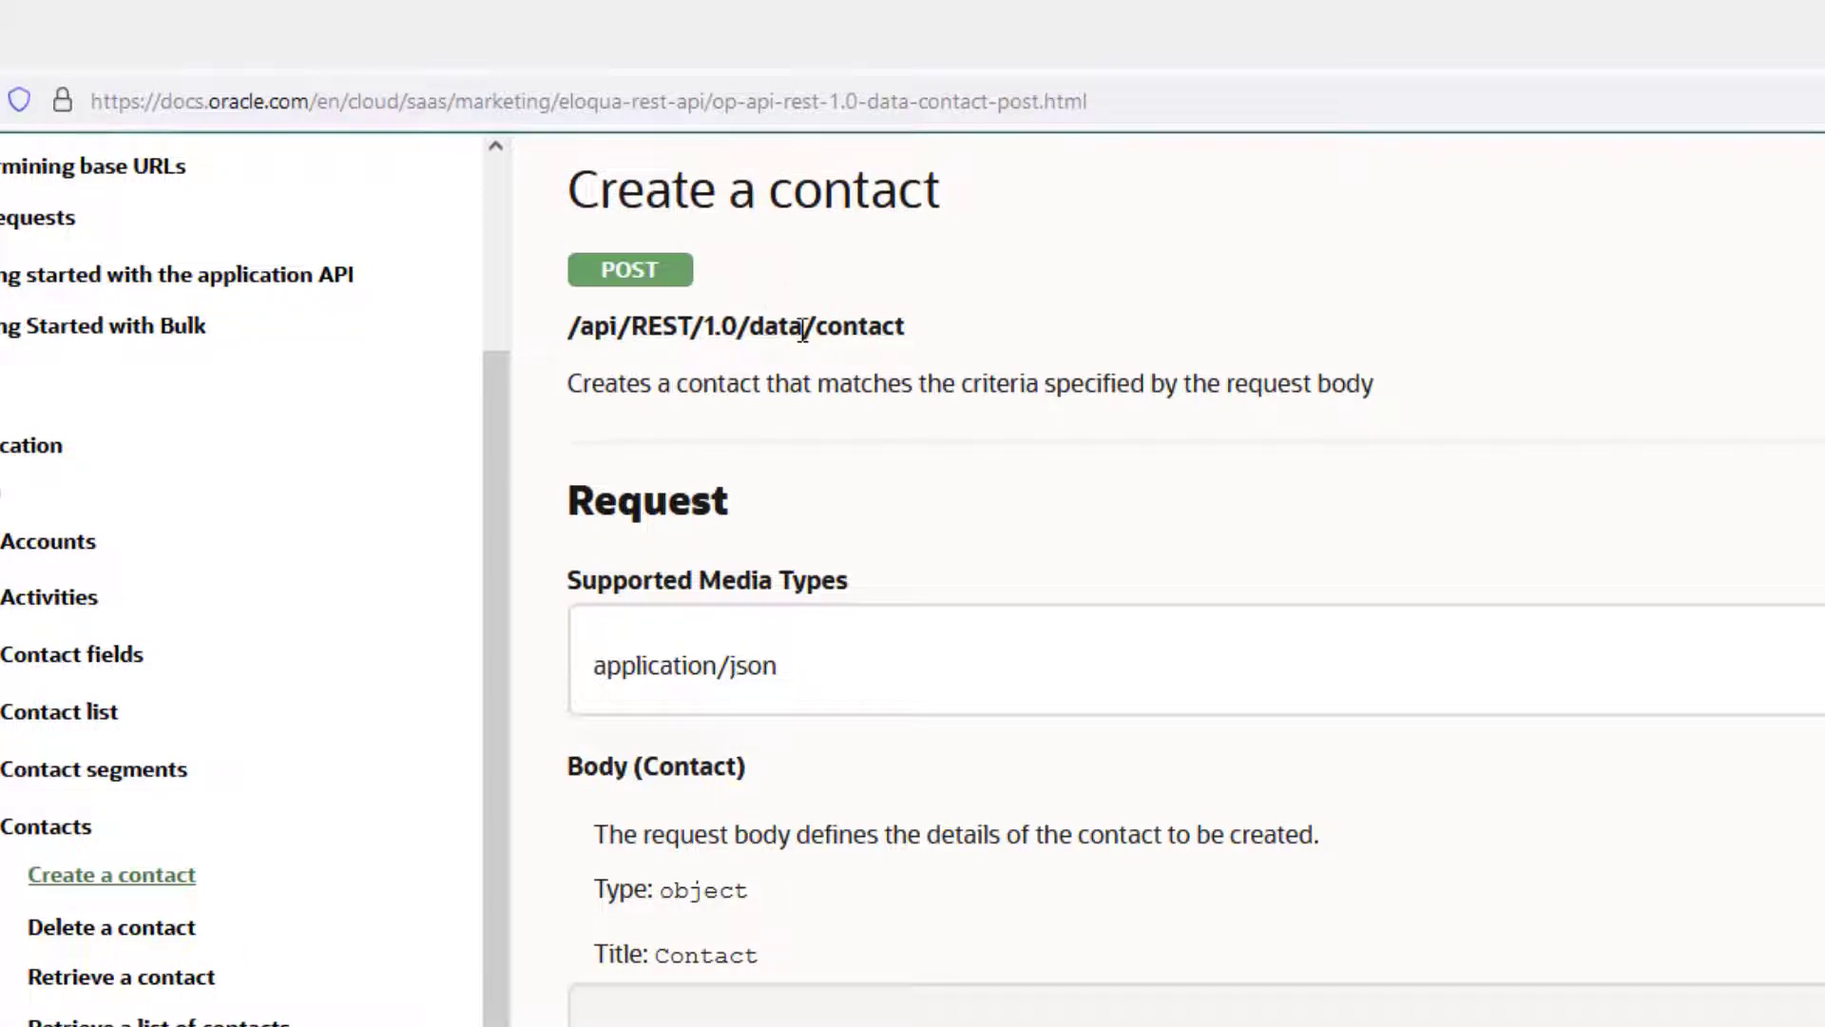
mouse_move(875, 325)
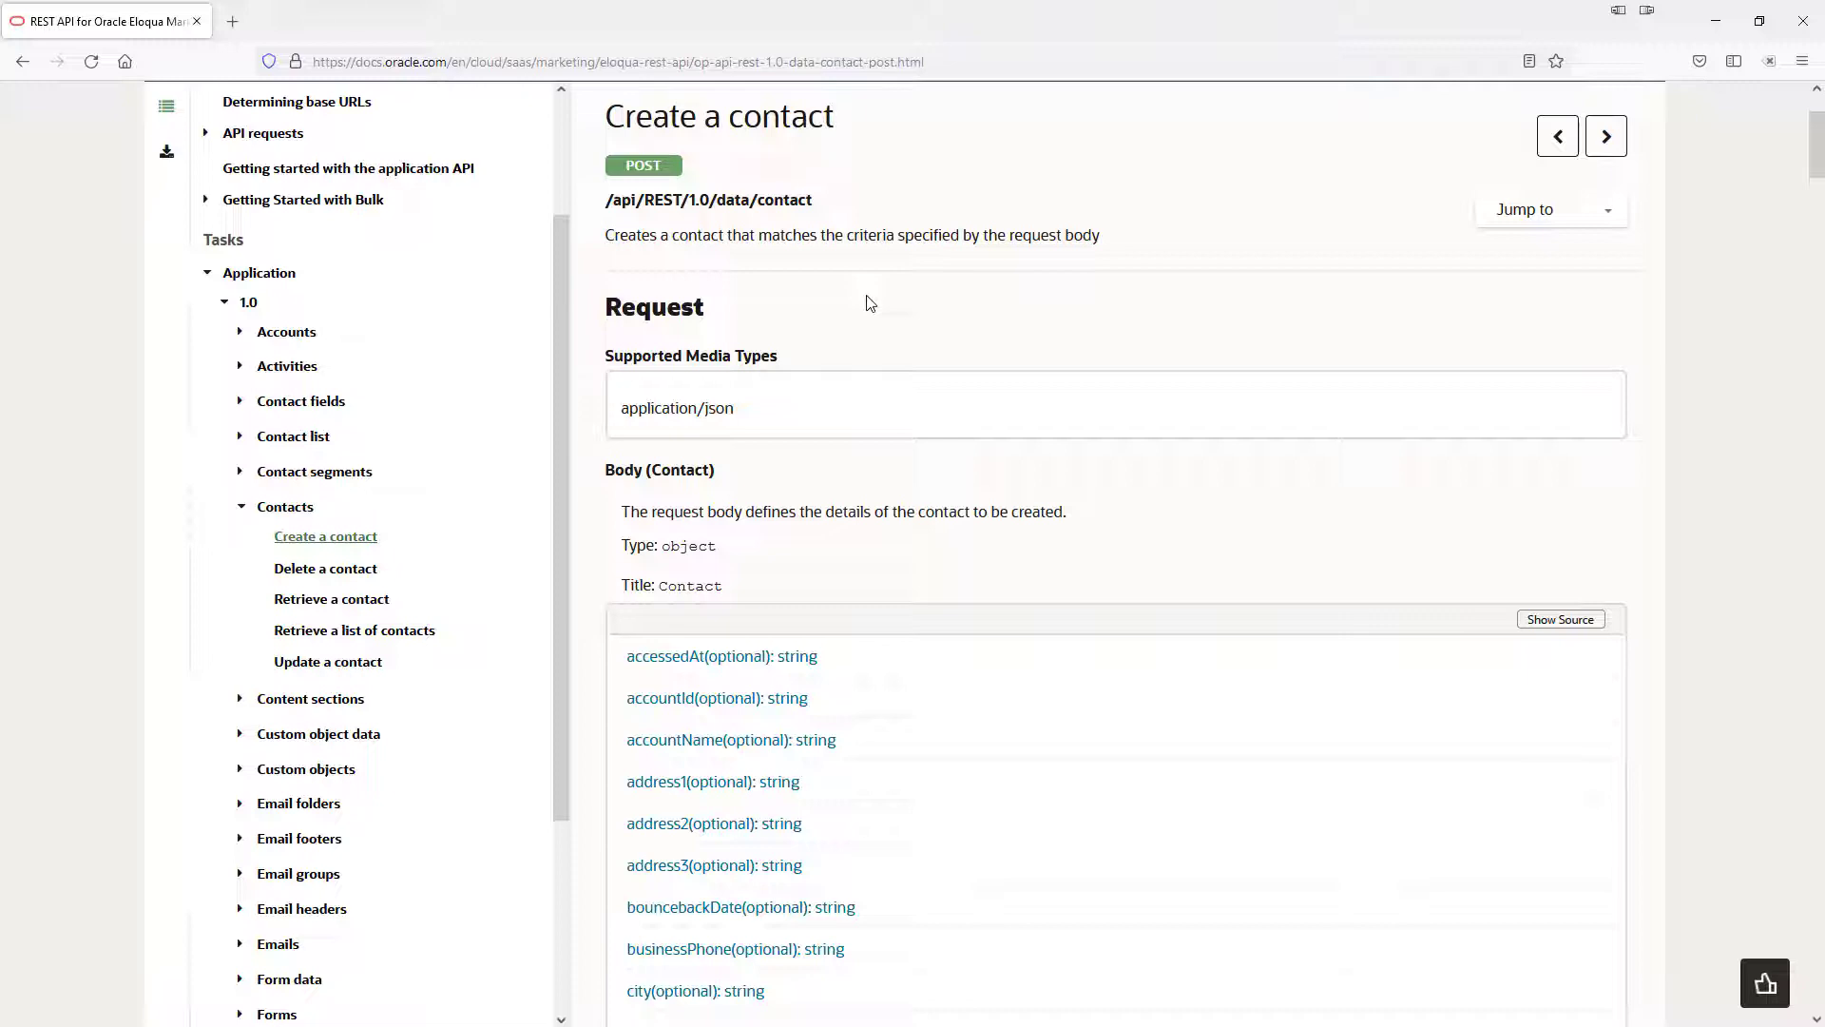
mouse_move(920, 445)
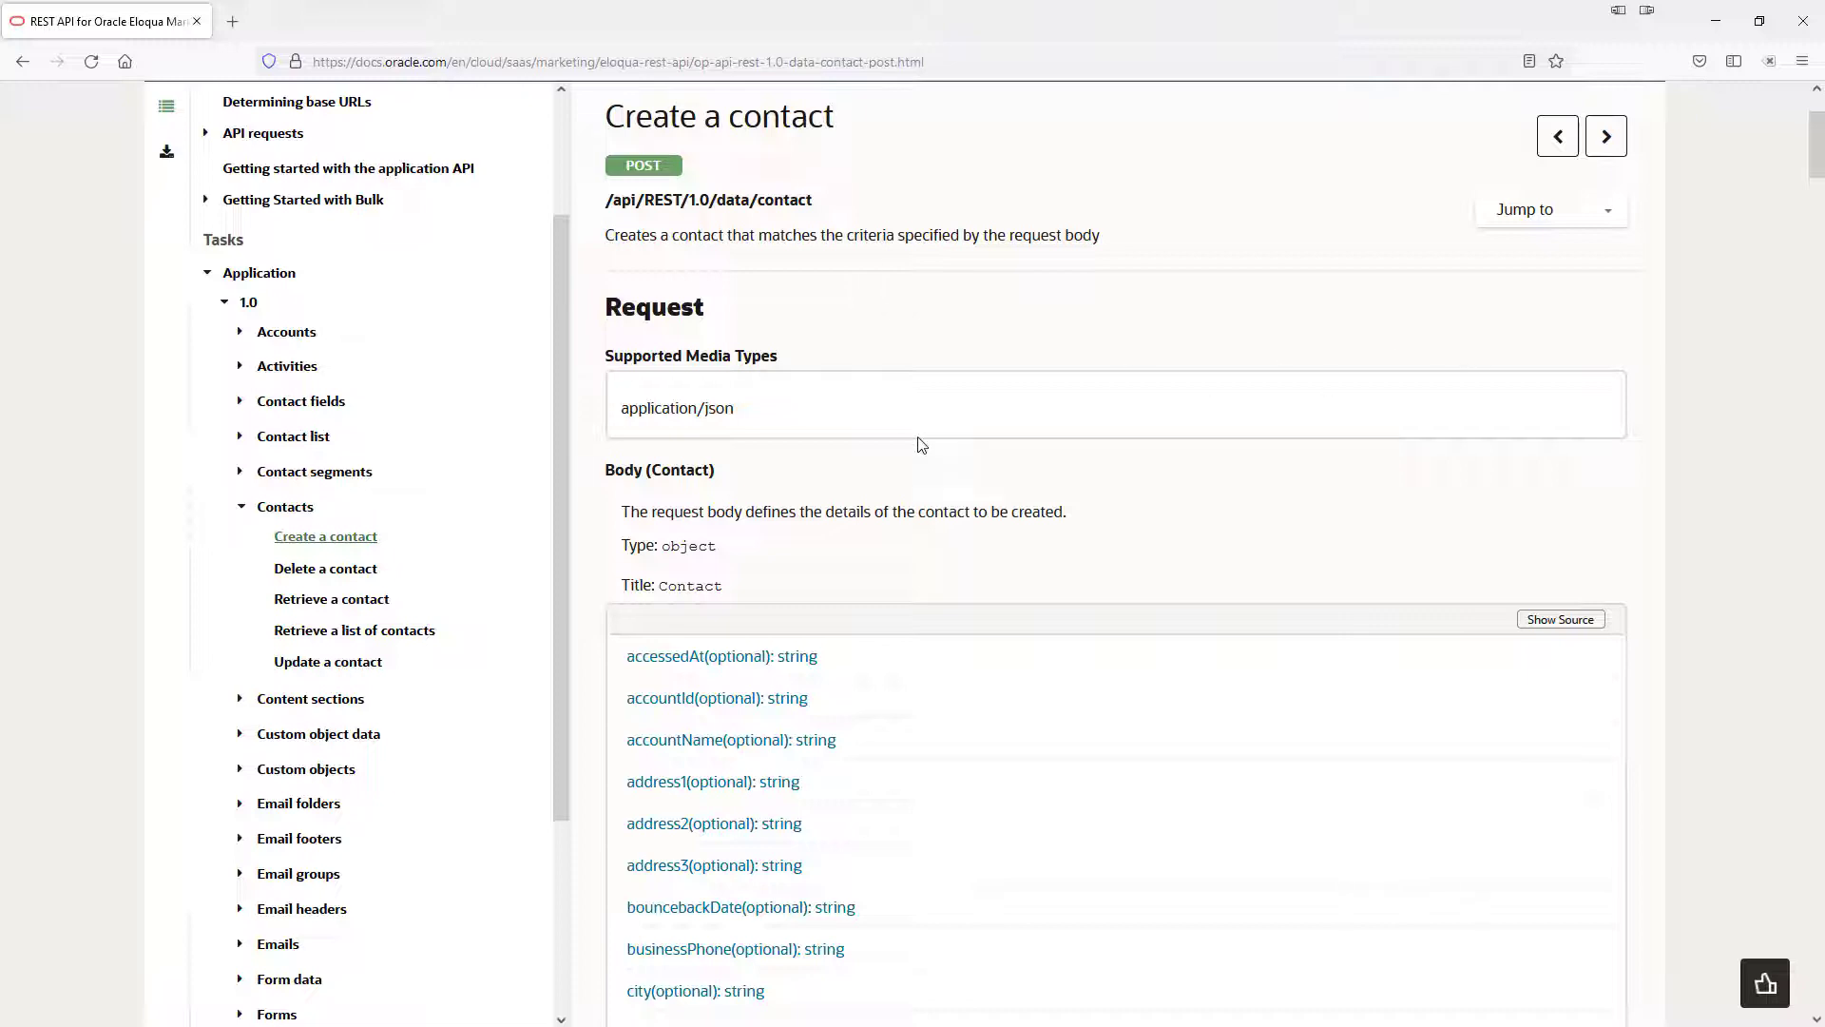
scroll("down", 3)
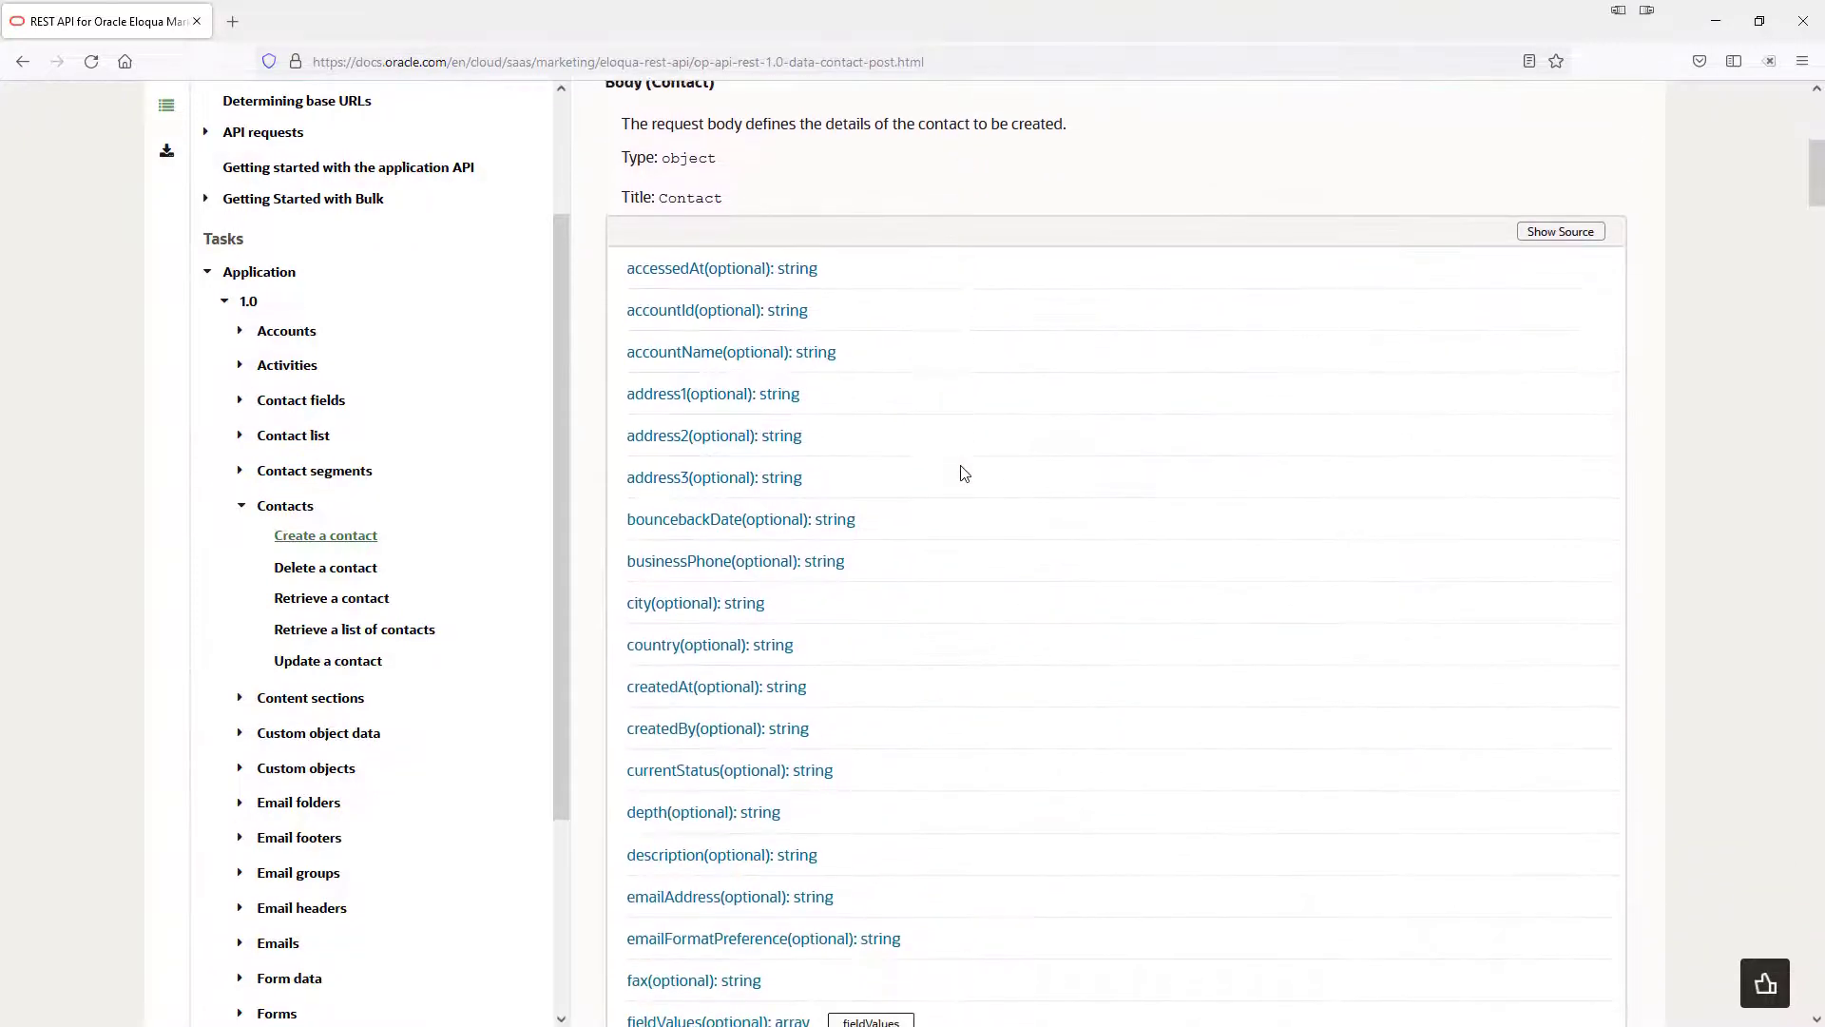
scroll("down", 3)
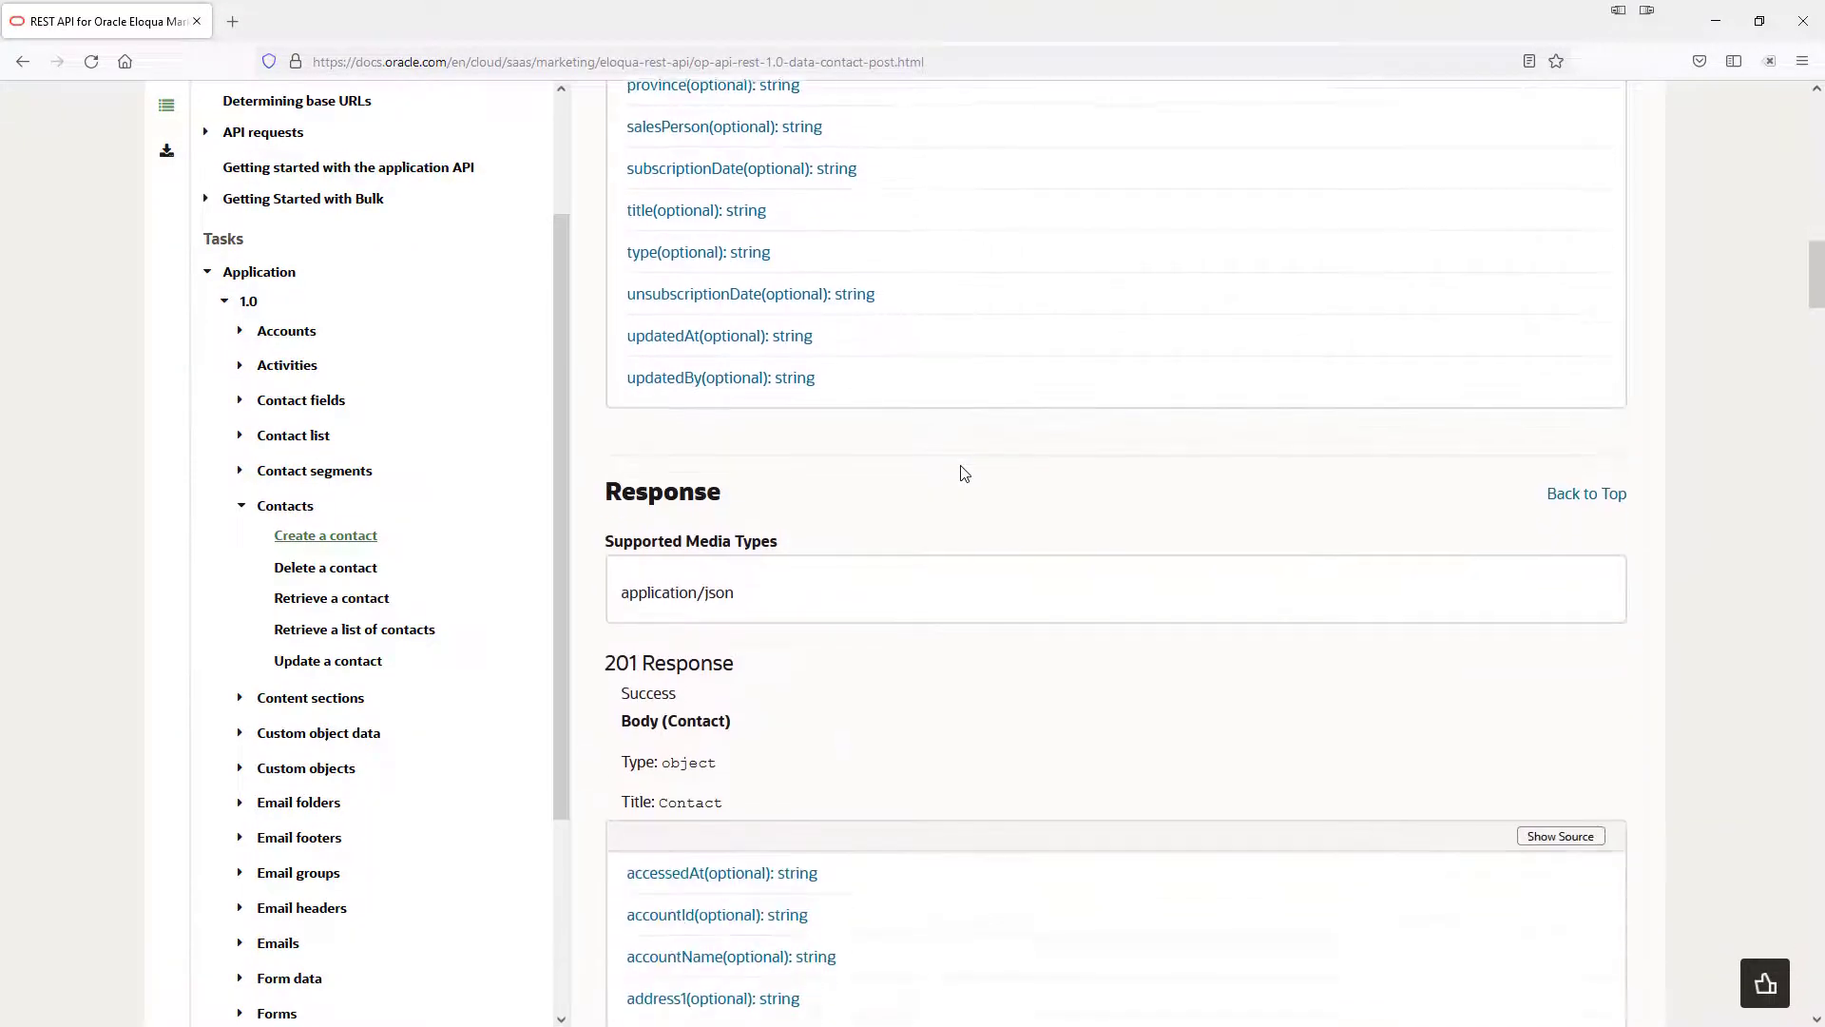
scroll("down", 3)
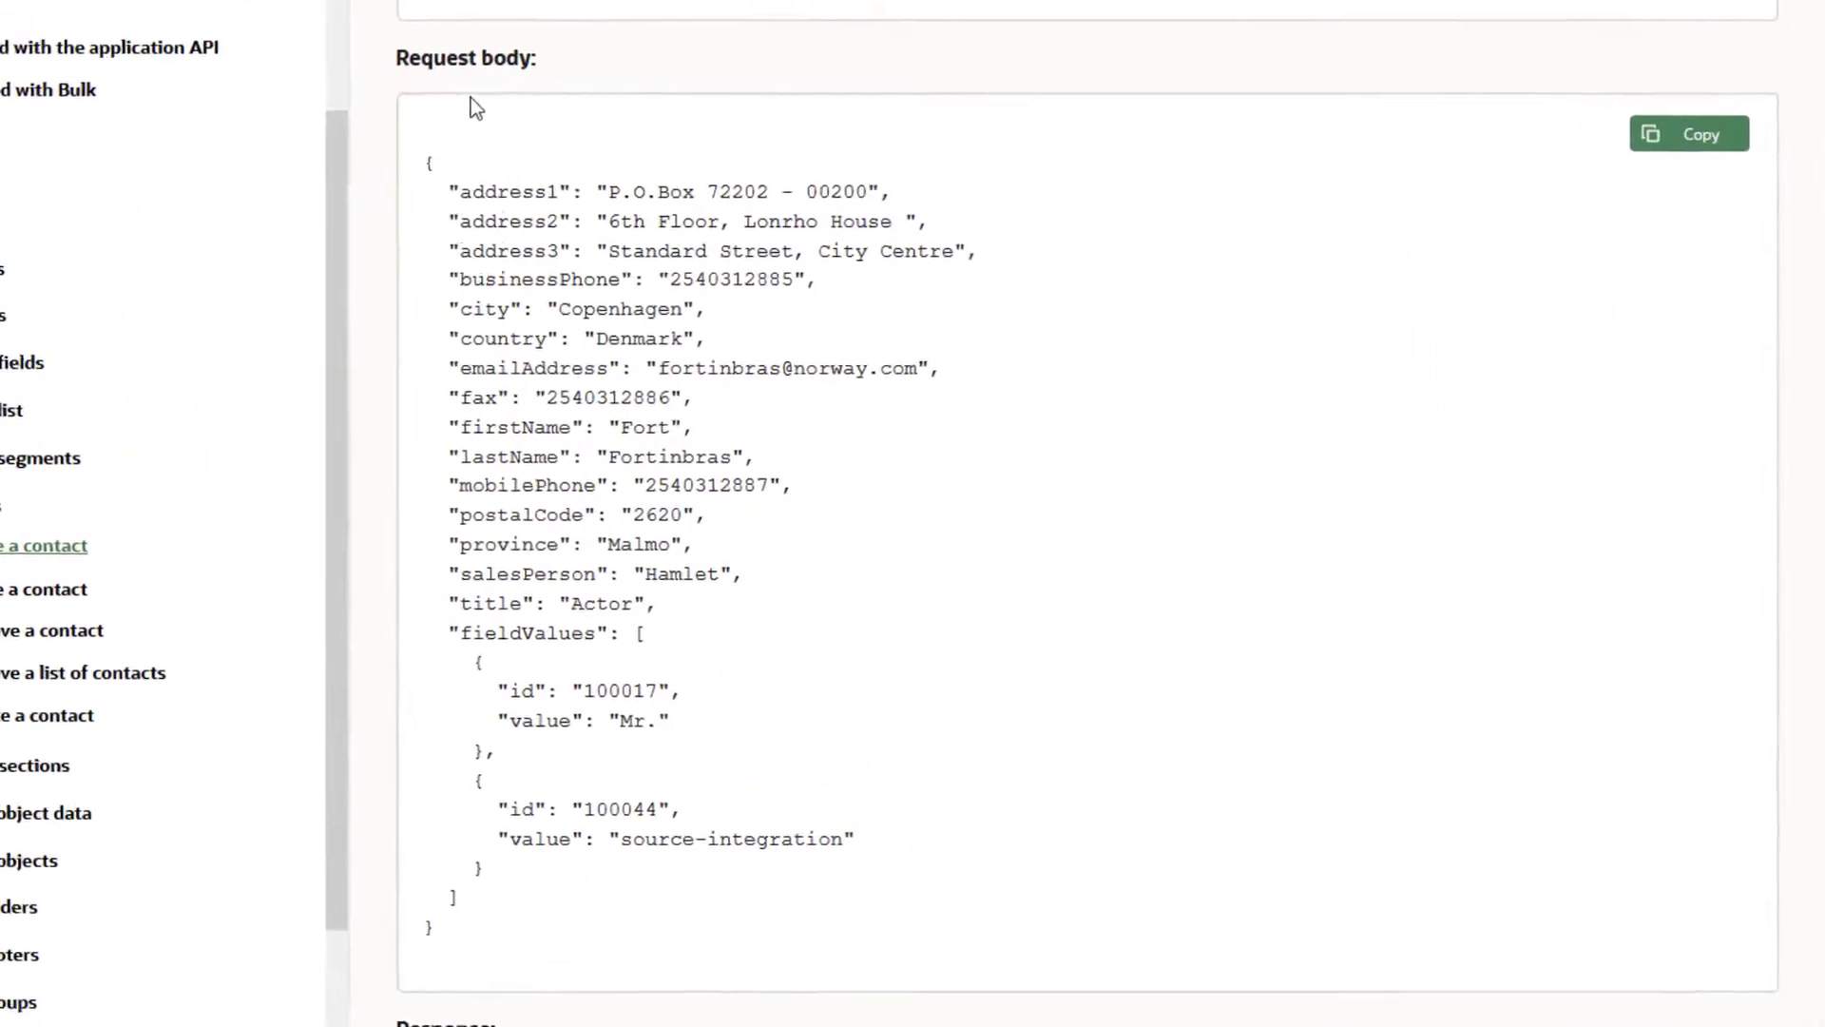
scroll("down", 3)
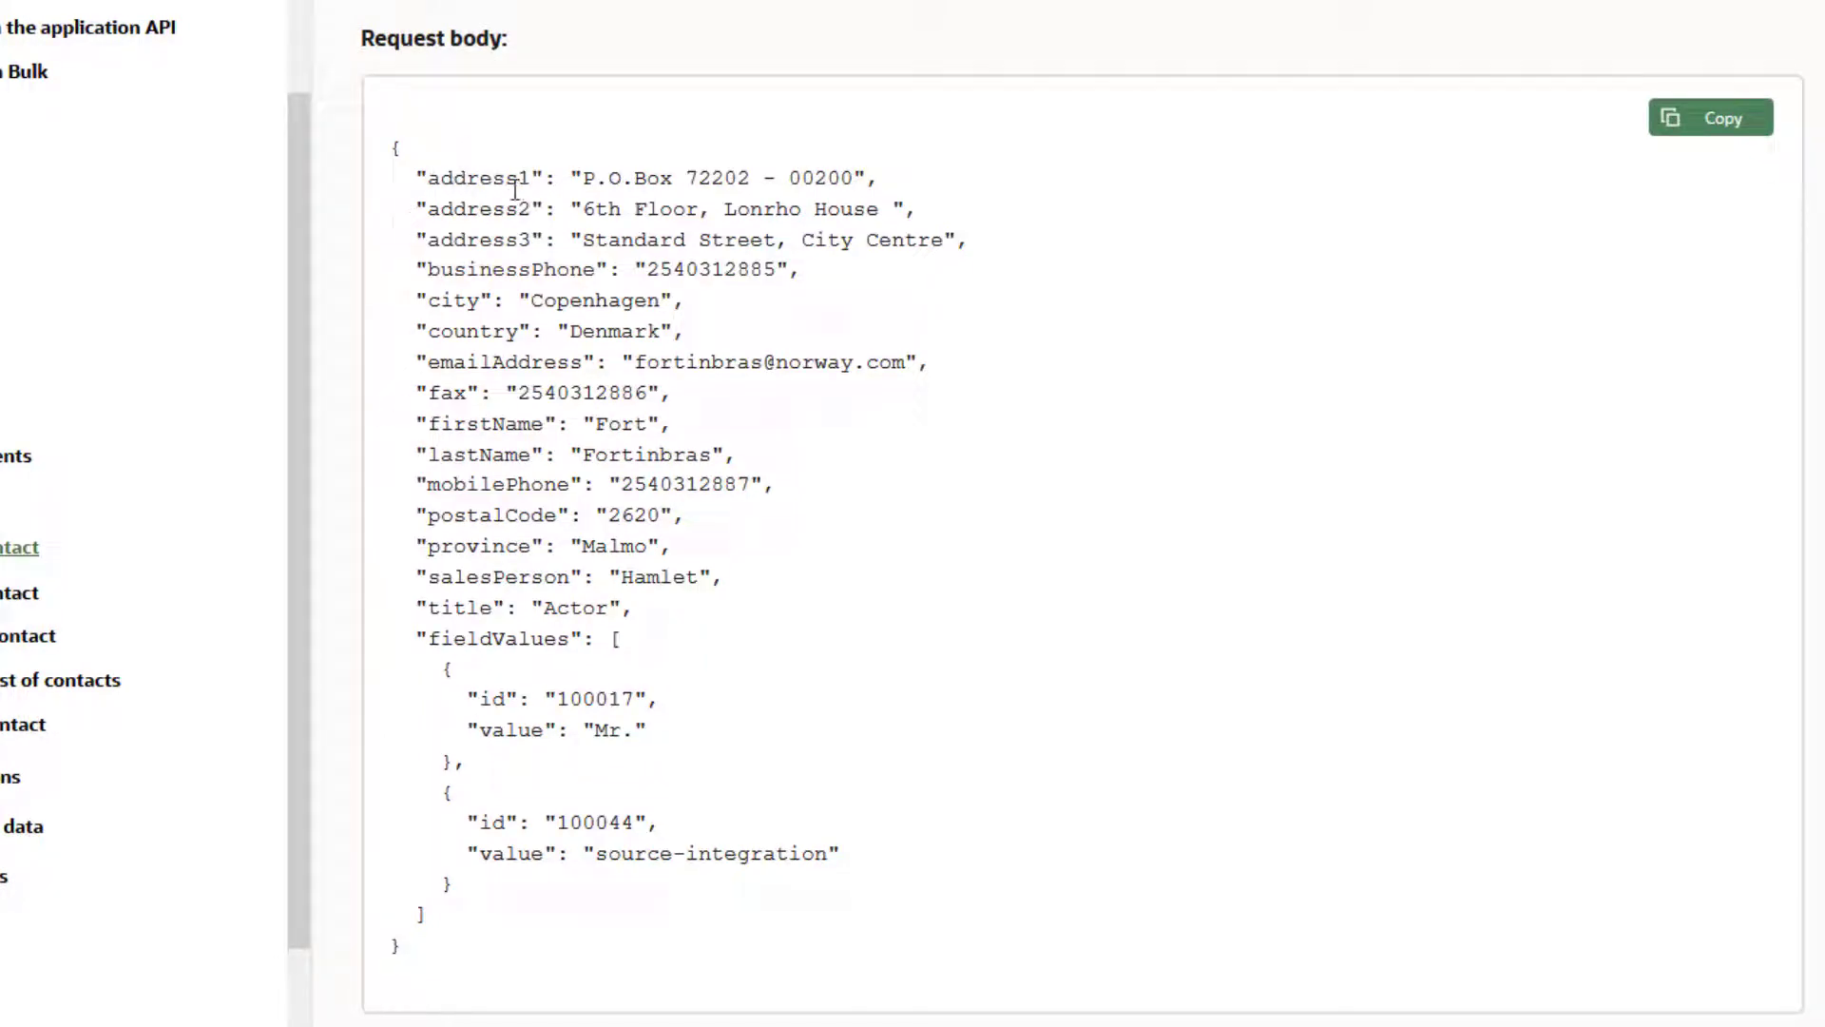
mouse_move(525, 239)
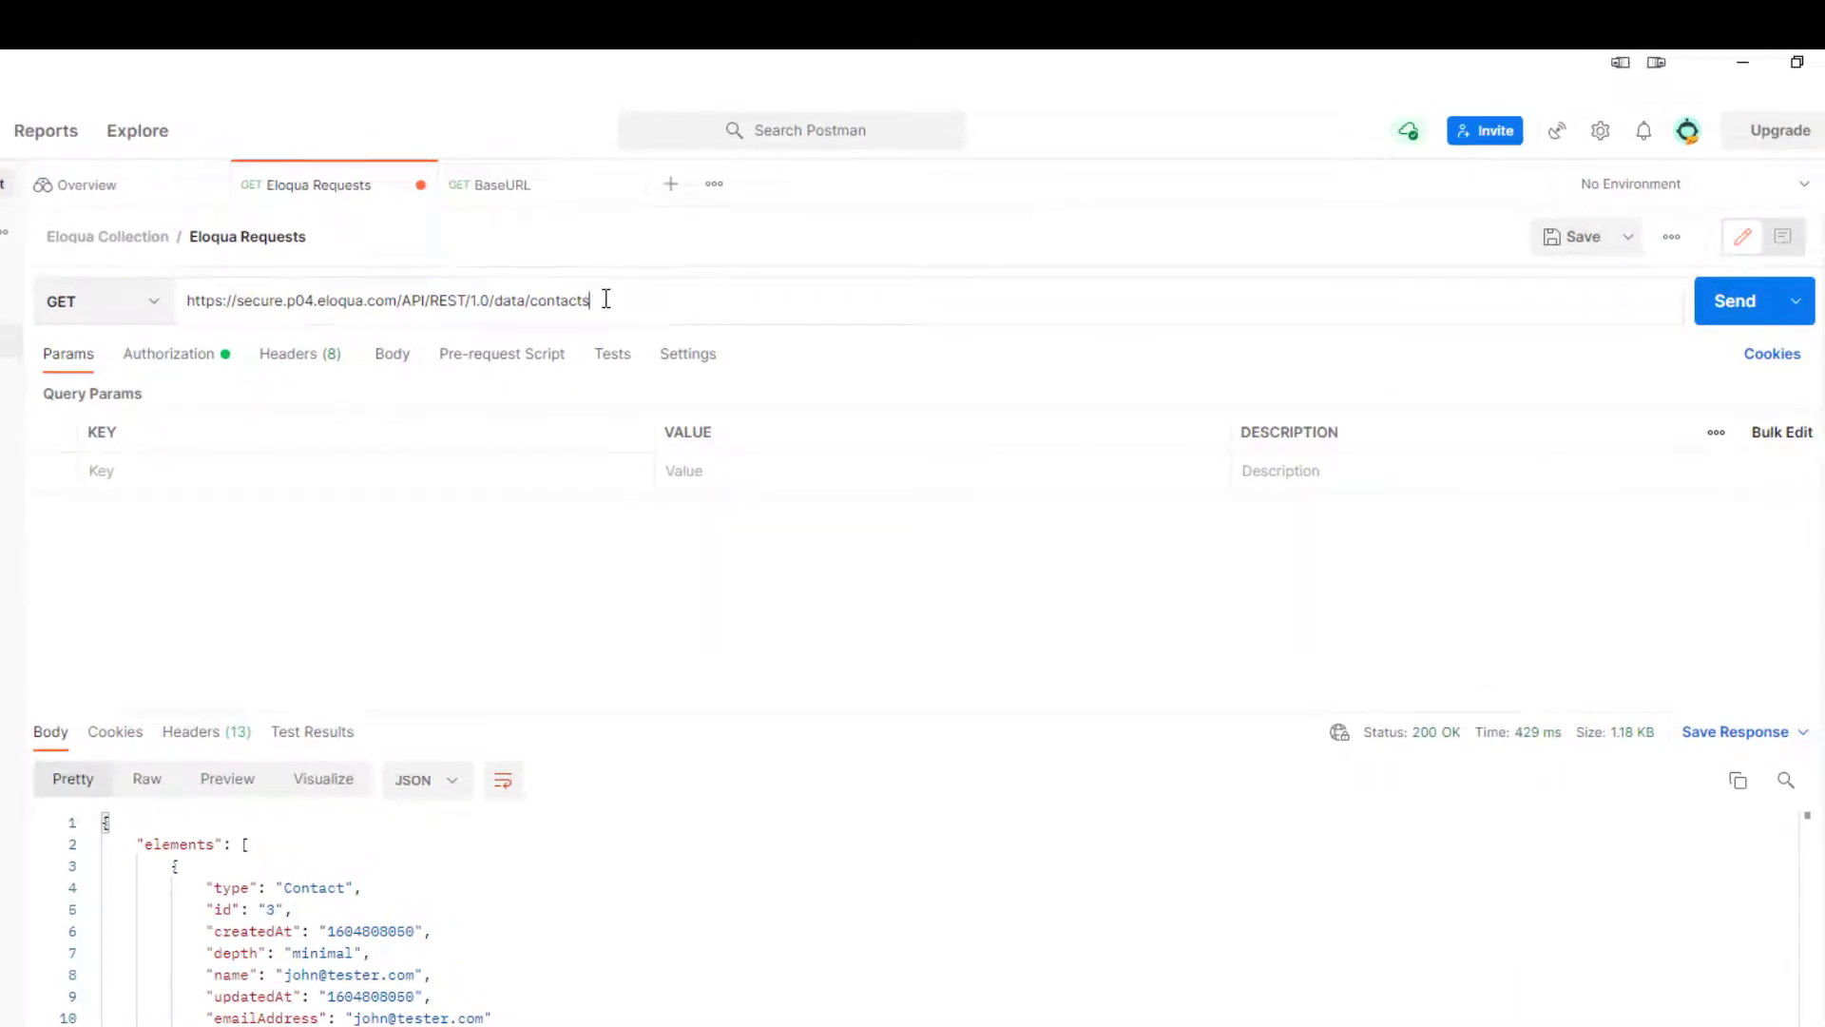
- Make the request a POST to .../REST/1.0/data/contact (trailing 's' removed)
key("Backspace")
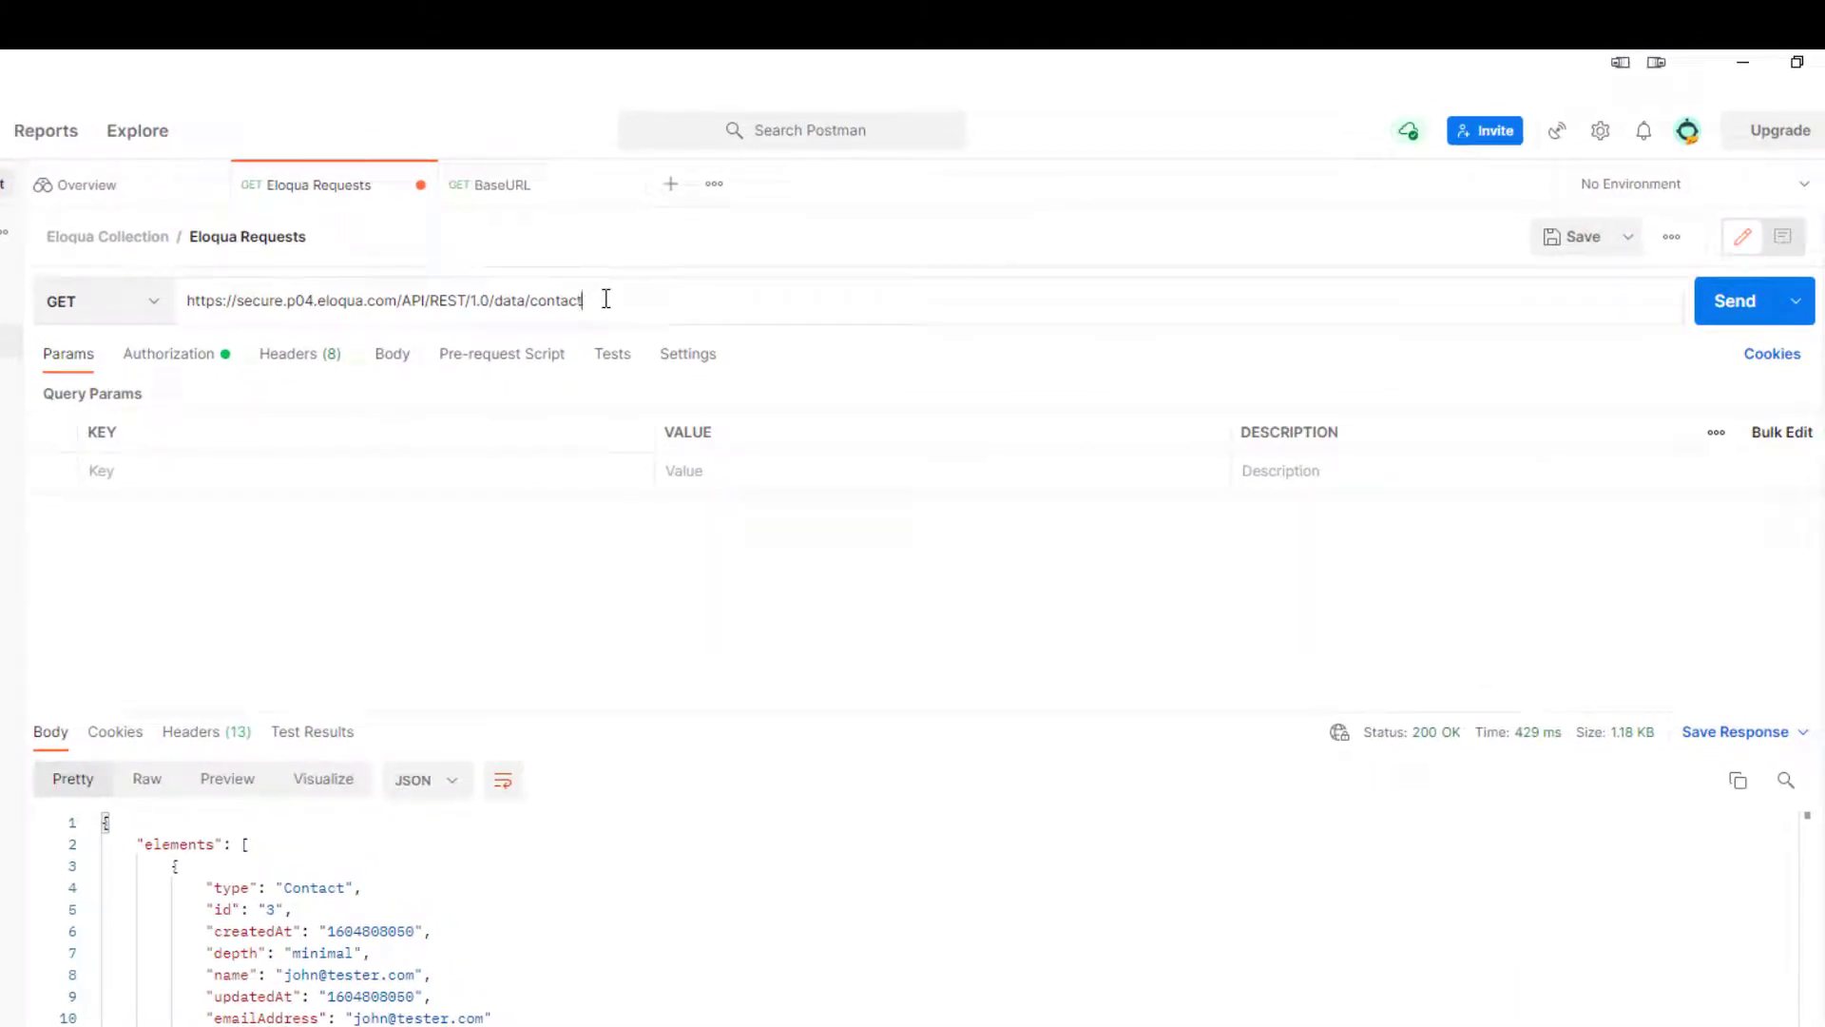
mouse_move(639, 298)
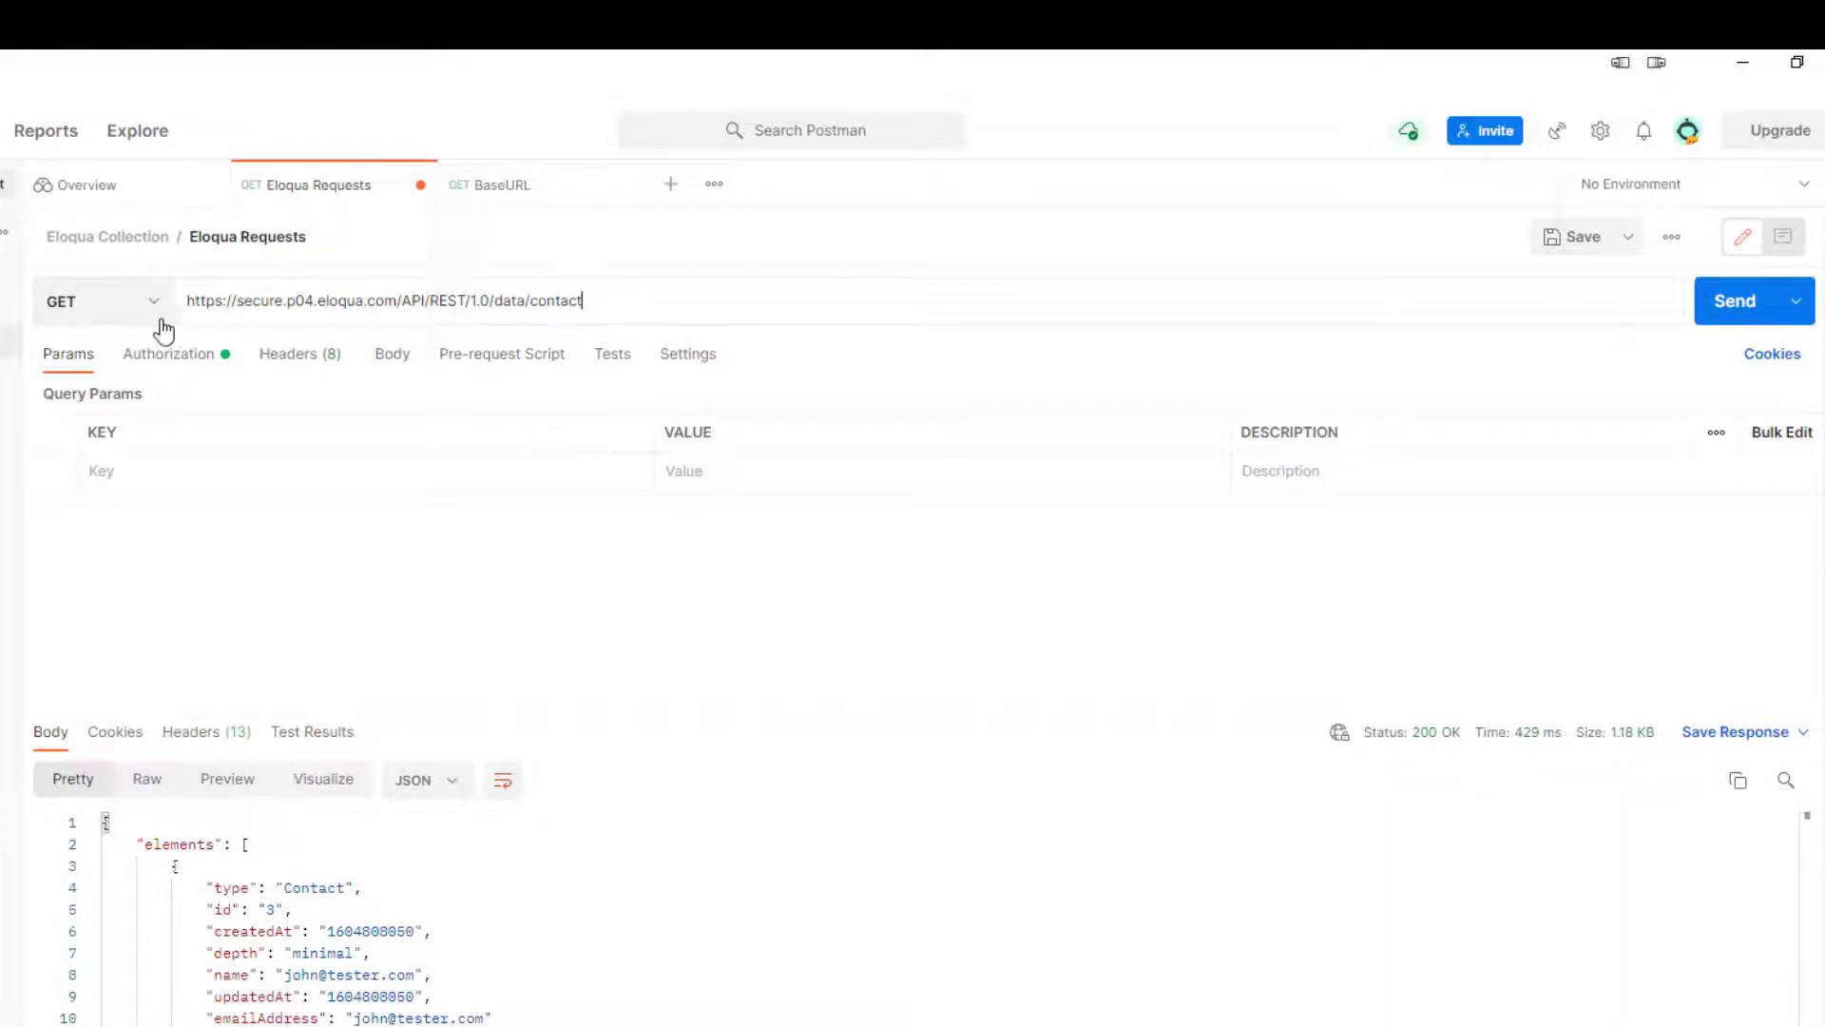
left_click(101, 300)
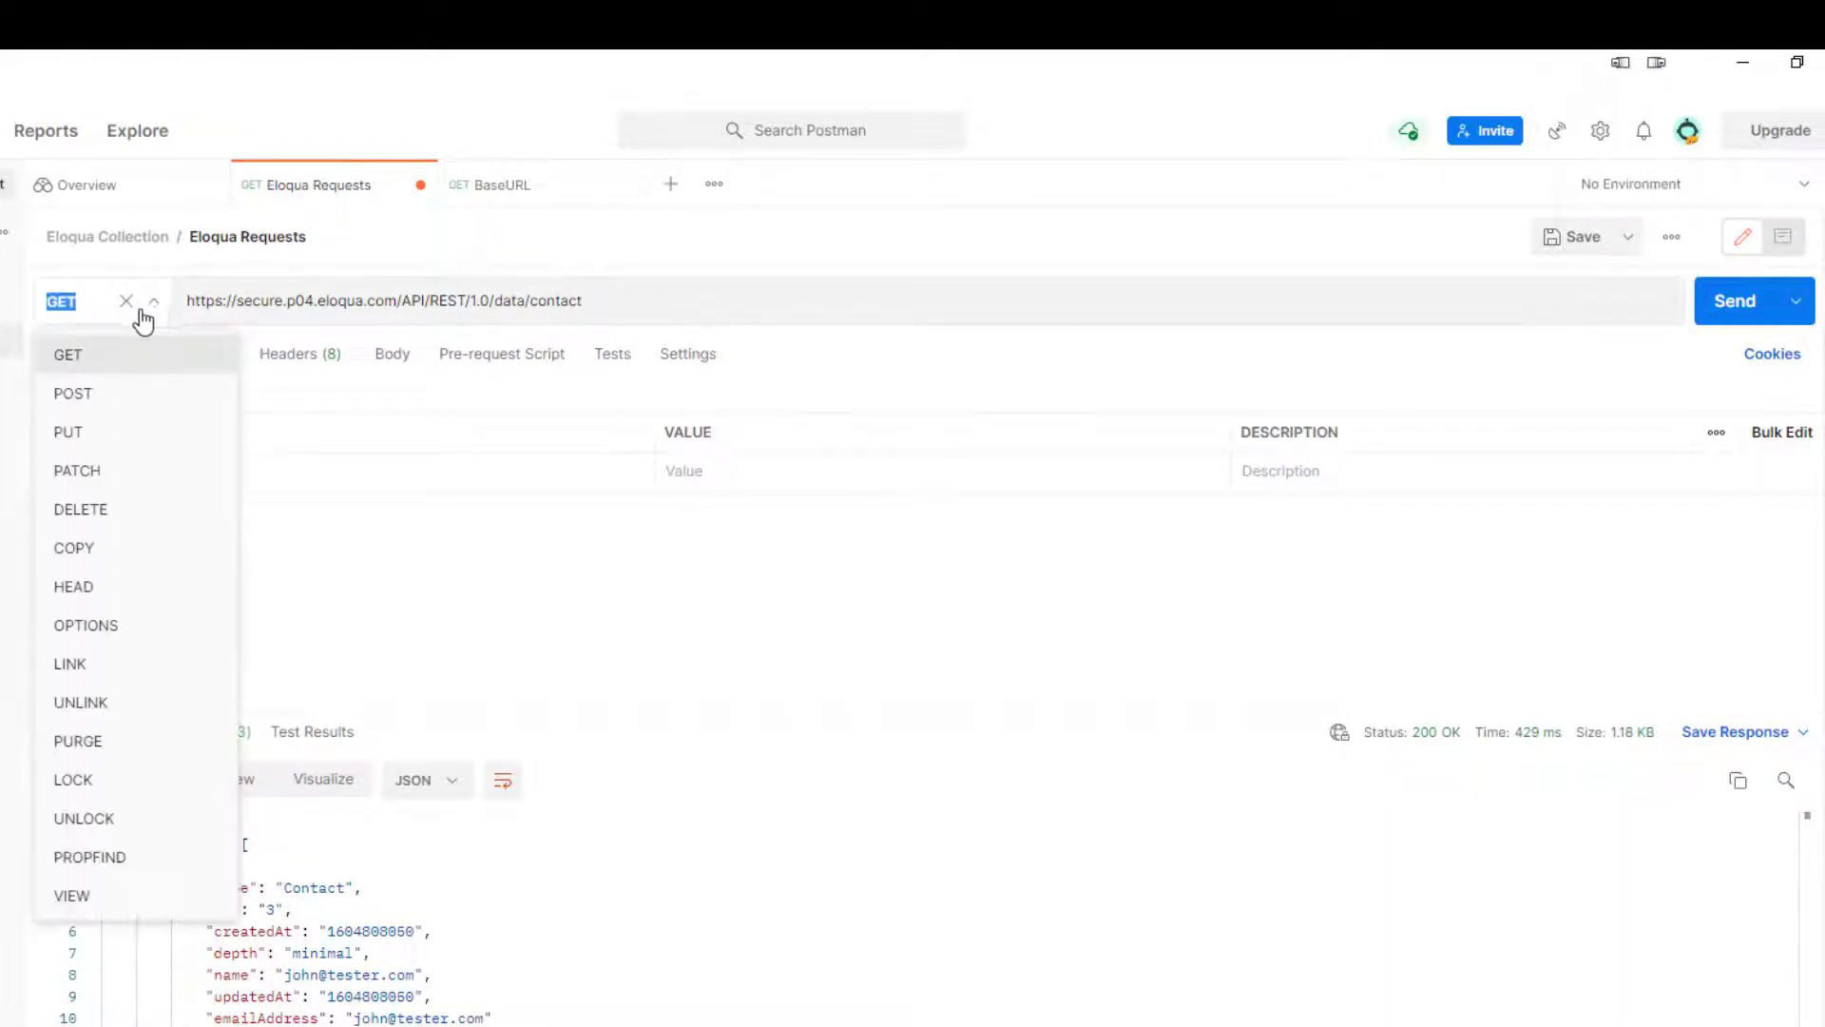
left_click(73, 392)
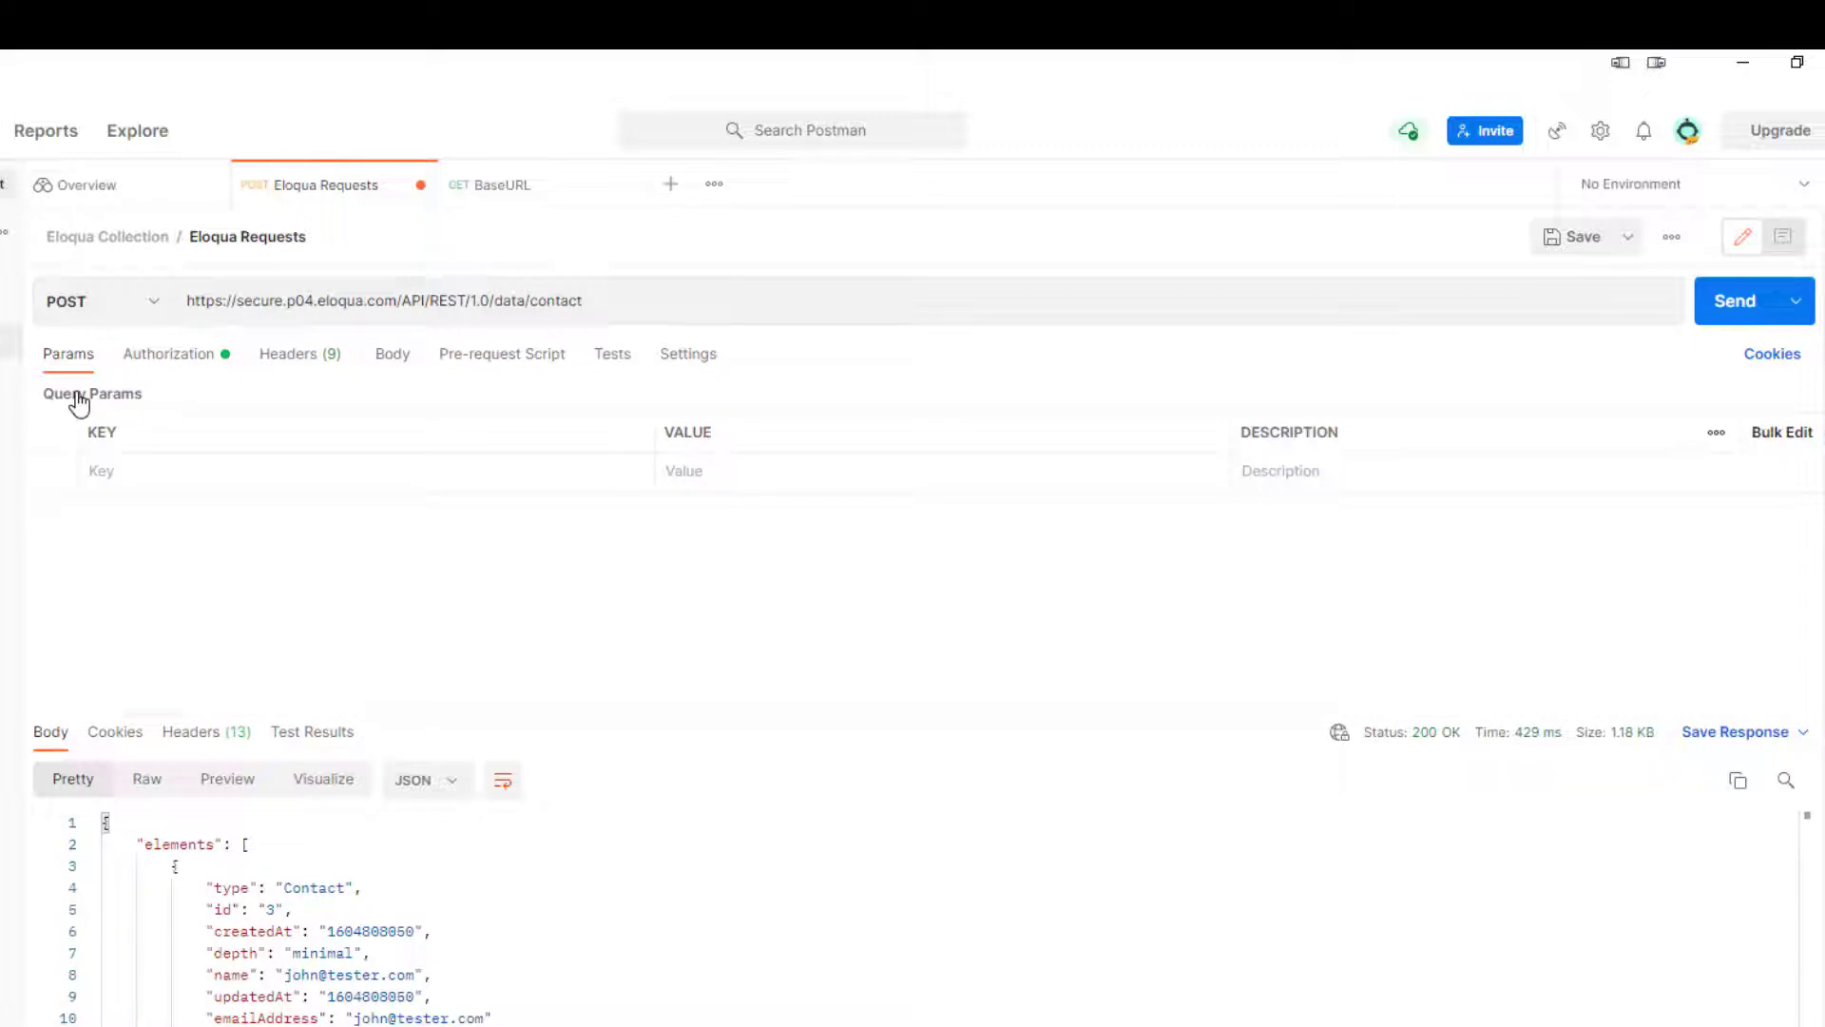
mouse_move(302, 388)
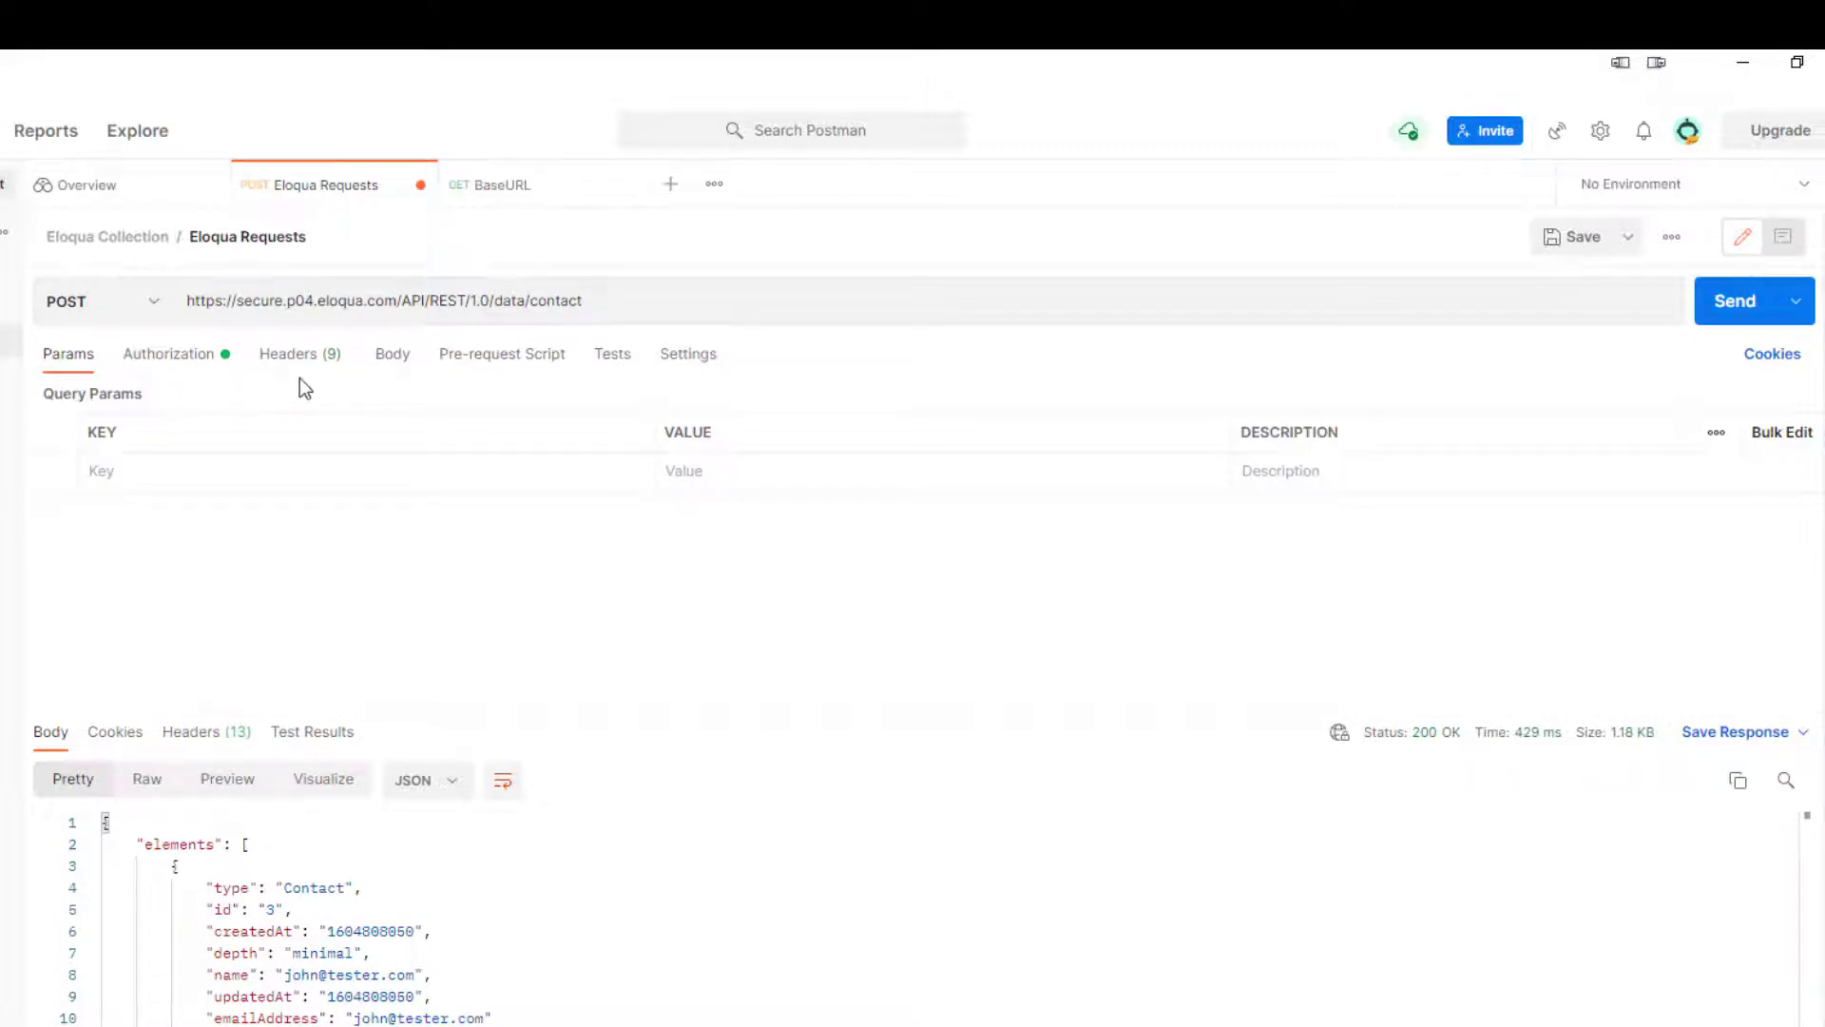
left_click(391, 353)
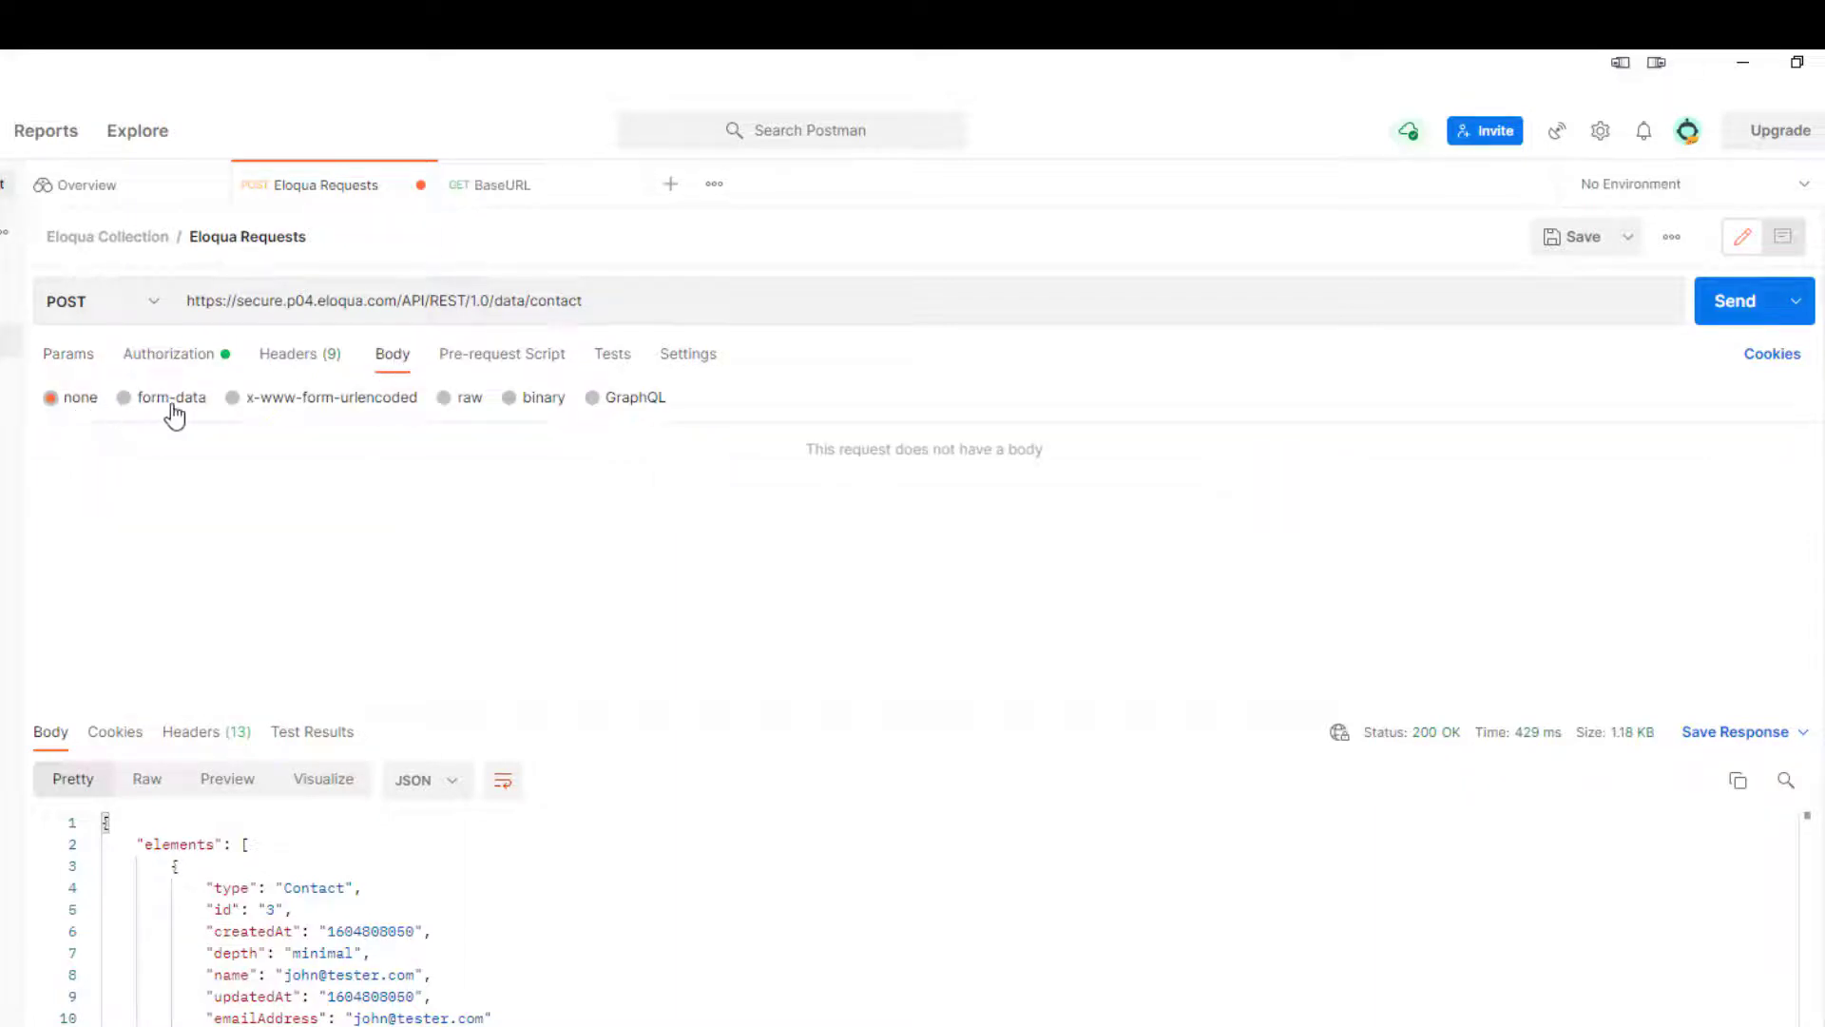
left_click(447, 397)
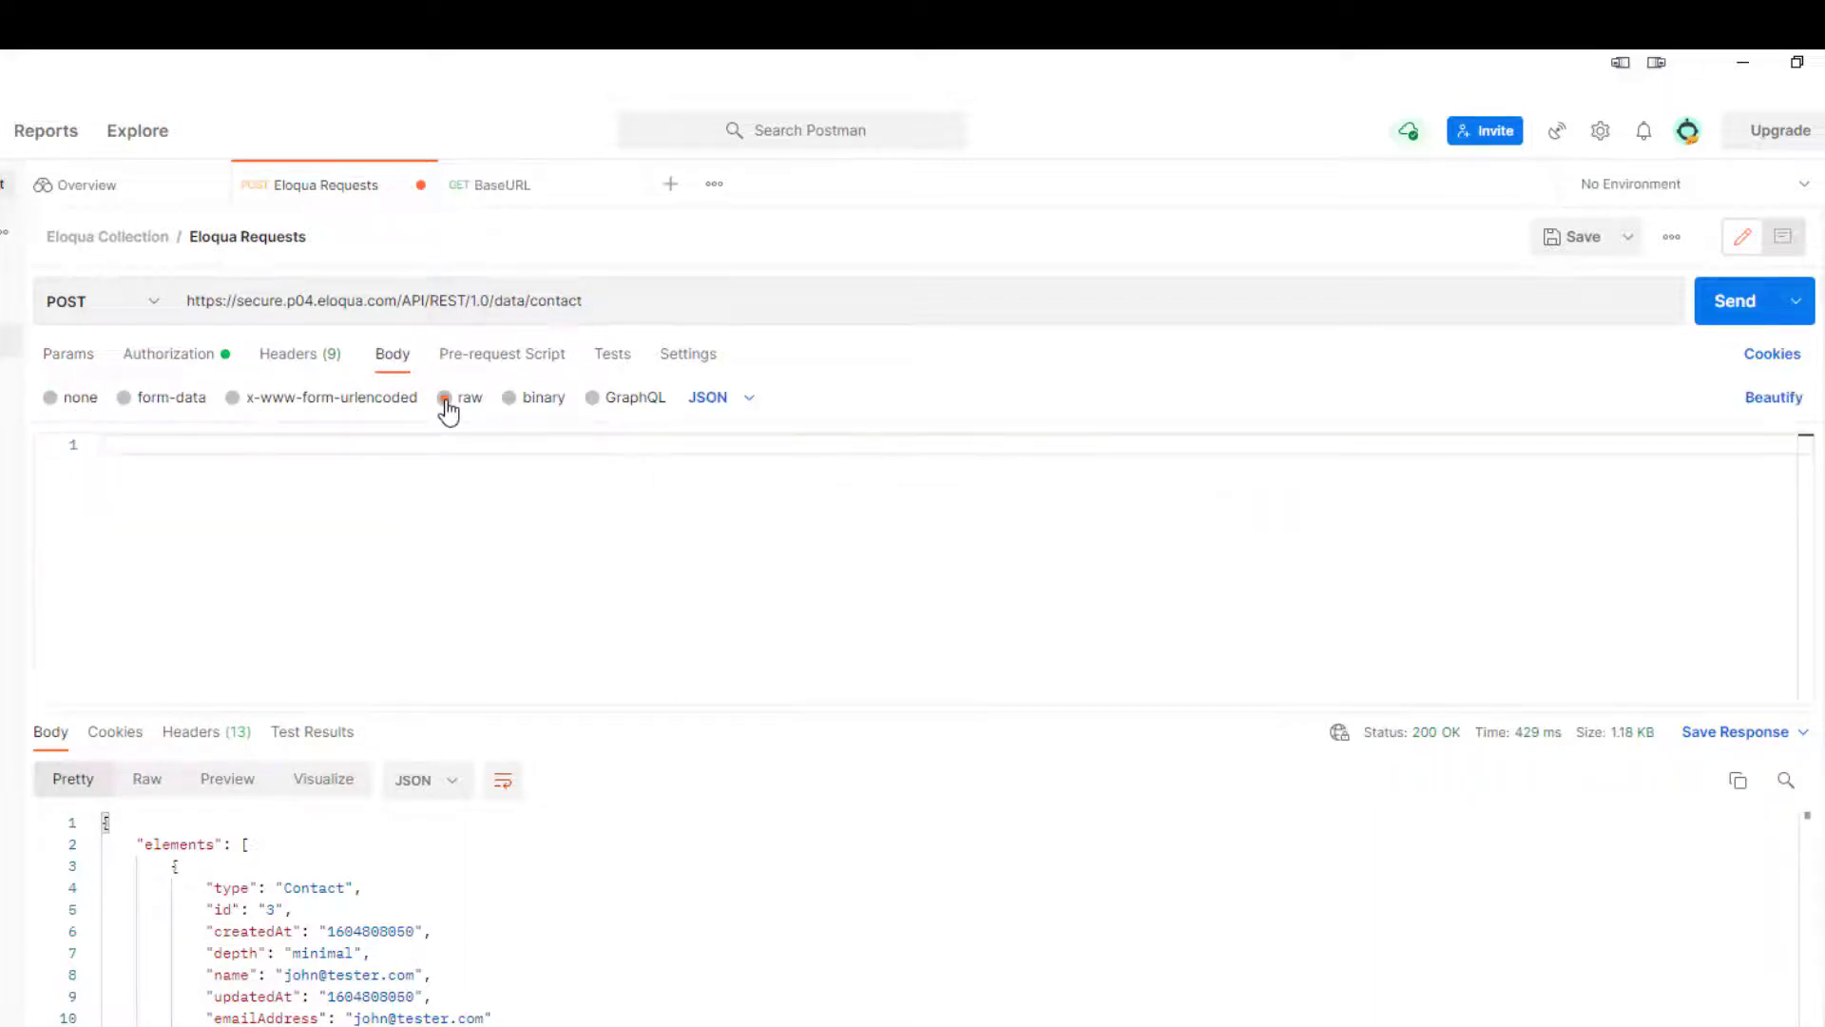
left_click(445, 397)
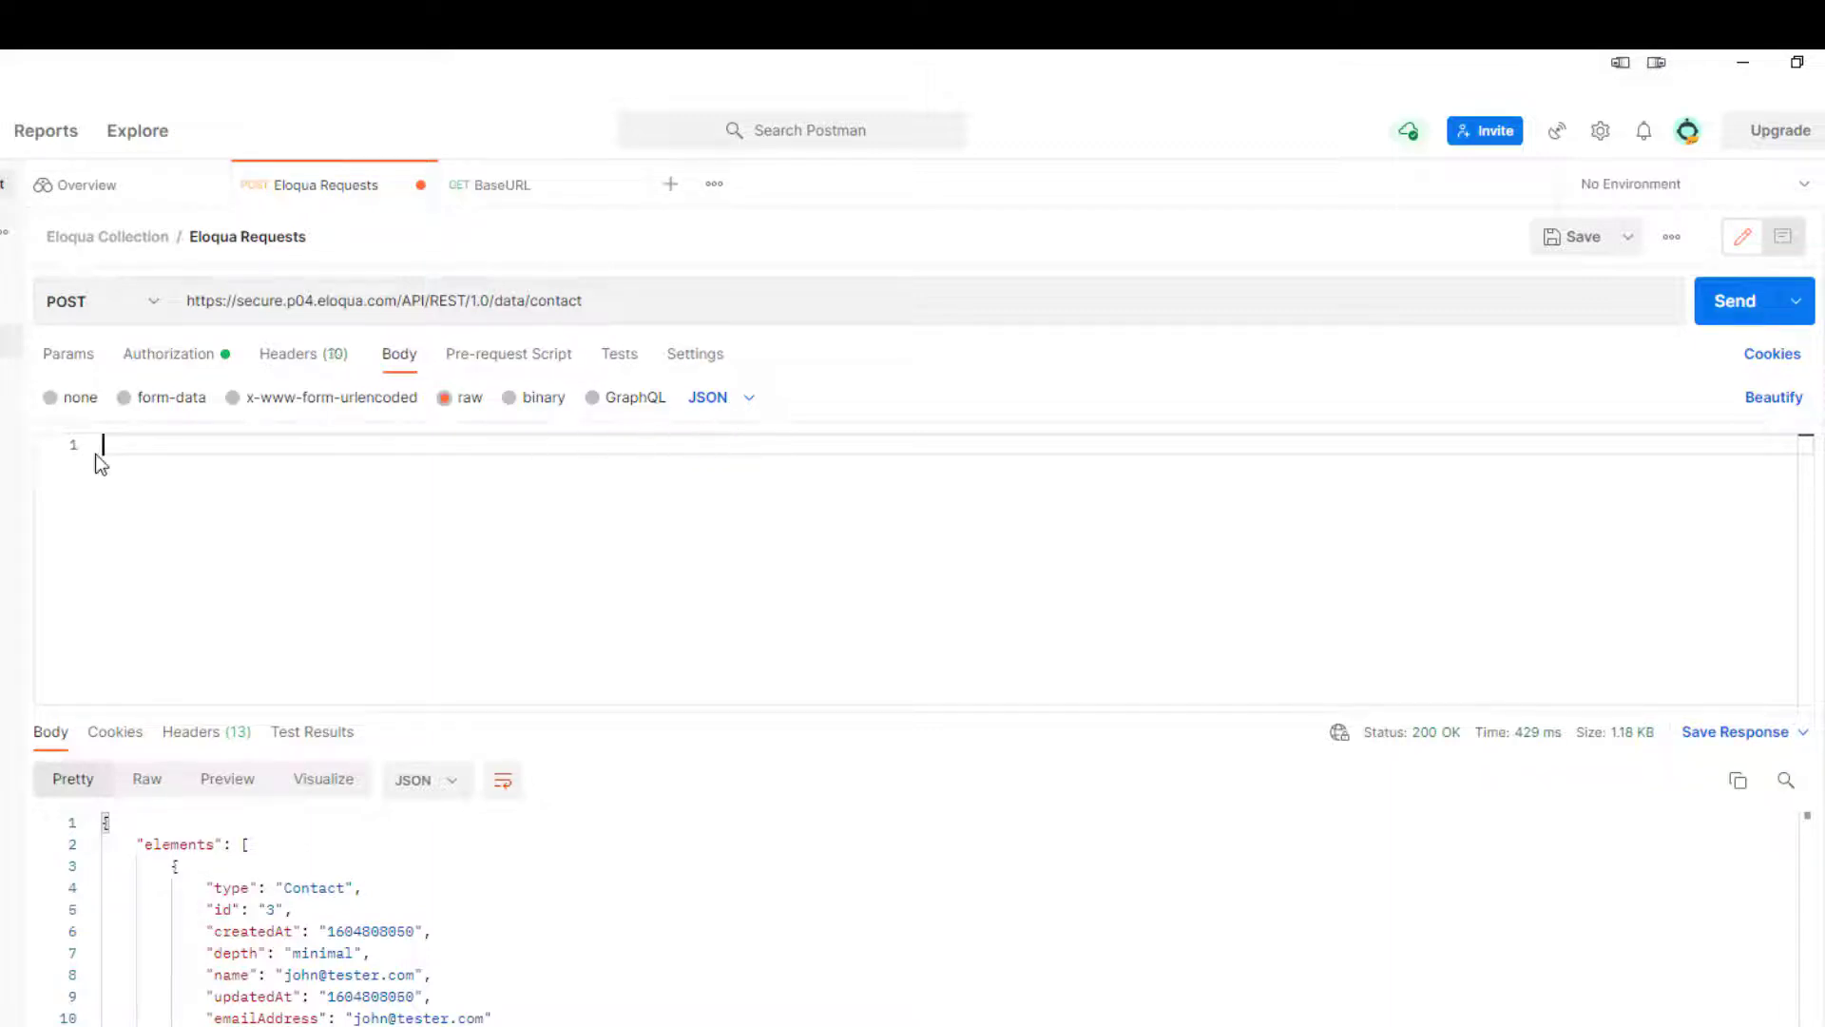
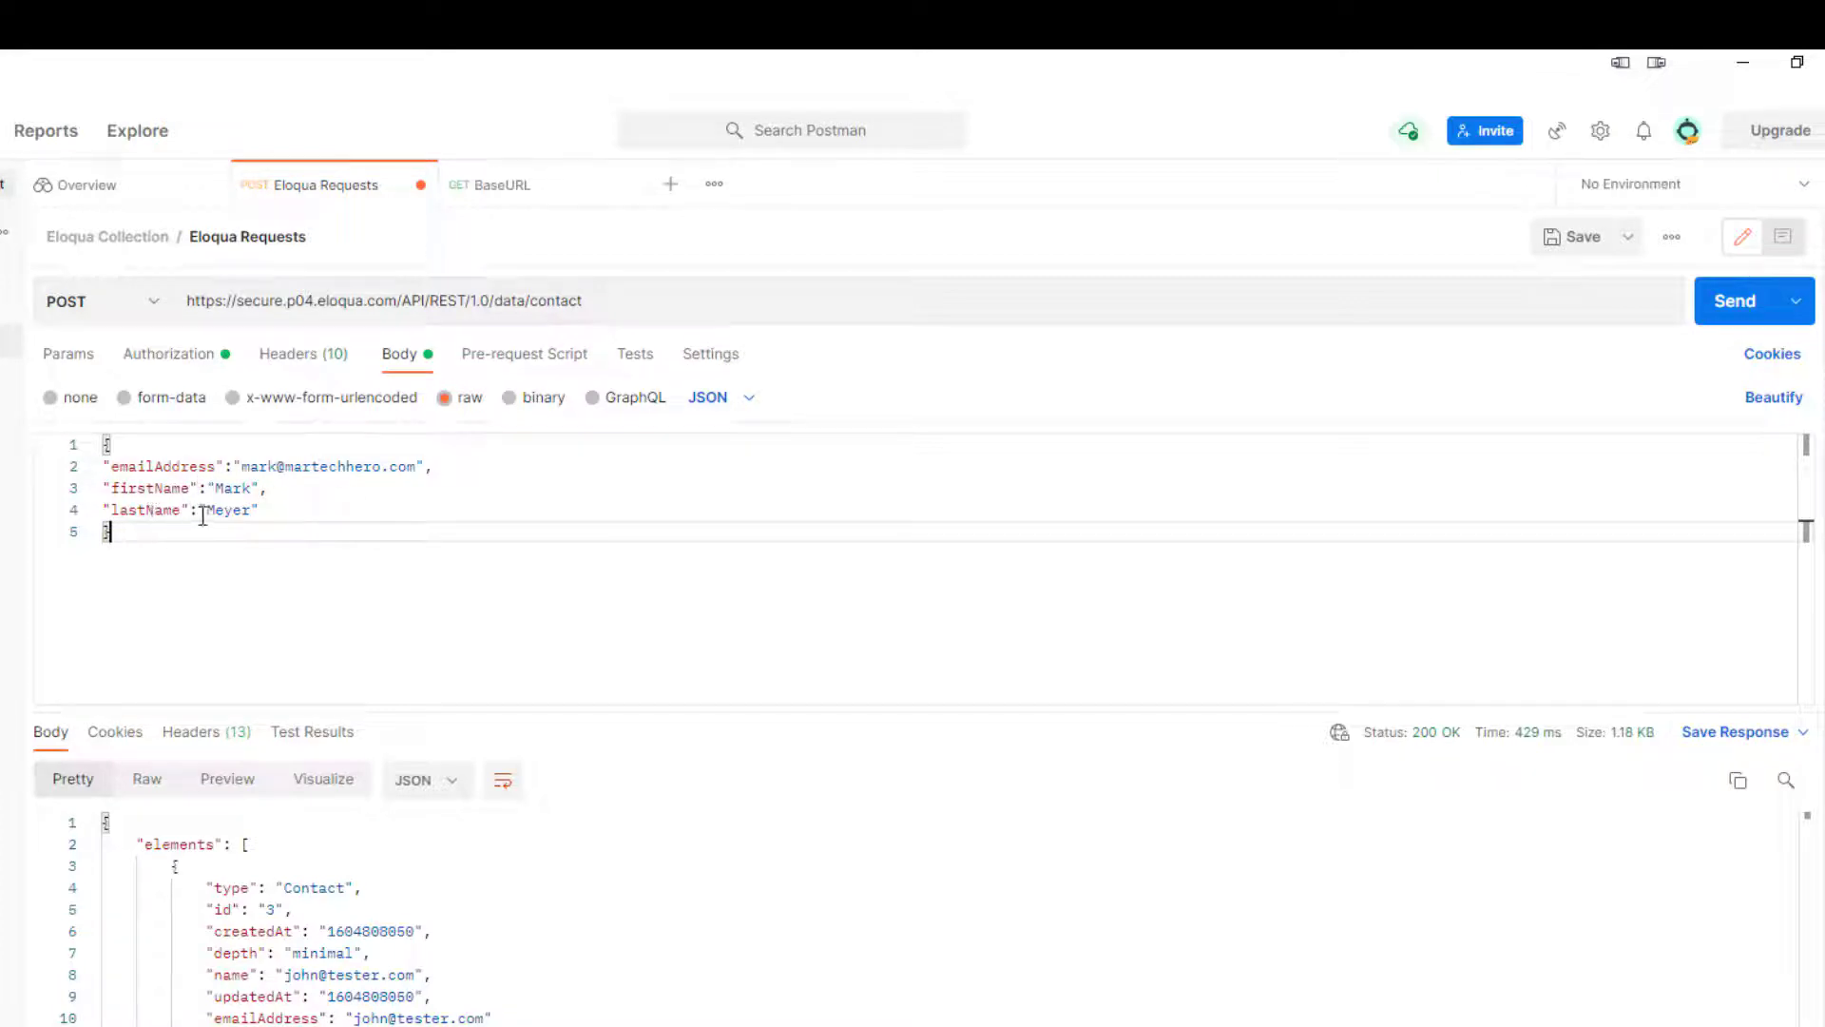
mouse_move(240, 532)
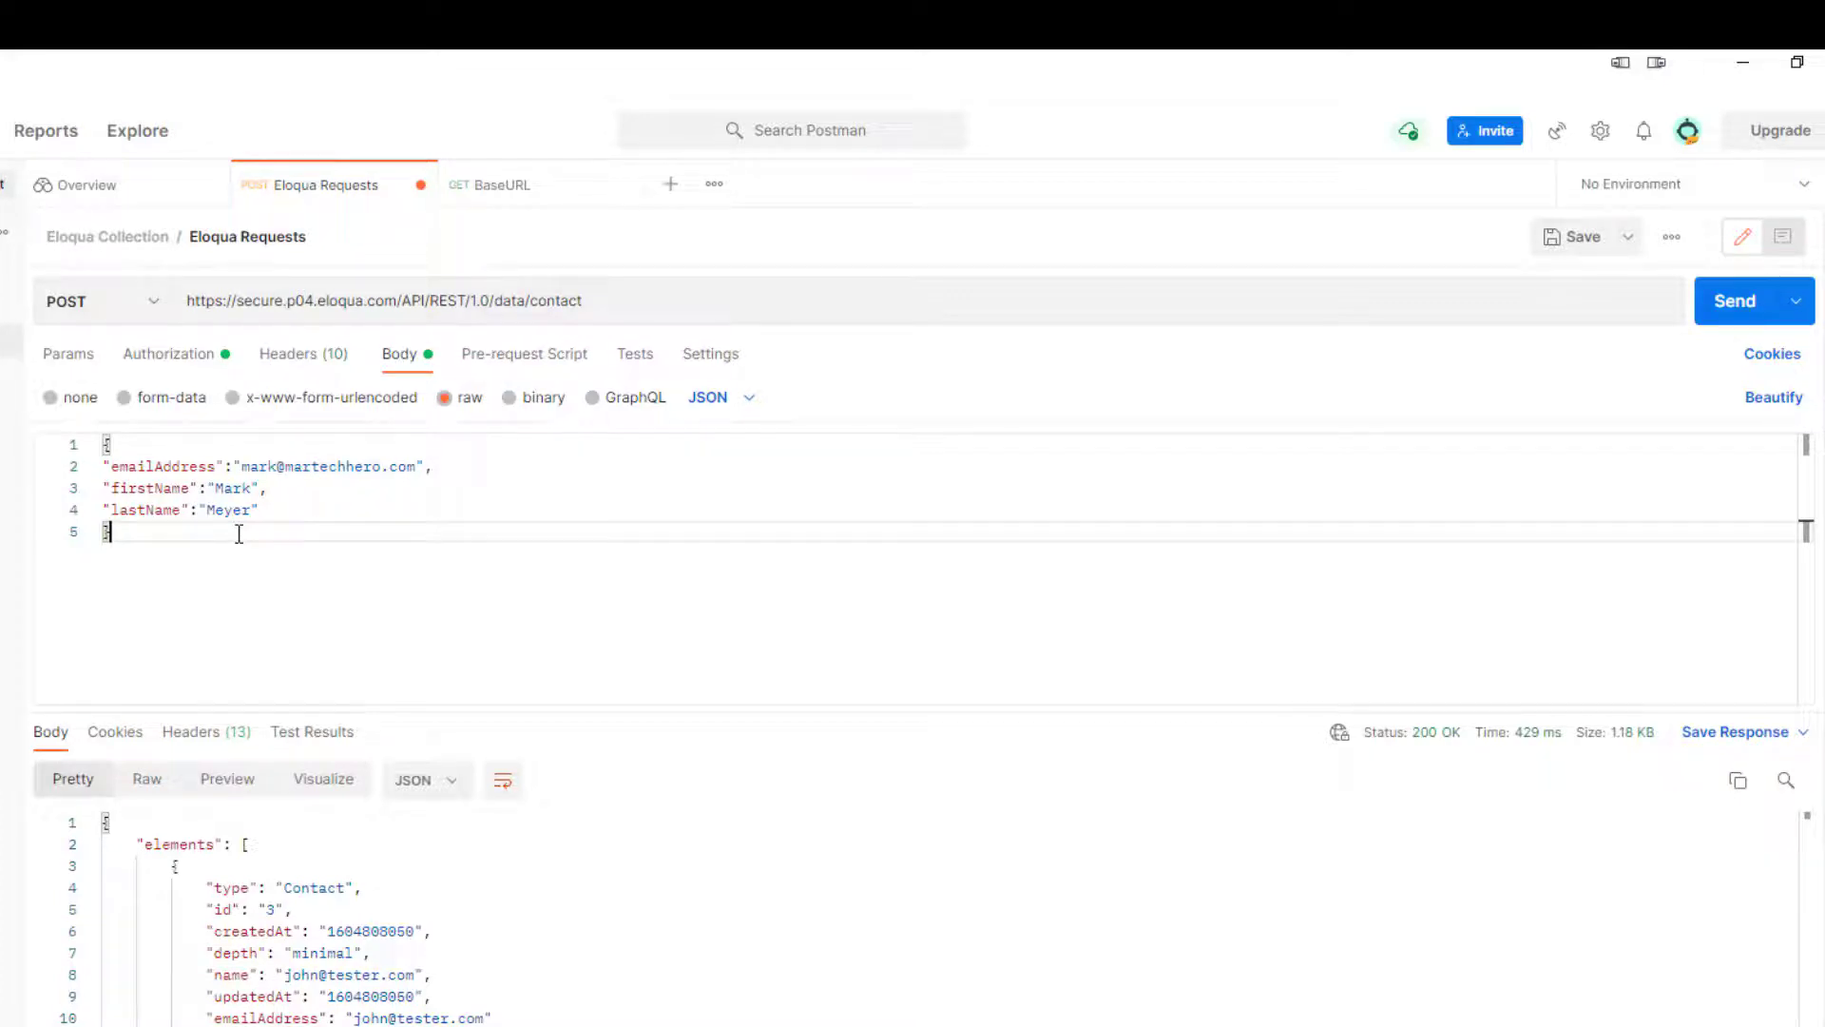
mouse_move(232, 471)
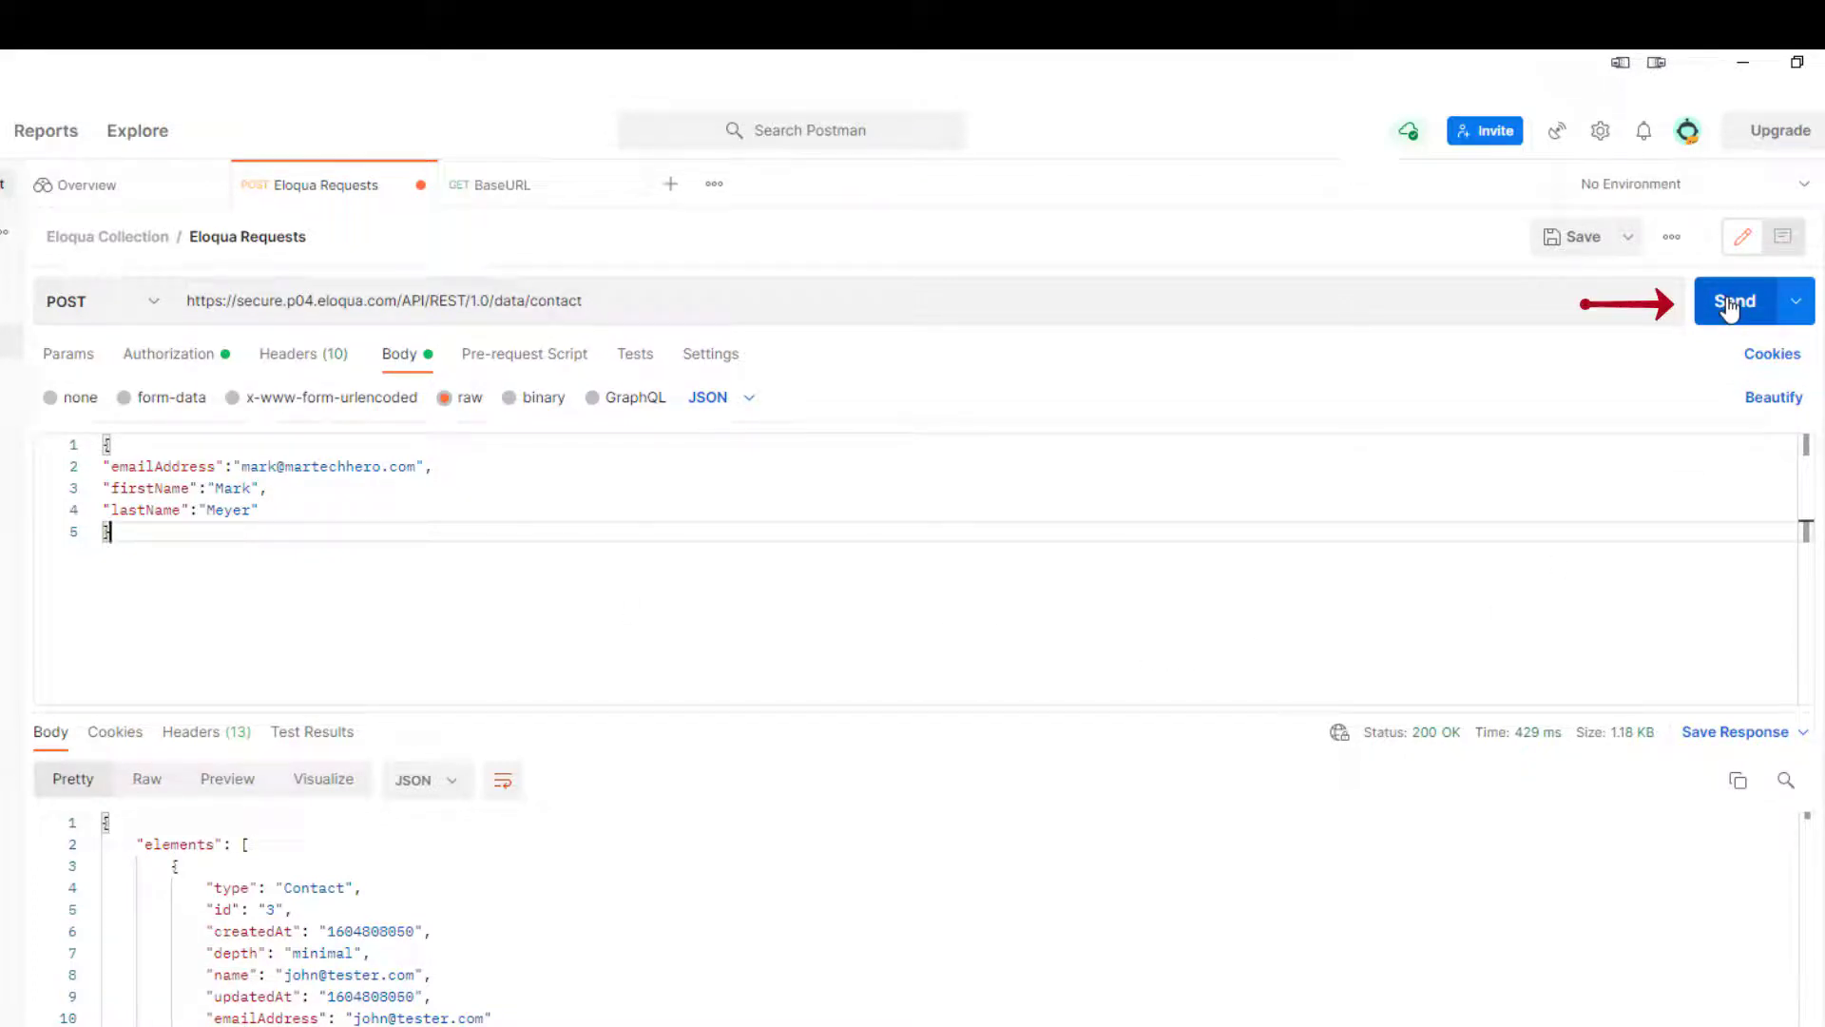
left_click(1733, 300)
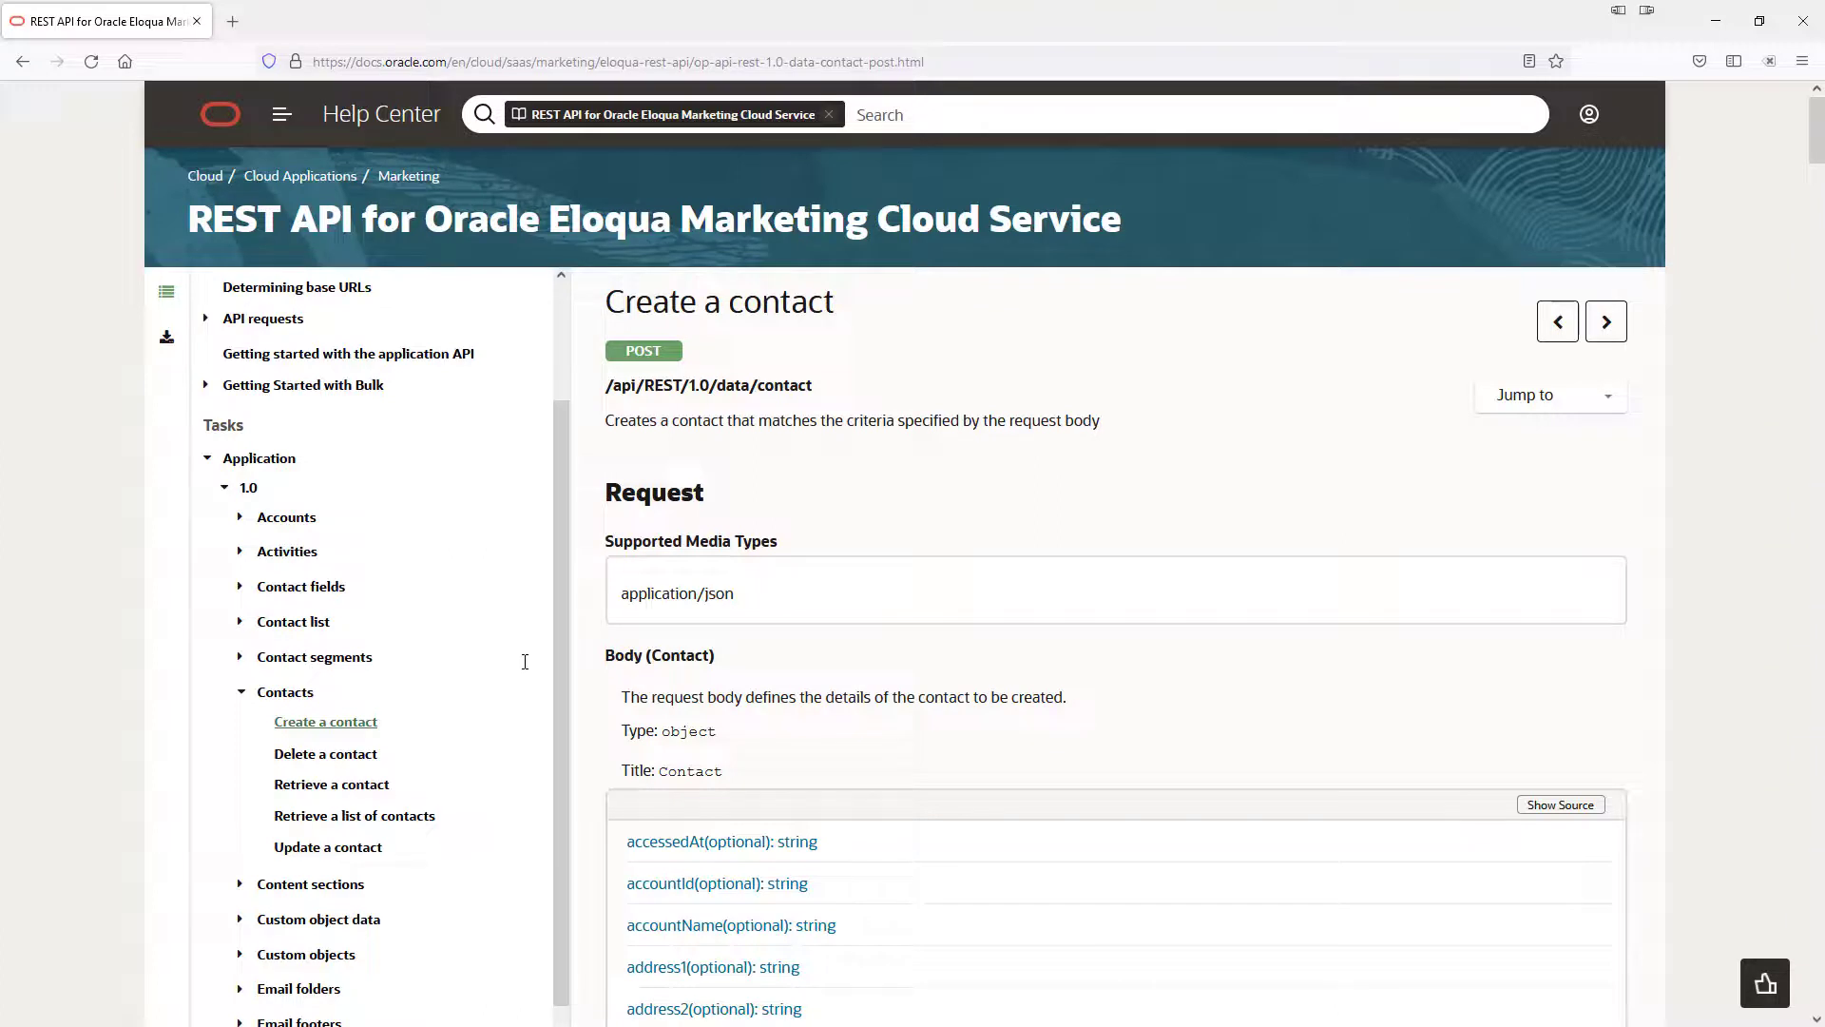
mouse_move(392, 709)
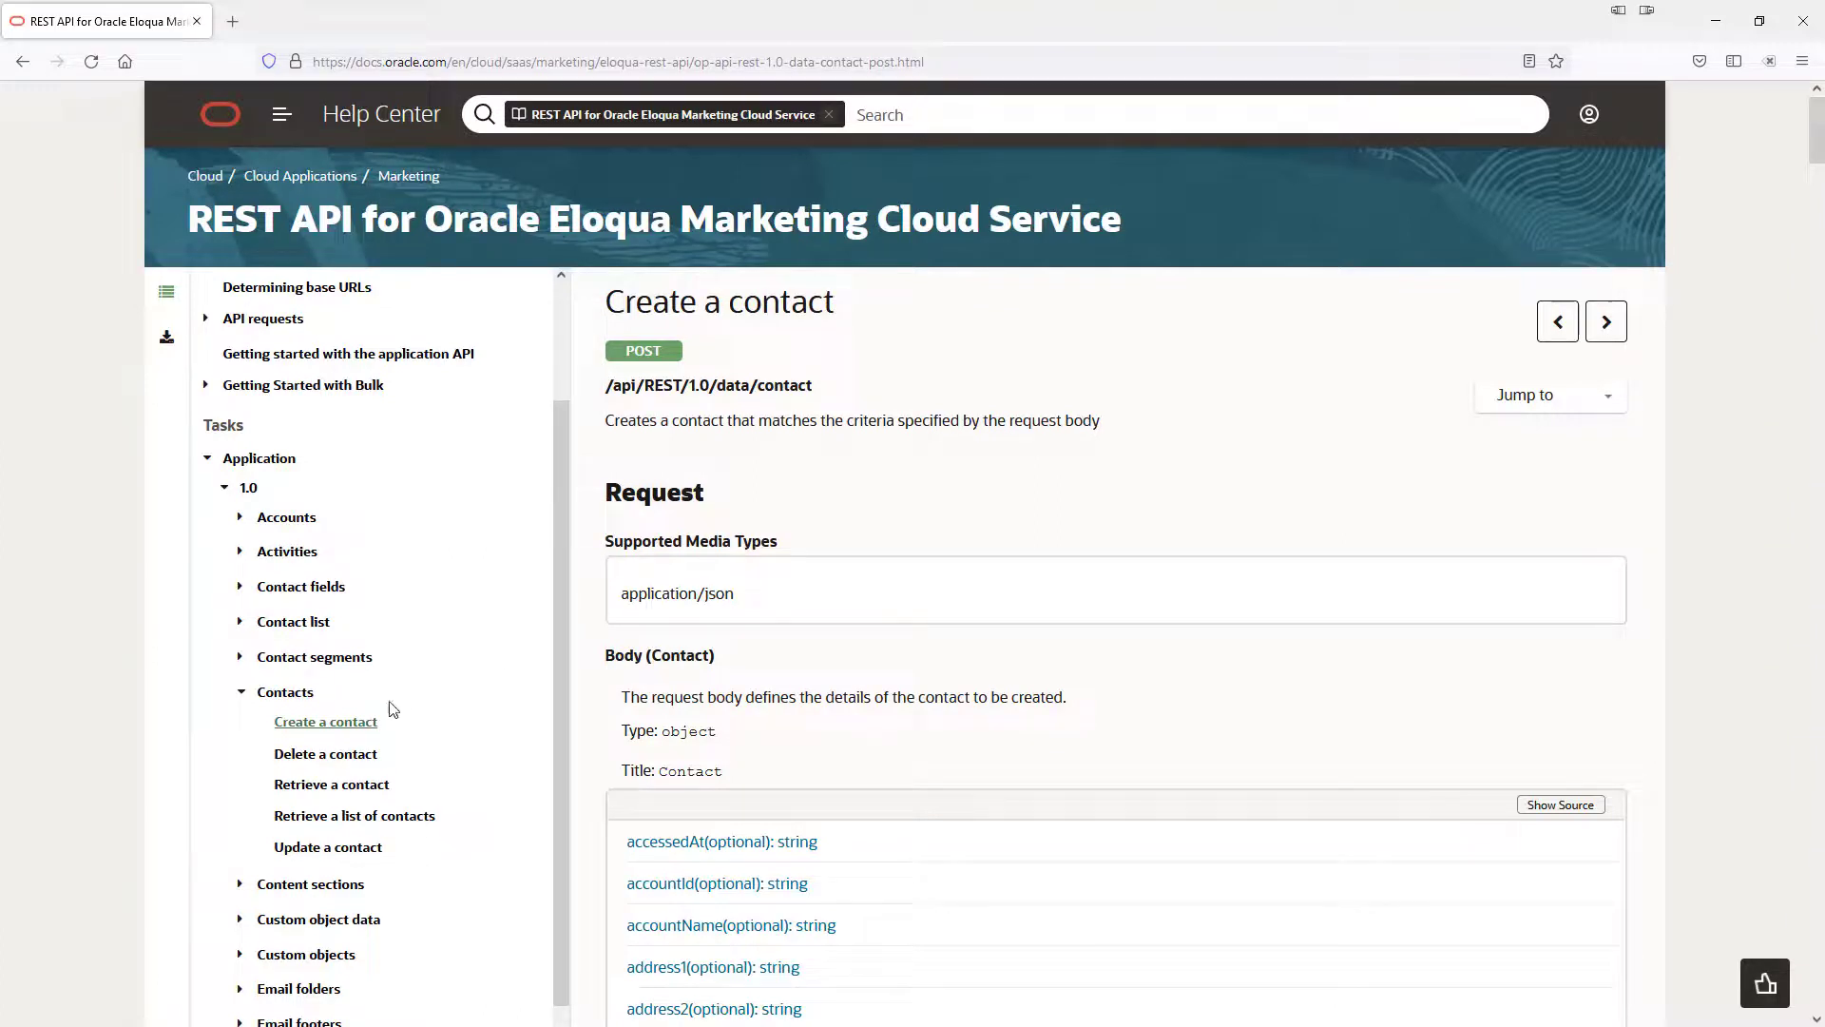
mouse_move(331, 783)
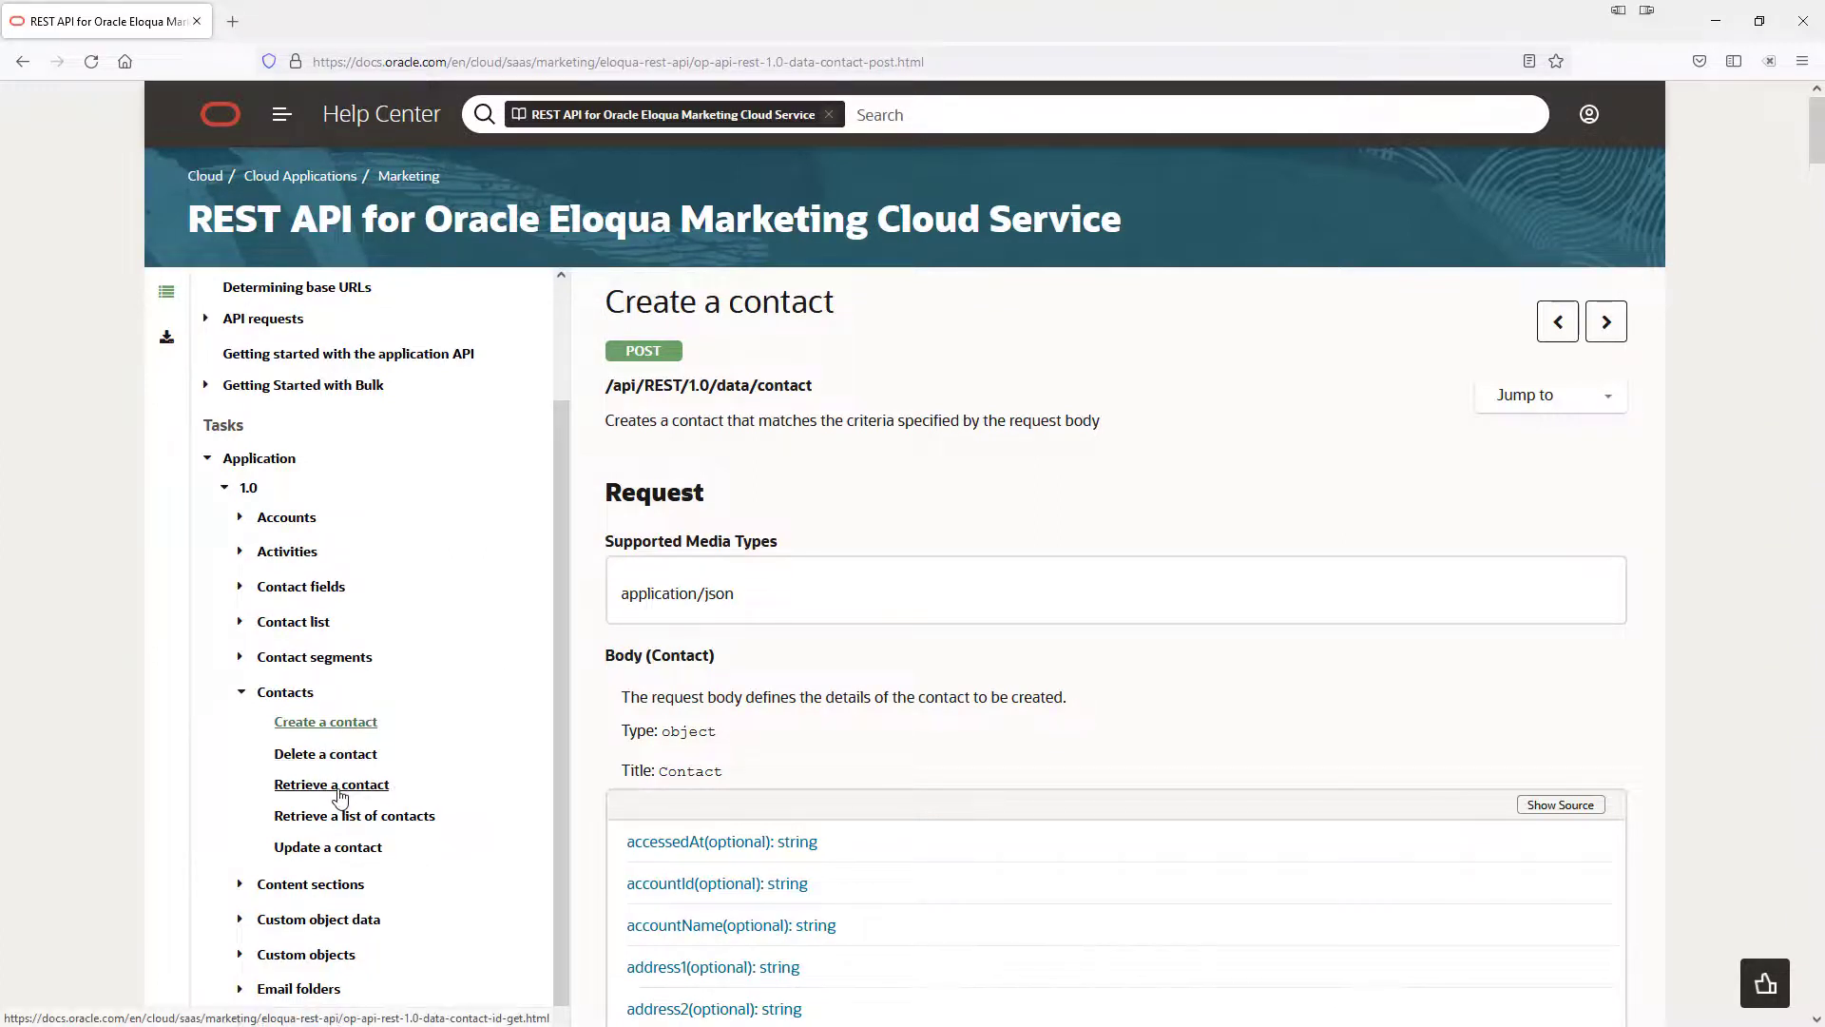
- View the Retrieve a contact page documenting GET /data/contact/{id}
left_click(331, 783)
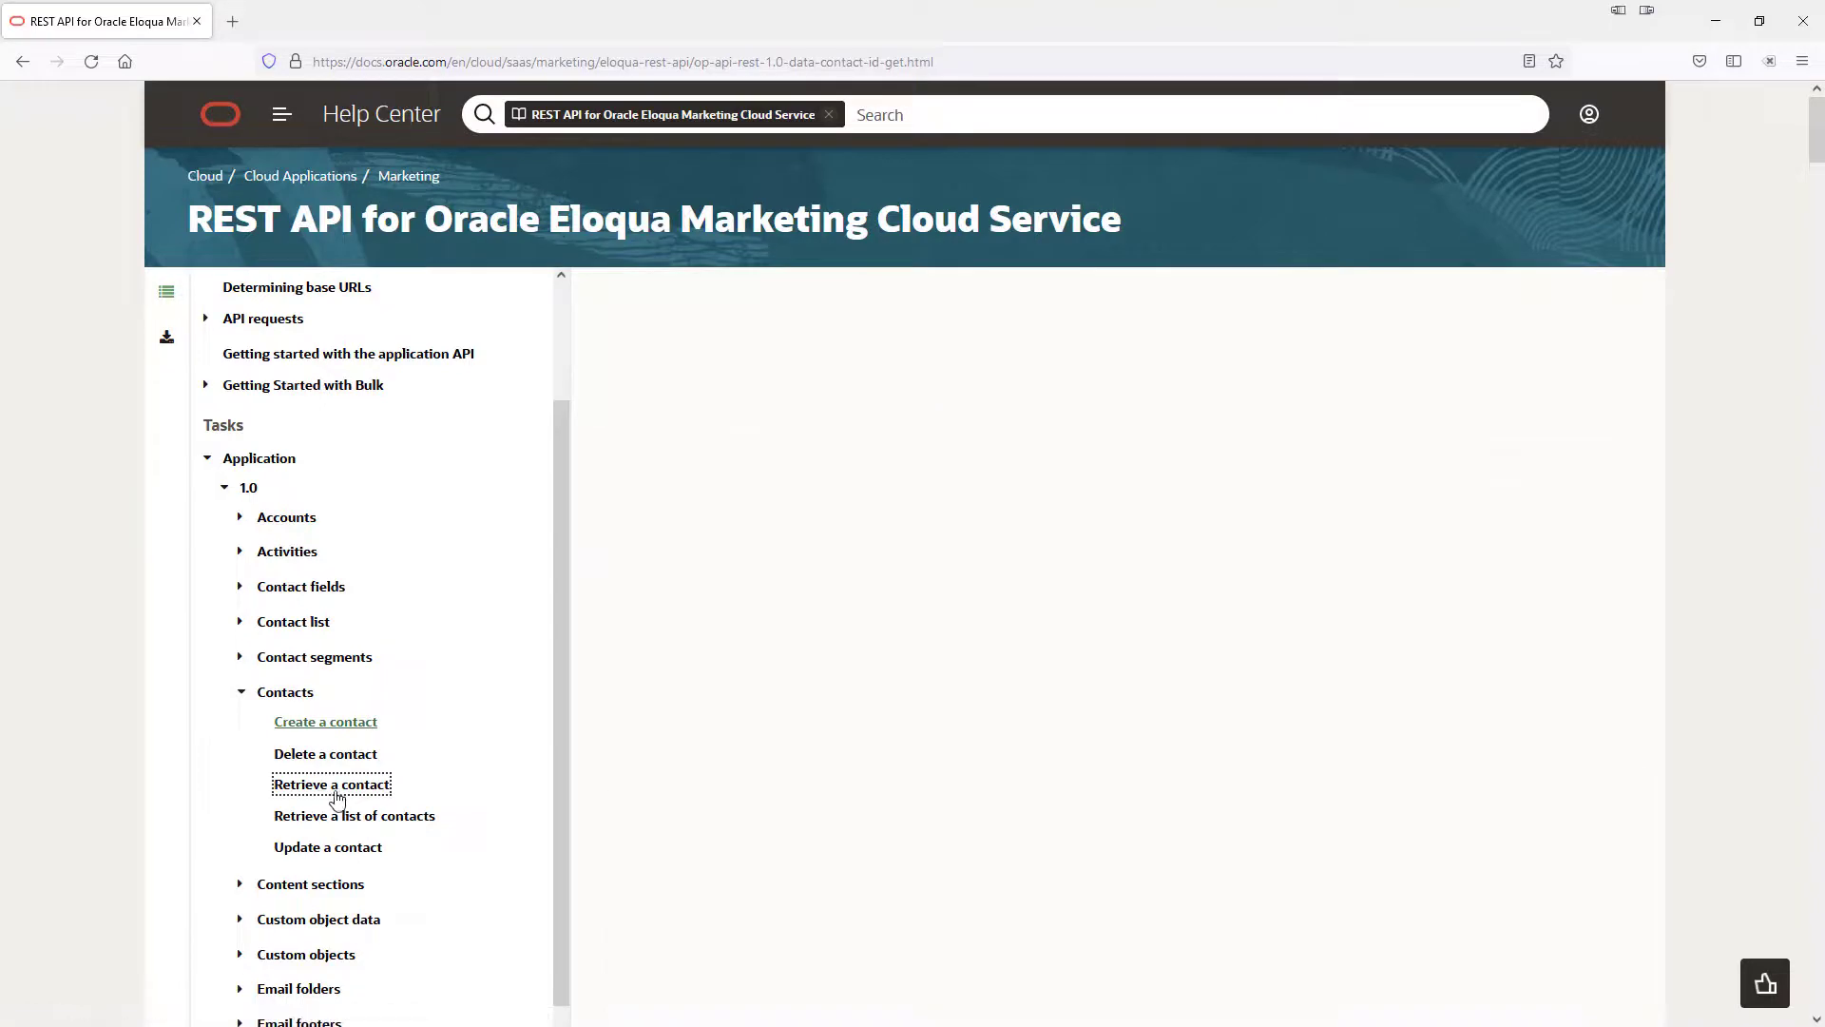
left_click(331, 784)
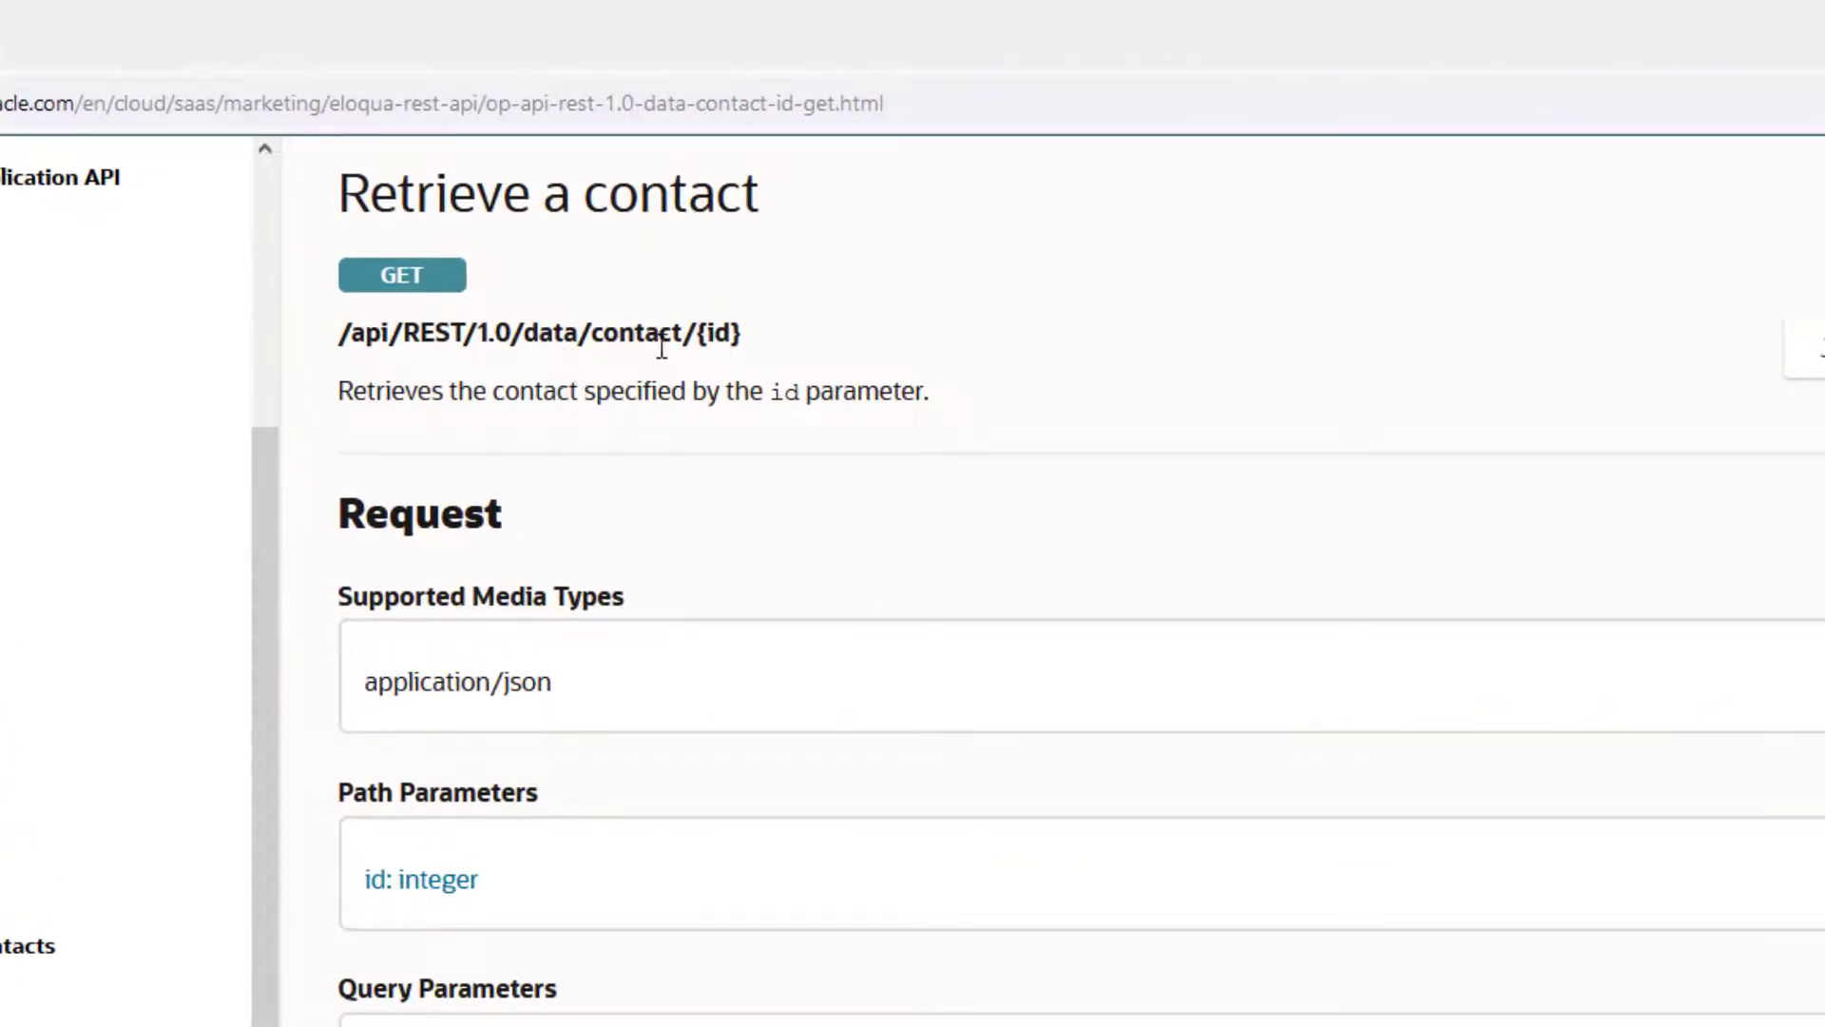
mouse_move(749, 352)
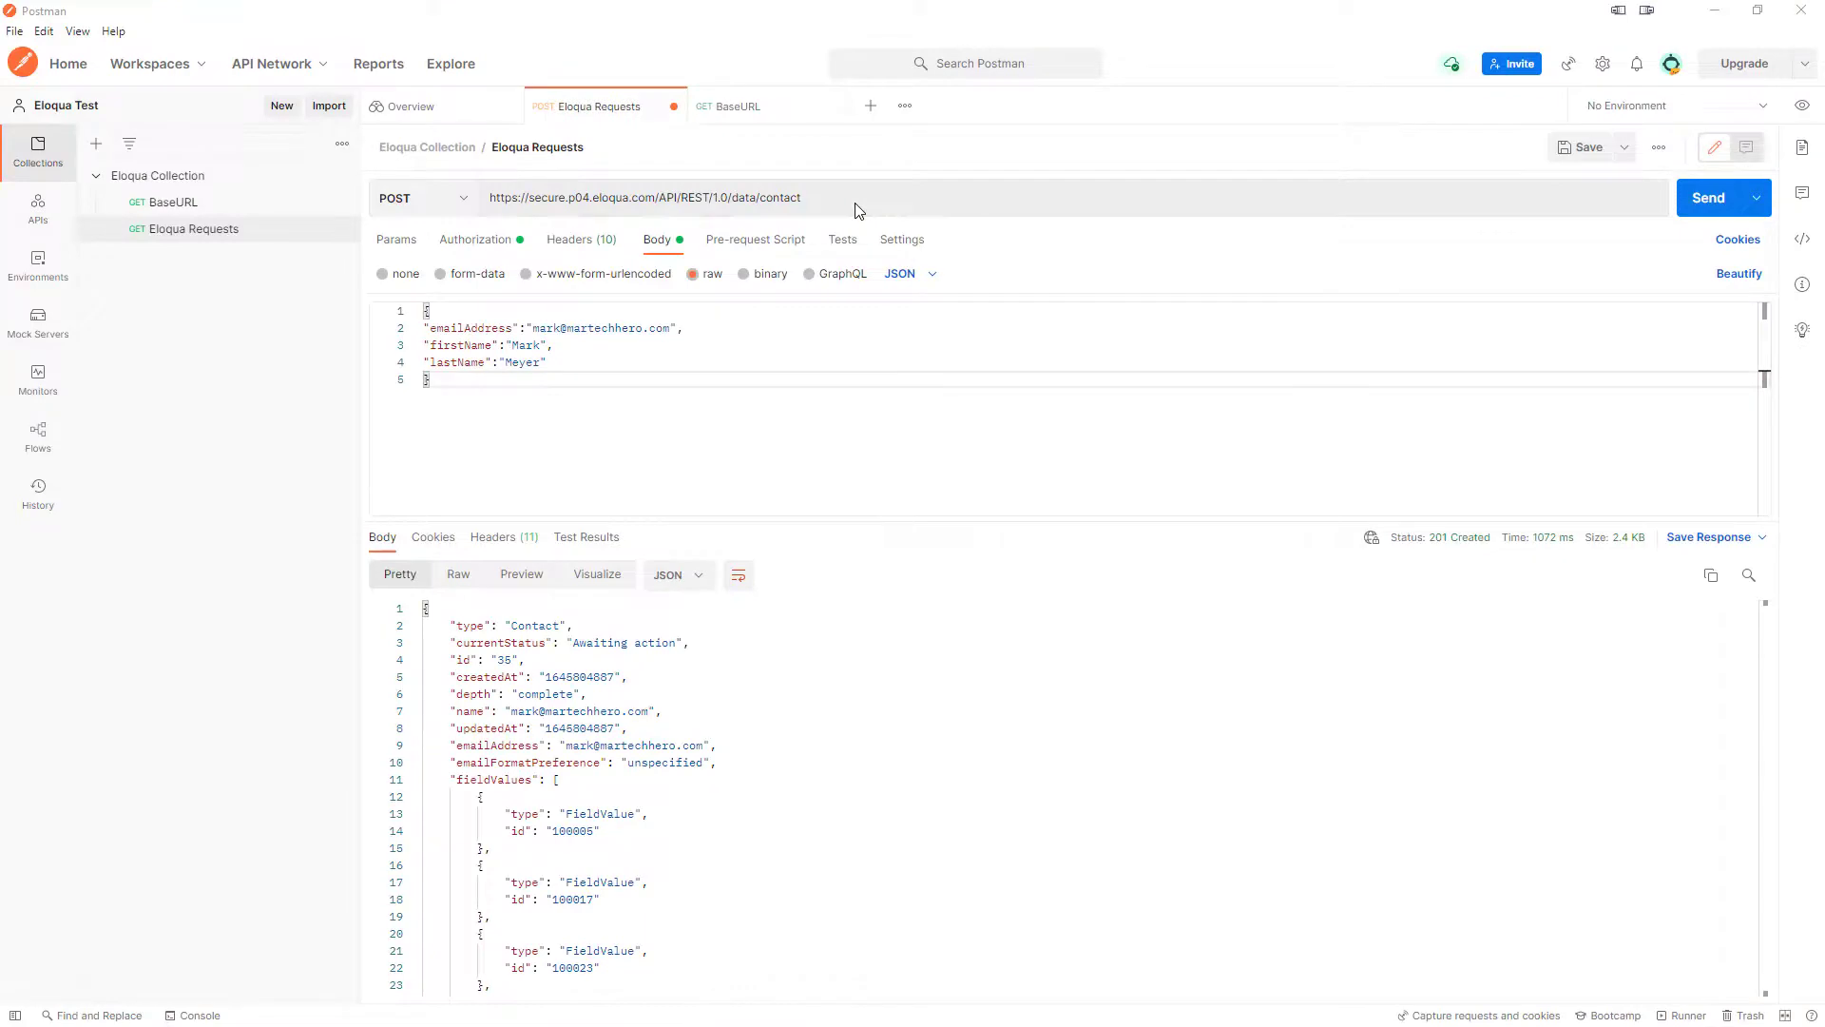
- GET /data/contact/35 for a 200 OK, then change the URL id to 4
left_click(800, 196)
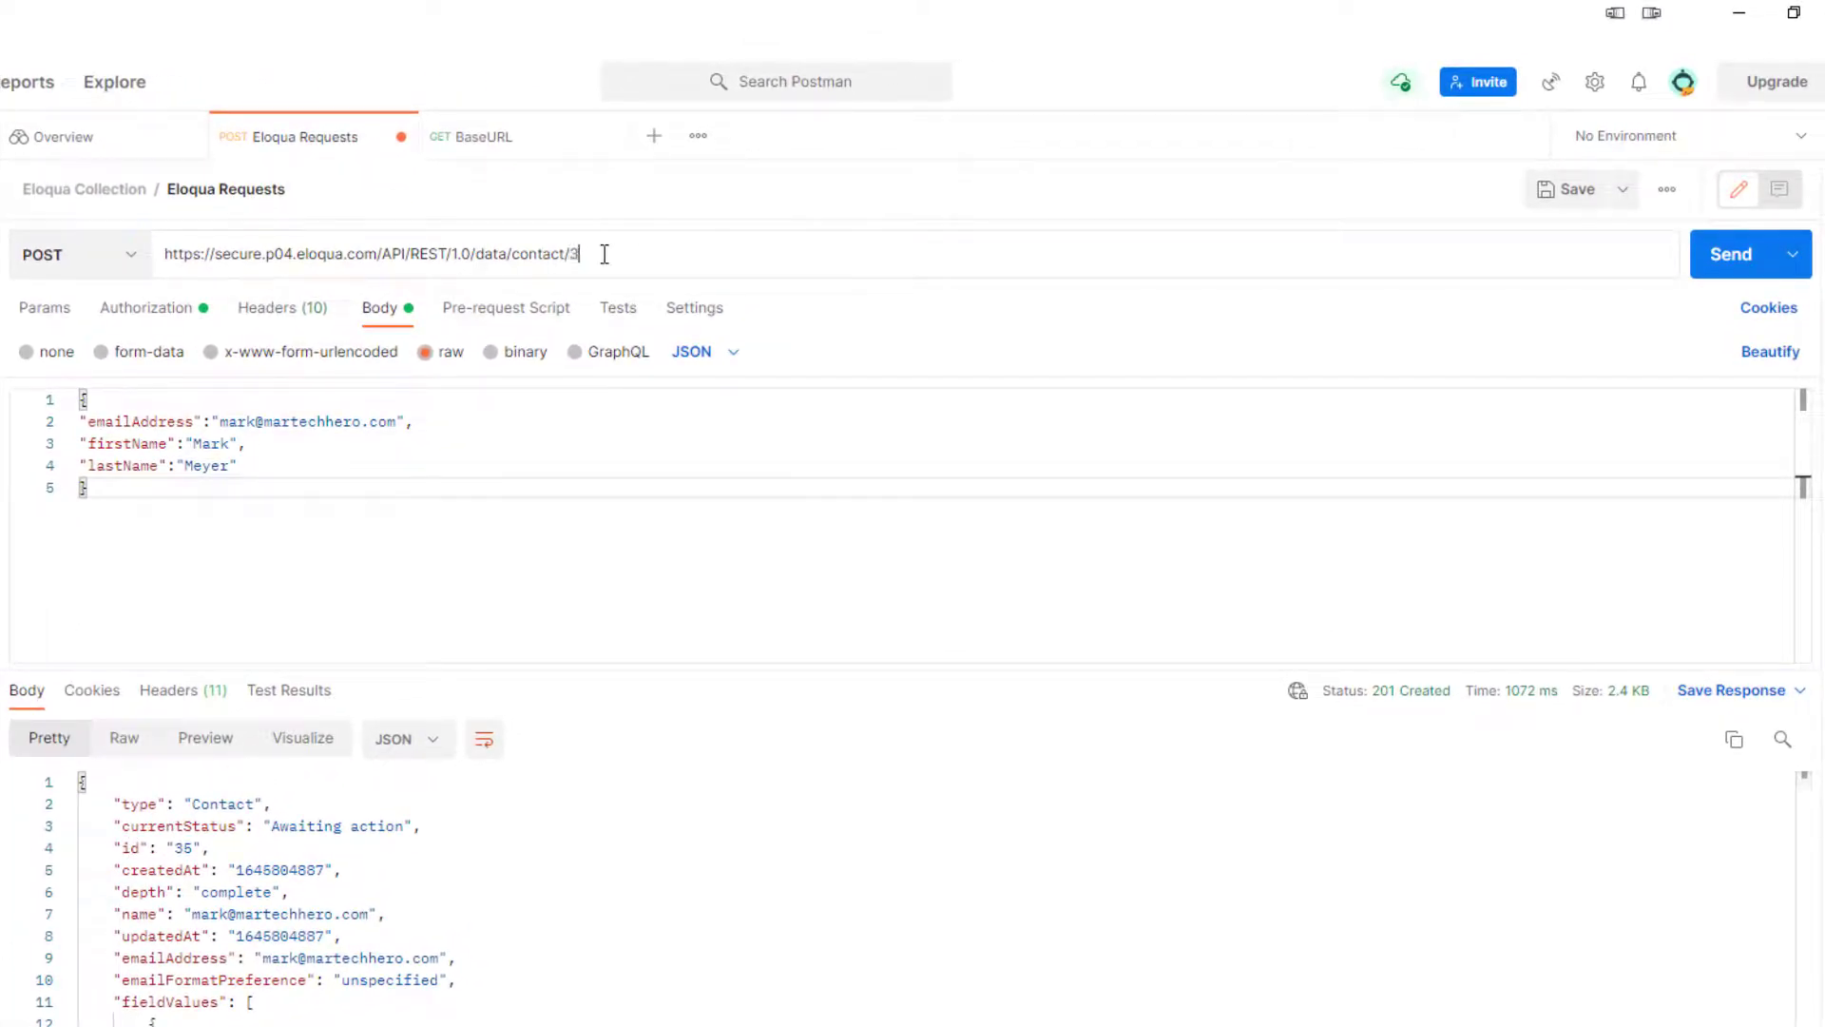
type("5")
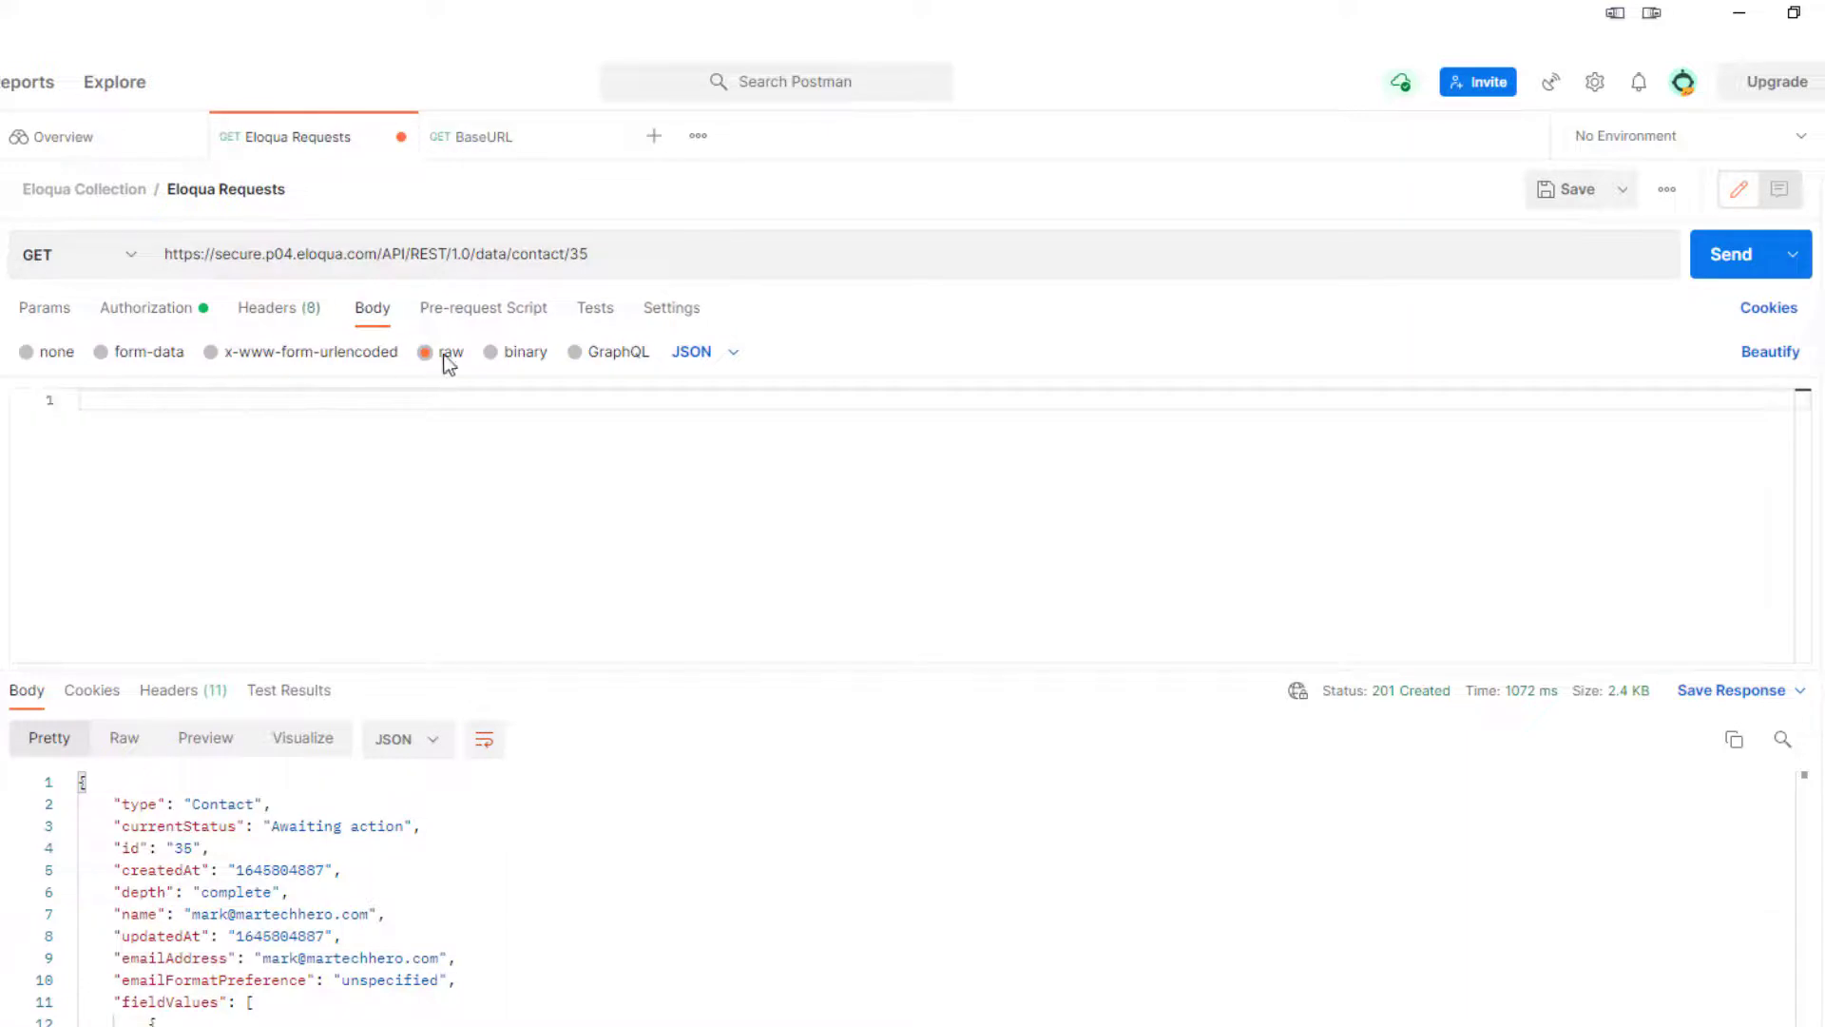
left_click(1730, 253)
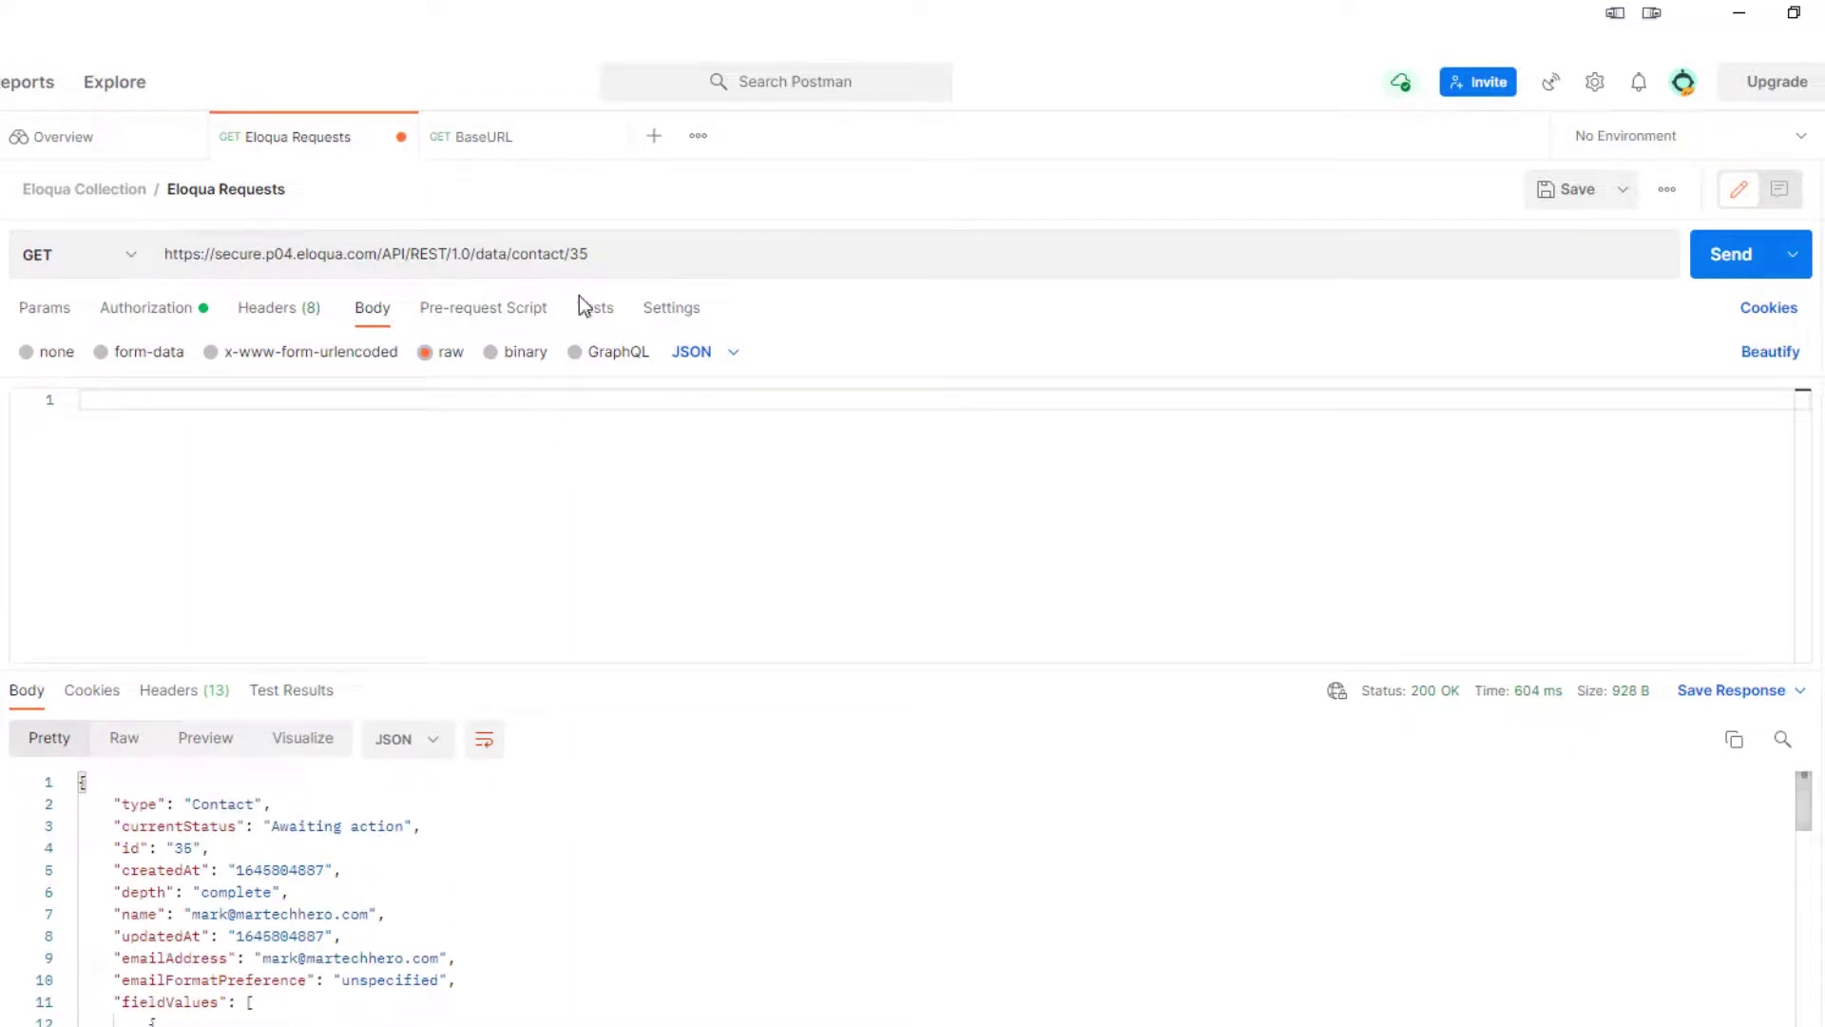
left_click(604, 253)
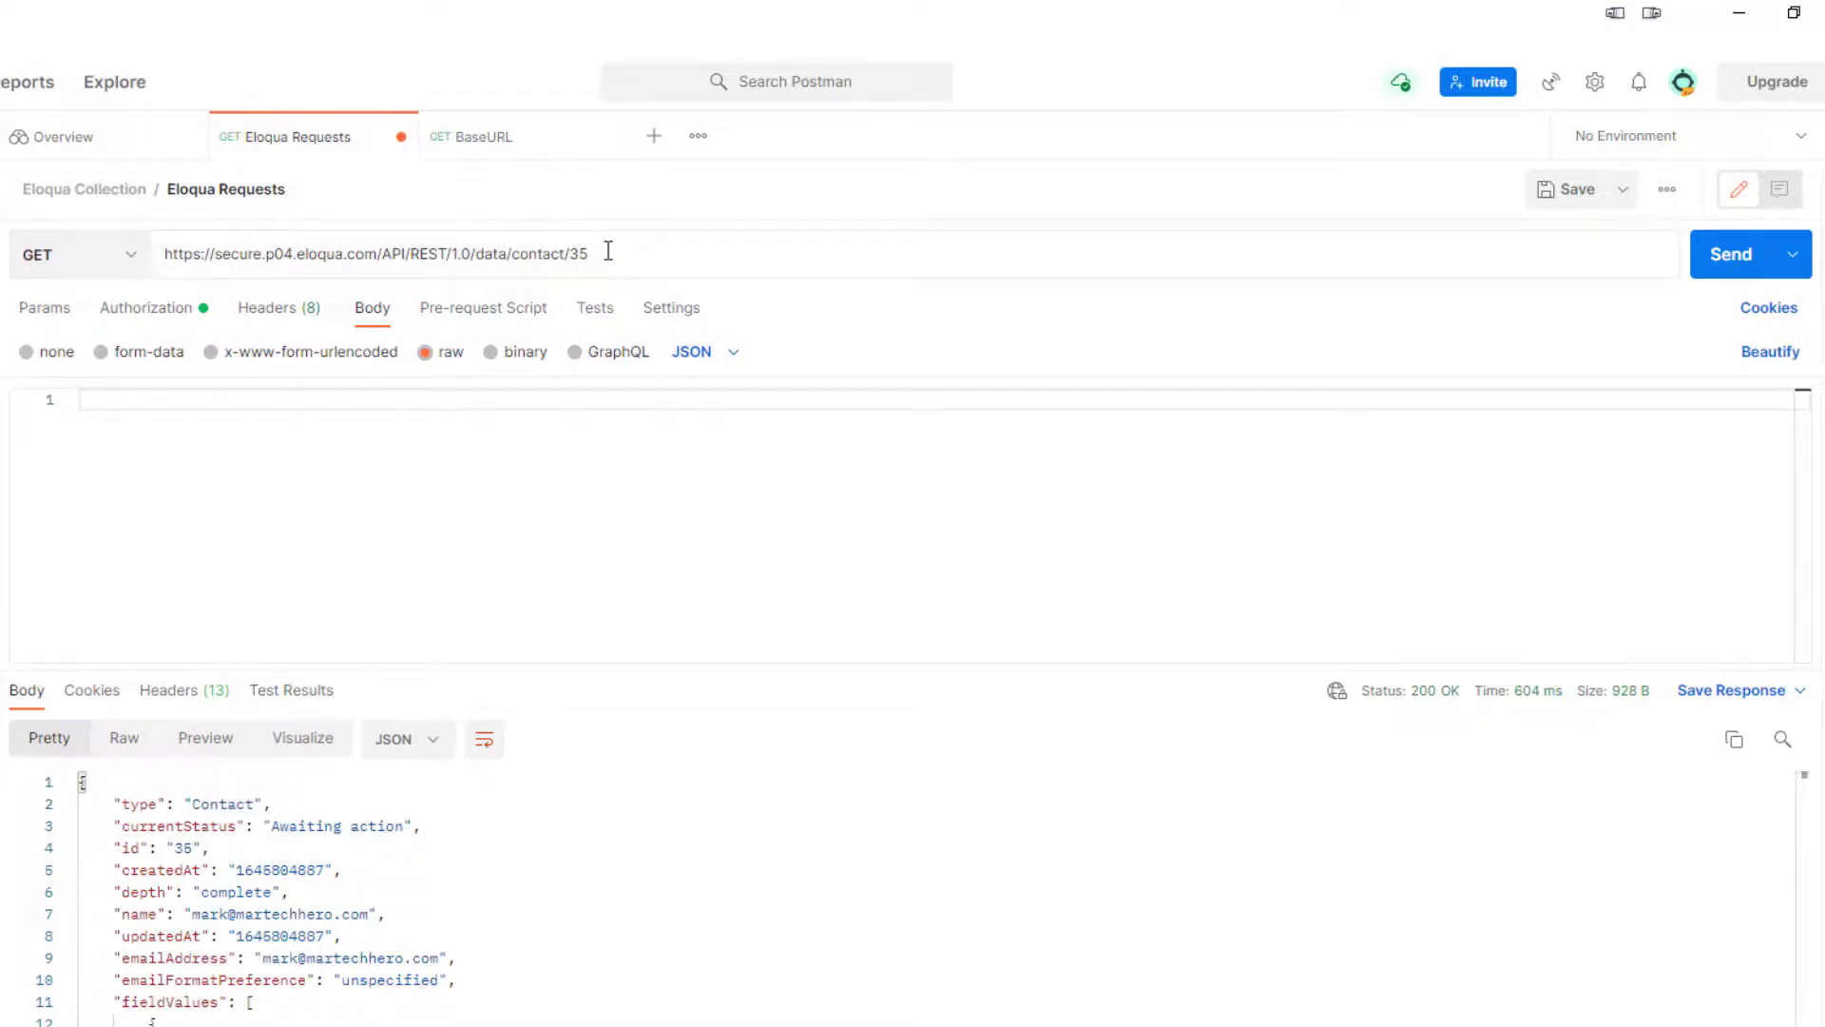
type("4")
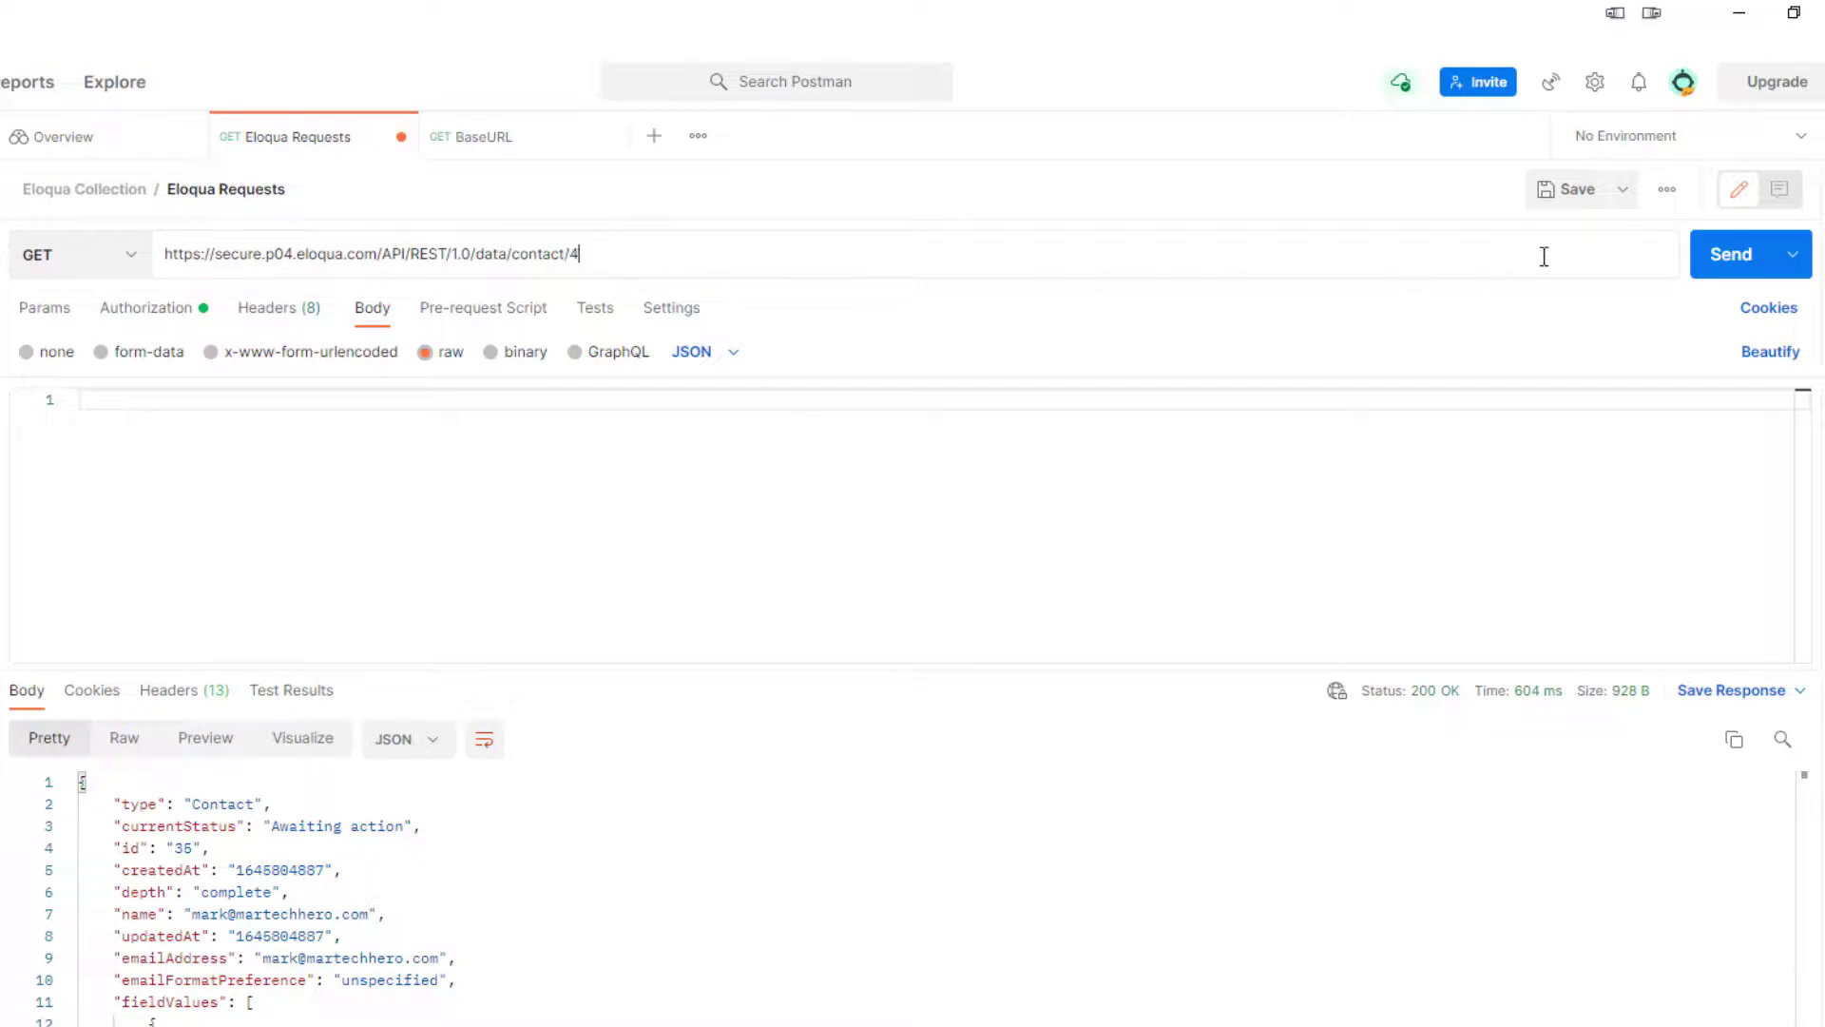
- Send the GET for /data/contact/4 and receive its details with 200 OK
left_click(1730, 252)
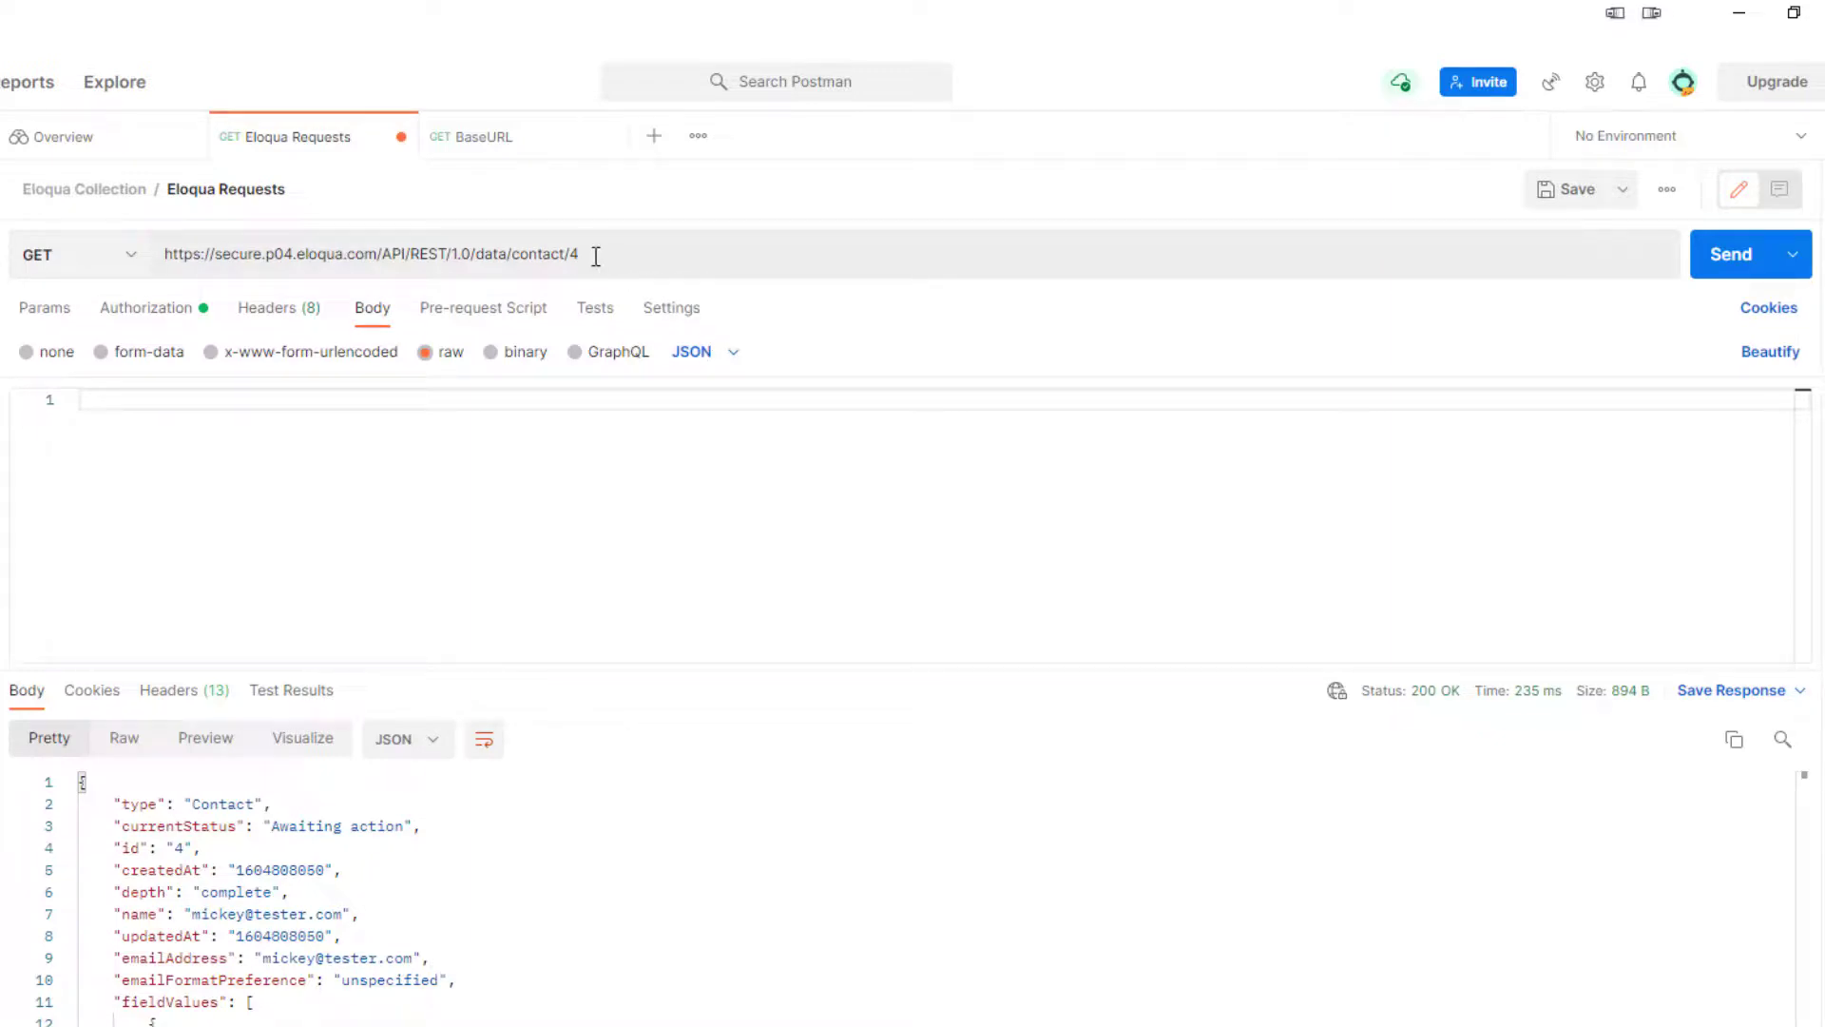
mouse_move(167, 272)
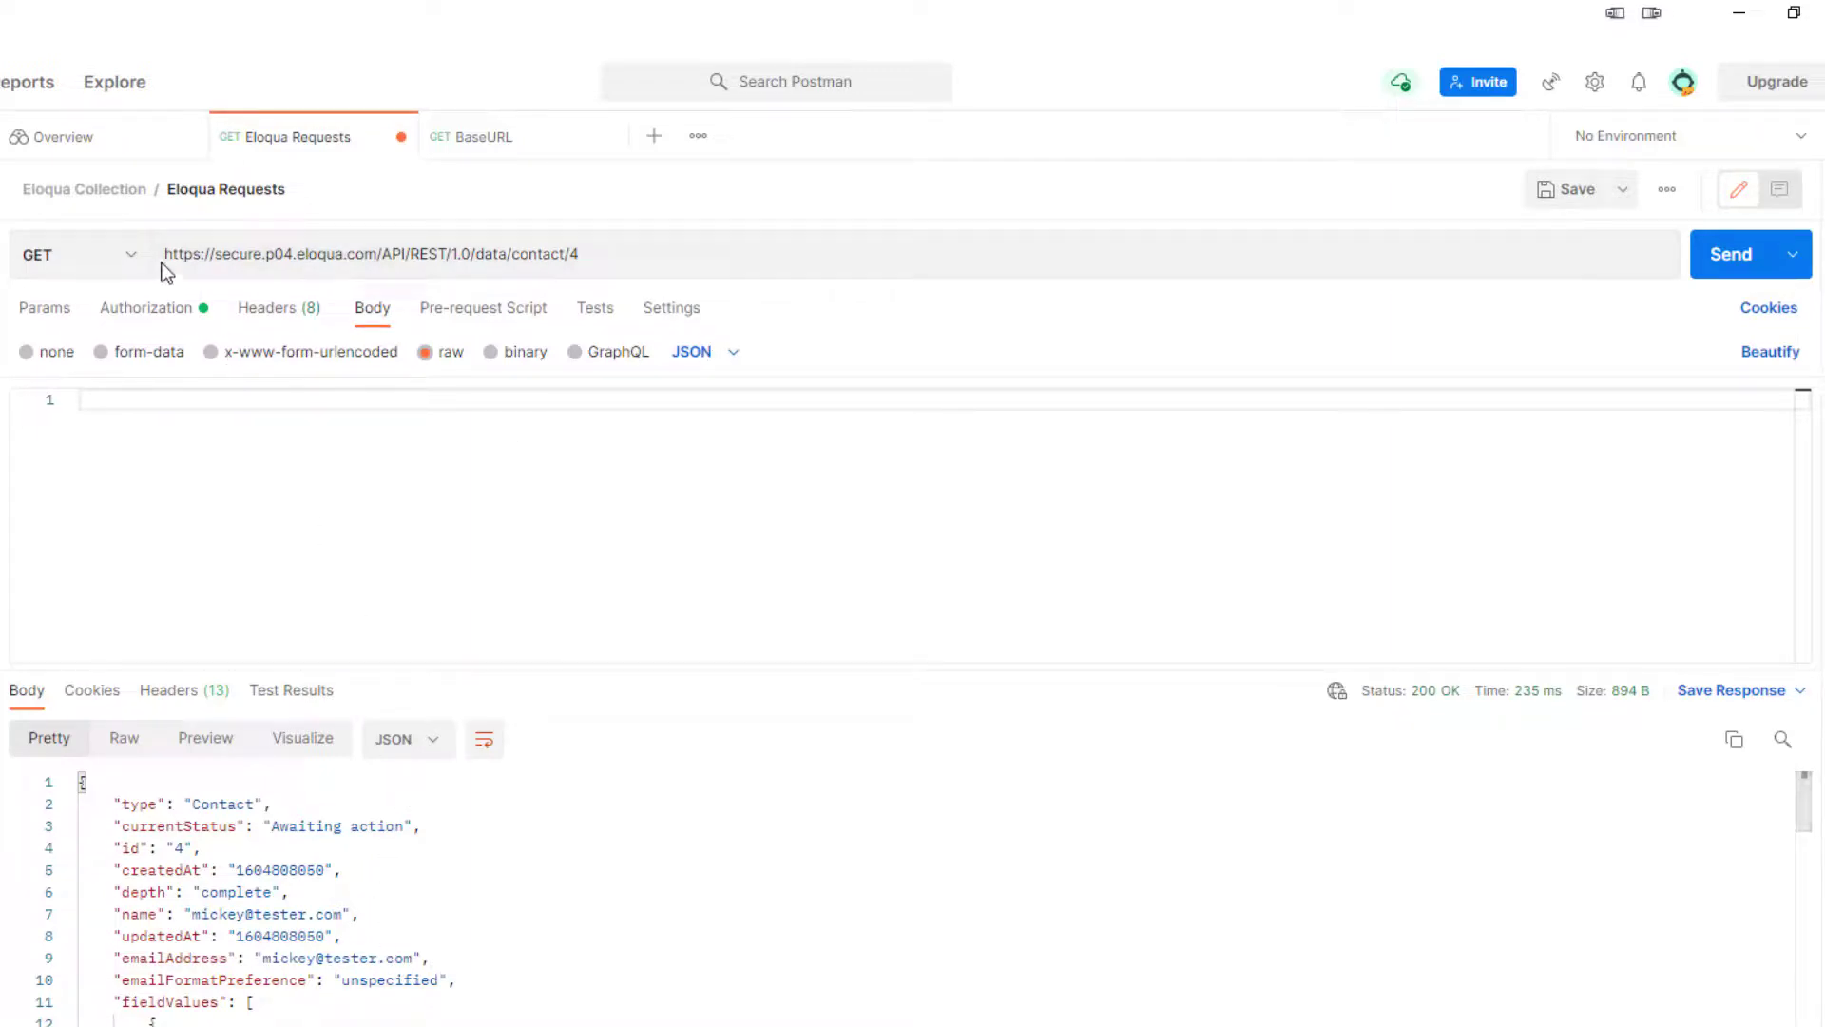
- Send a DELETE to /data/contact/4, getting 200 OK with an empty body
left_click(76, 253)
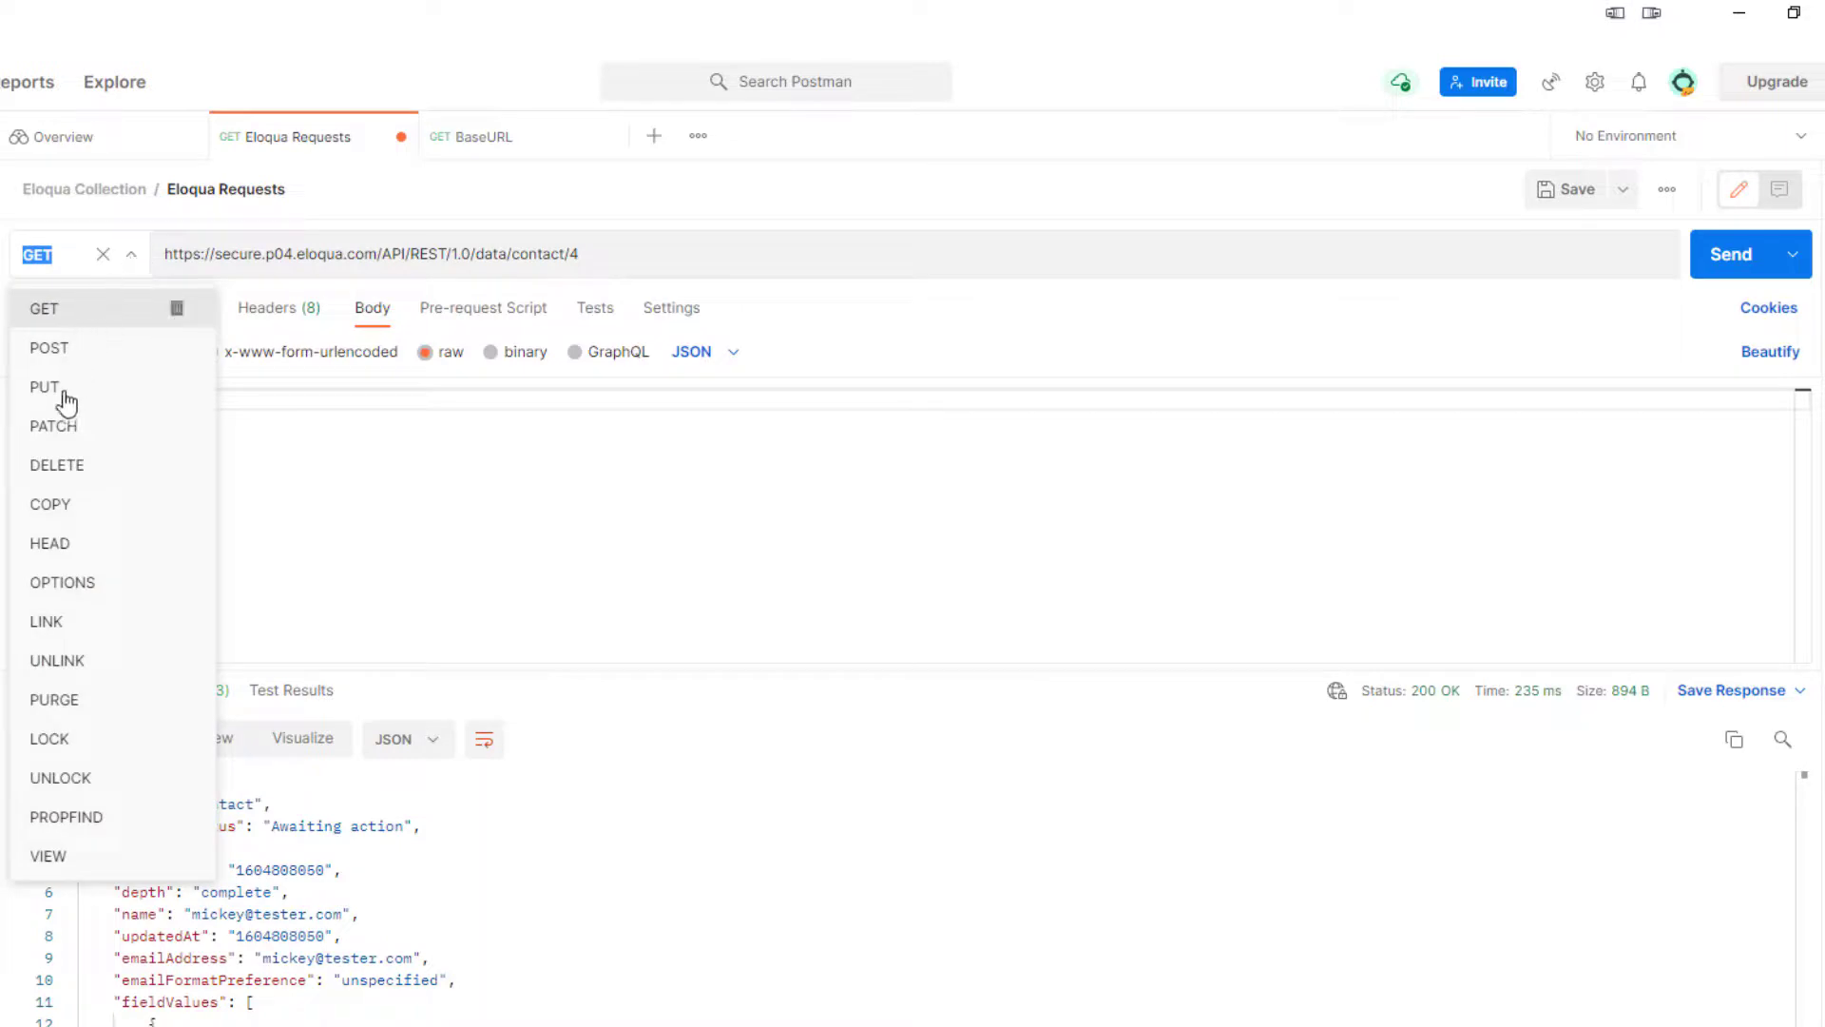
left_click(57, 464)
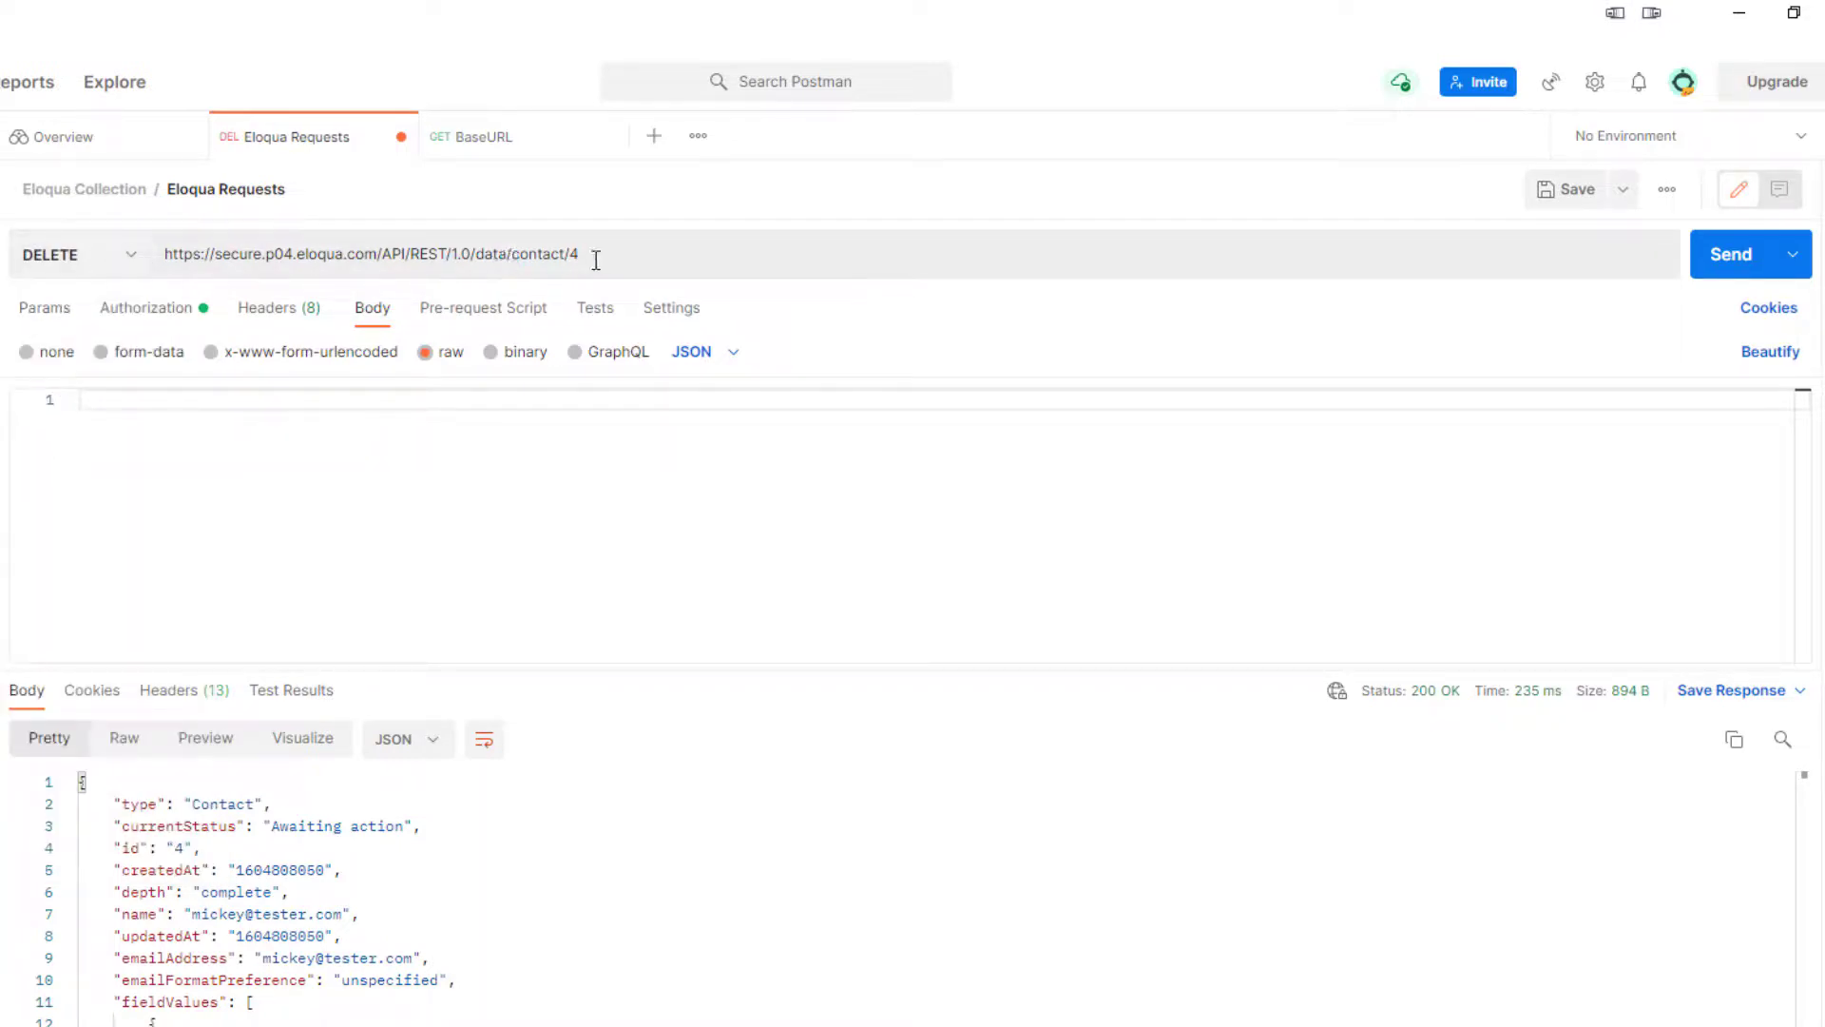
left_click(1745, 253)
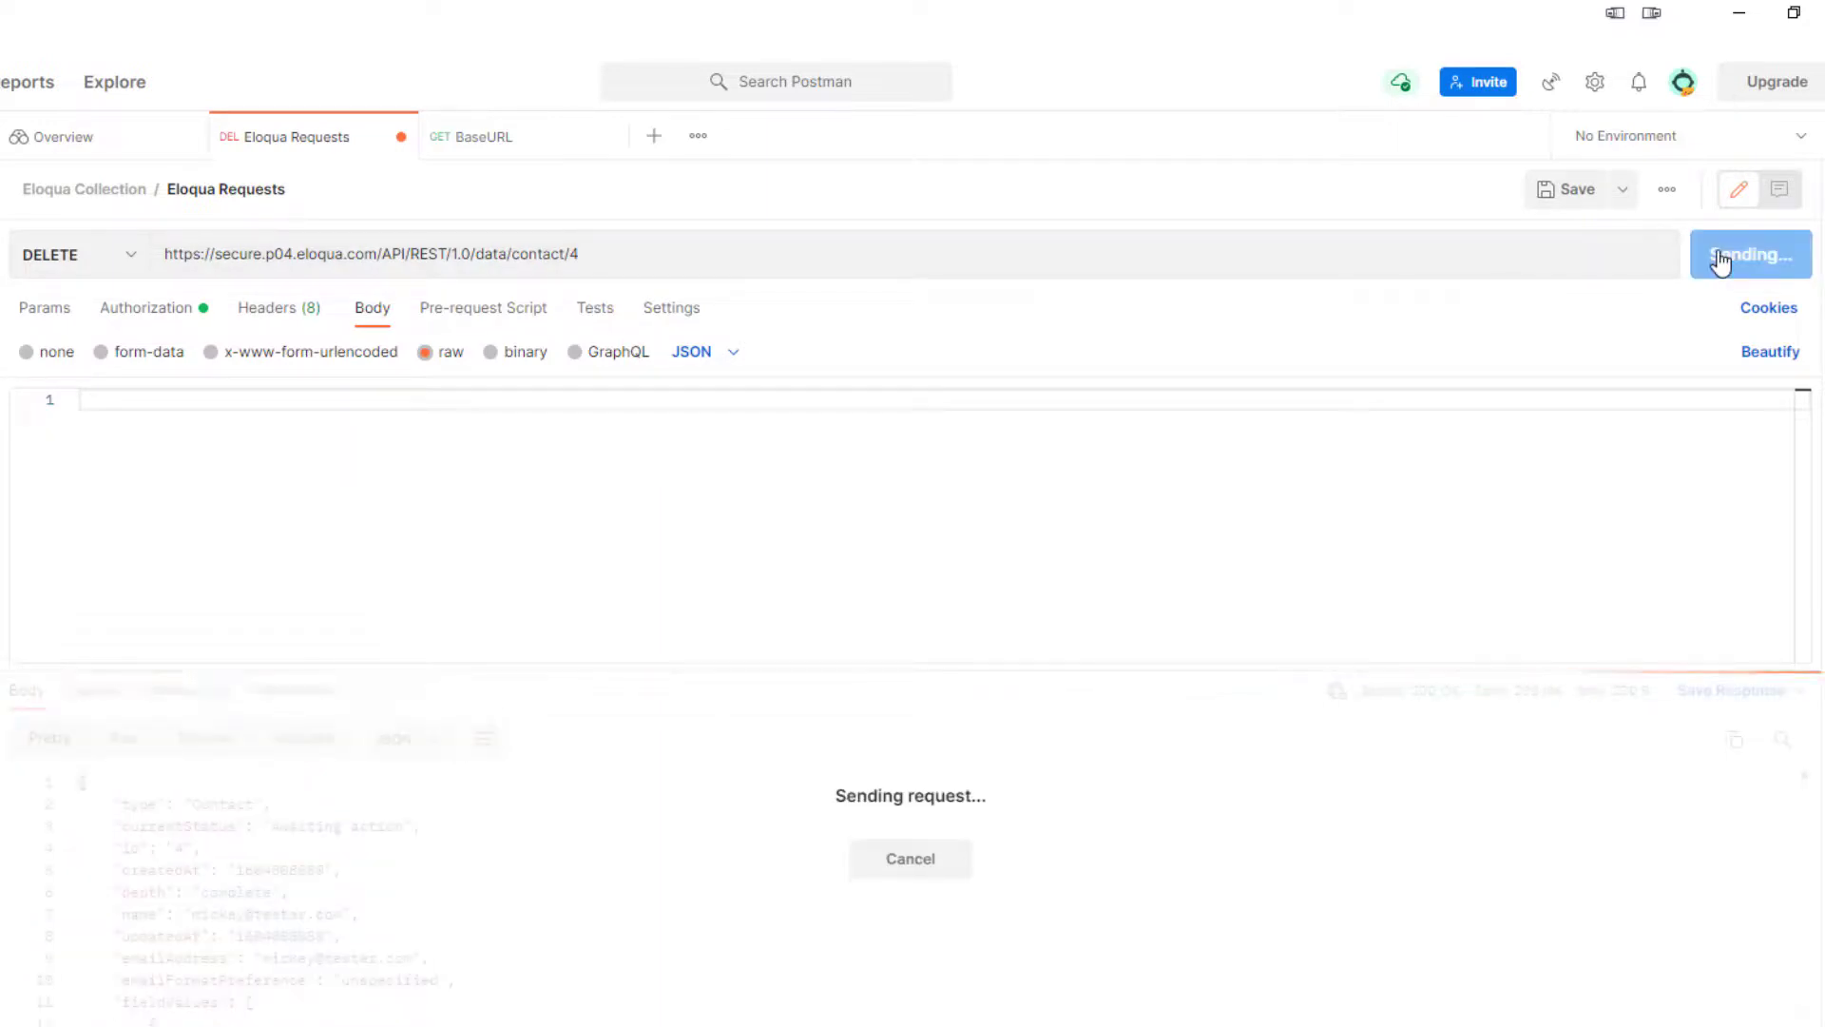
left_click(1743, 253)
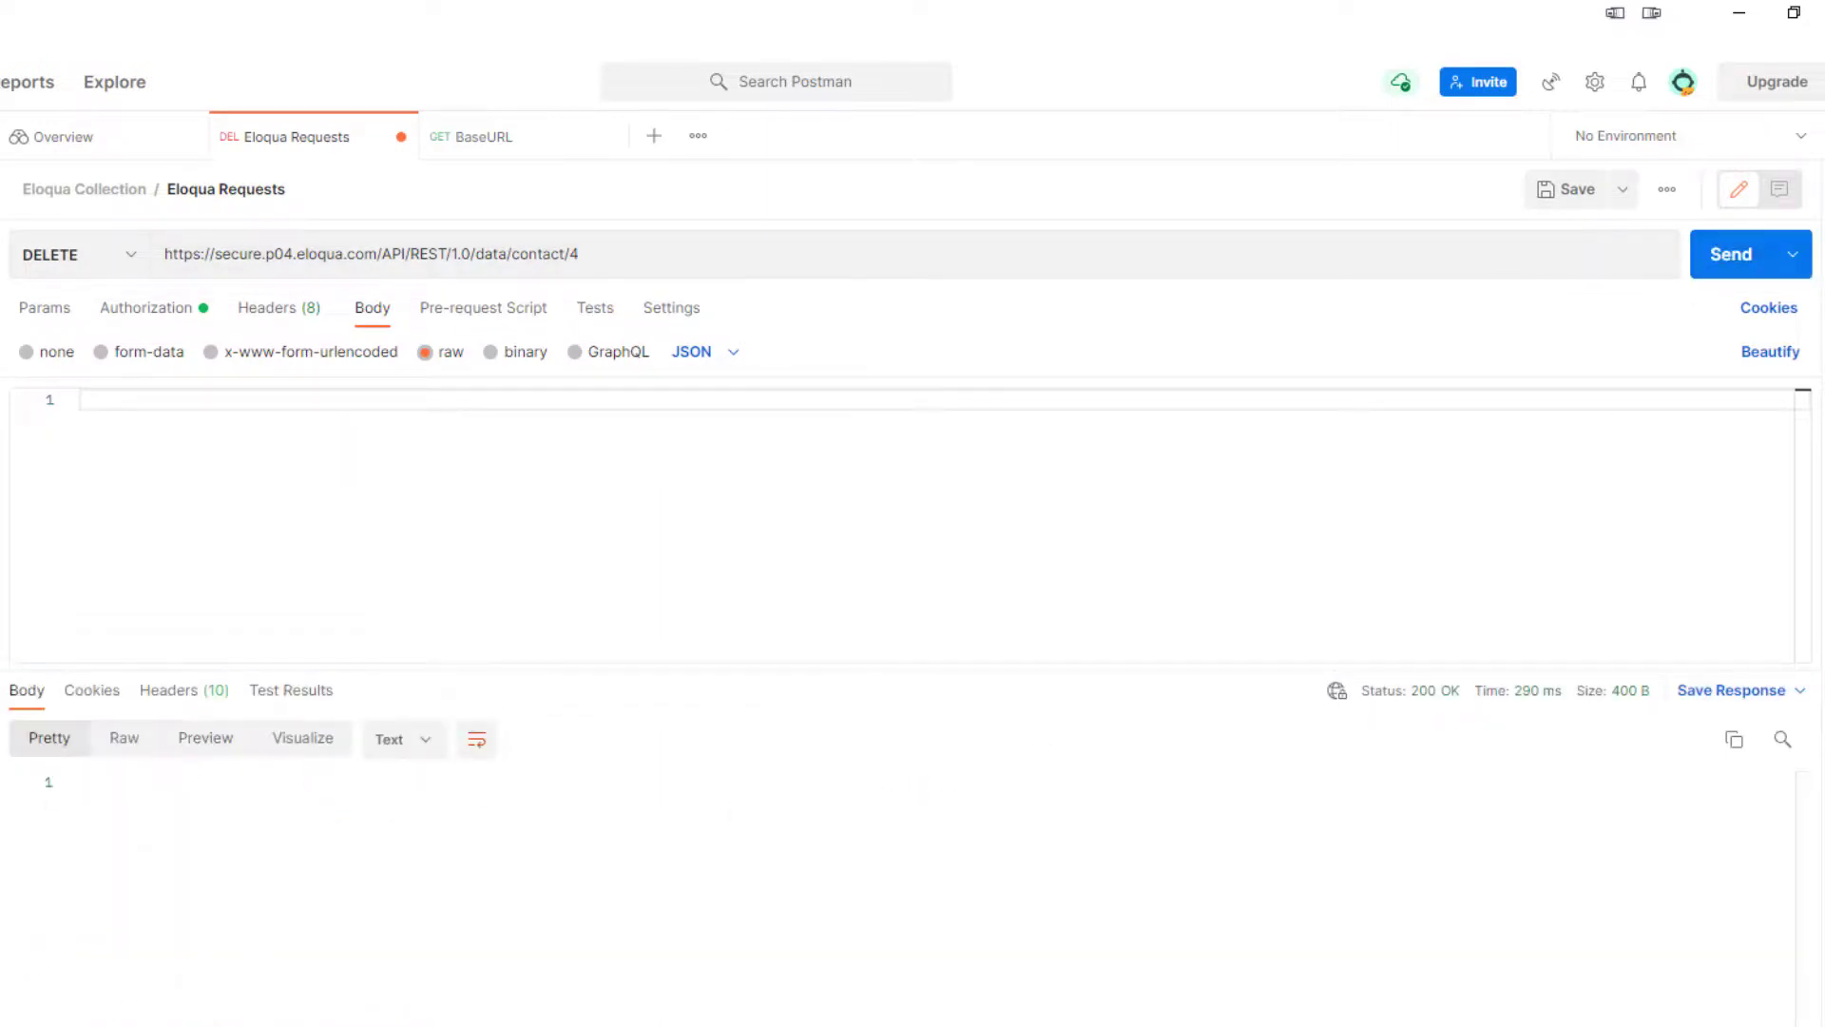
mouse_move(1365, 816)
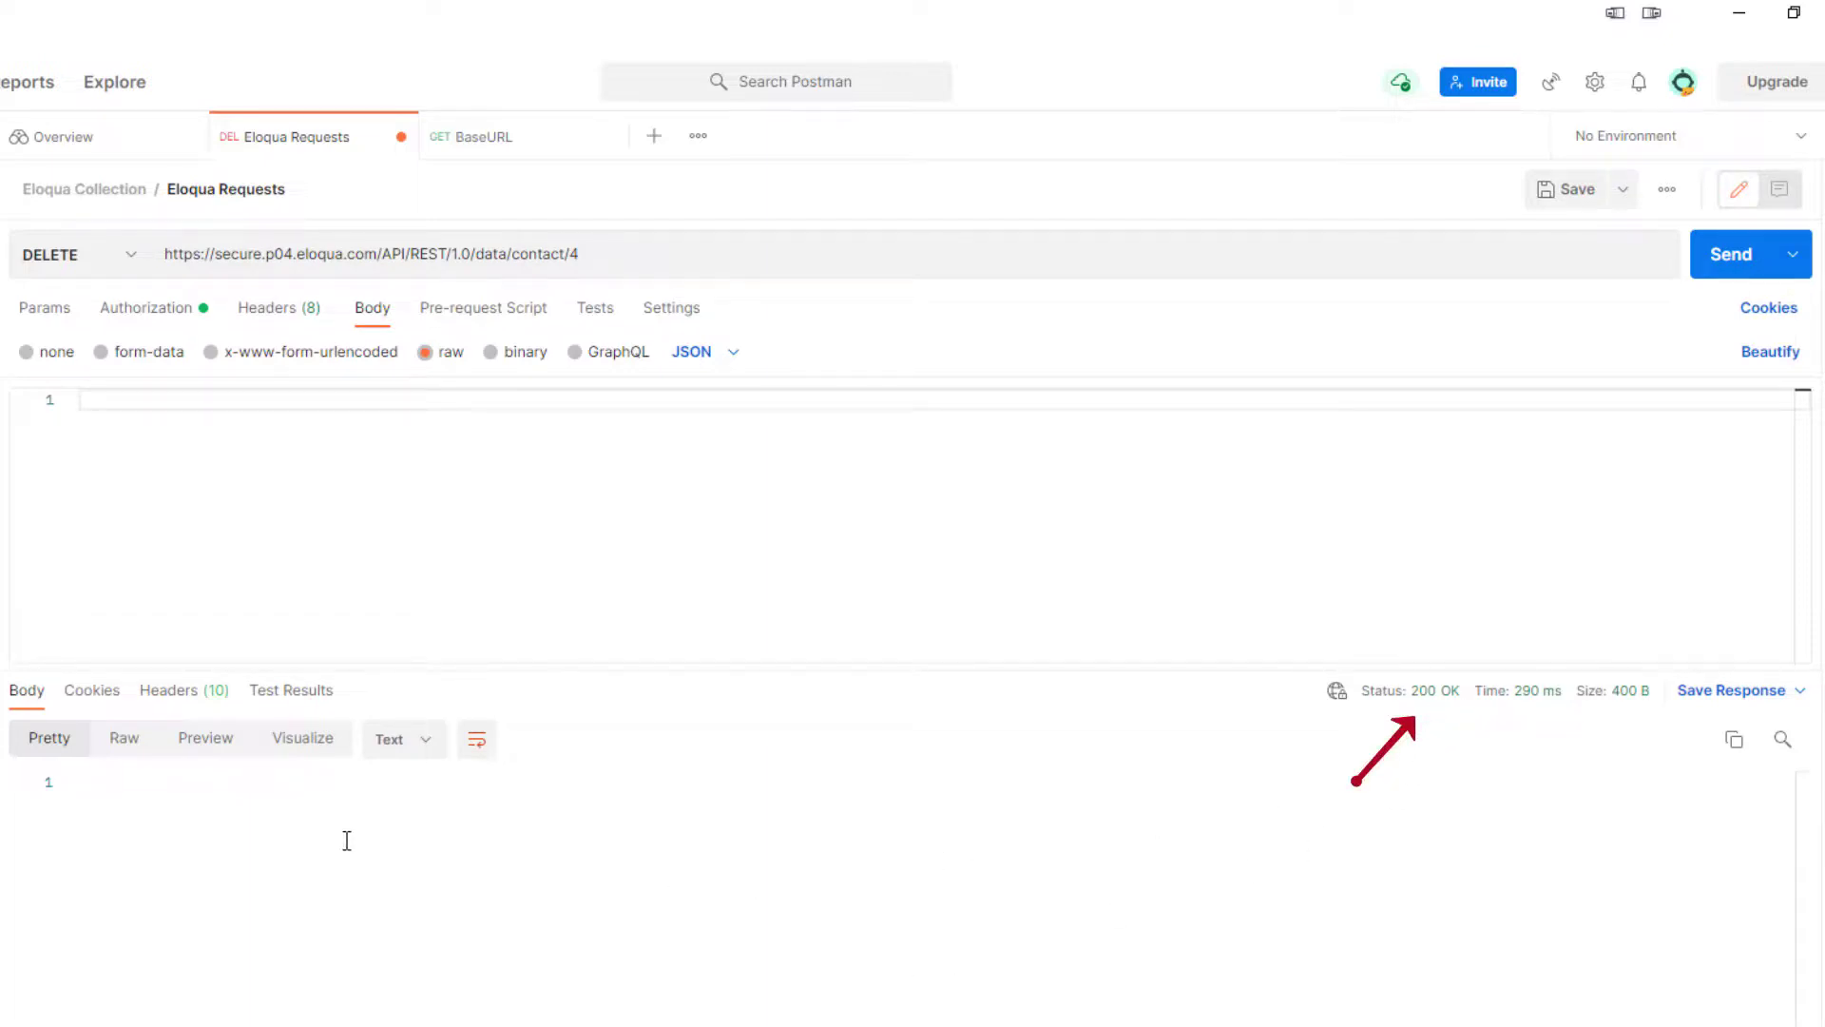
left_click(50, 253)
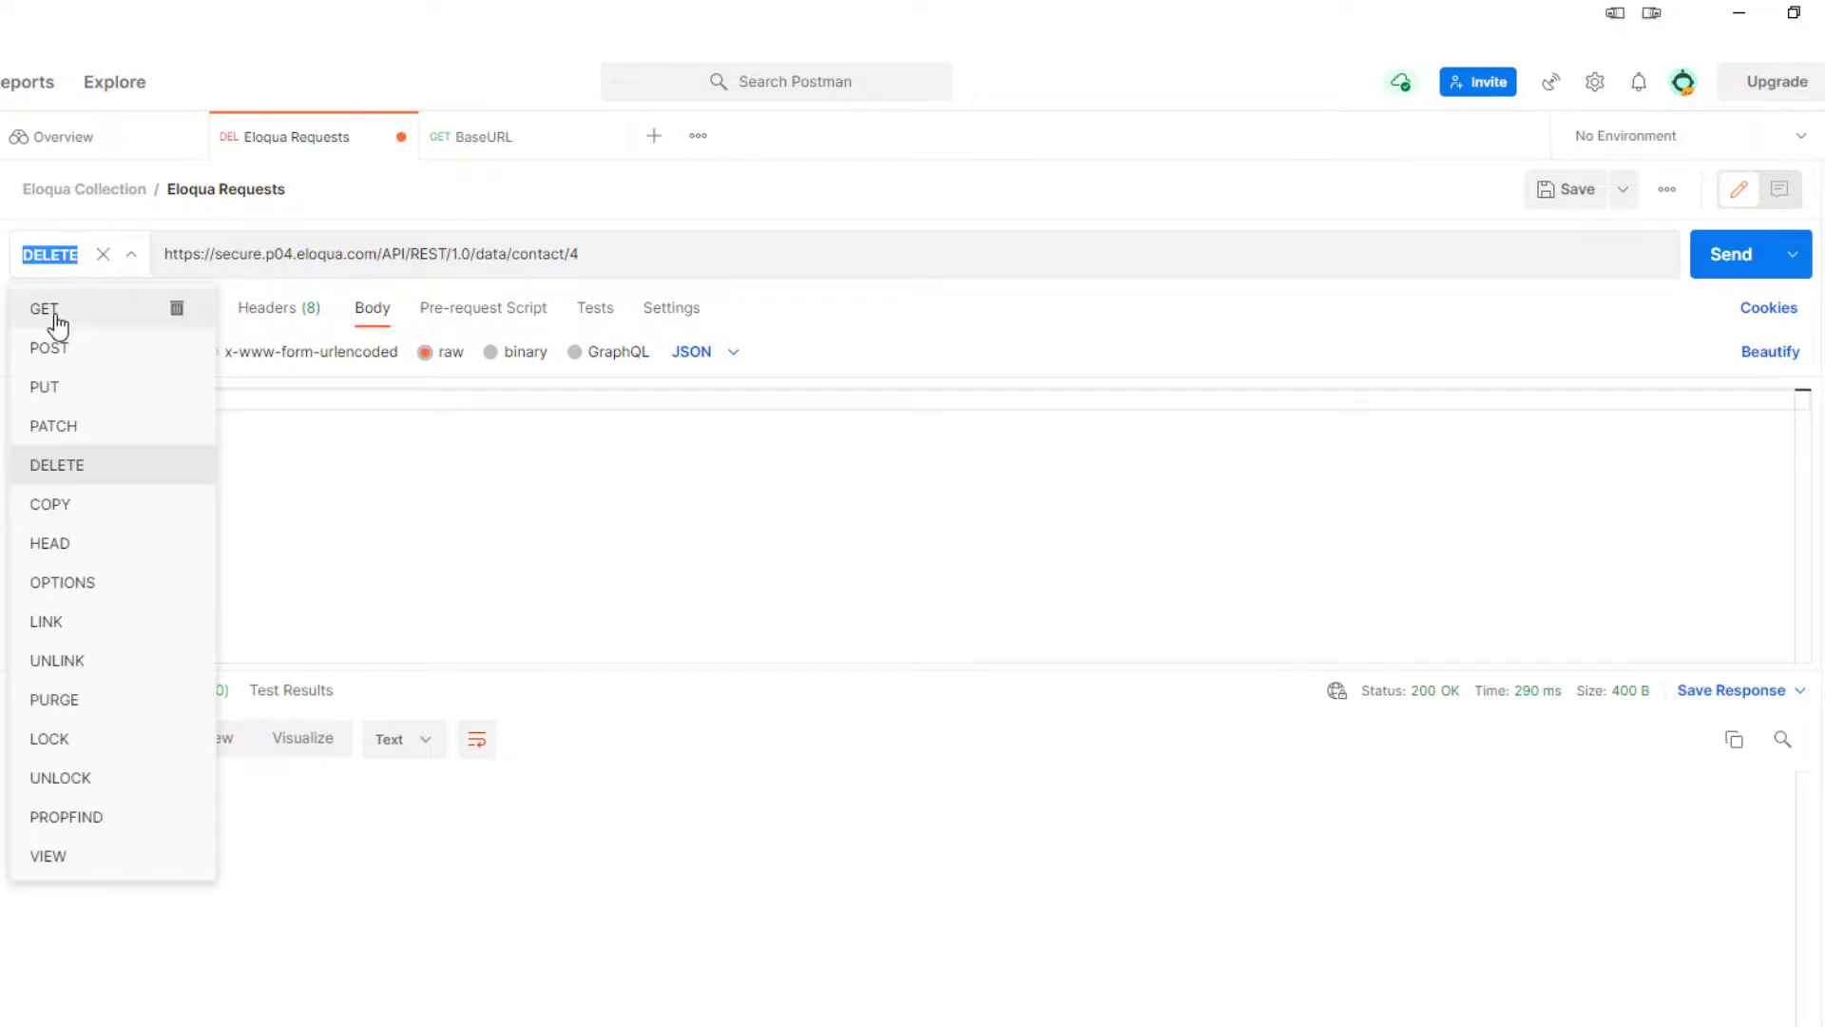
- GET /data/contact/4 again and receive 404 Object Not Found
left_click(44, 308)
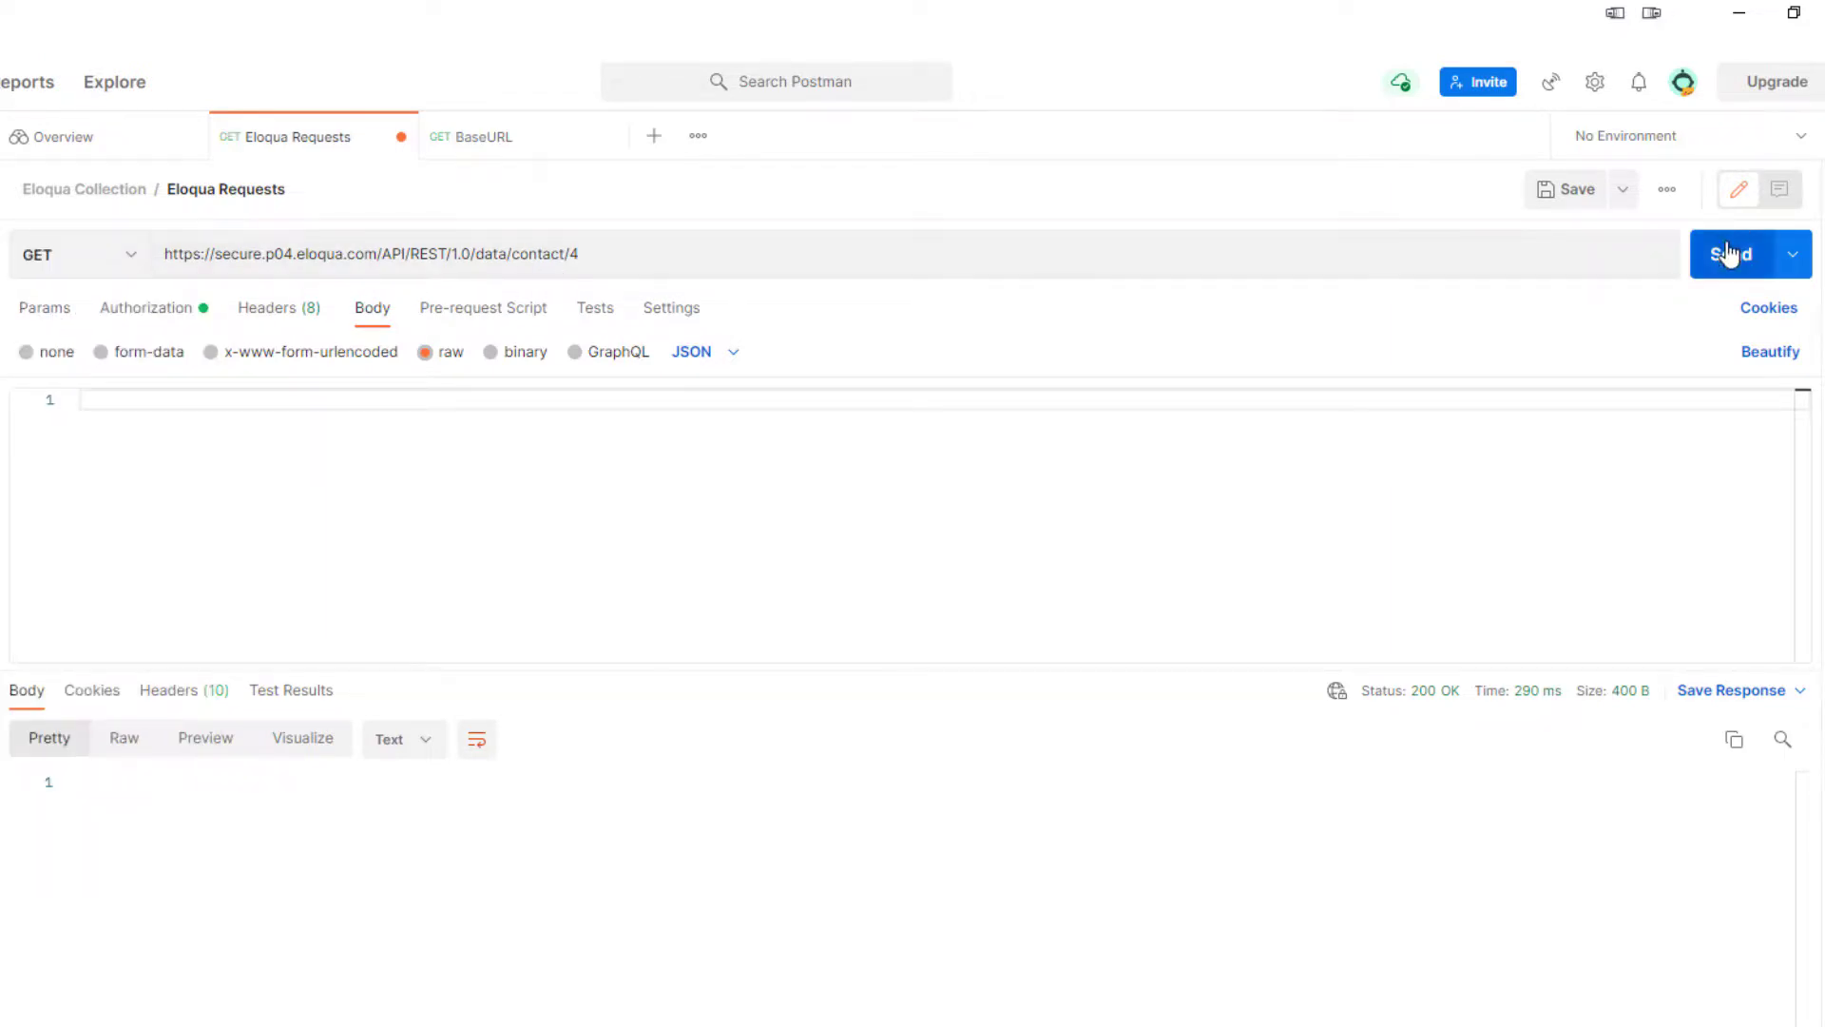
left_click(1733, 253)
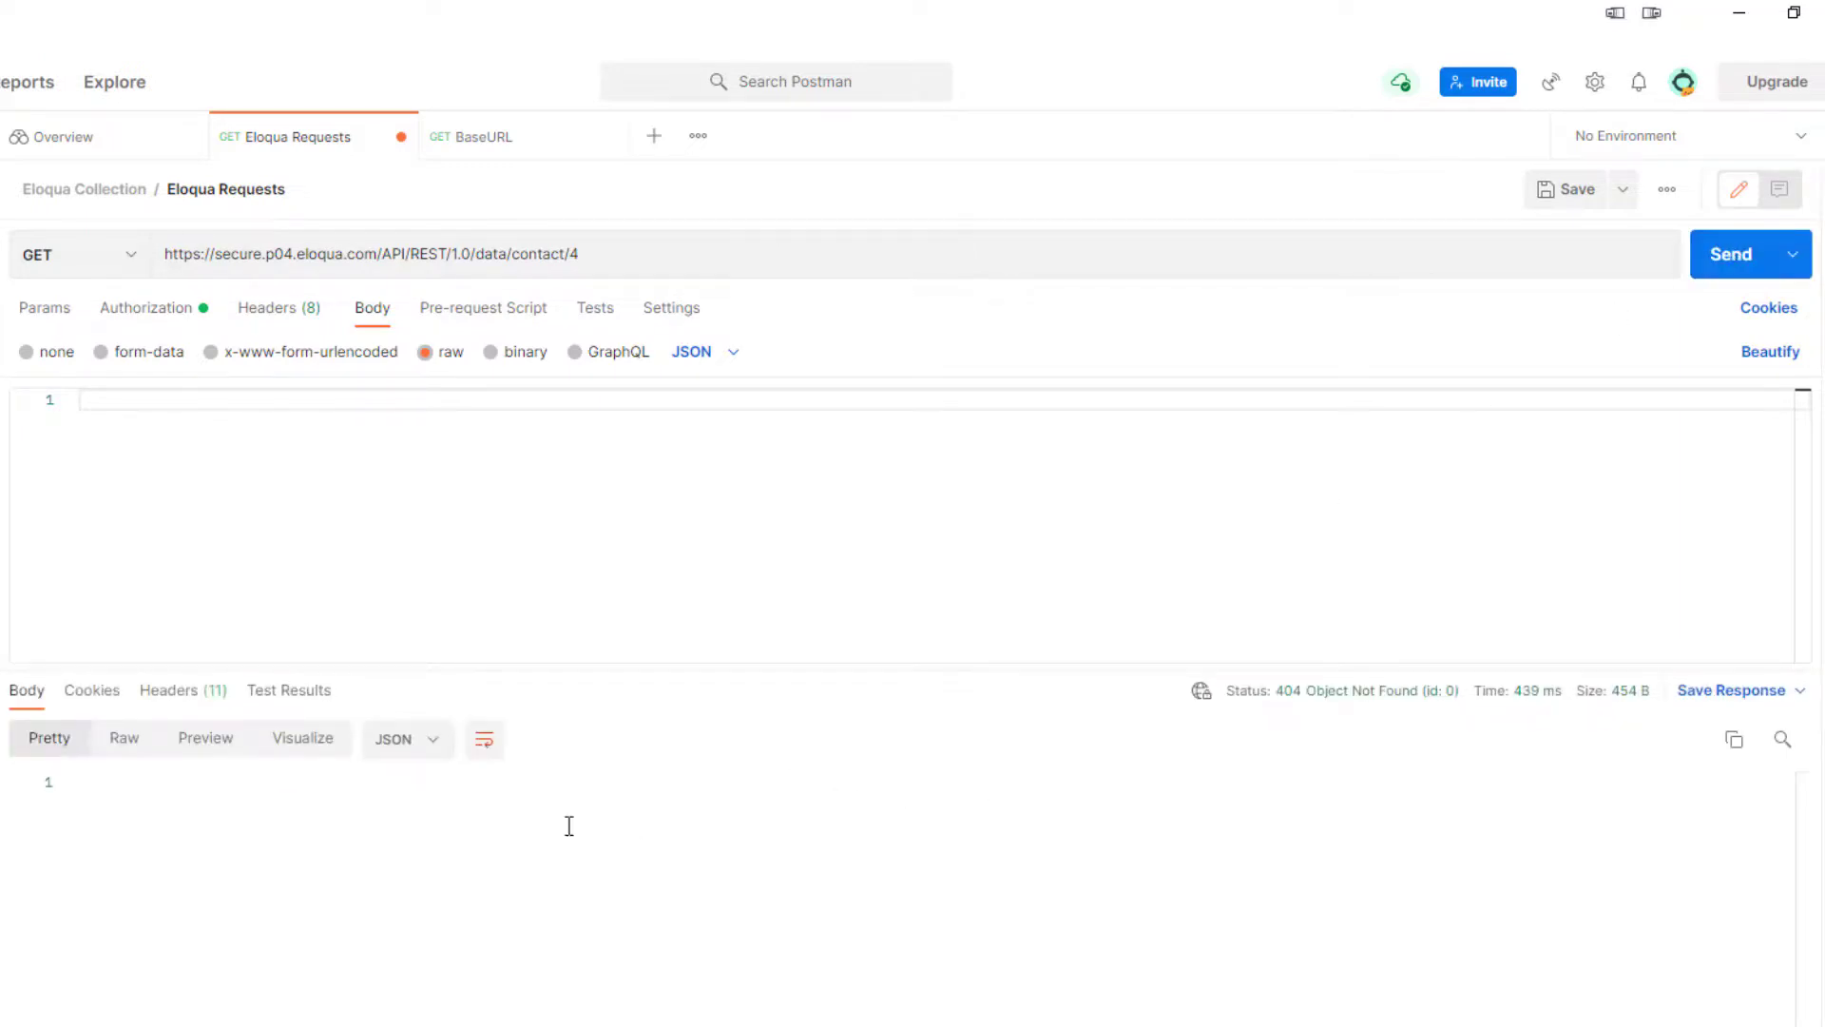
mouse_move(1349, 744)
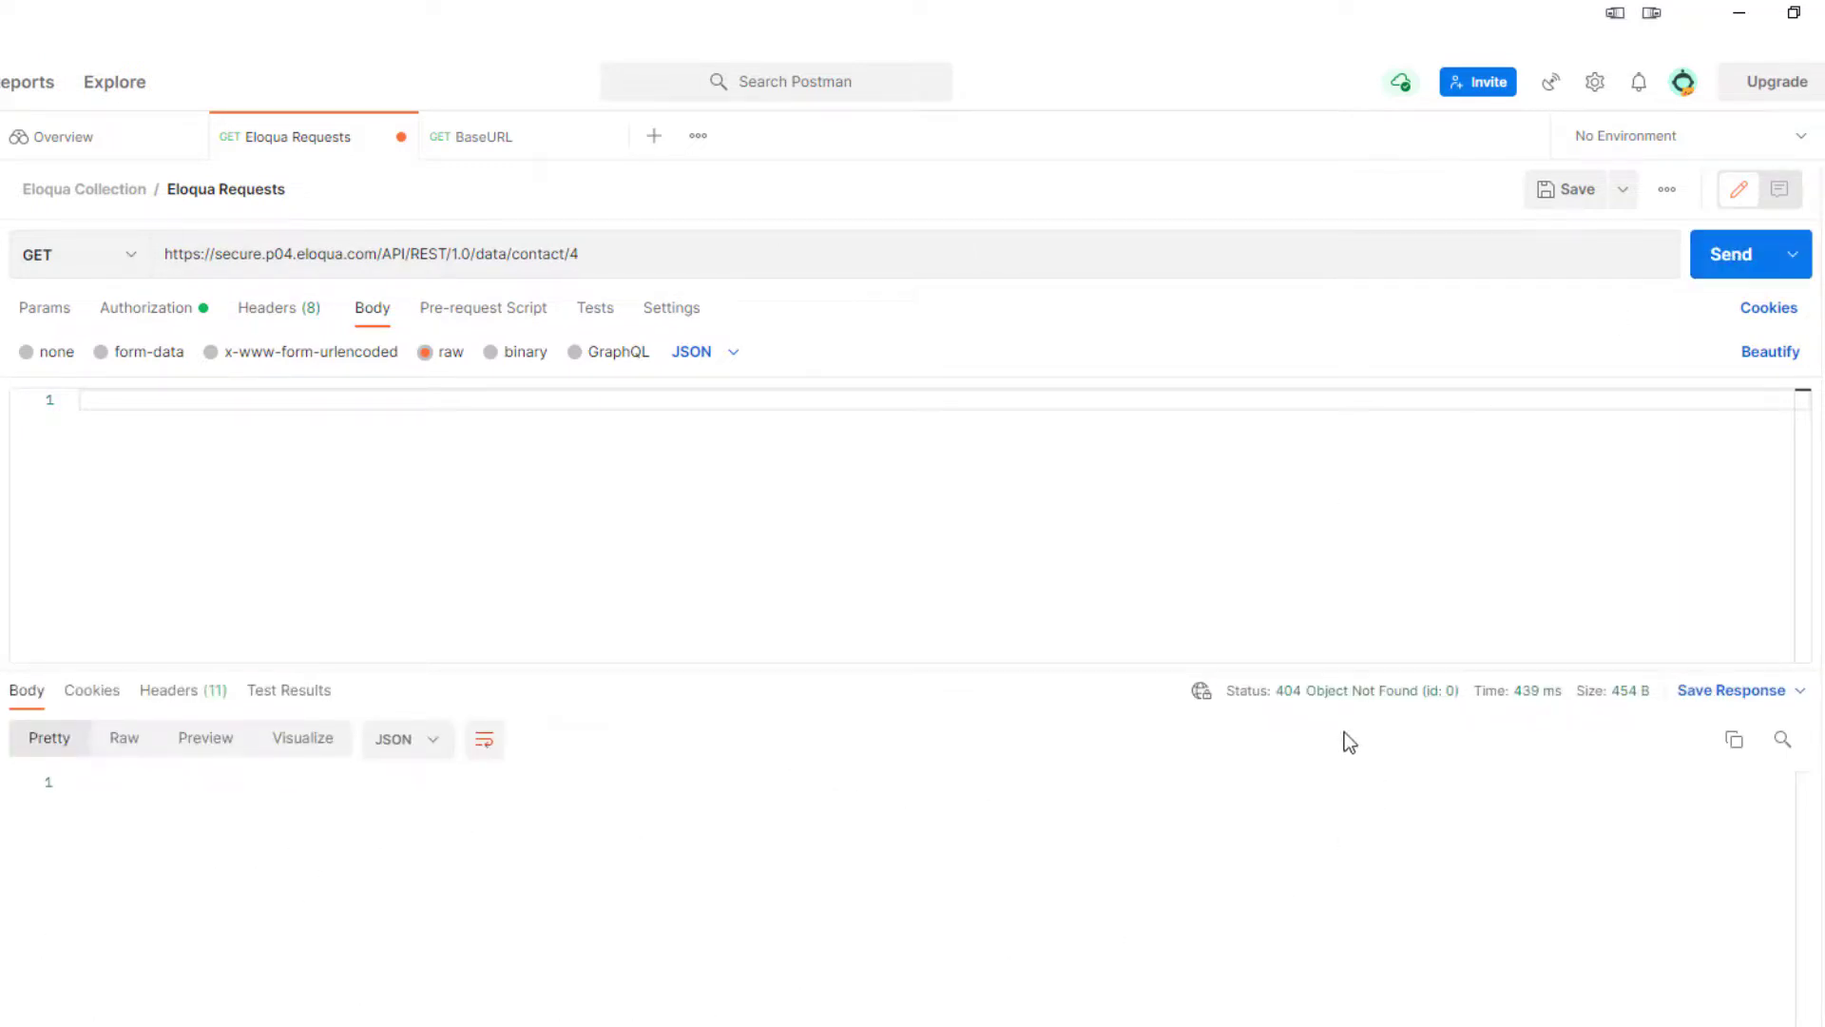
mouse_move(1321, 690)
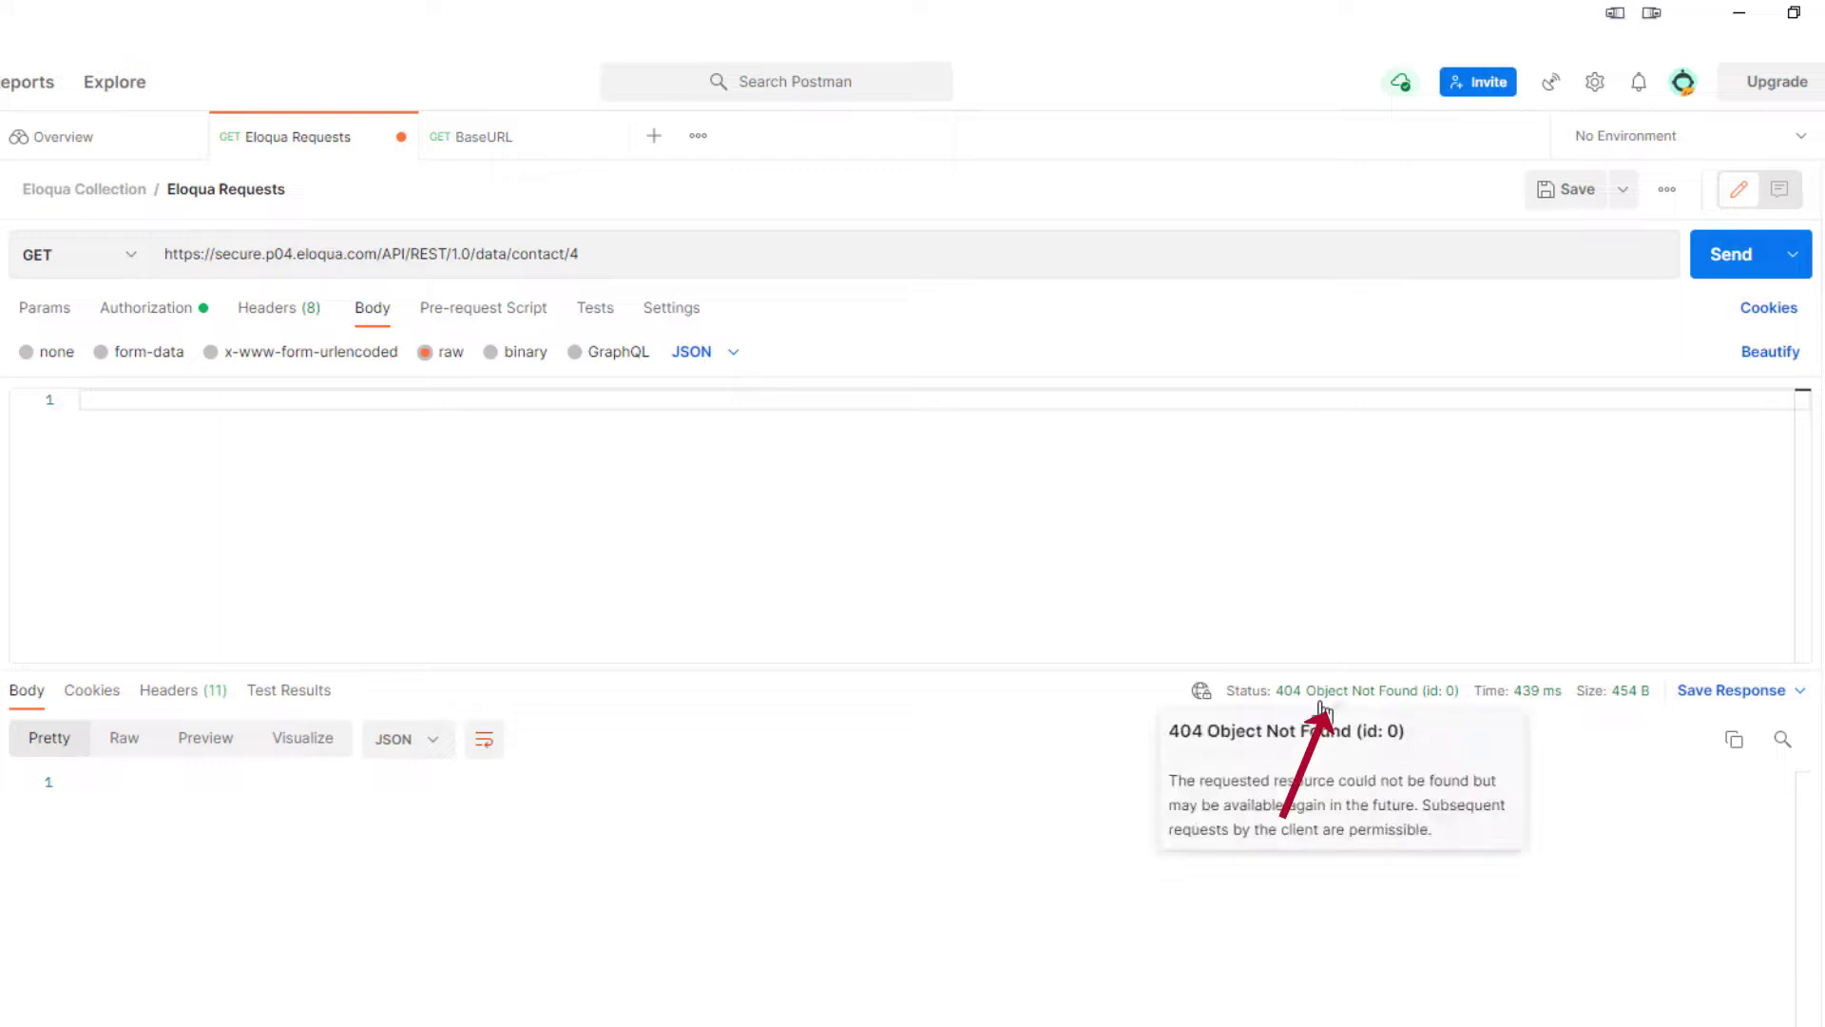
mouse_move(602, 841)
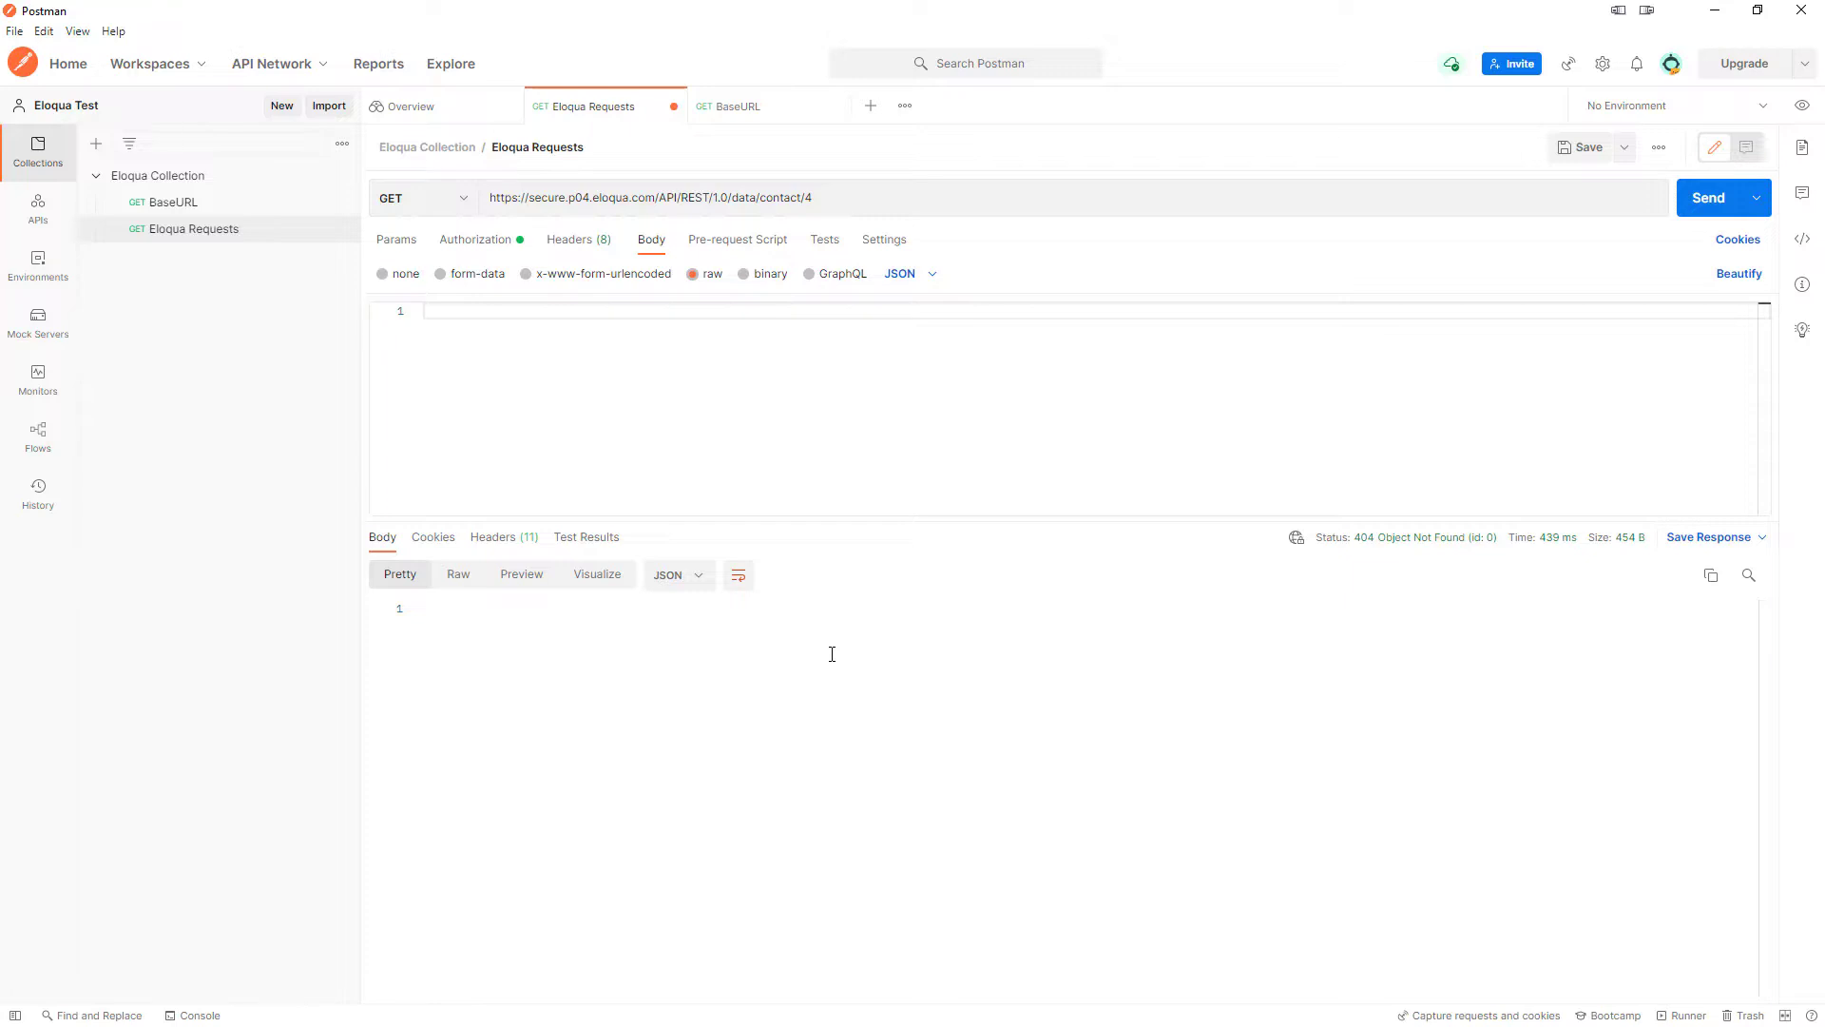
mouse_move(880, 446)
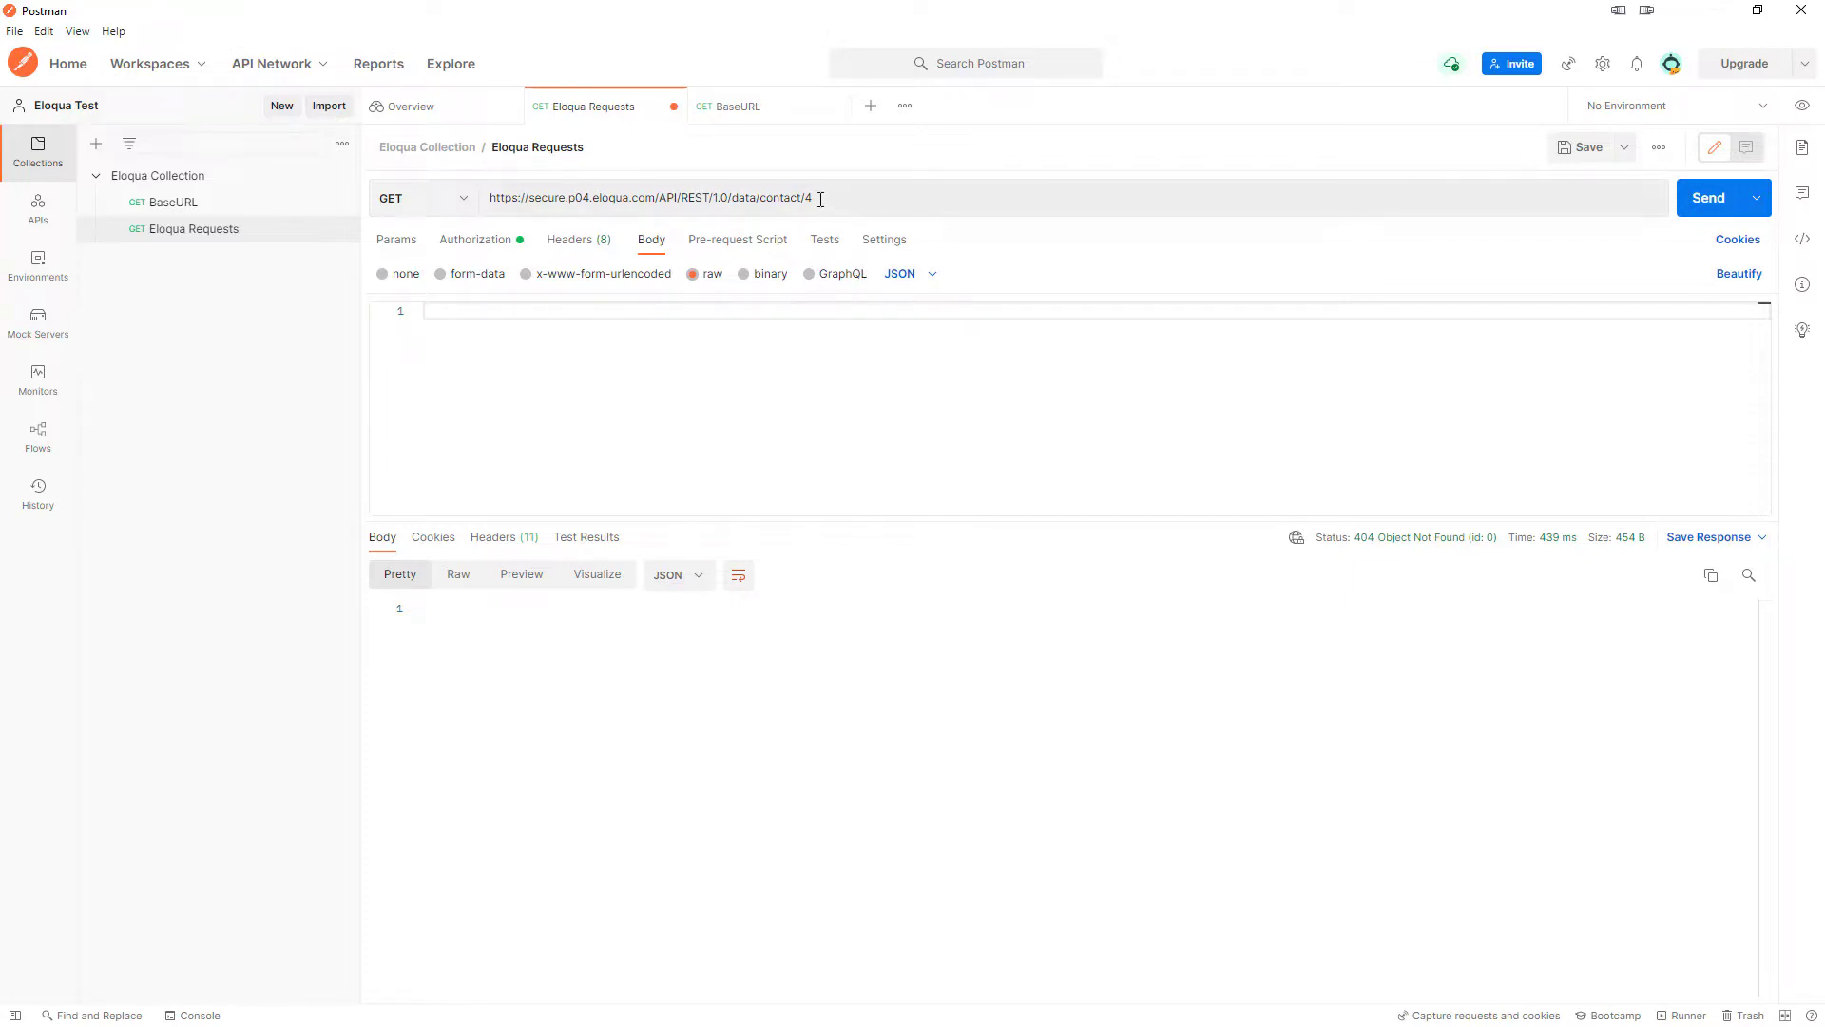
mouse_move(587, 308)
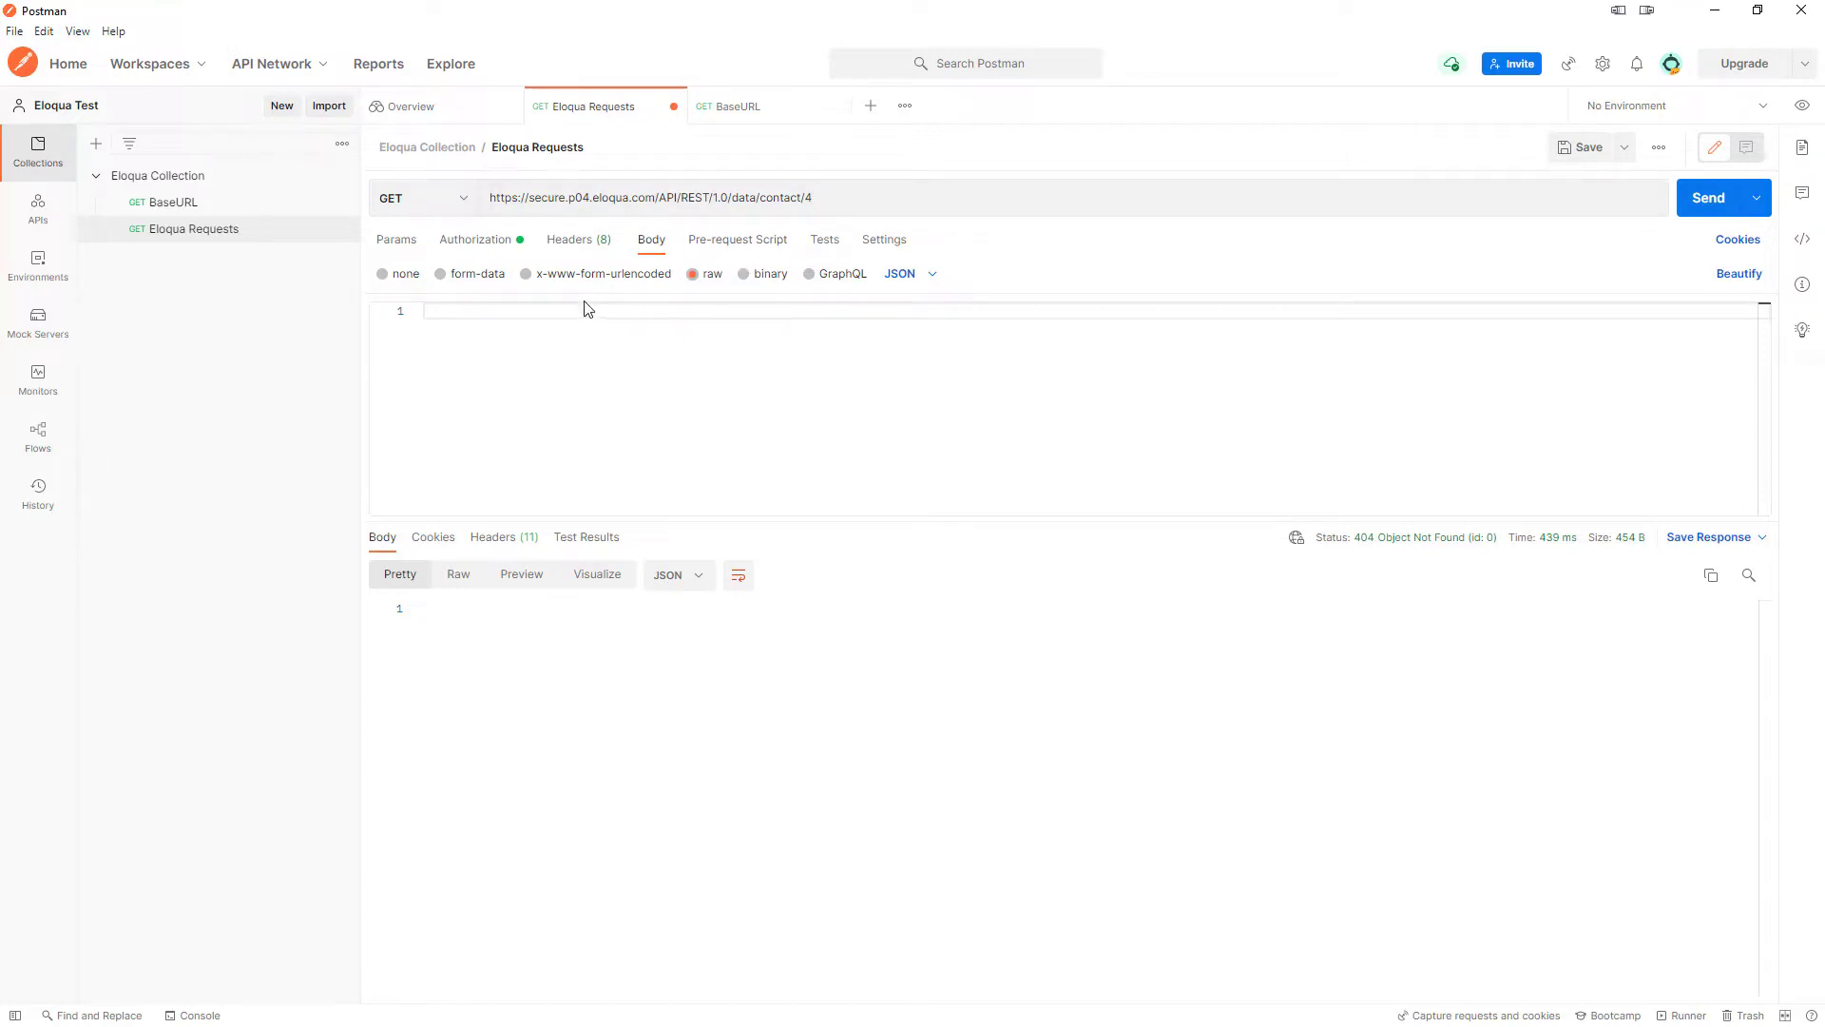
mouse_move(759, 384)
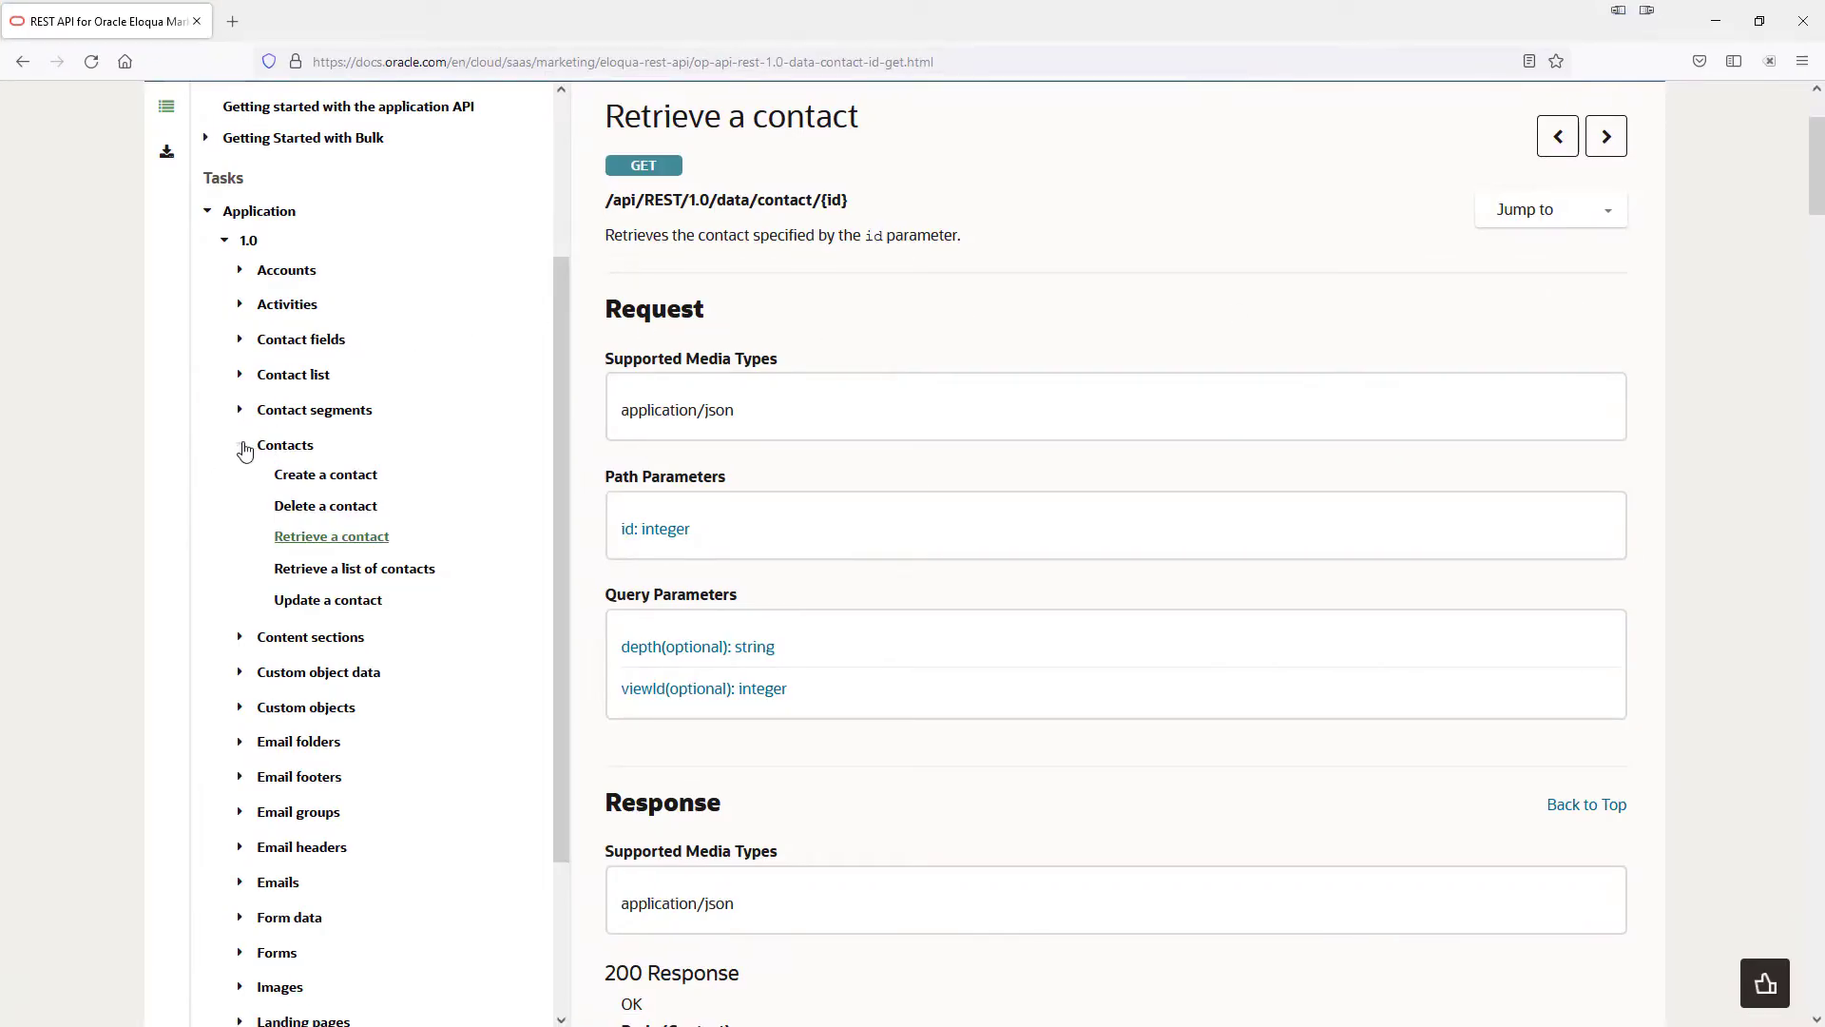
- Navigate from Contacts to the Create a custom object page (POST /assets/customObject)
left_click(285, 445)
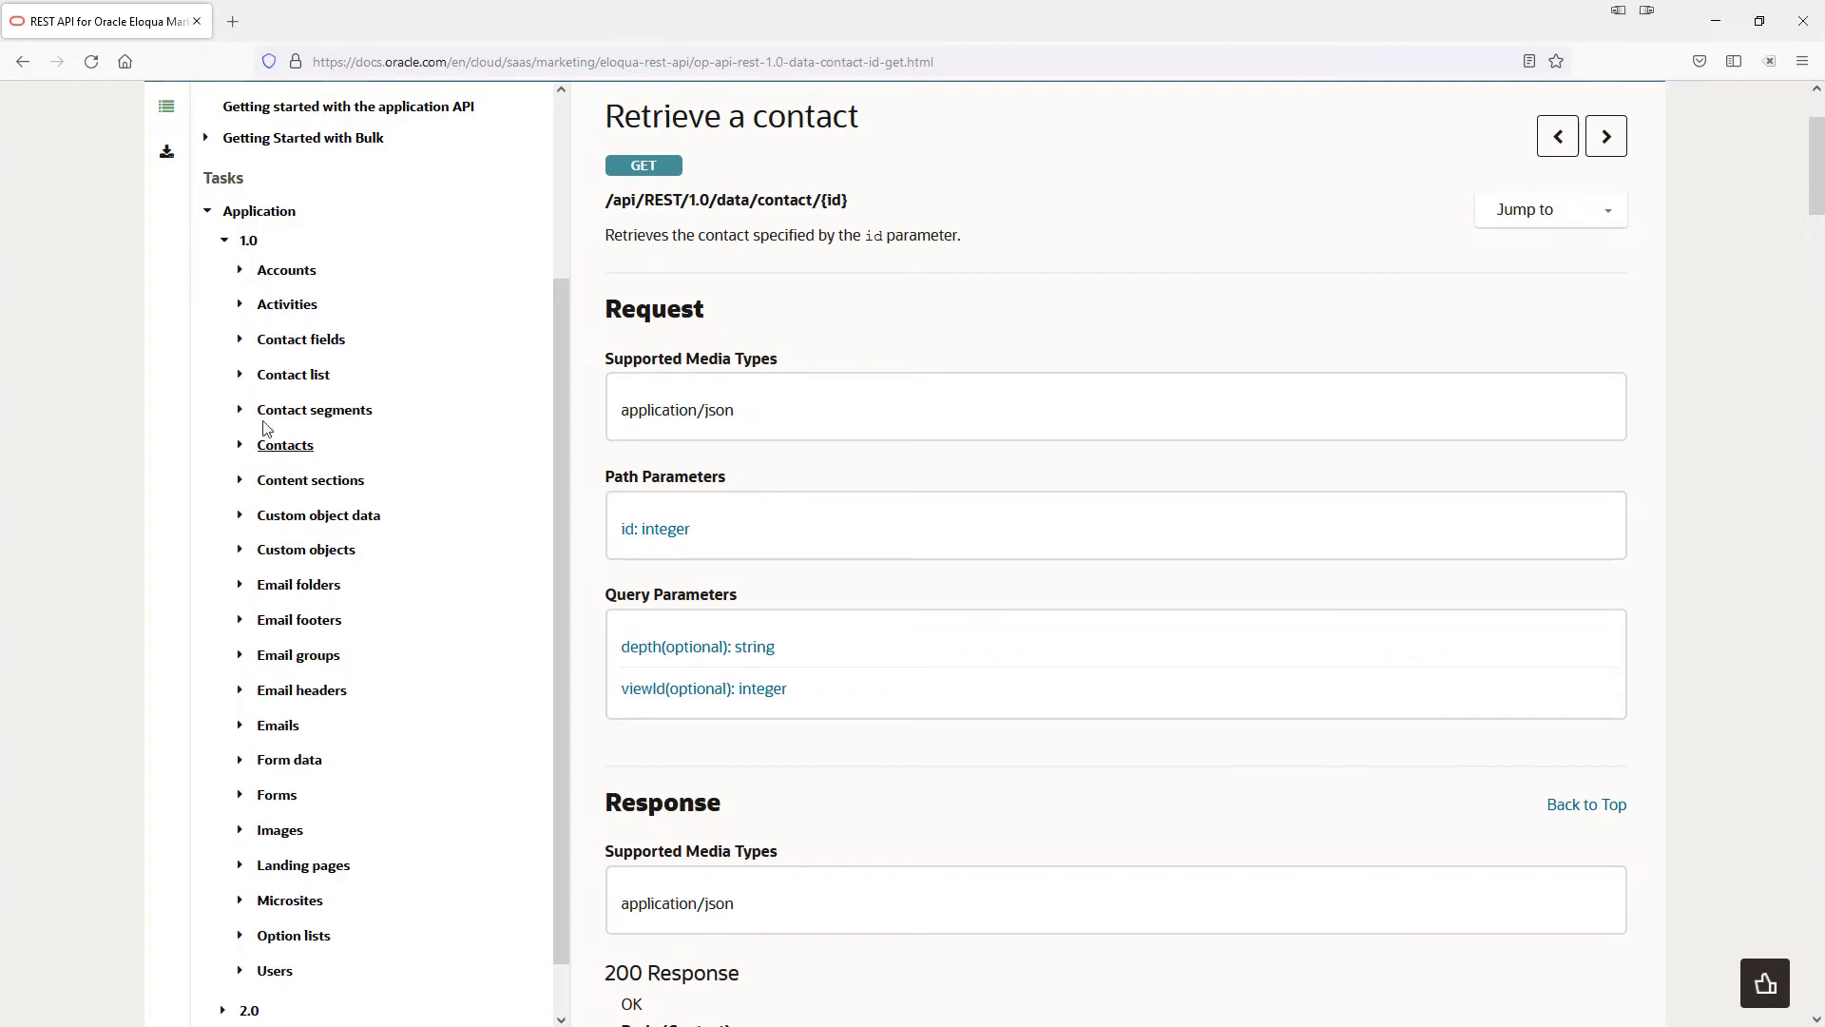
mouse_move(257, 555)
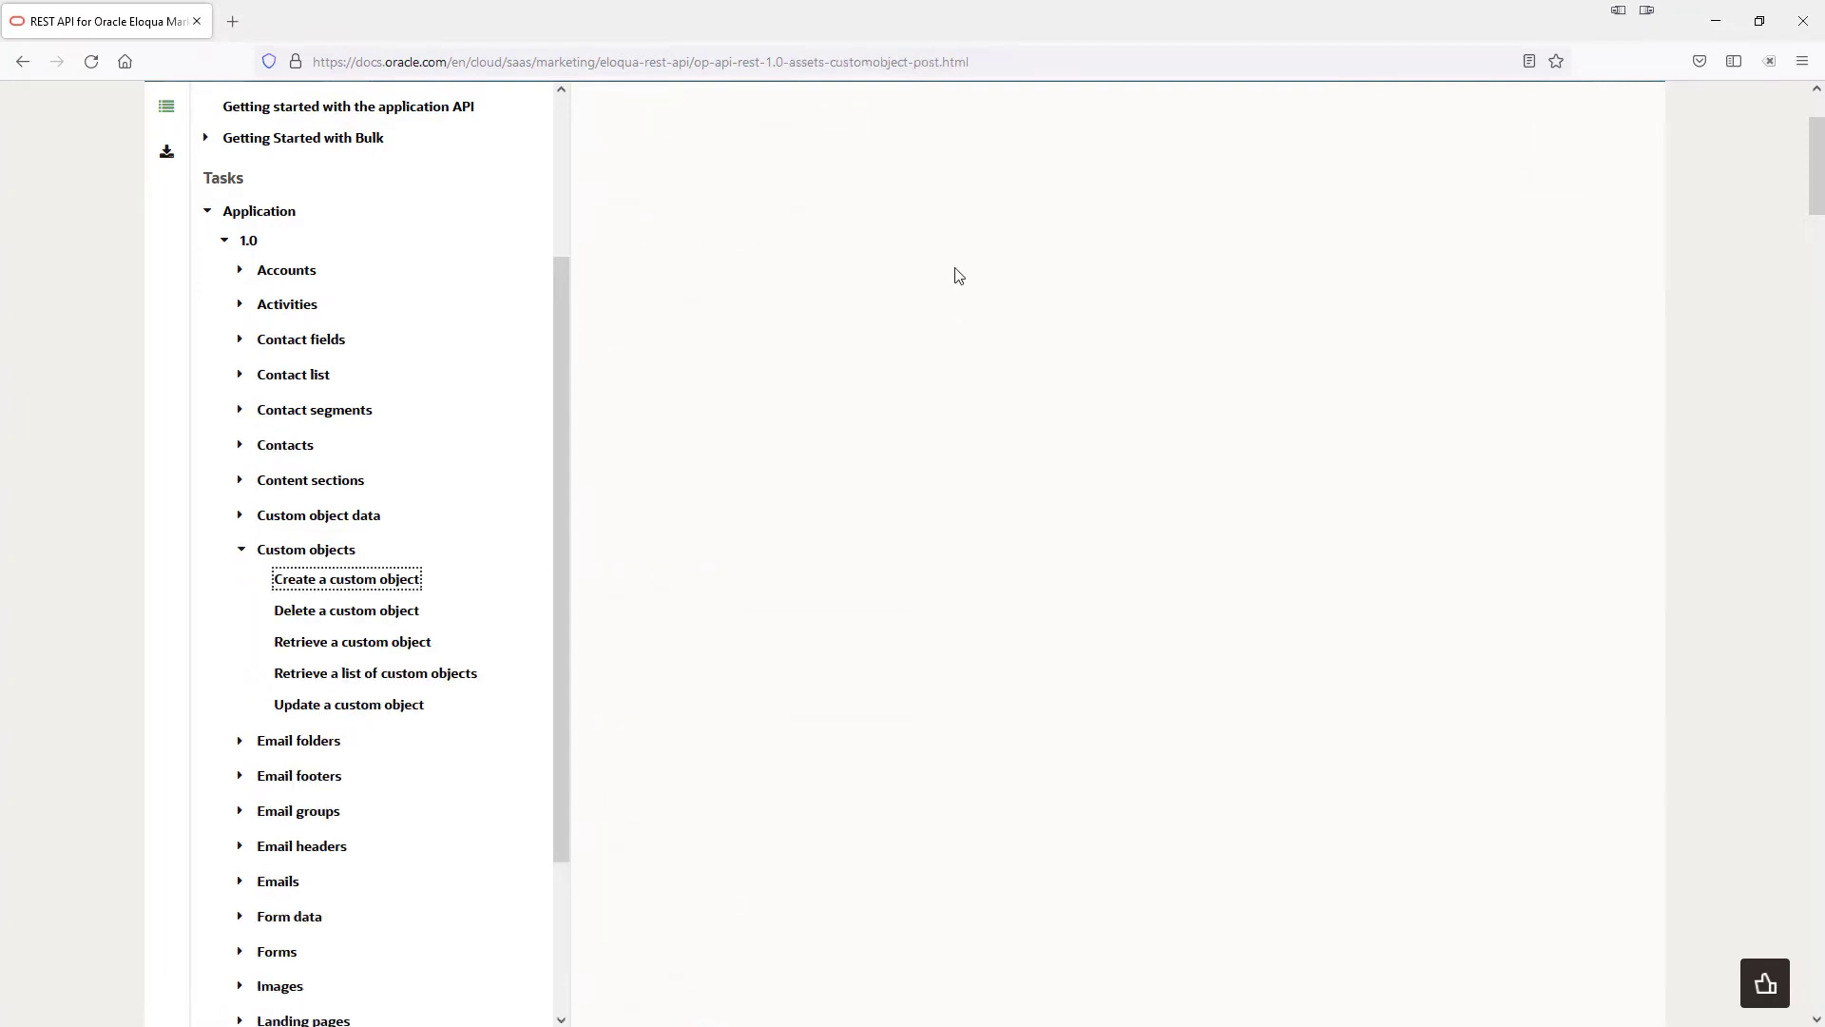
left_click(346, 578)
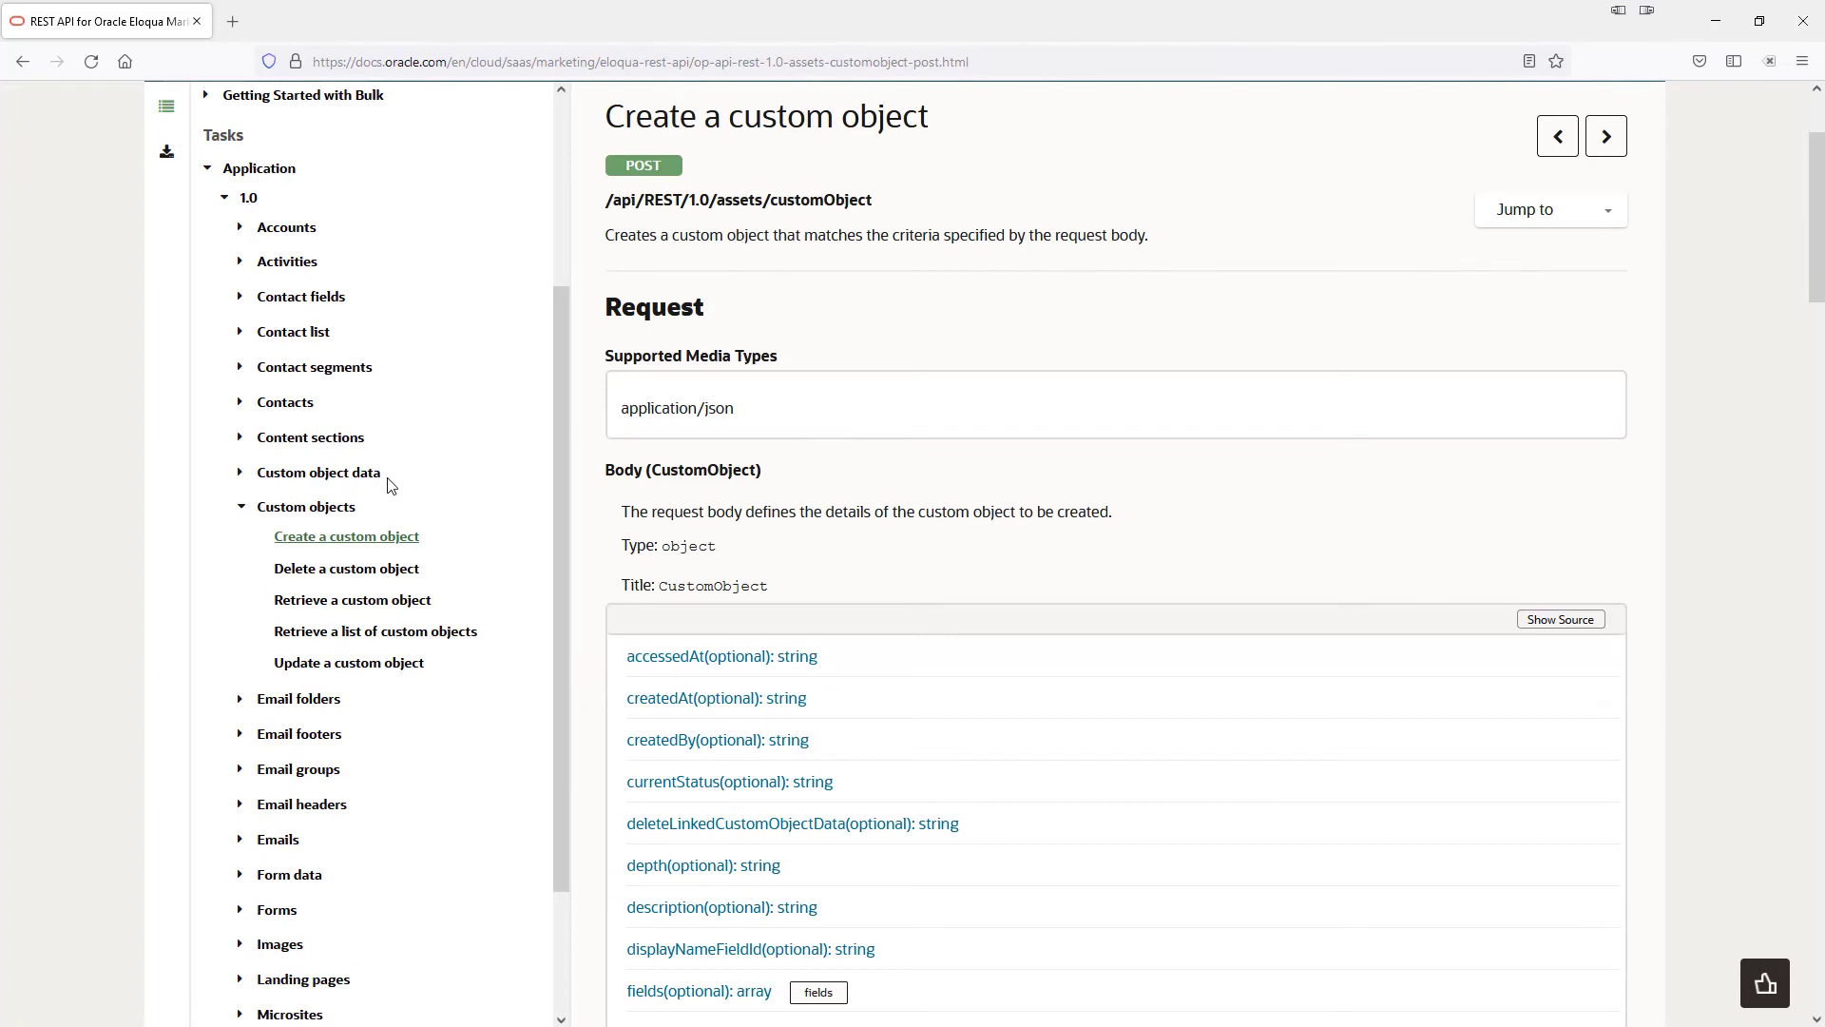